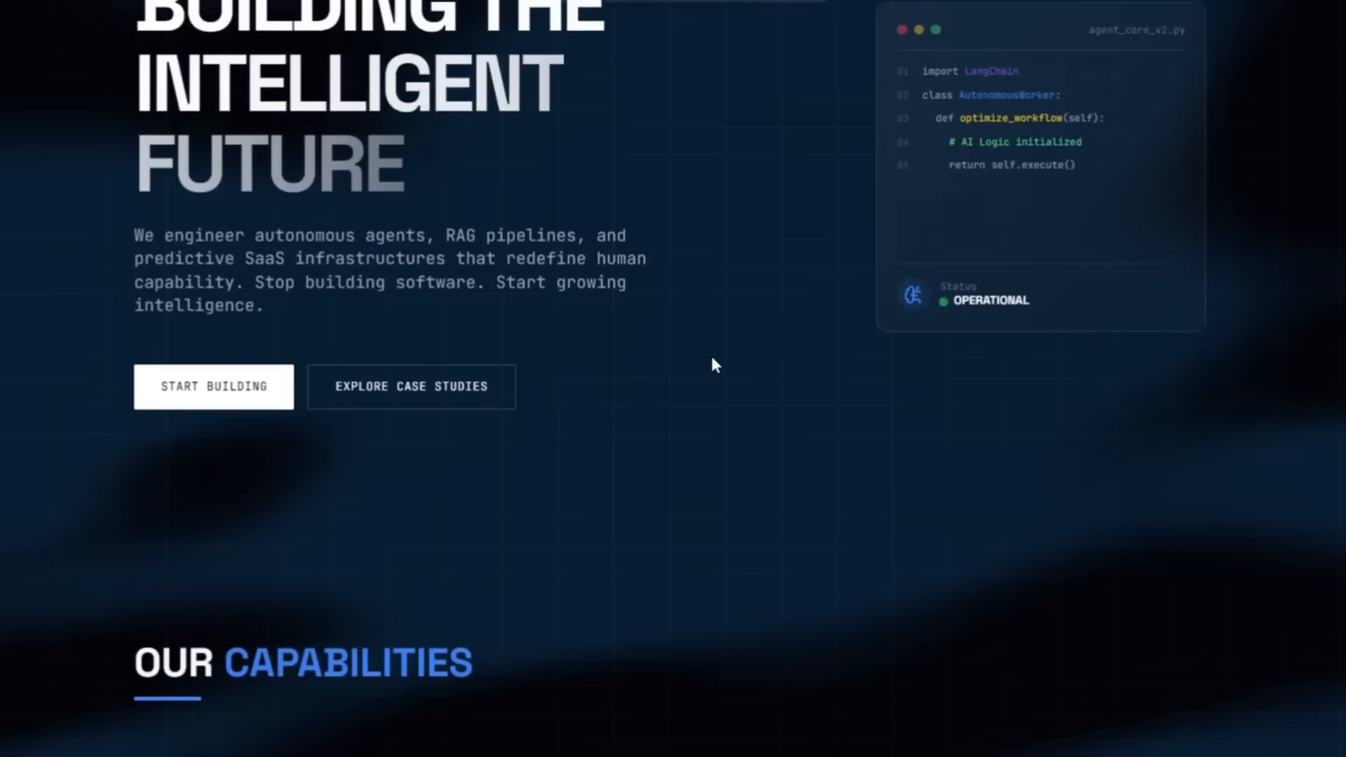
Scroll the AI agency landing page, then drive forward in the low-poly 3D driving game
scroll("down", 3)
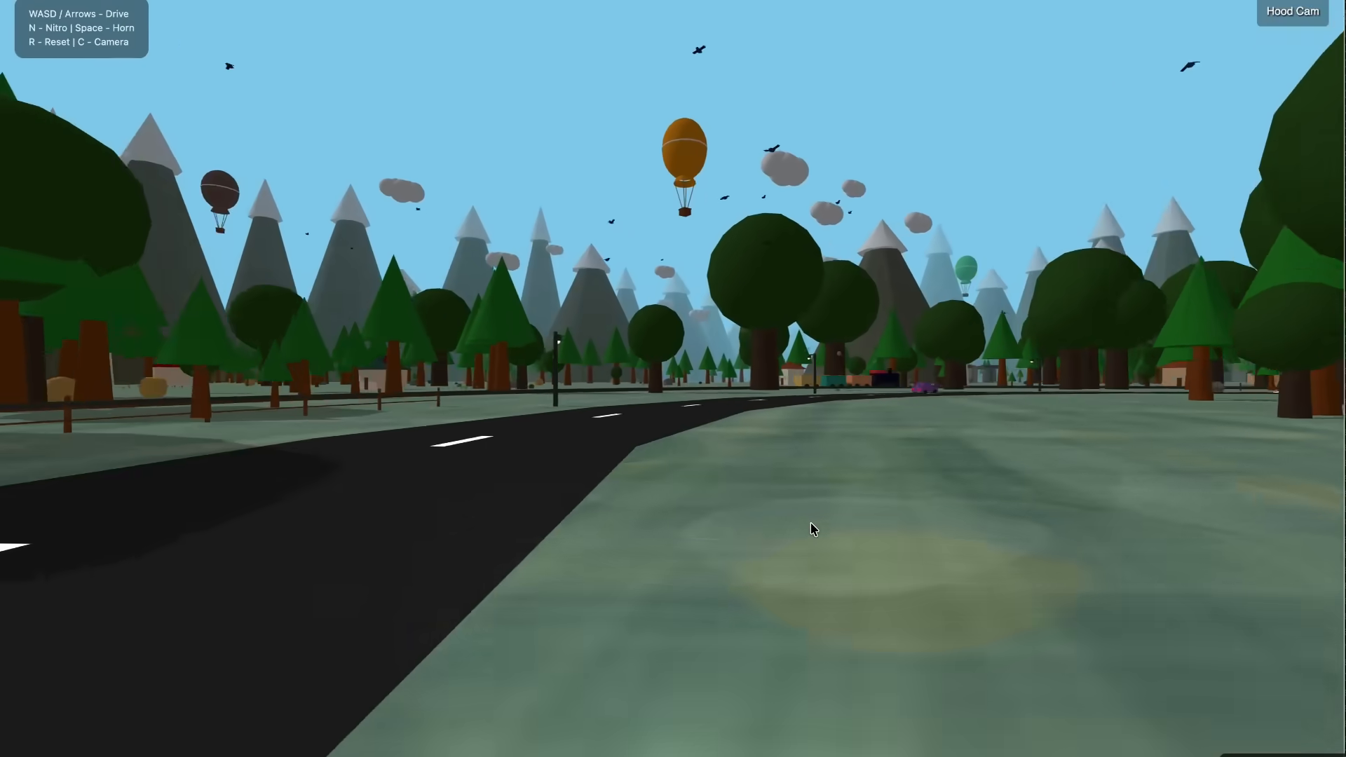
key("w")
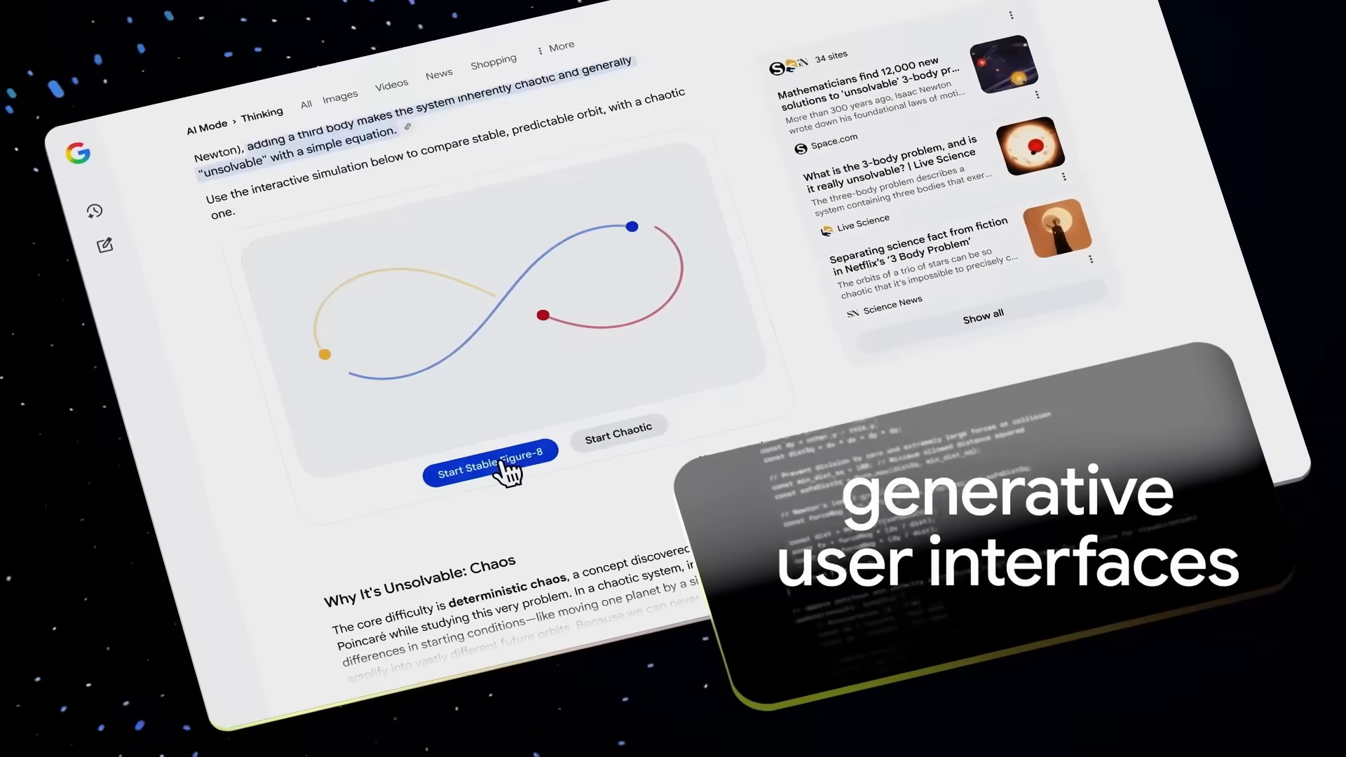
Start the Stable Figure-8 three-body orbit simulation in the generated answer
left_click(617, 427)
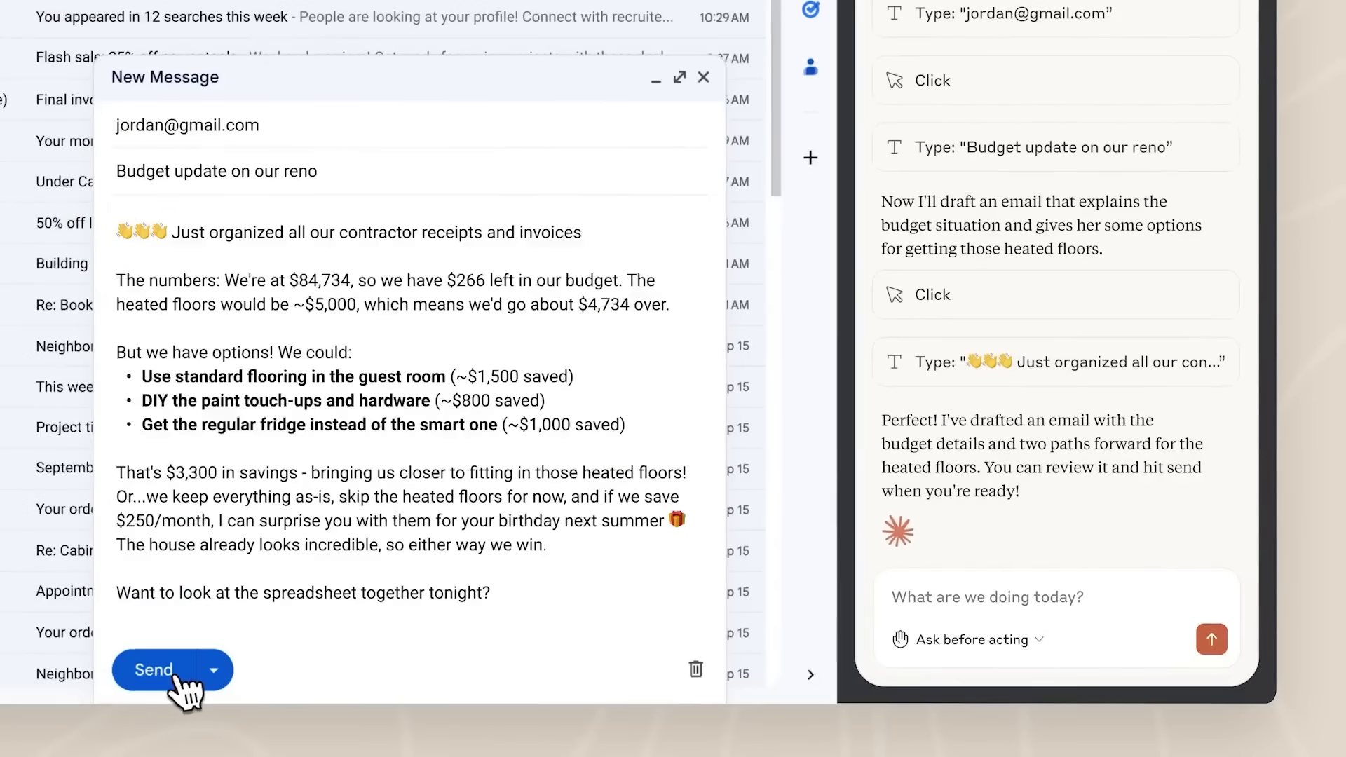
Send the 'Budget update on our reno' email and return to the Gmail inbox
left_click(153, 670)
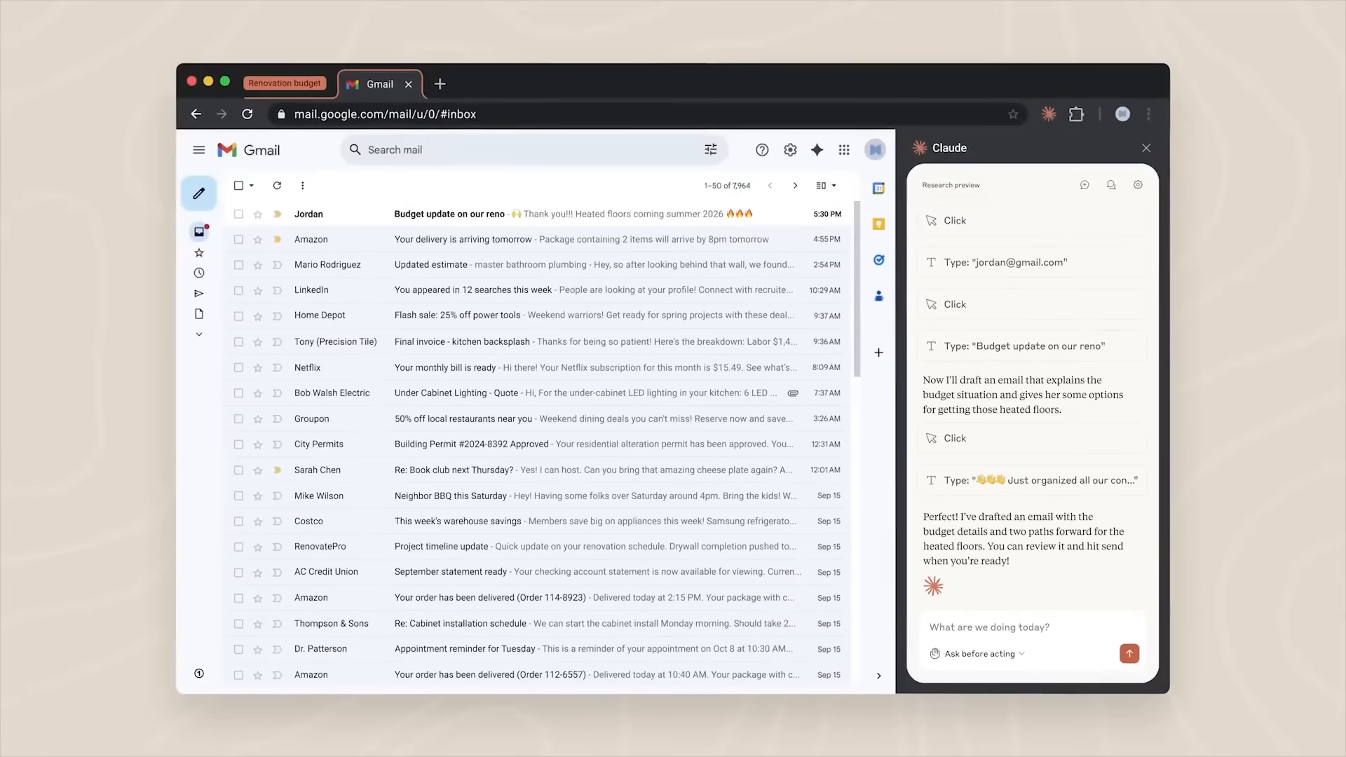
left_click(283, 84)
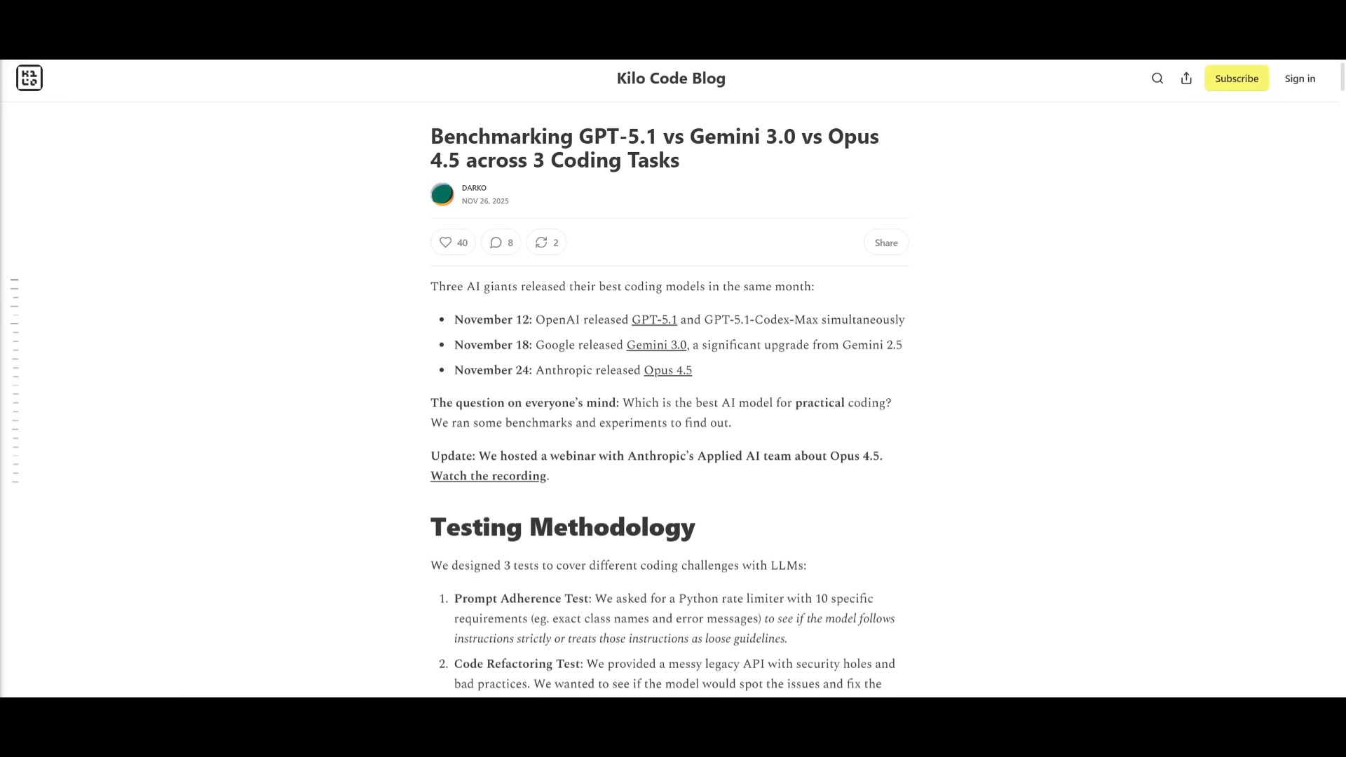
Scroll to Test 1, enlarge Gemini 3.0's rate limiter screenshot, then close it
scroll("down", 3)
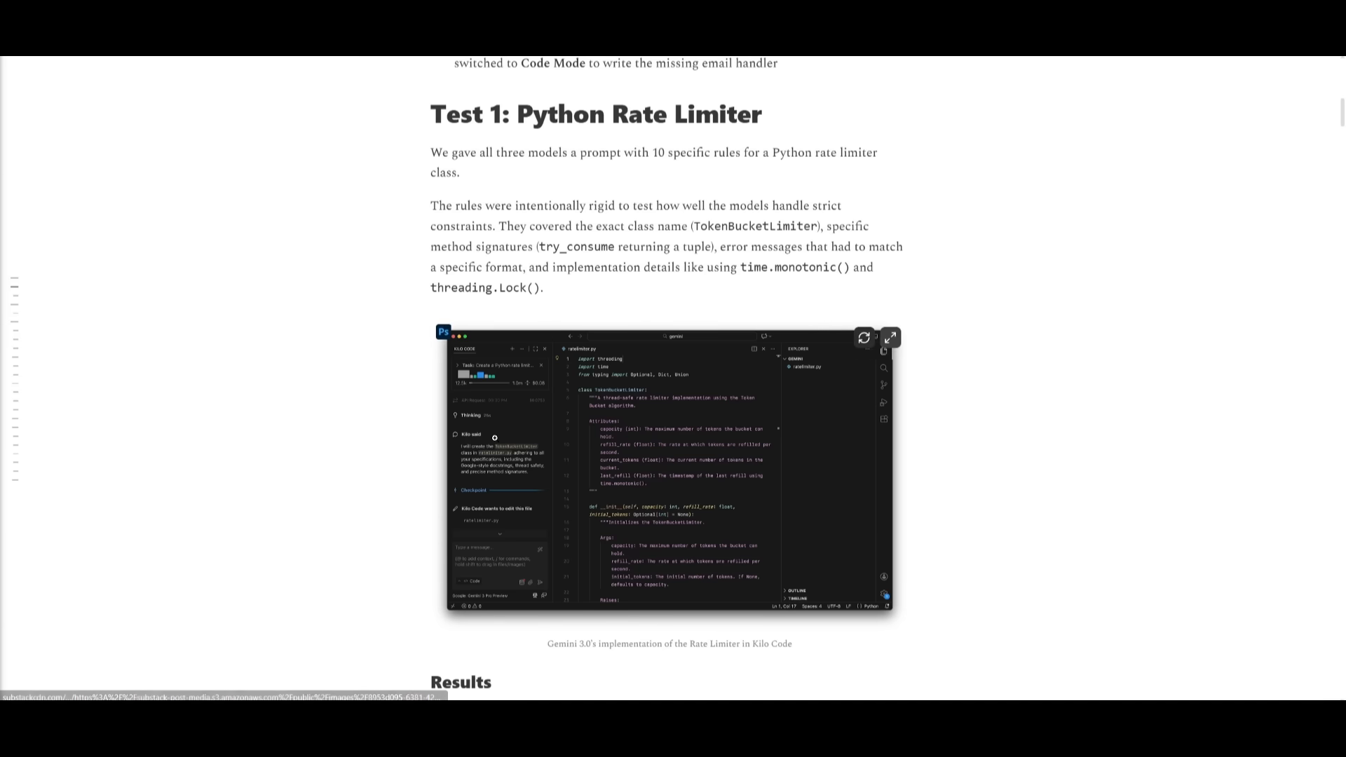
left_click(890, 336)
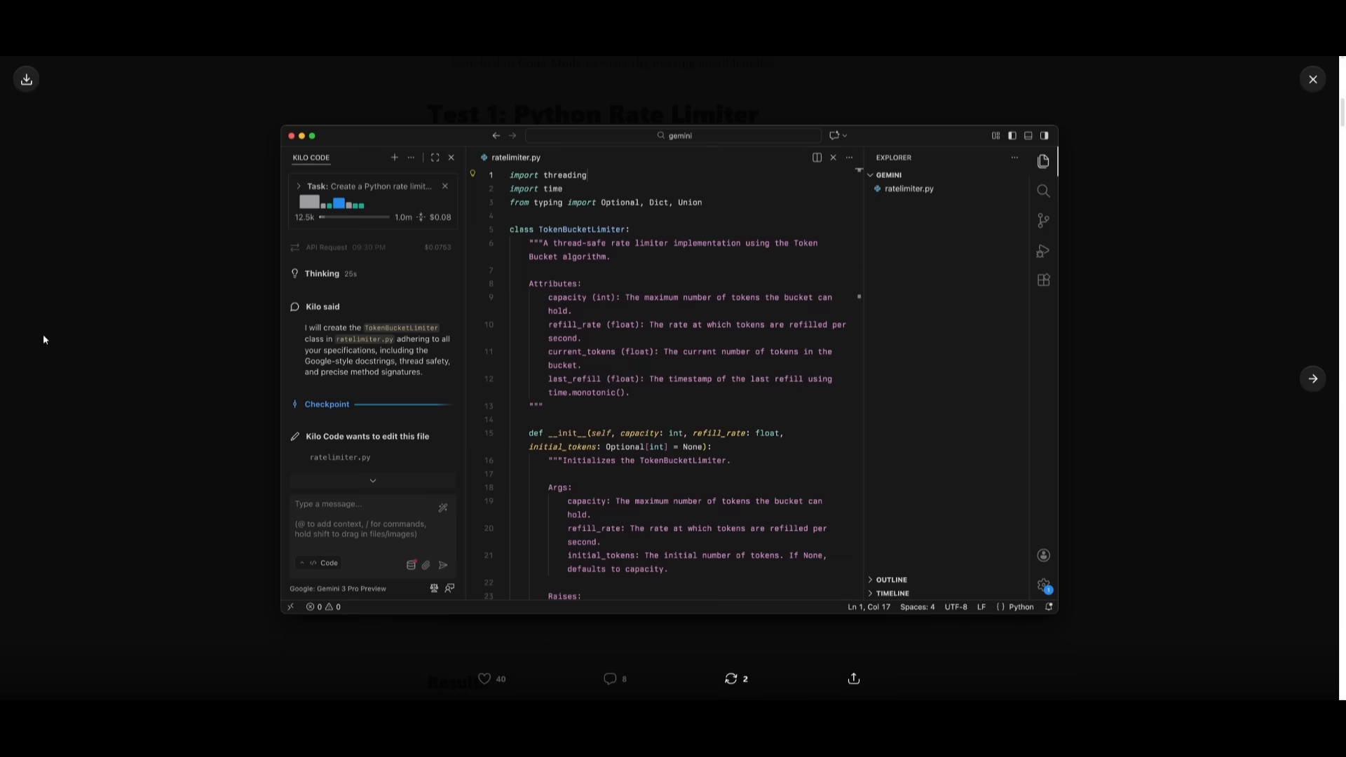
left_click(1312, 80)
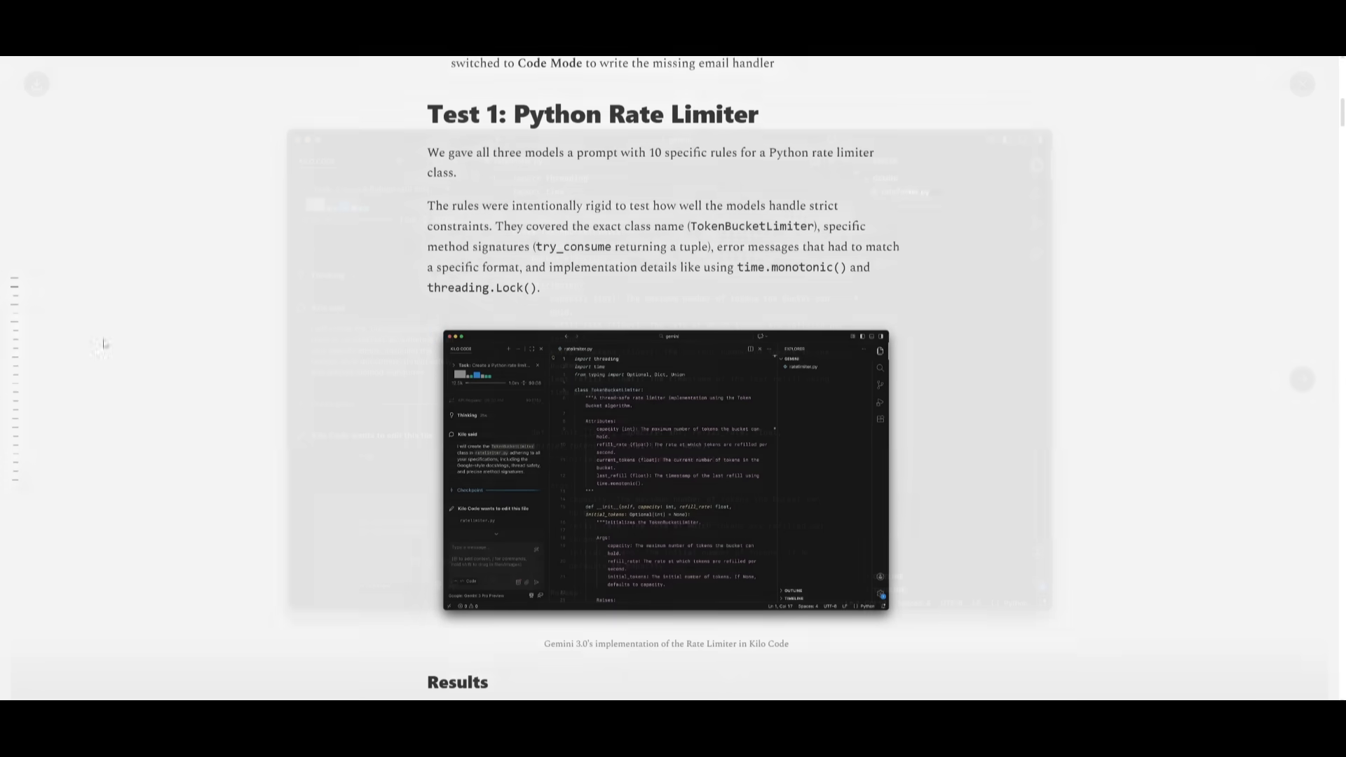
Scroll through the Test 1 Results table and try_consume code blocks to the Opus 4.5 paragraph
scroll("down", 3)
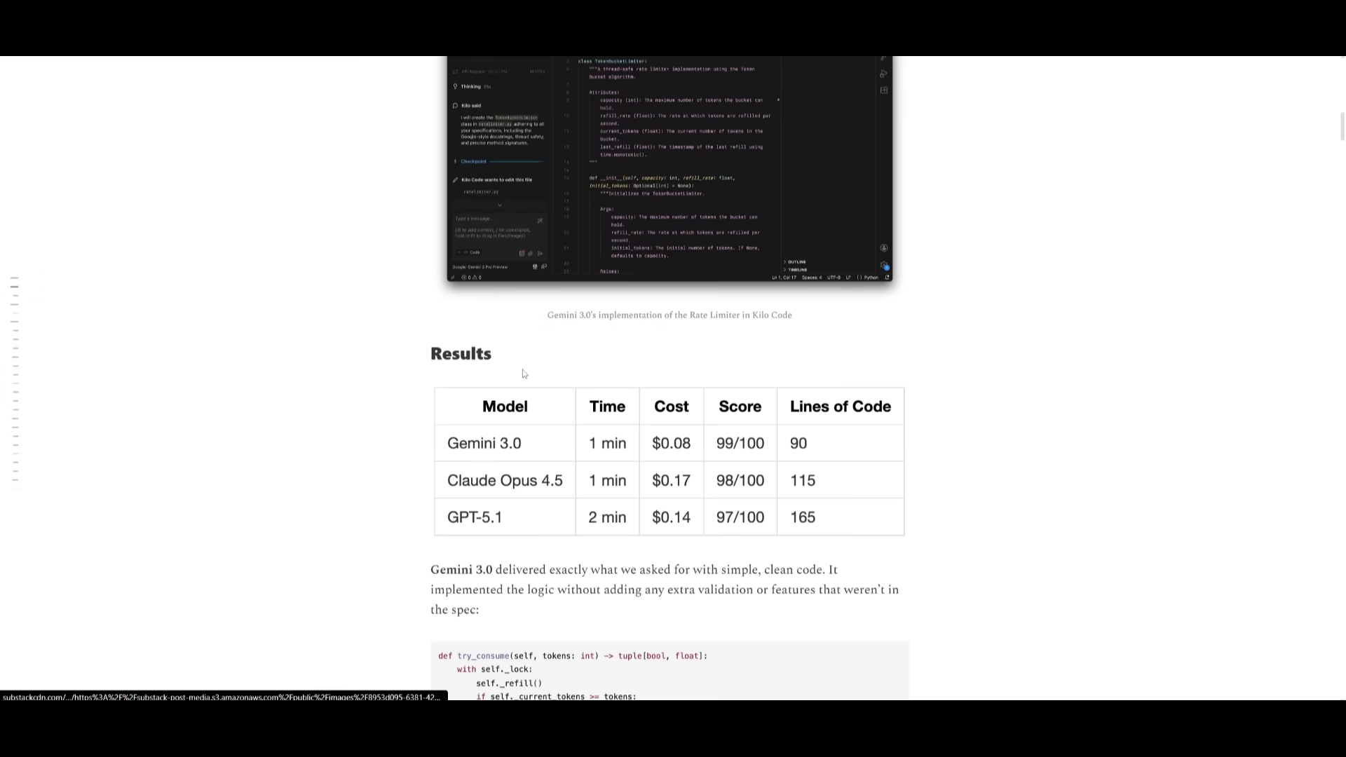
mouse_move(322, 473)
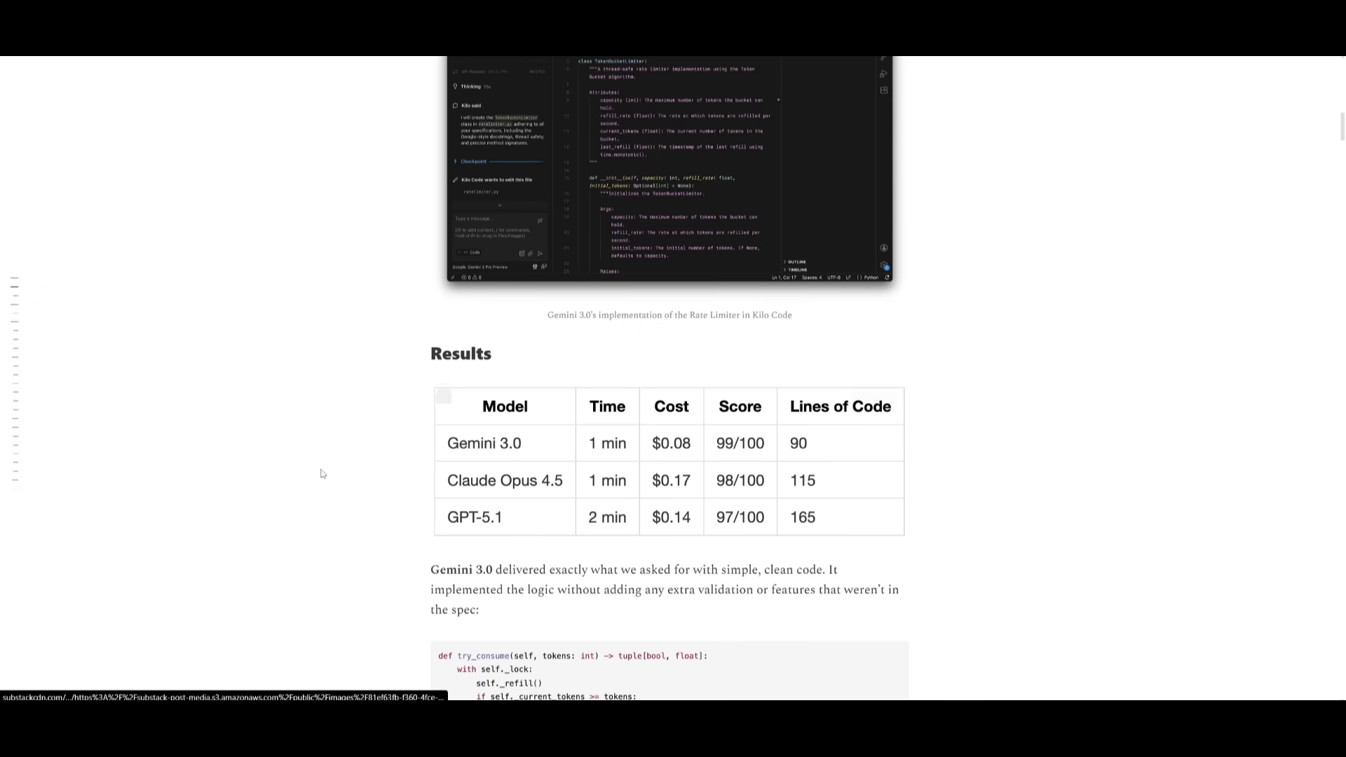
mouse_move(292, 463)
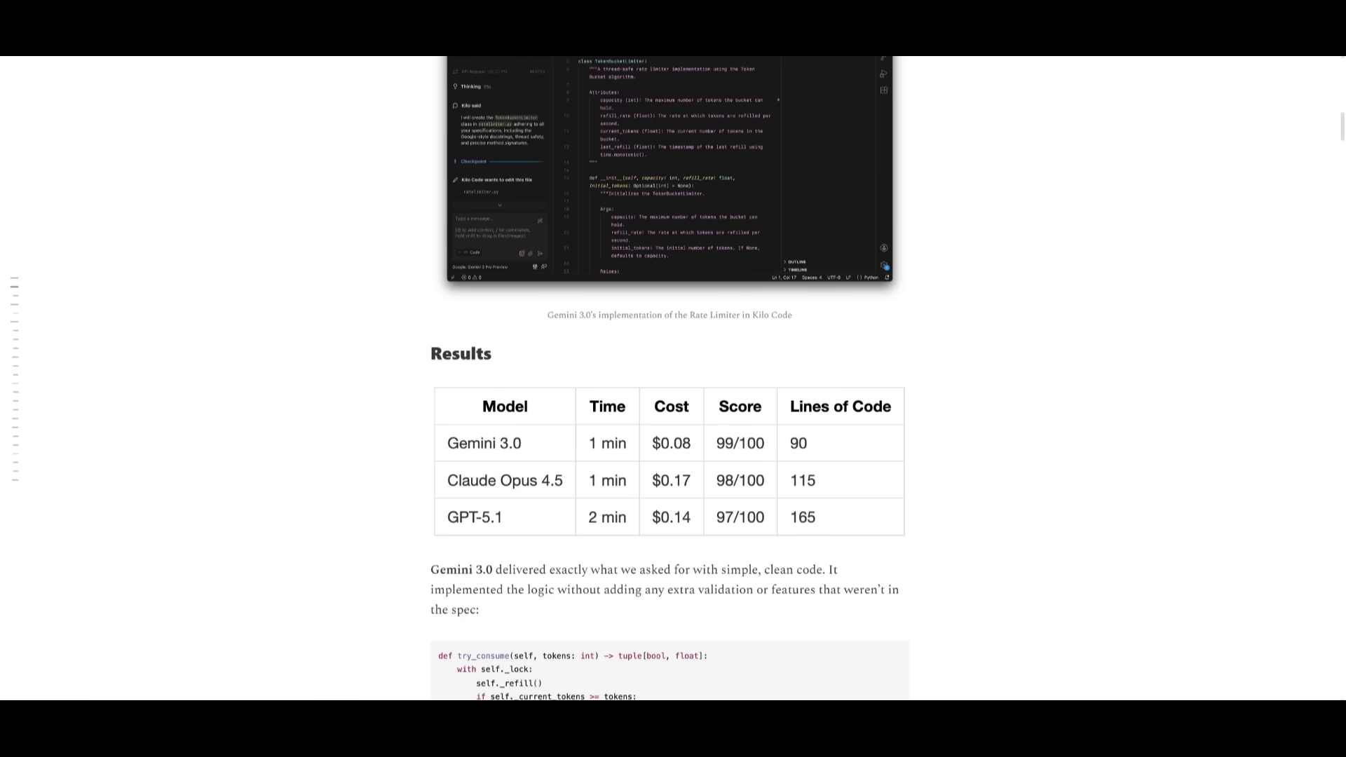
mouse_move(673, 492)
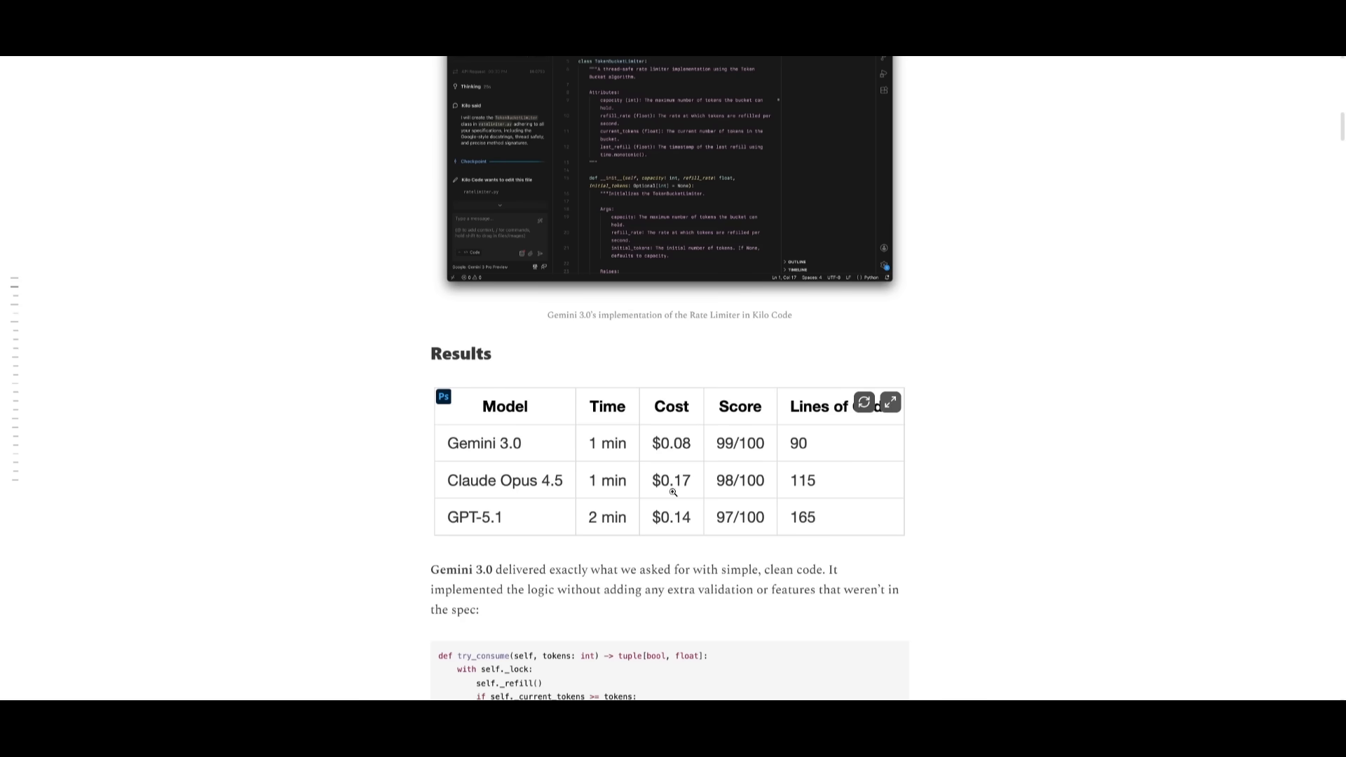
scroll("down", 3)
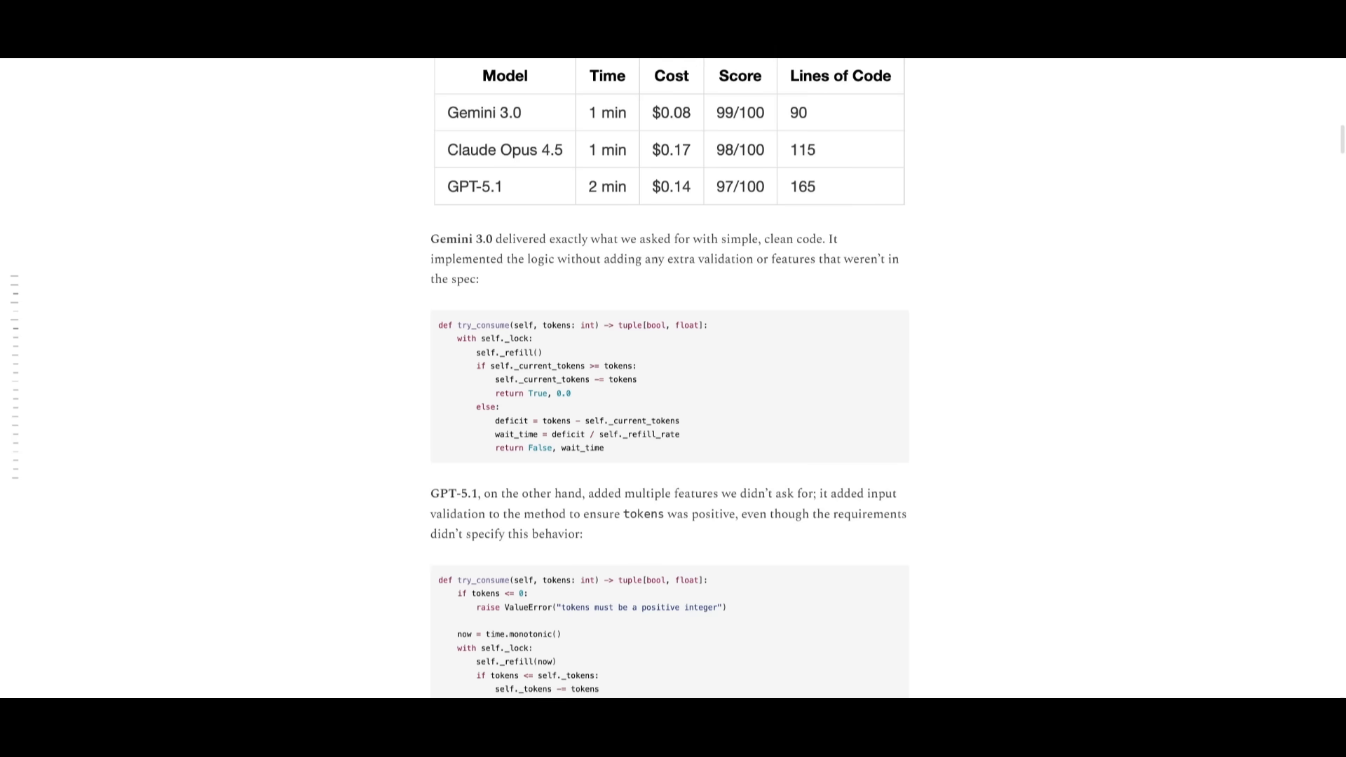
scroll("down", 3)
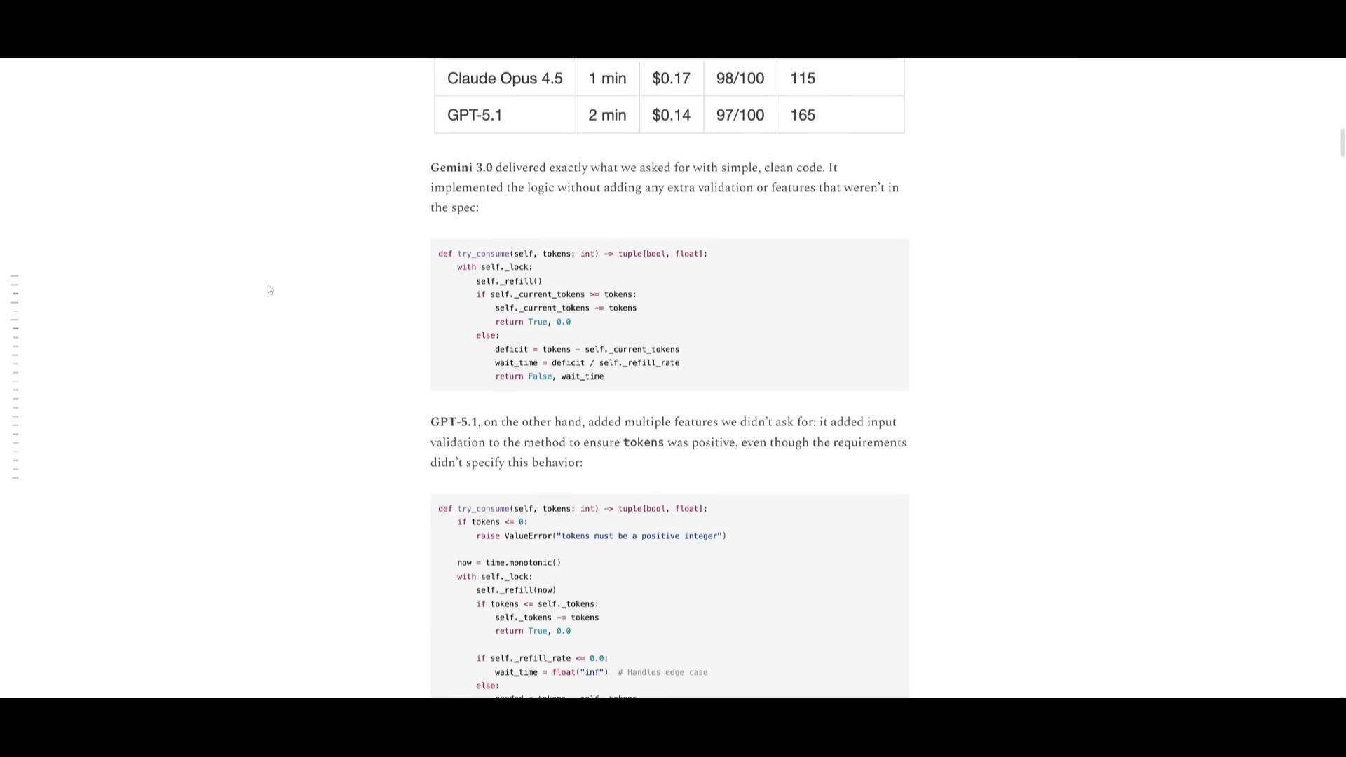
scroll("down", 3)
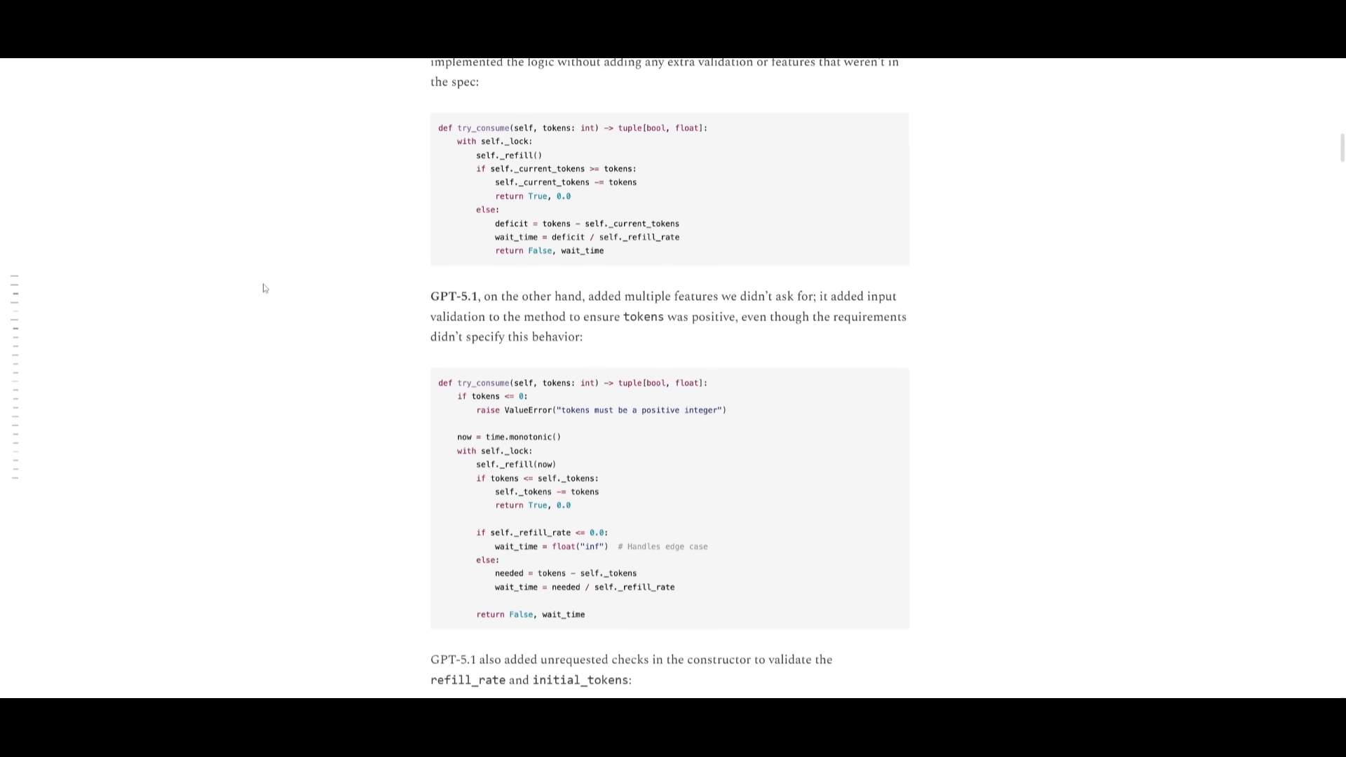
scroll("down", 3)
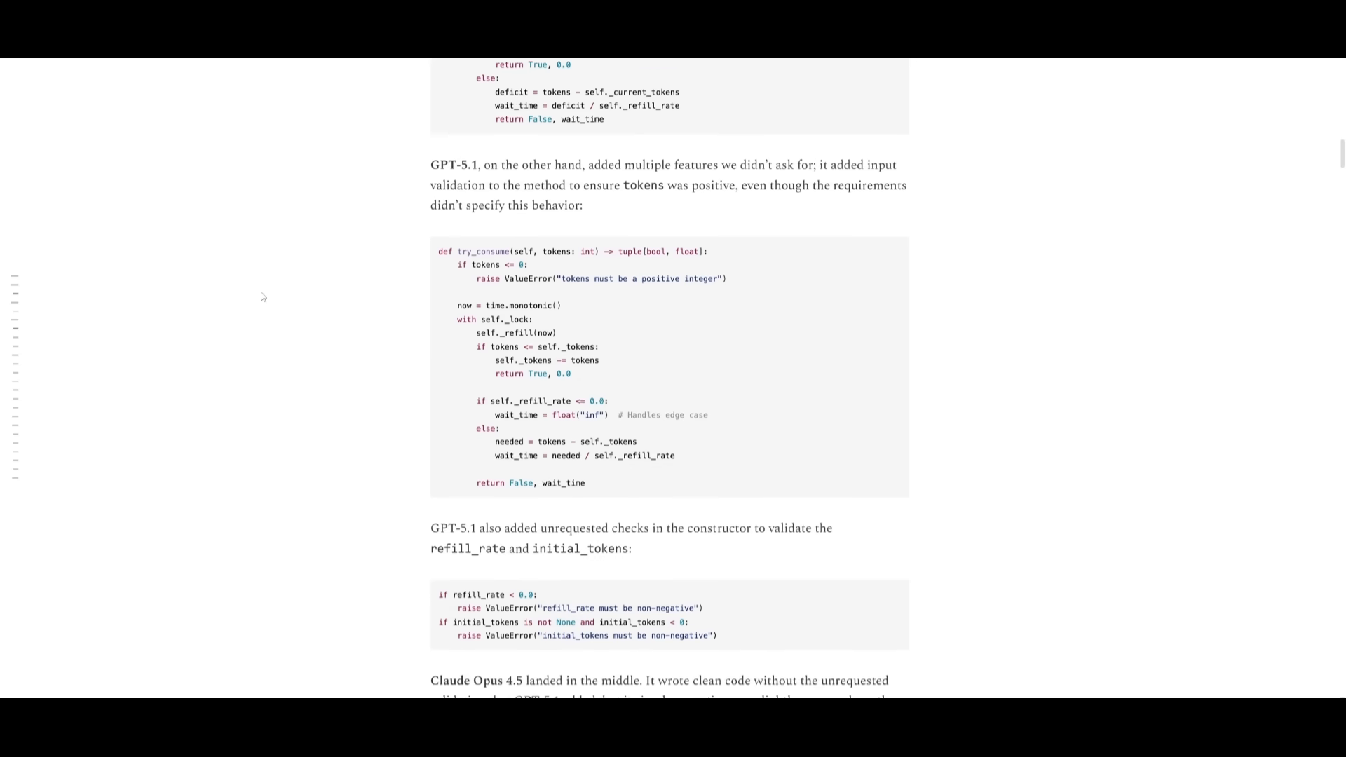
scroll("down", 3)
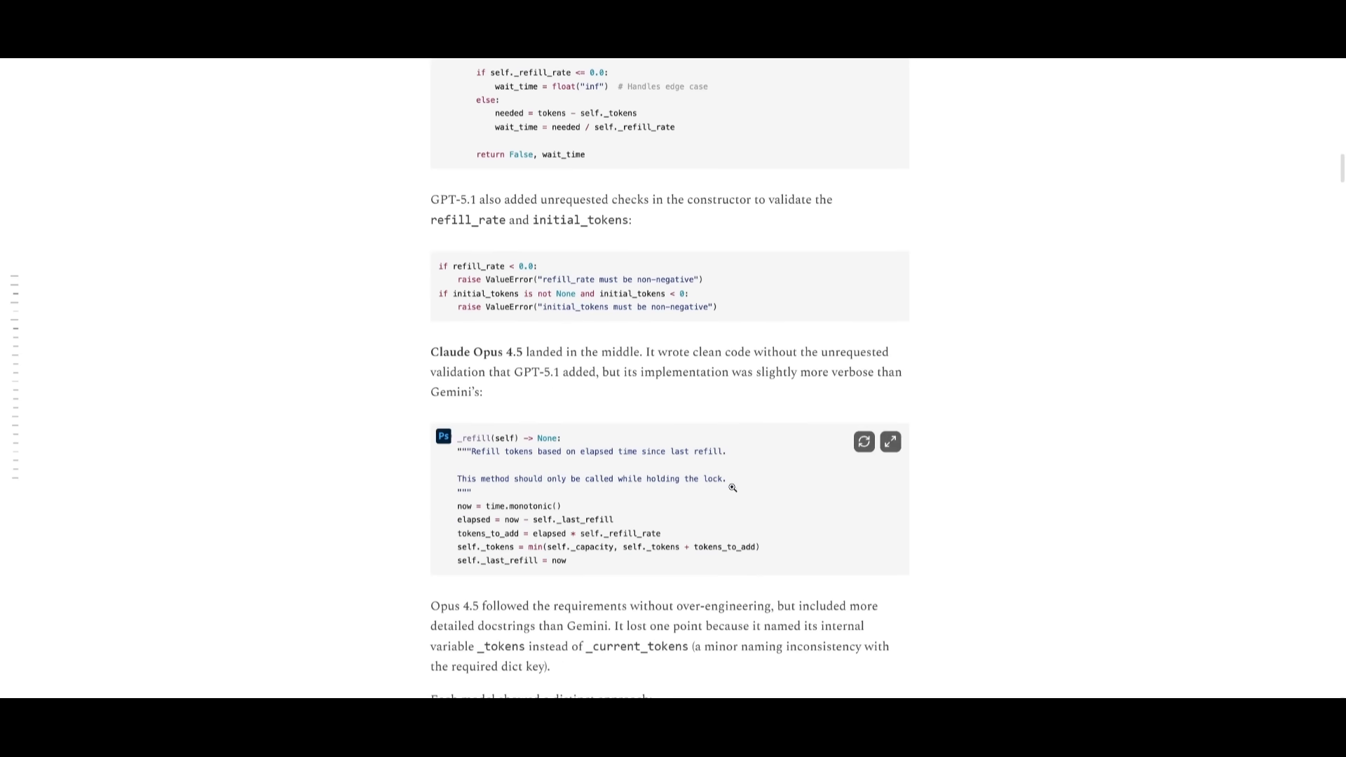
scroll("down", 3)
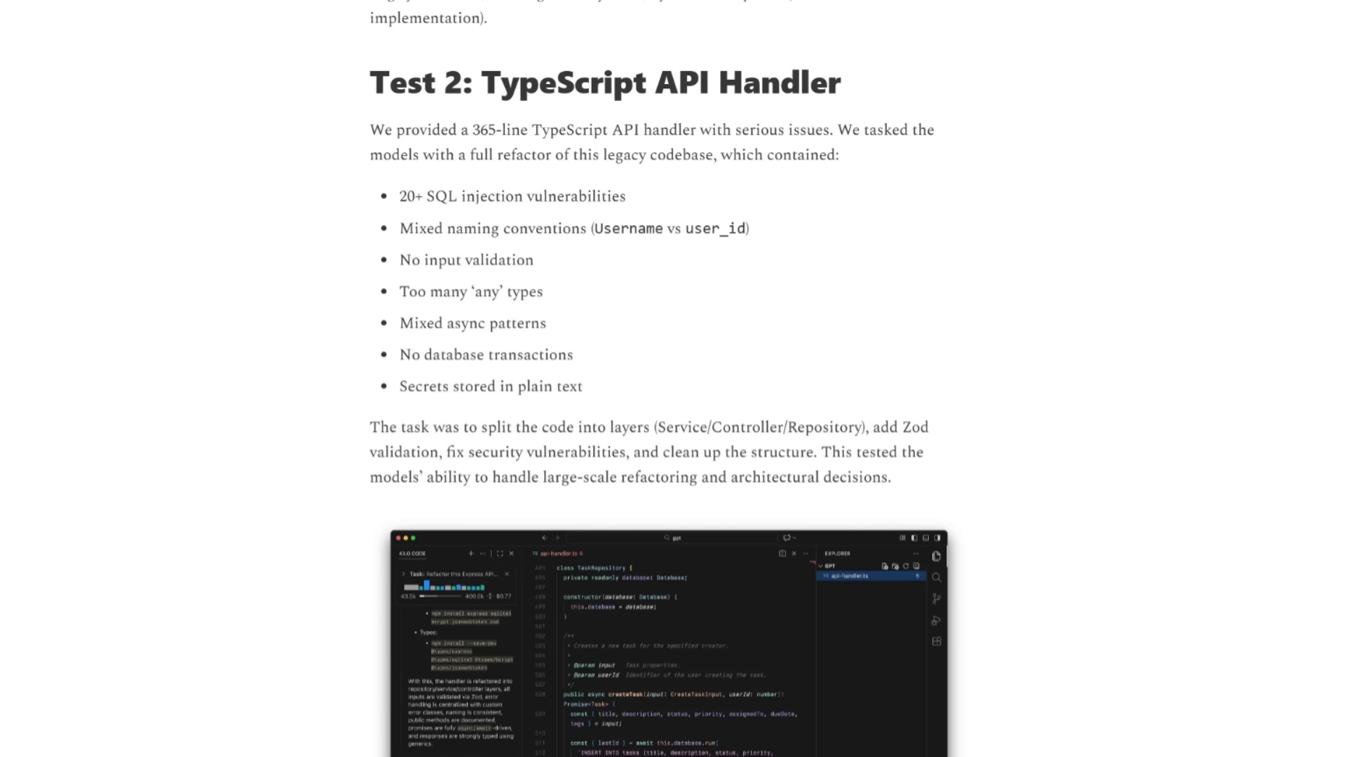
mouse_move(3, 272)
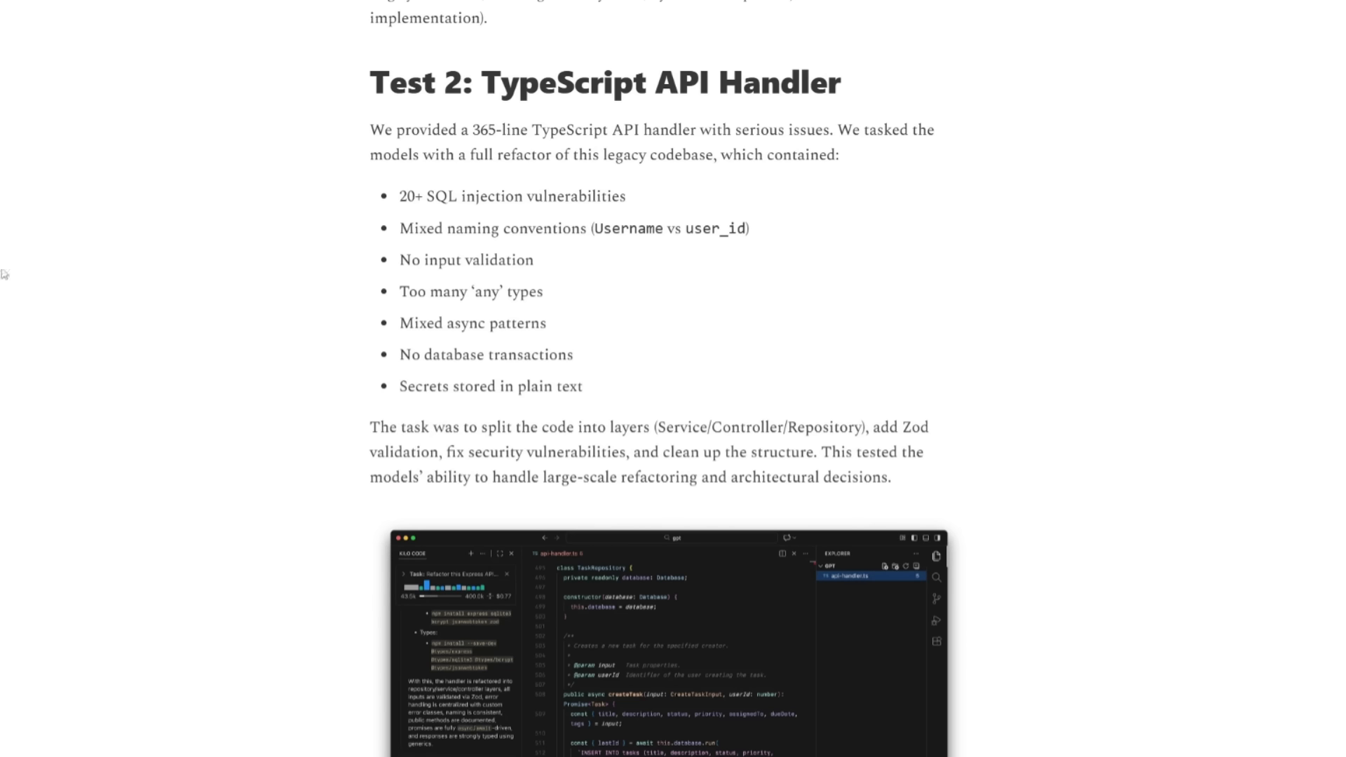
mouse_move(214, 218)
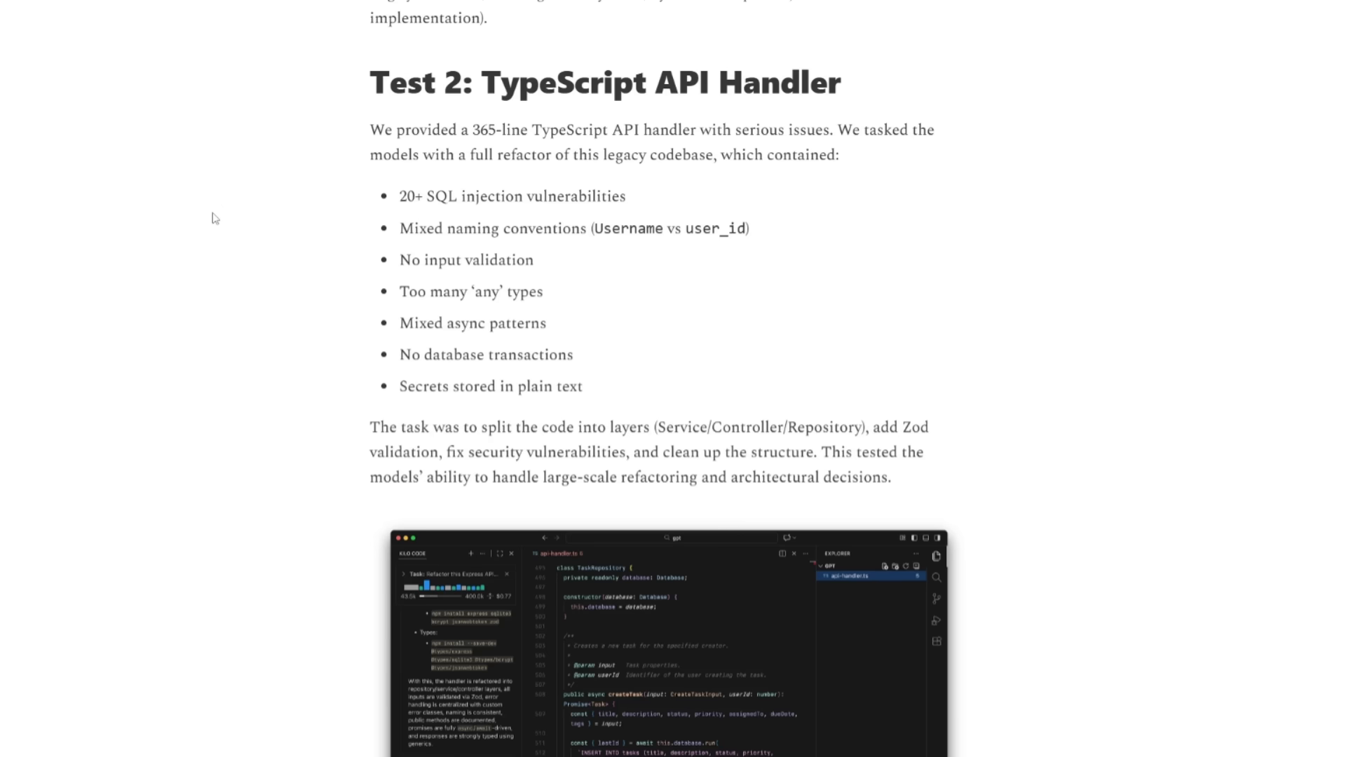
Scroll past the Test 2 task list to GPT-5.1's legacy API handler refactoring screenshot
scroll("down", 3)
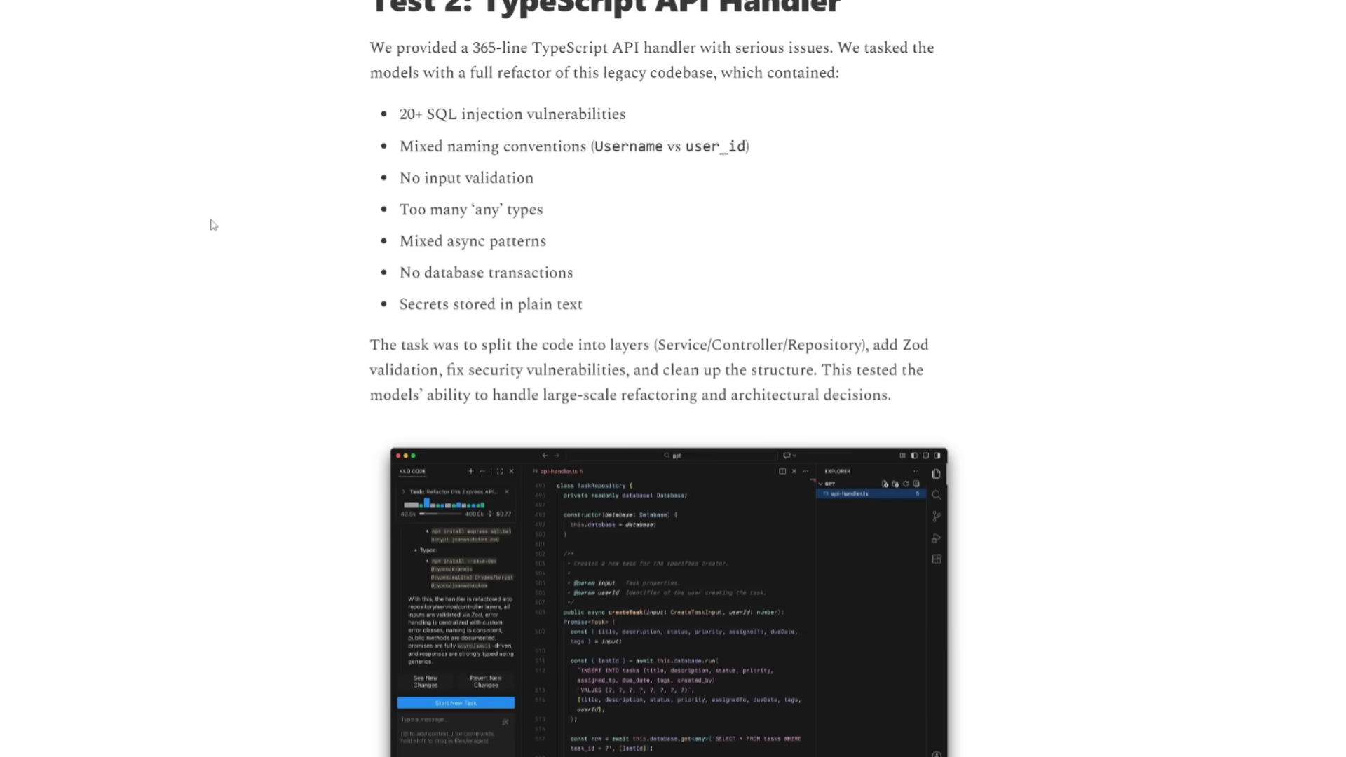
scroll("down", 3)
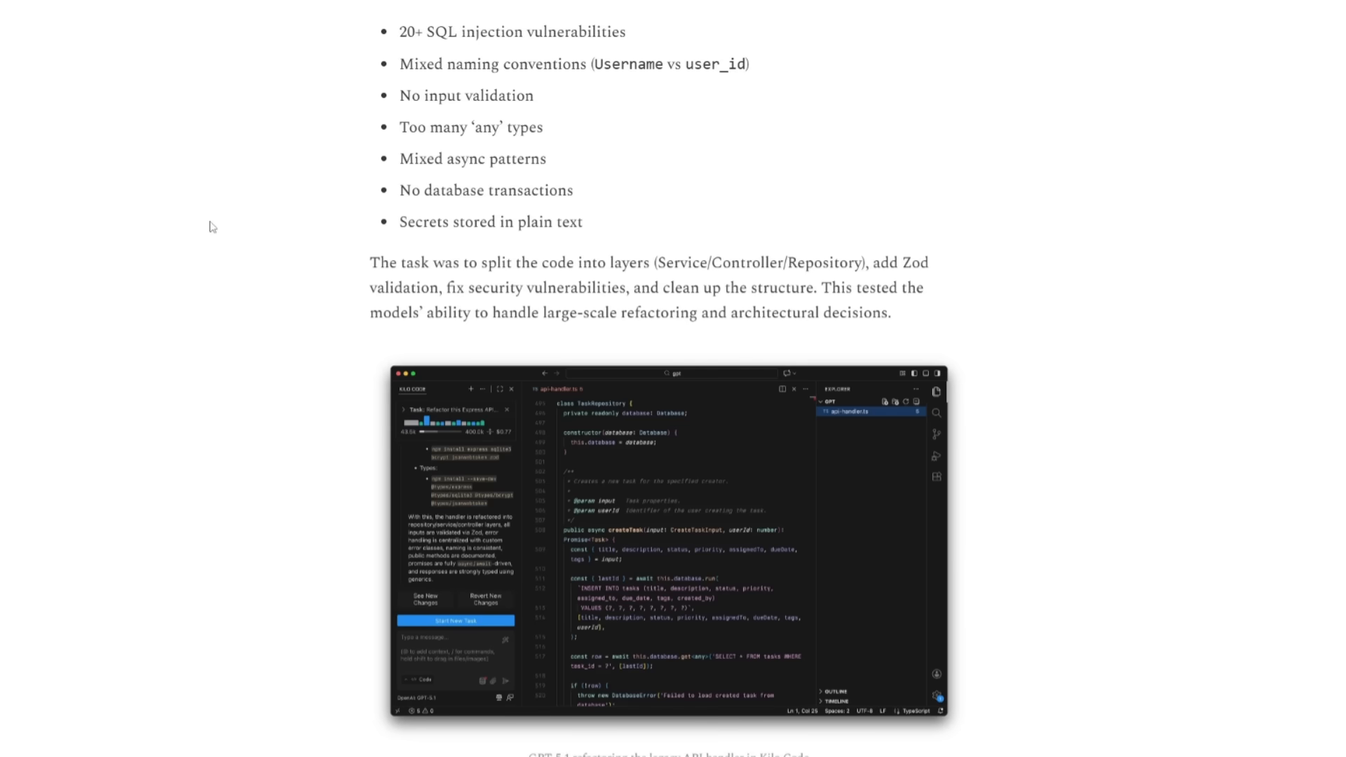
scroll("down", 3)
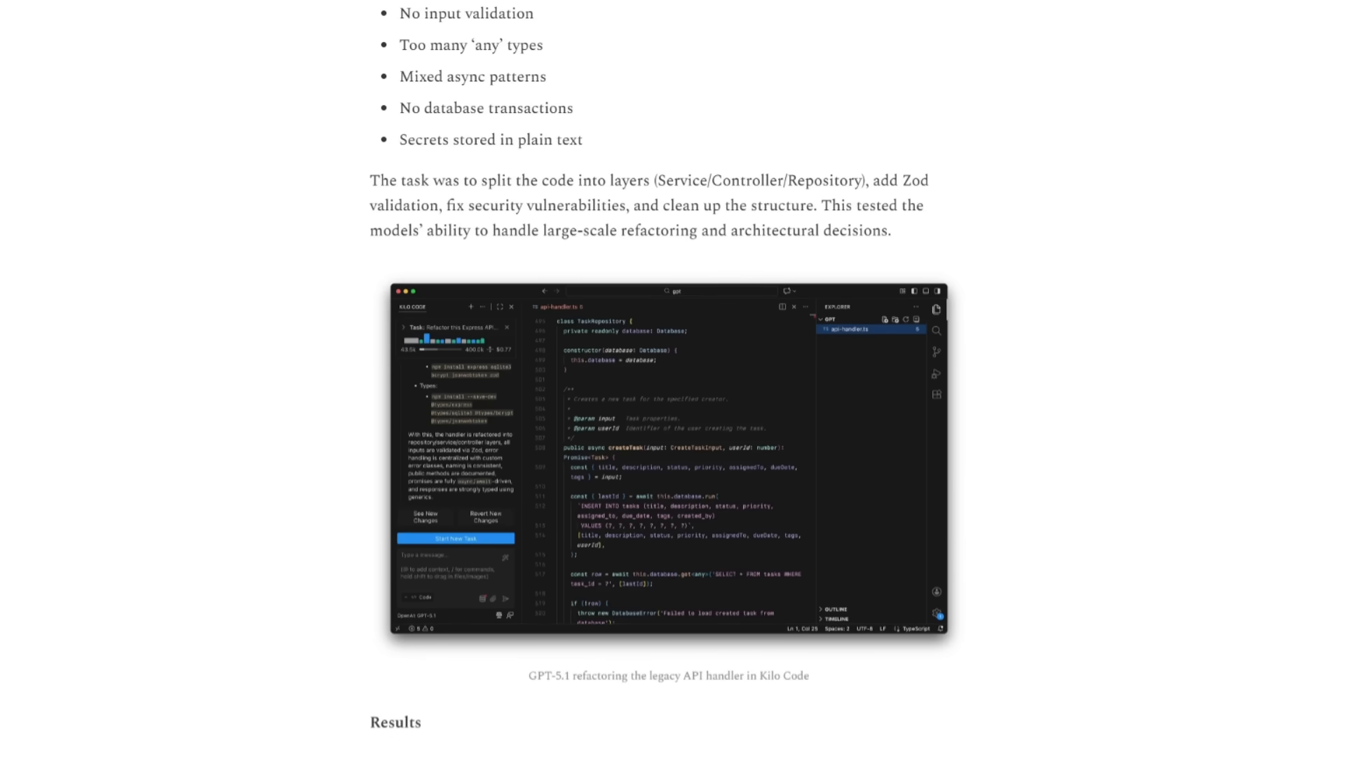
mouse_move(359, 395)
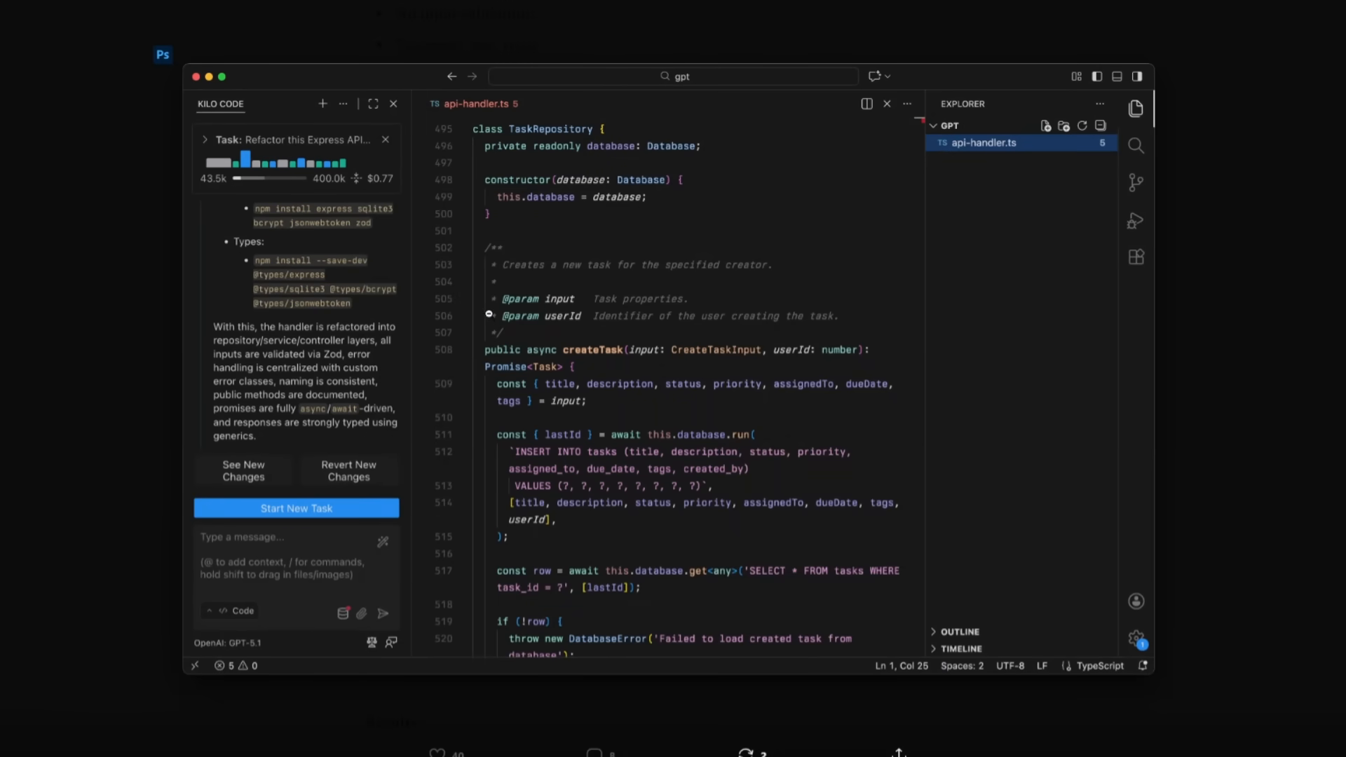
mouse_move(413, 355)
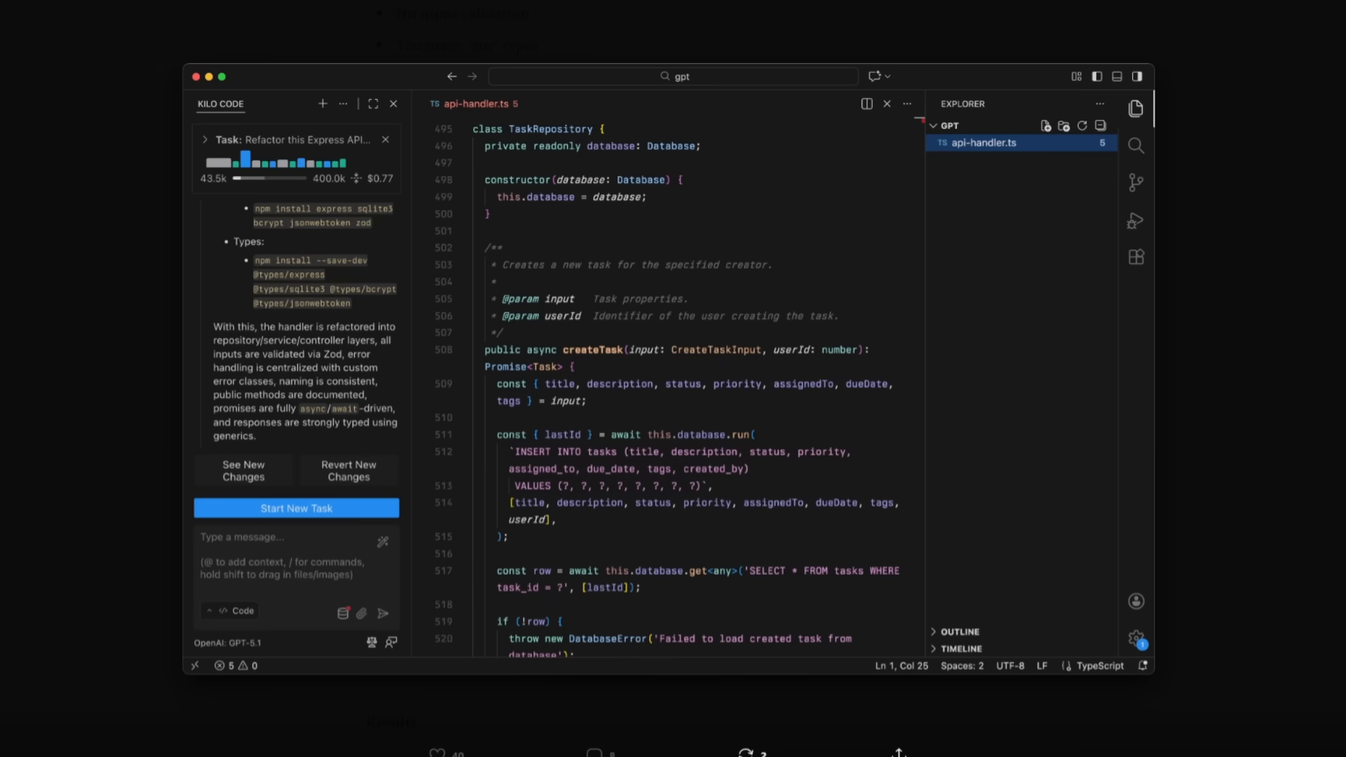
Scroll past Backward Compatibility and the Rate Limiting middleware code to Test 3: Notification System
scroll("down", 3)
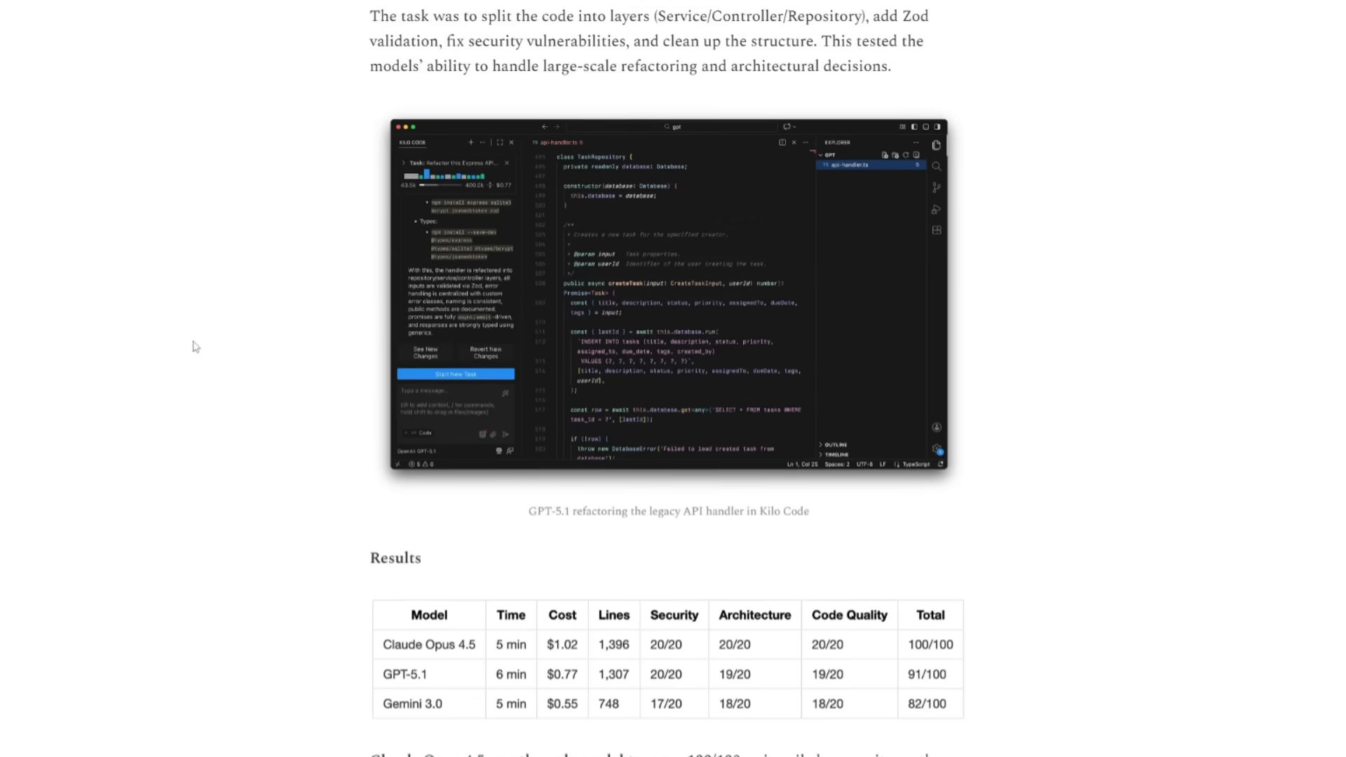
scroll("down", 3)
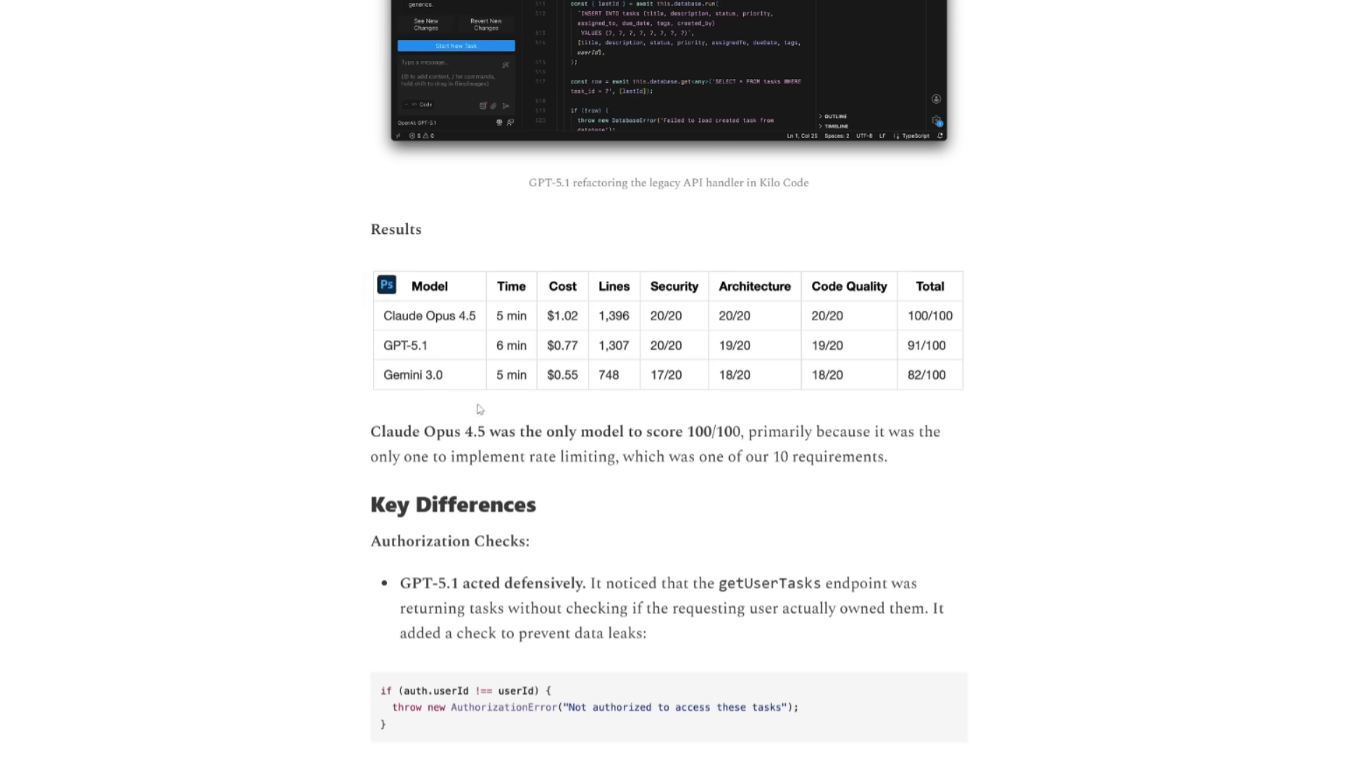
scroll("down", 3)
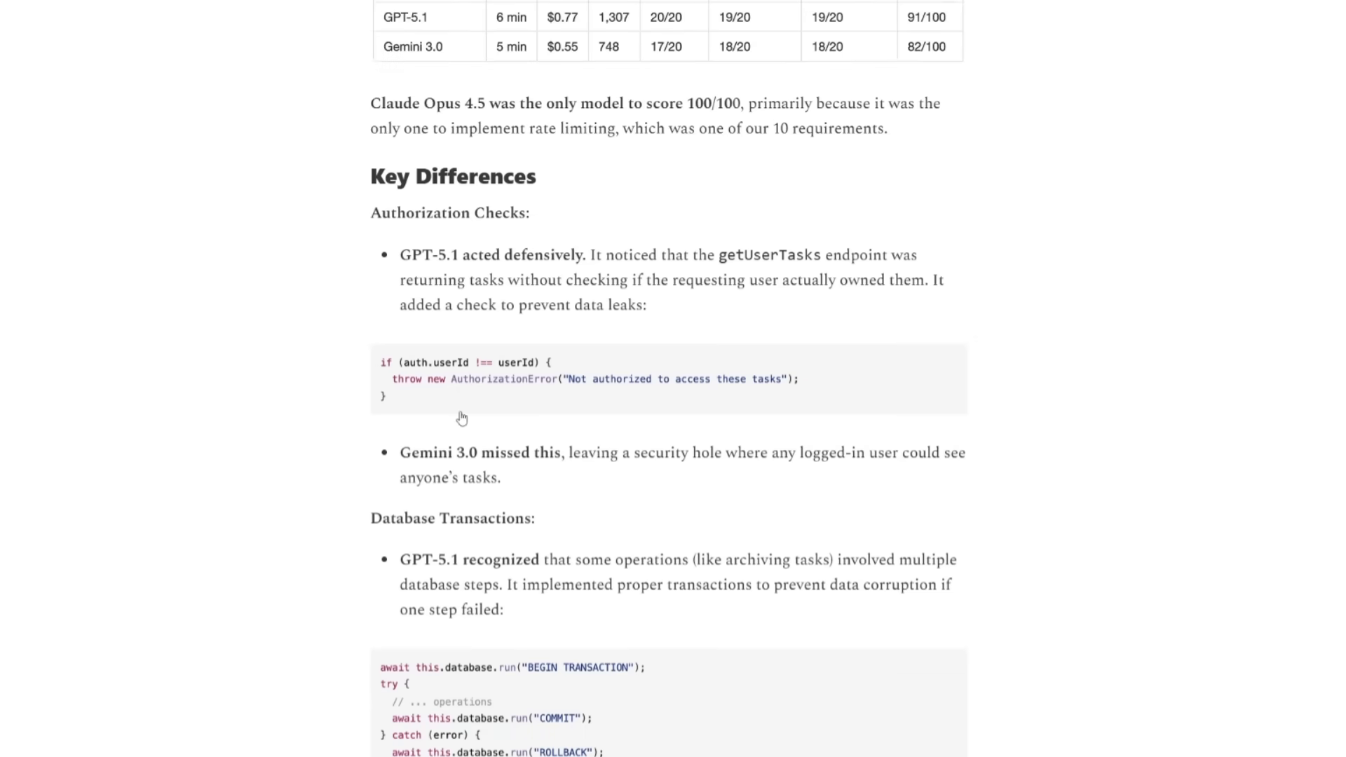
scroll("down", 3)
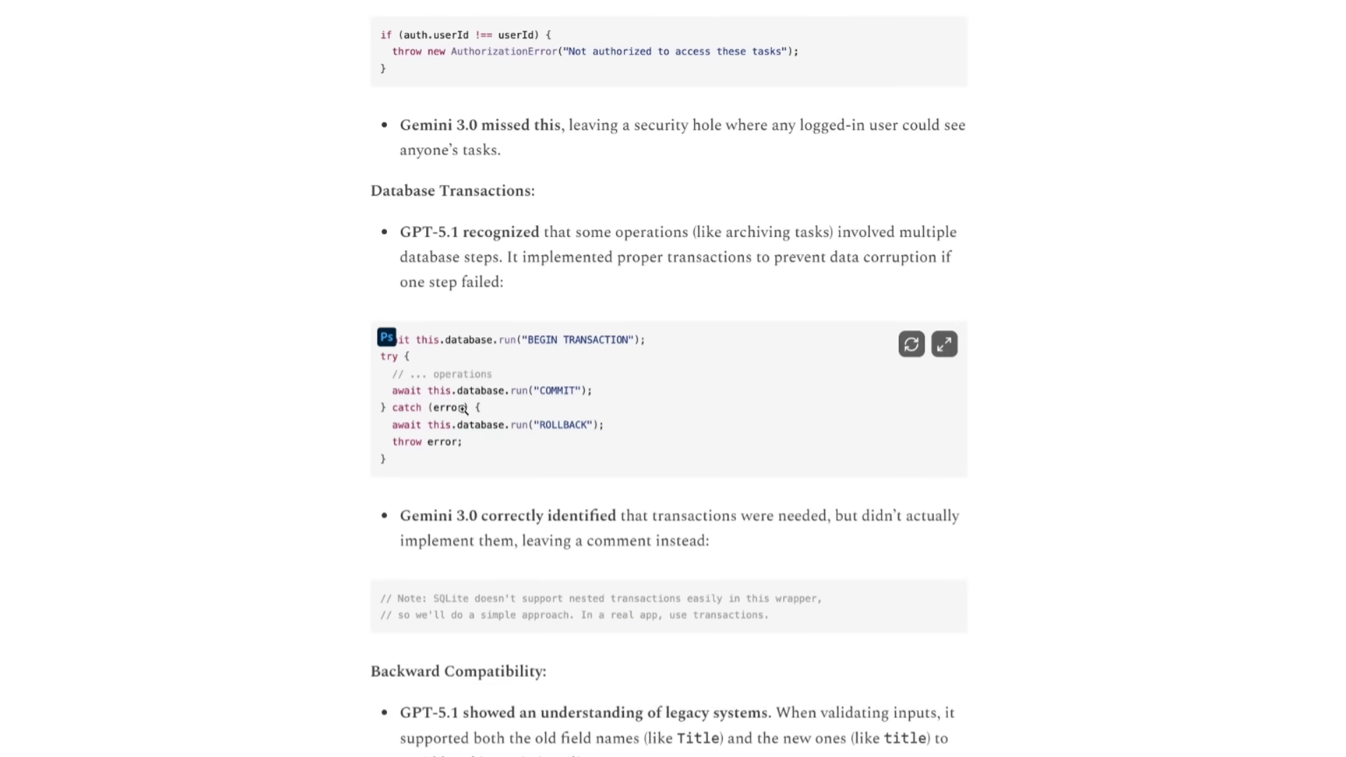
scroll("down", 3)
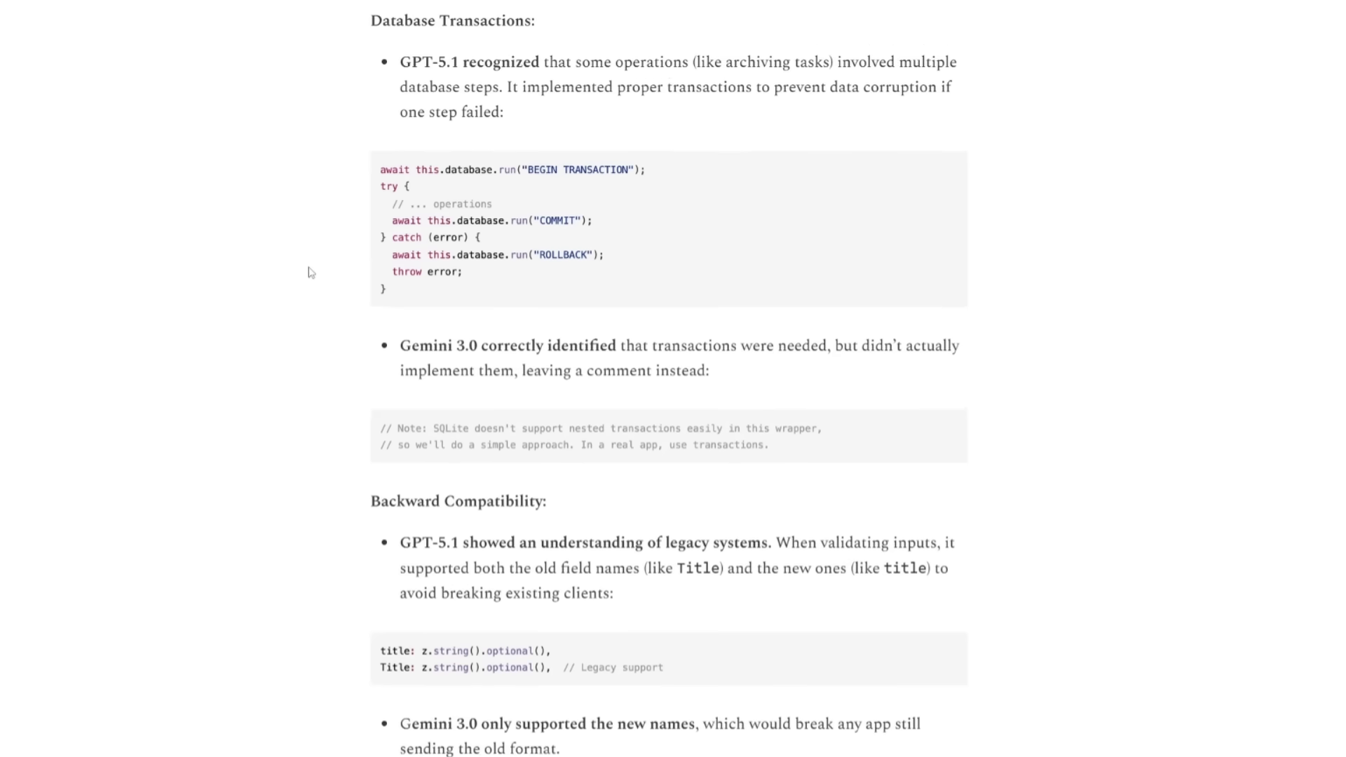
scroll("down", 3)
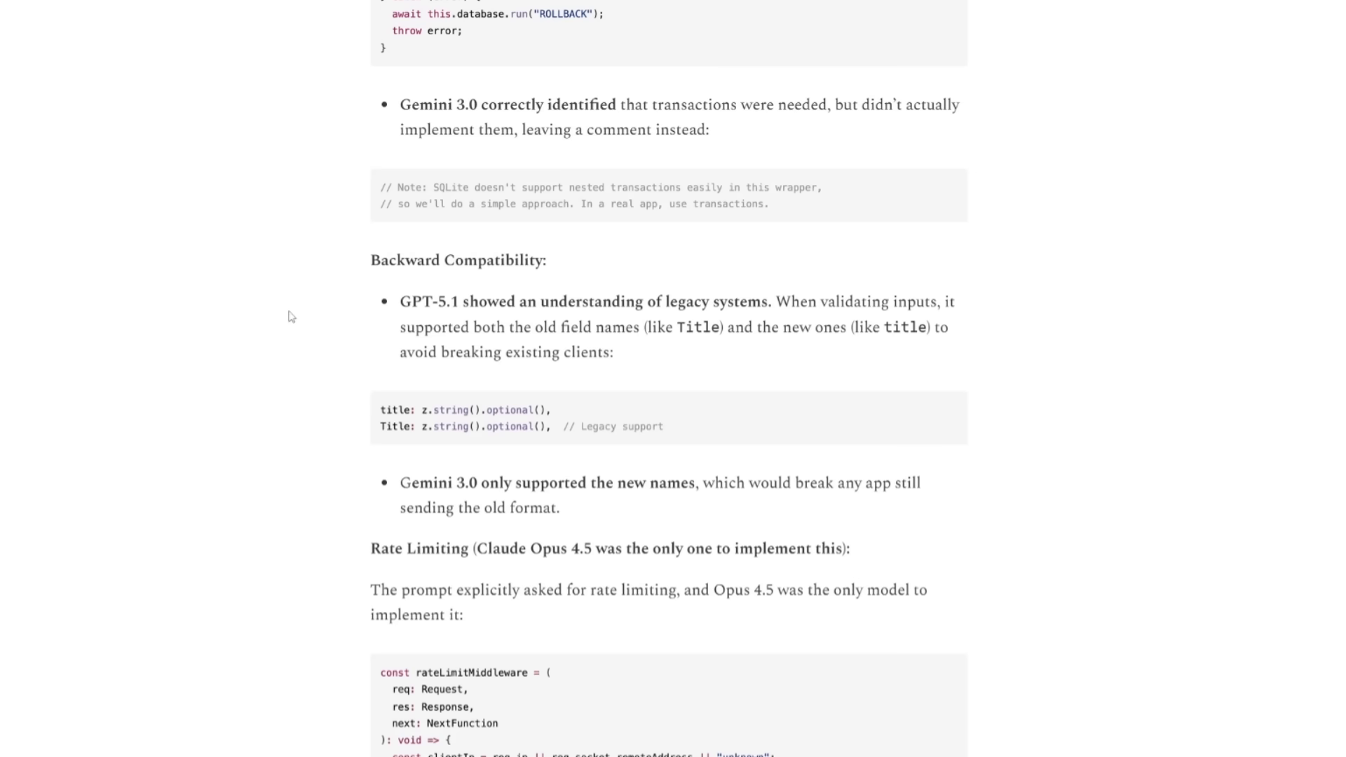
mouse_move(296, 348)
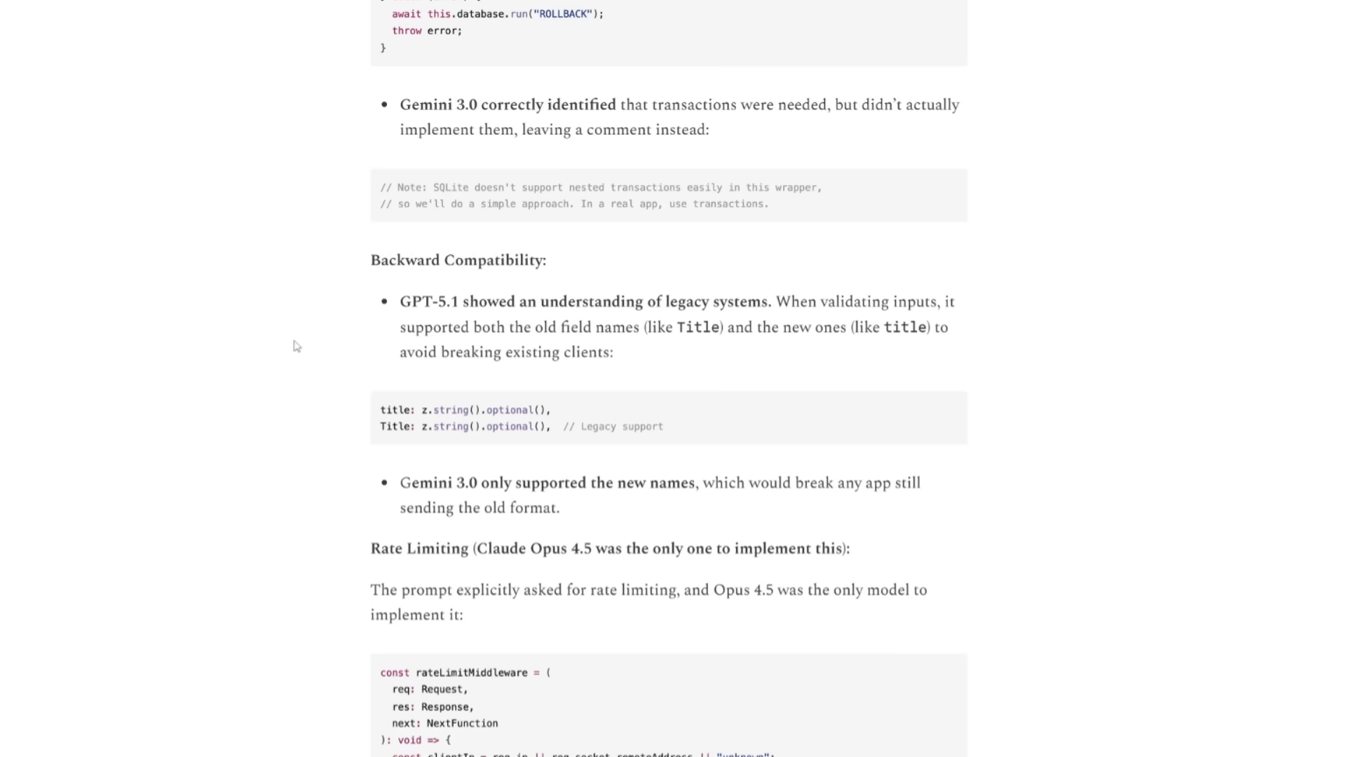
mouse_move(291, 333)
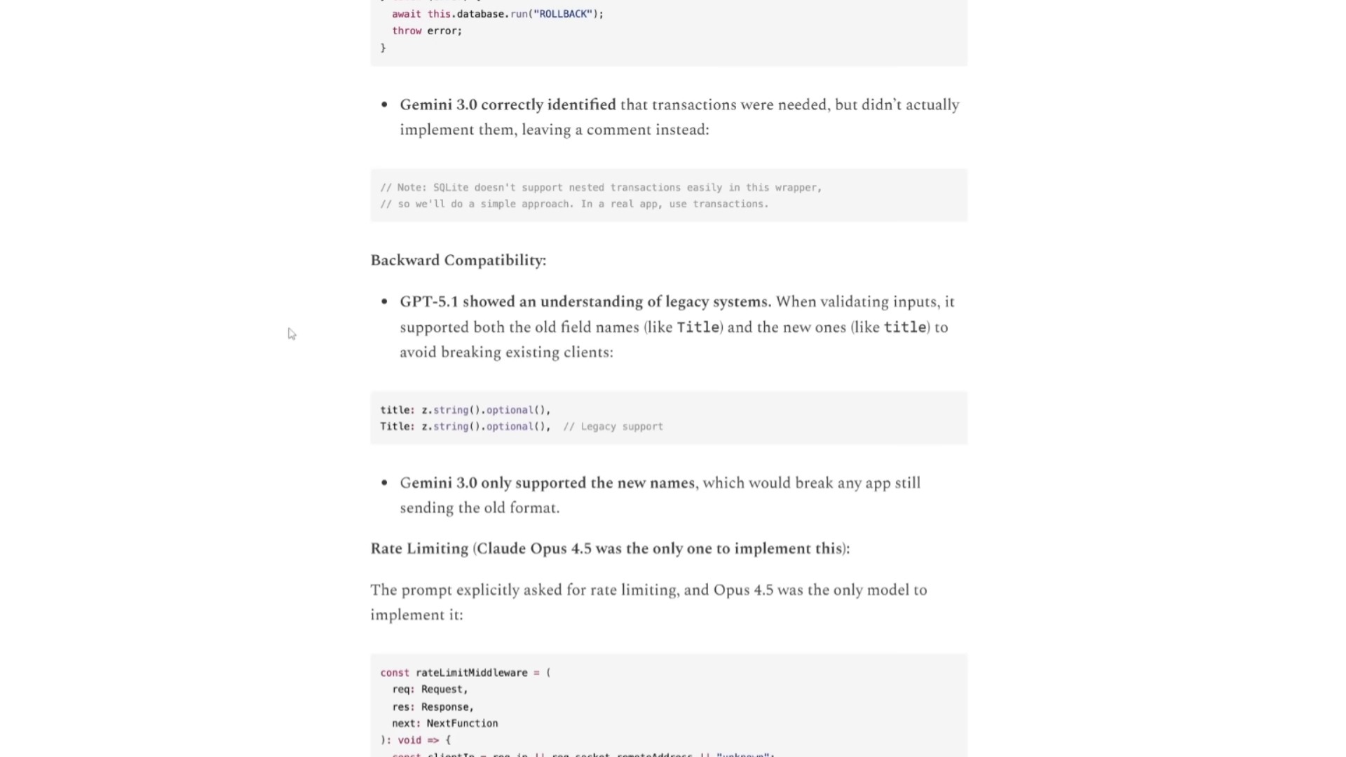
scroll("down", 3)
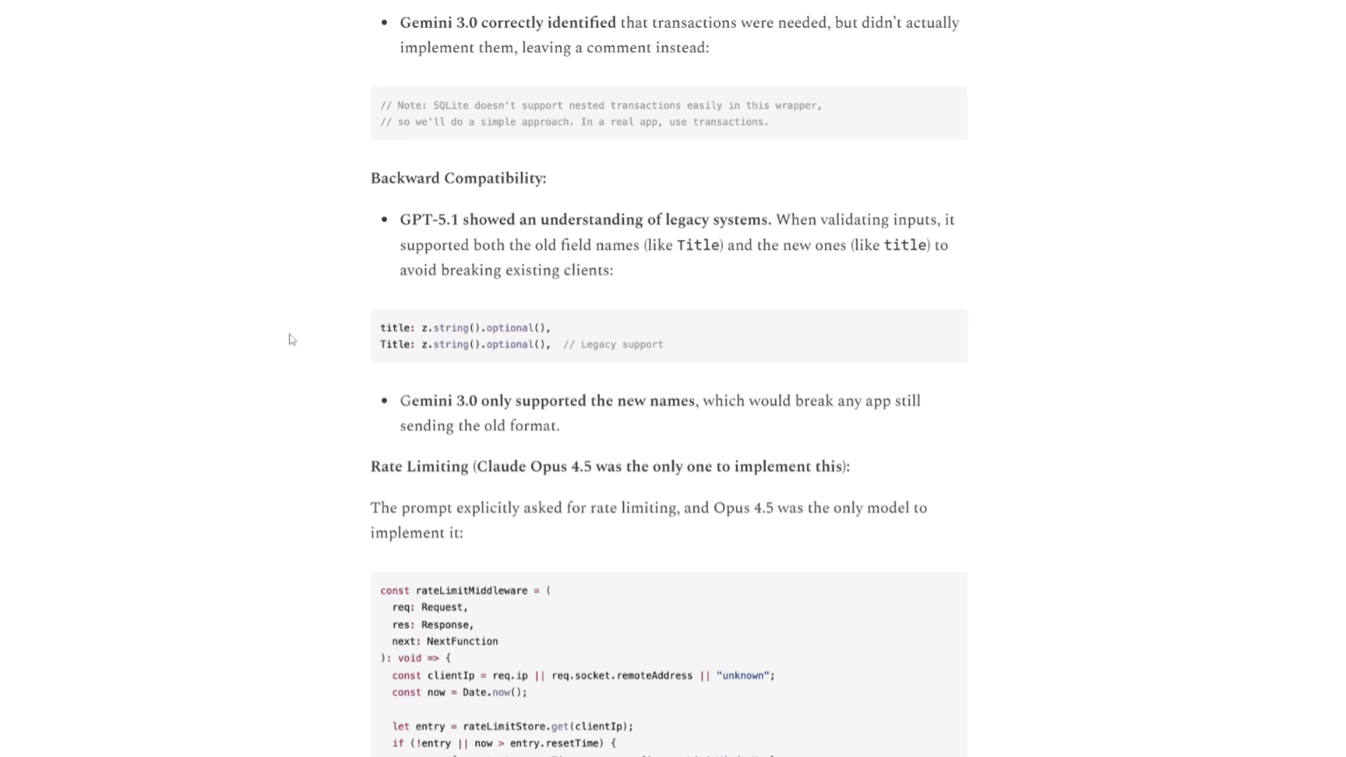
scroll("down", 3)
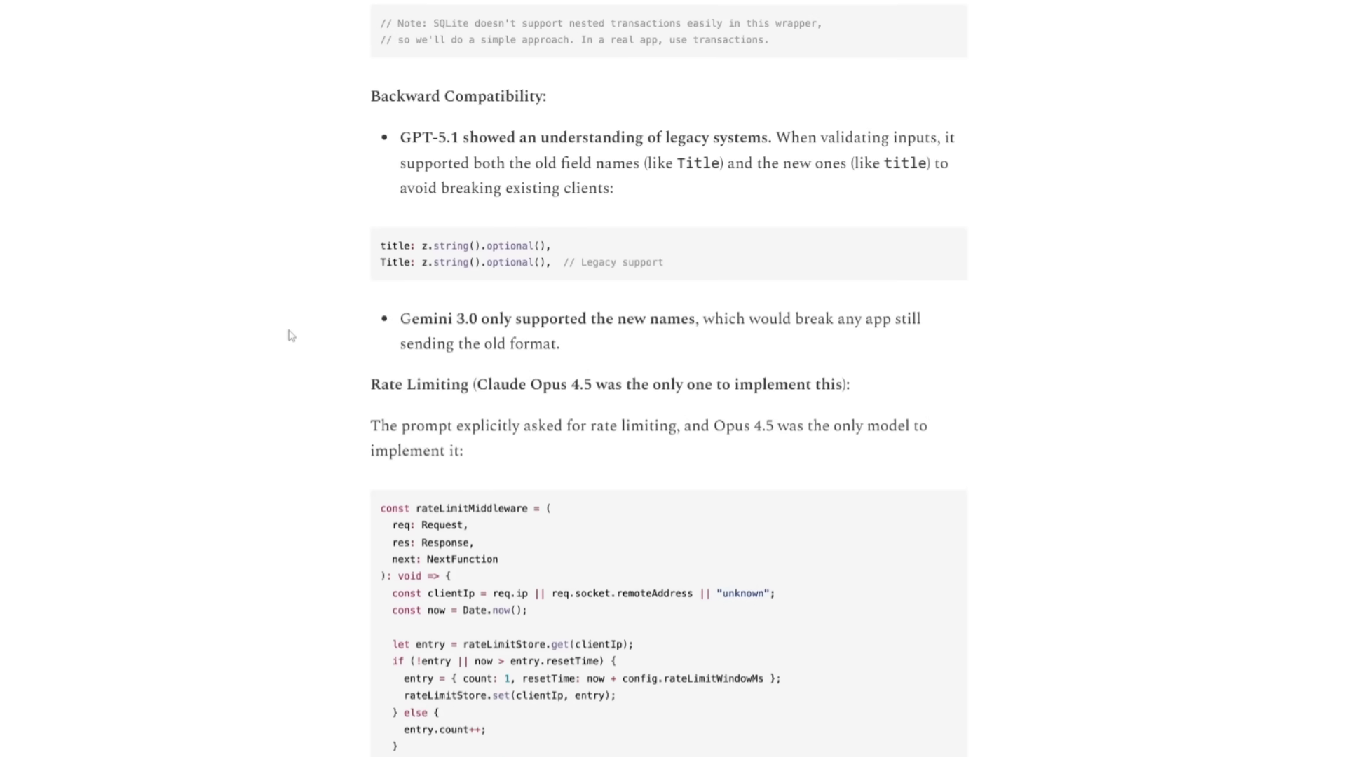
scroll("down", 3)
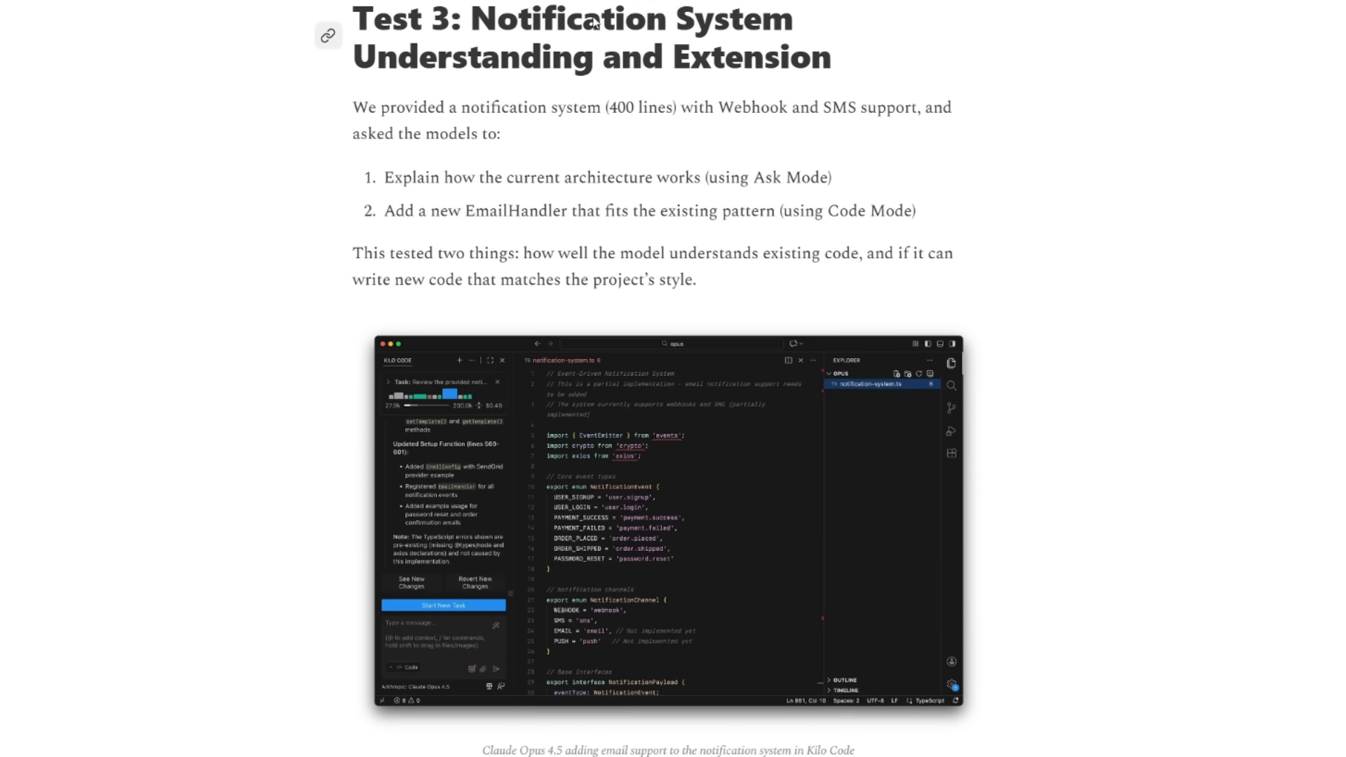
mouse_move(555, 99)
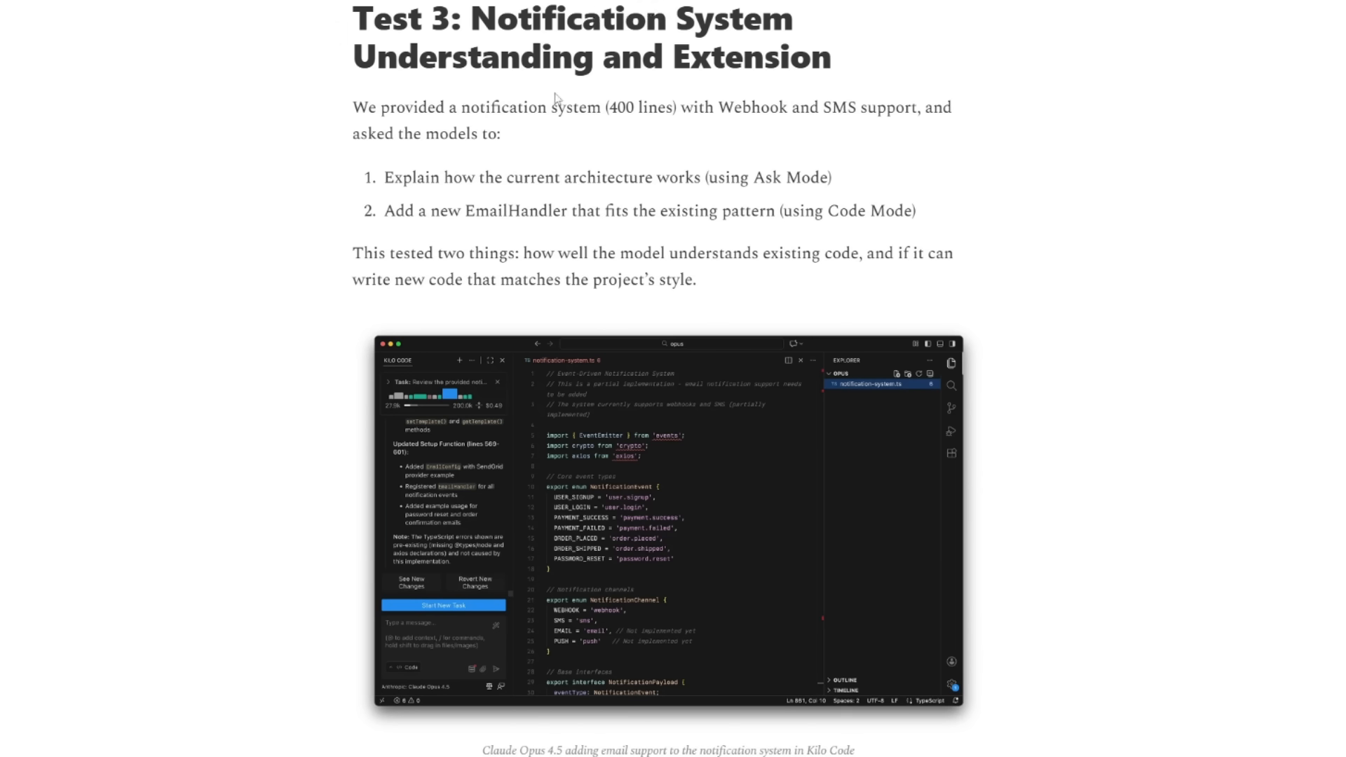
mouse_move(727, 127)
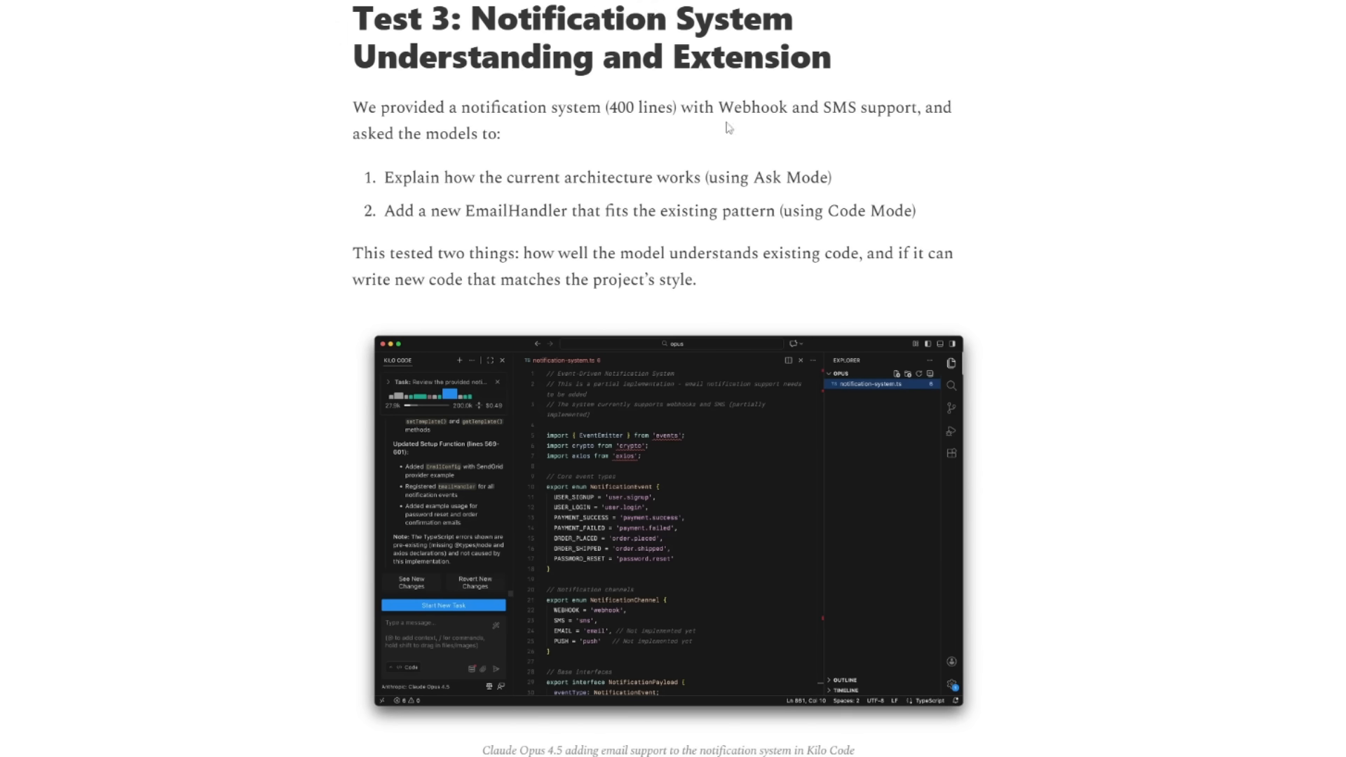
mouse_move(501, 165)
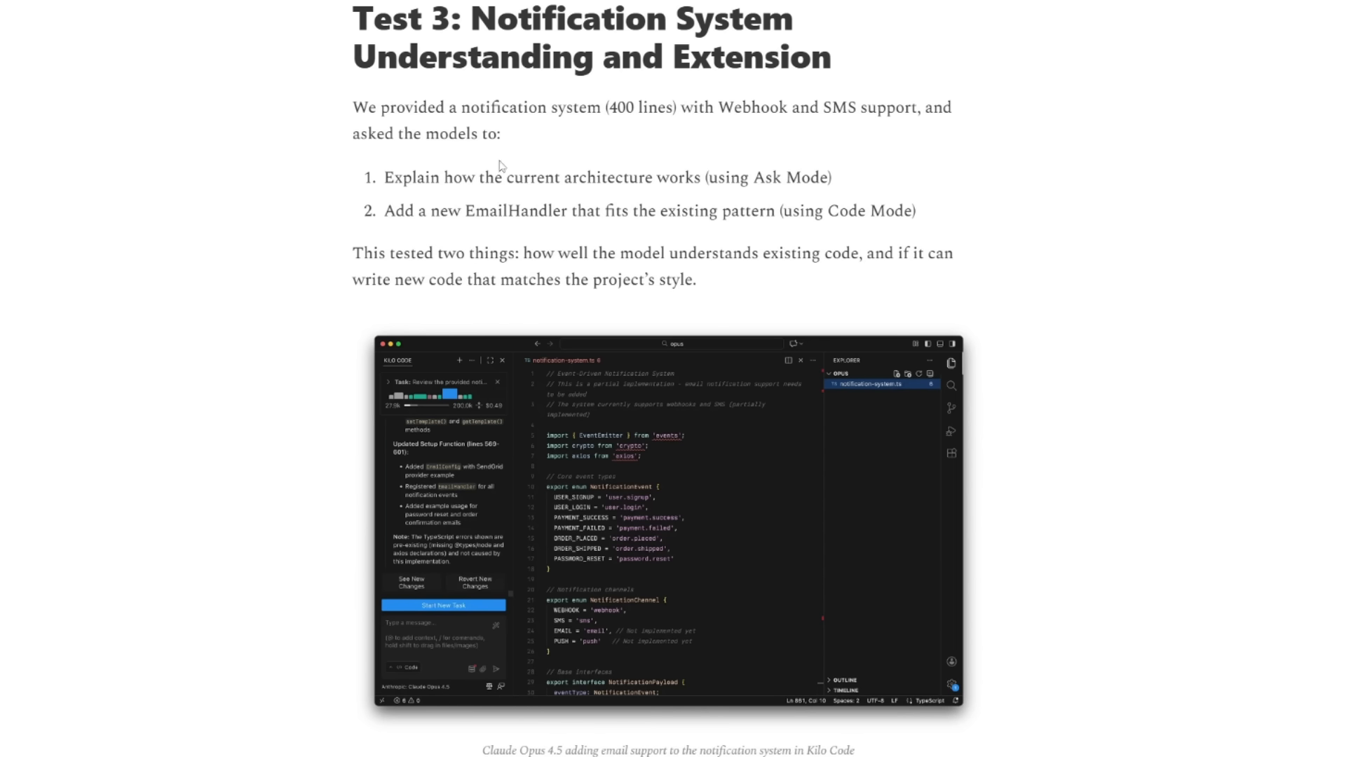
mouse_move(359, 179)
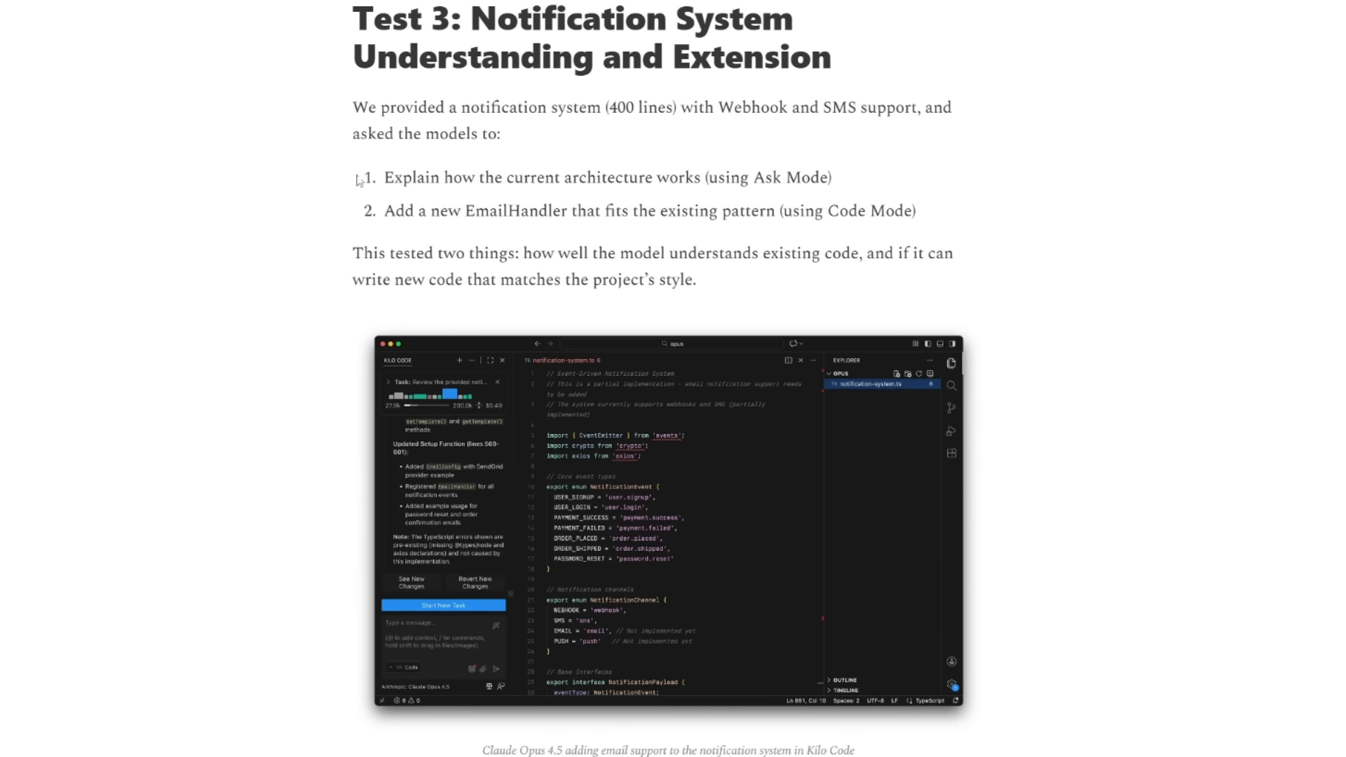
mouse_move(484, 206)
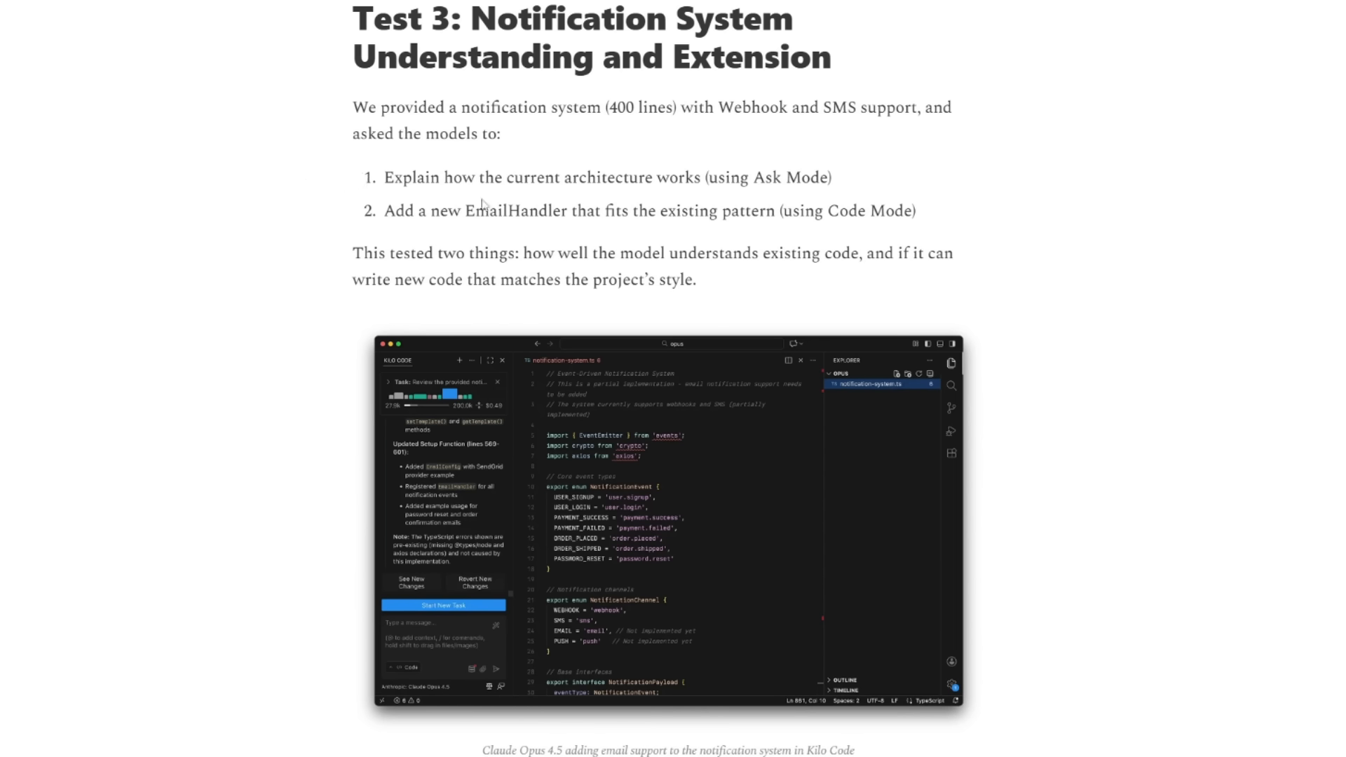
mouse_move(394, 225)
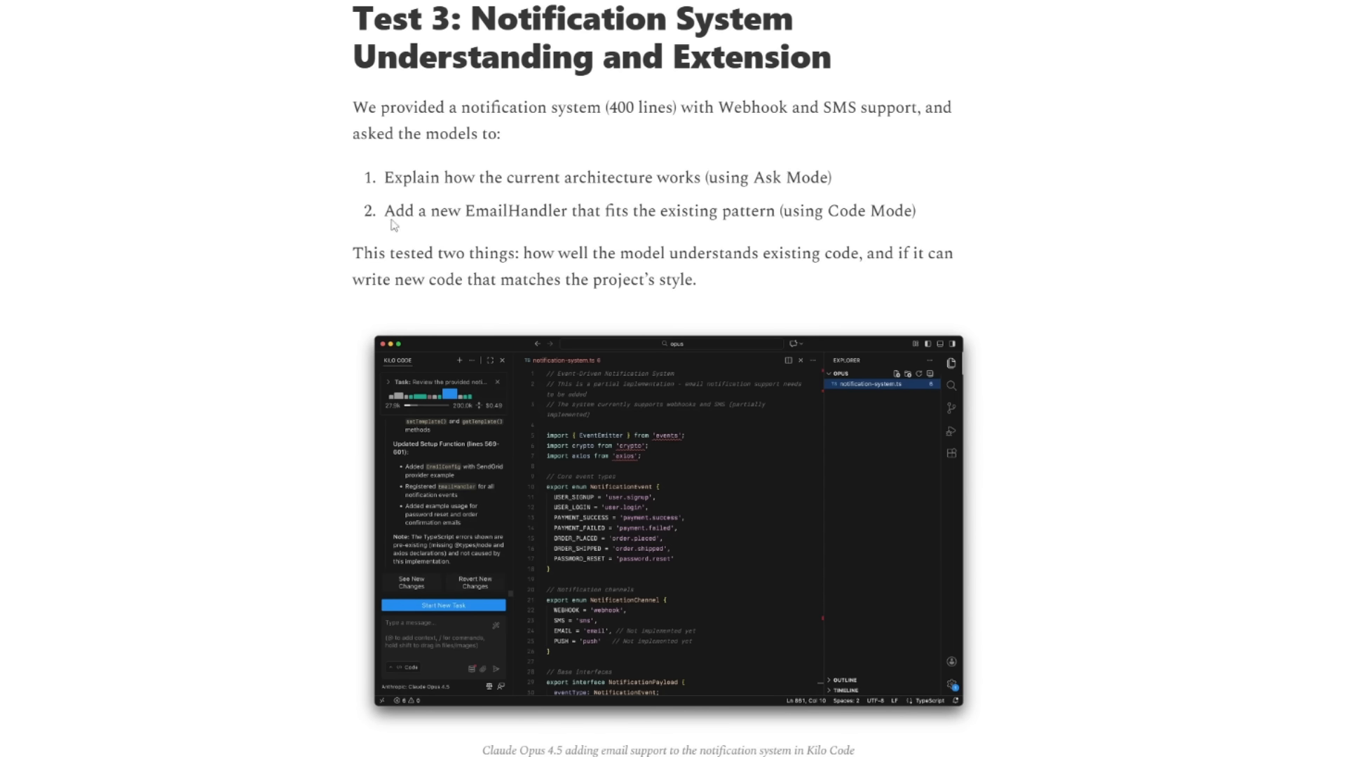
mouse_move(393, 213)
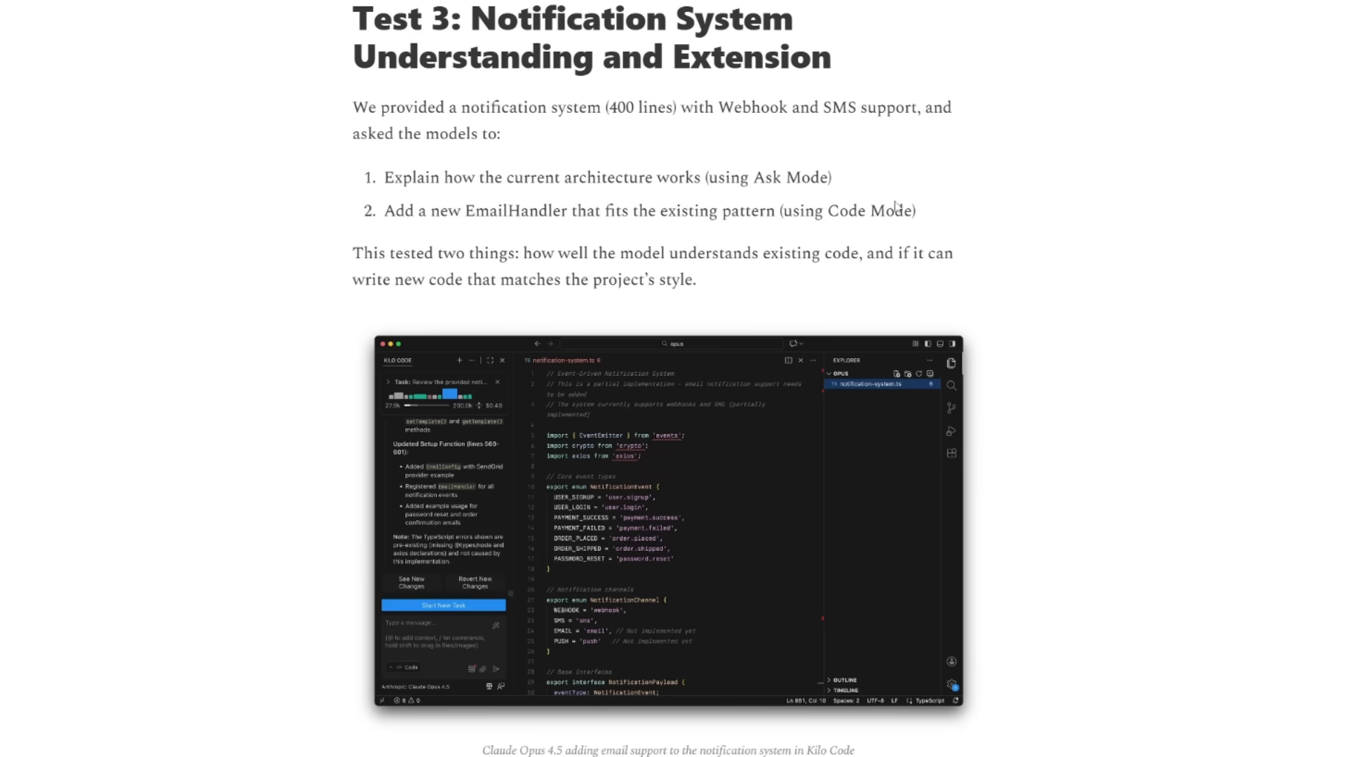
mouse_move(611, 176)
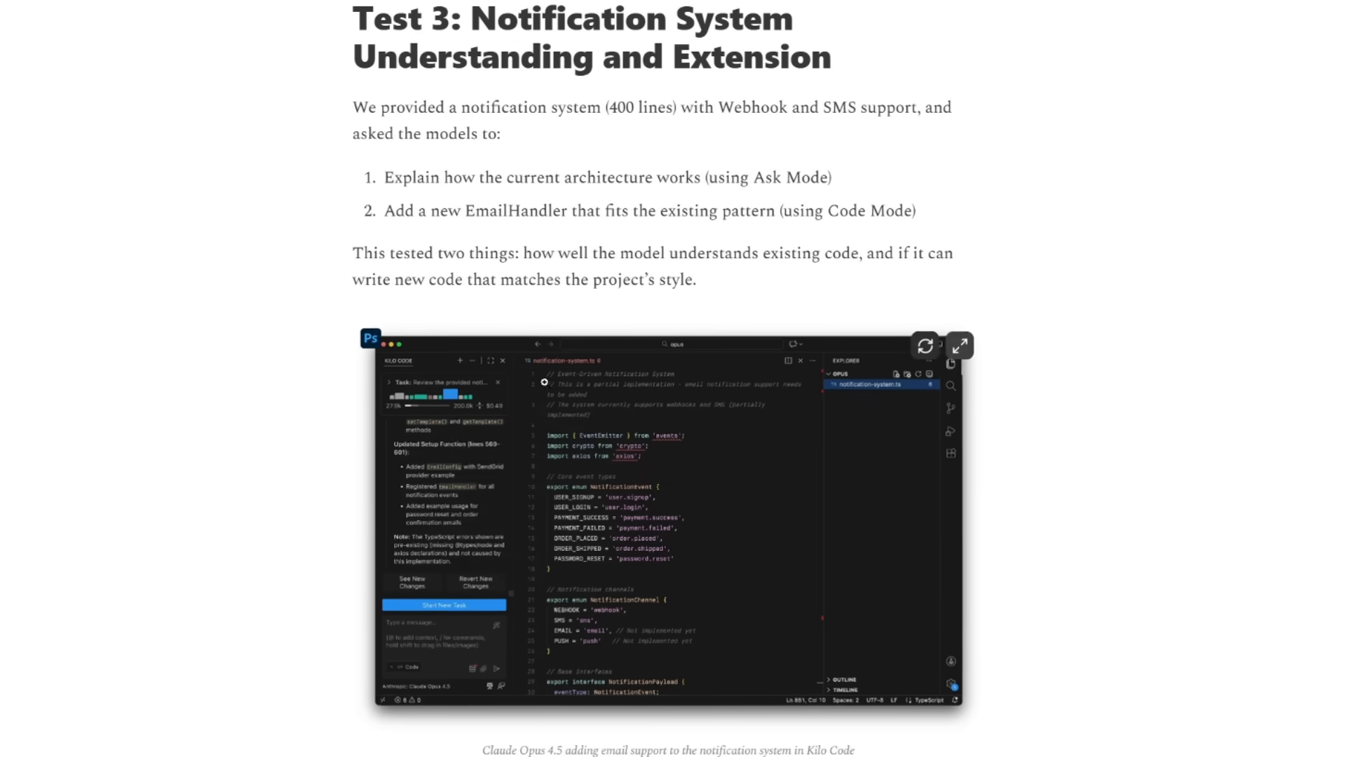
Enlarge the screenshot of Claude Opus 4.5 adding email support to the notification system
left_click(959, 344)
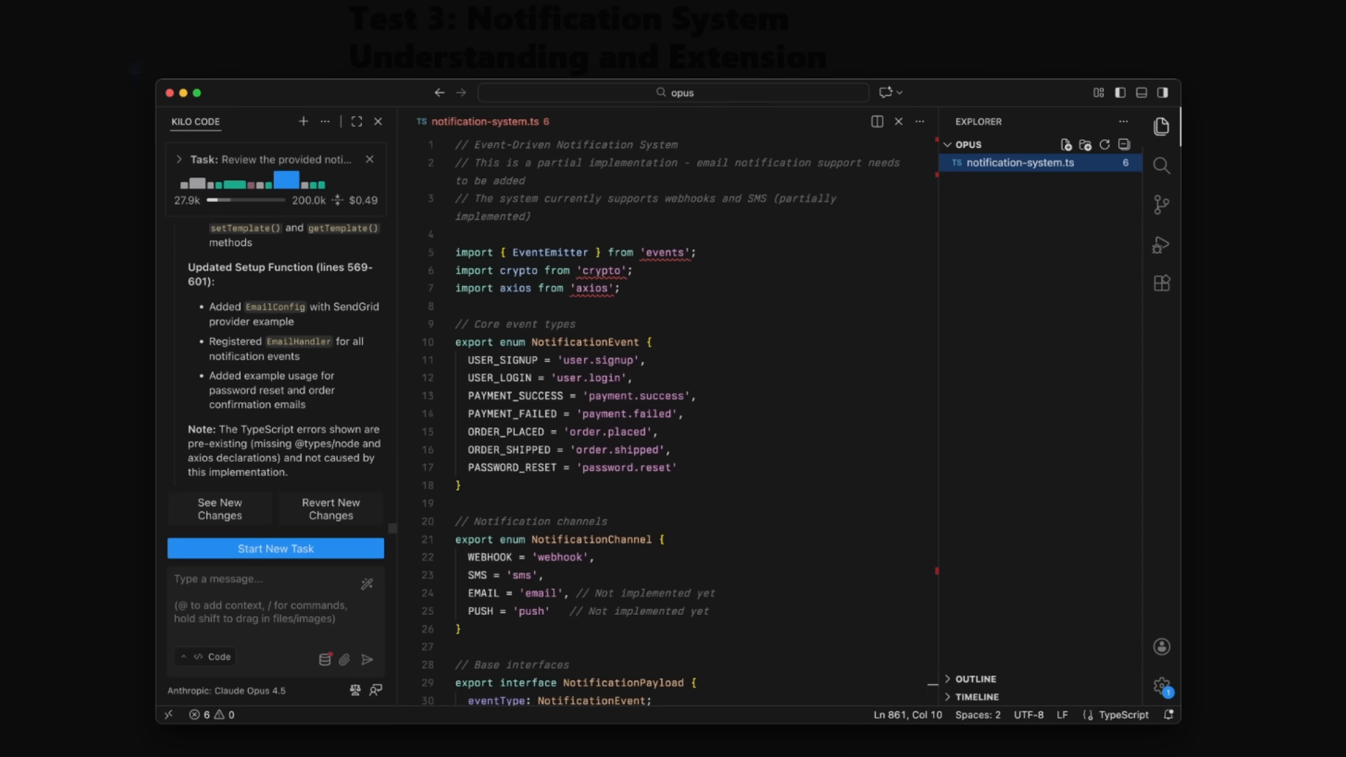
Scroll past Test 3's Results table (Opus 98, GPT-5.1 92, Gemini 73) to Understanding the Code
scroll("down", 3)
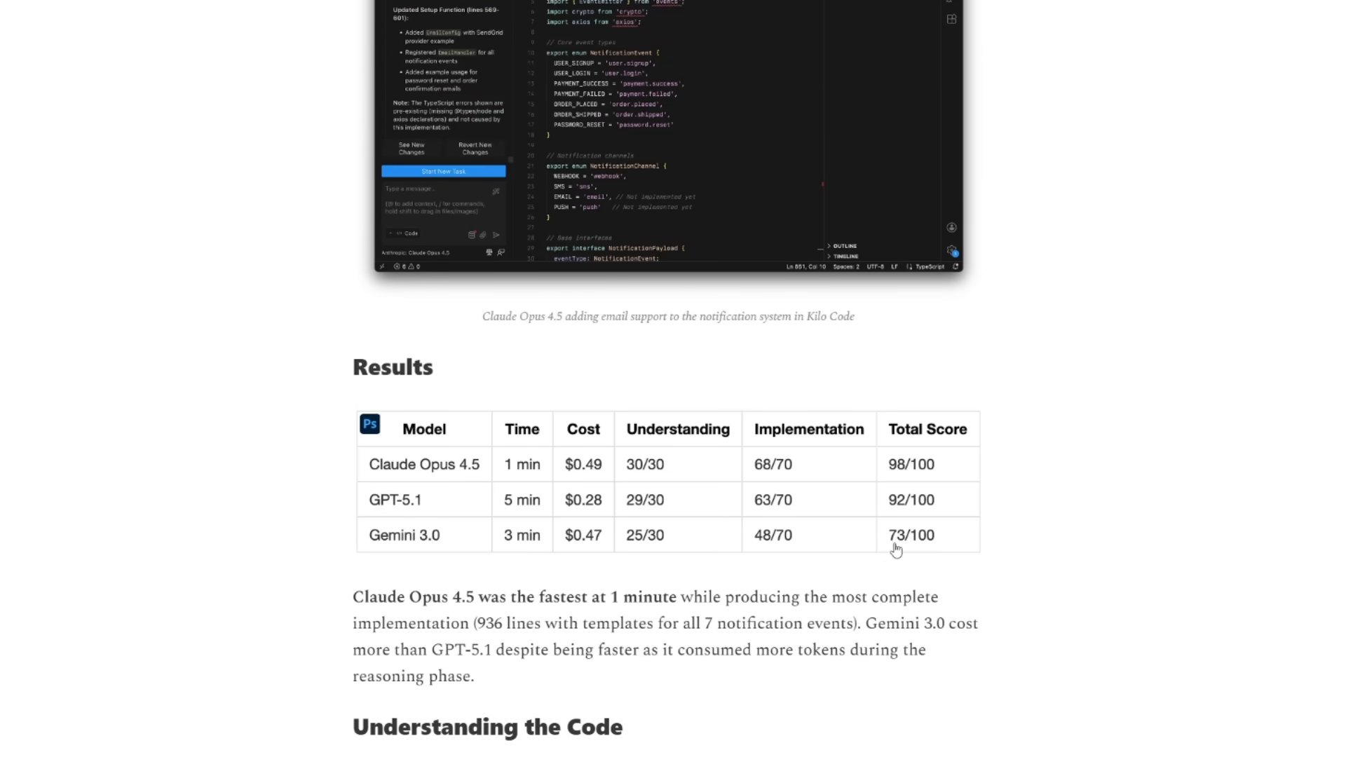
mouse_move(775, 557)
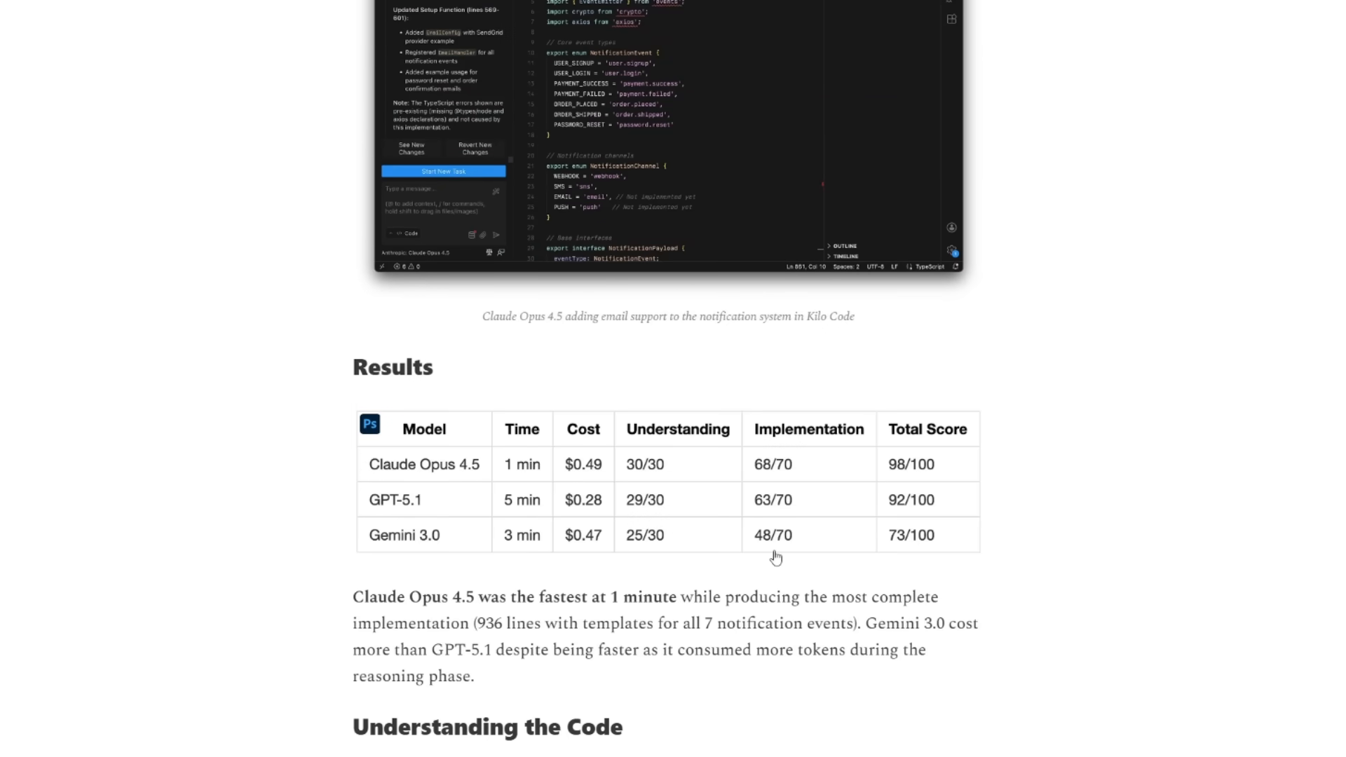
mouse_move(779, 542)
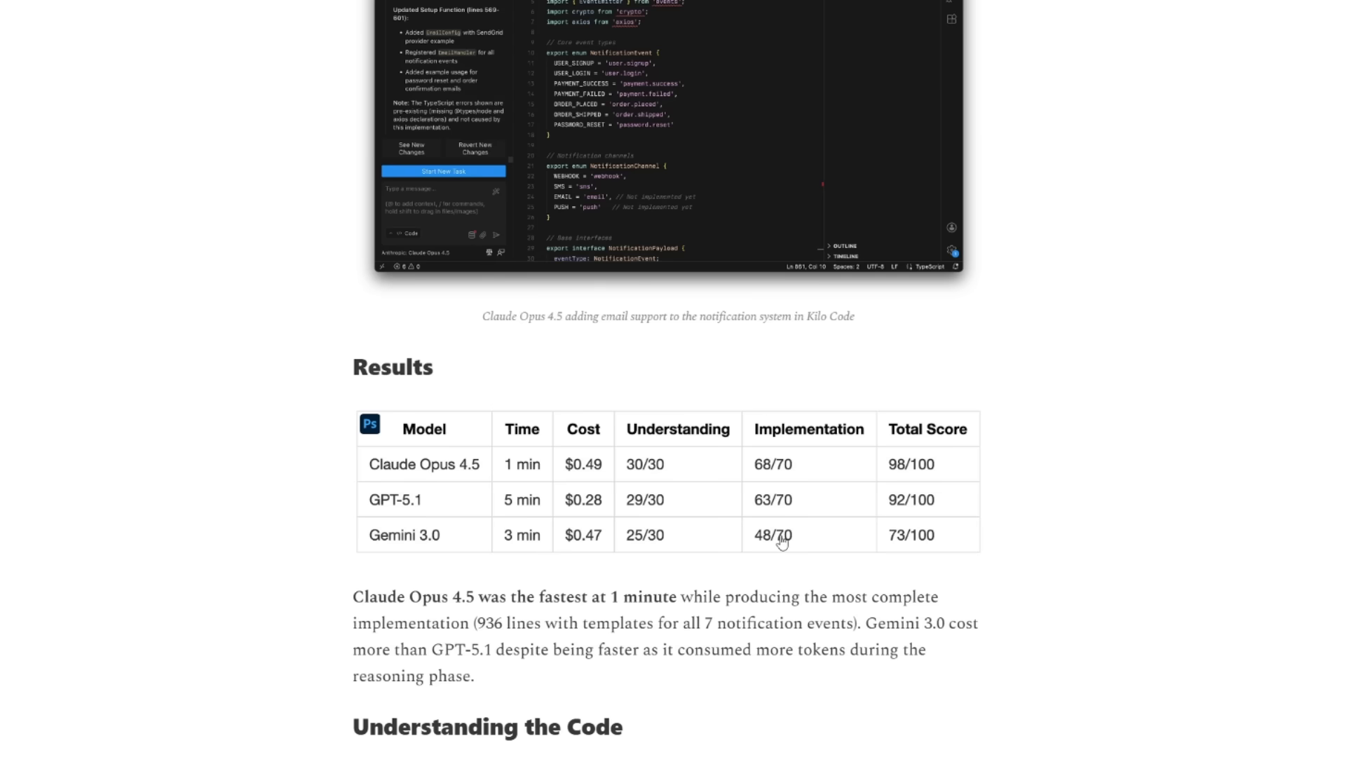
mouse_move(856, 561)
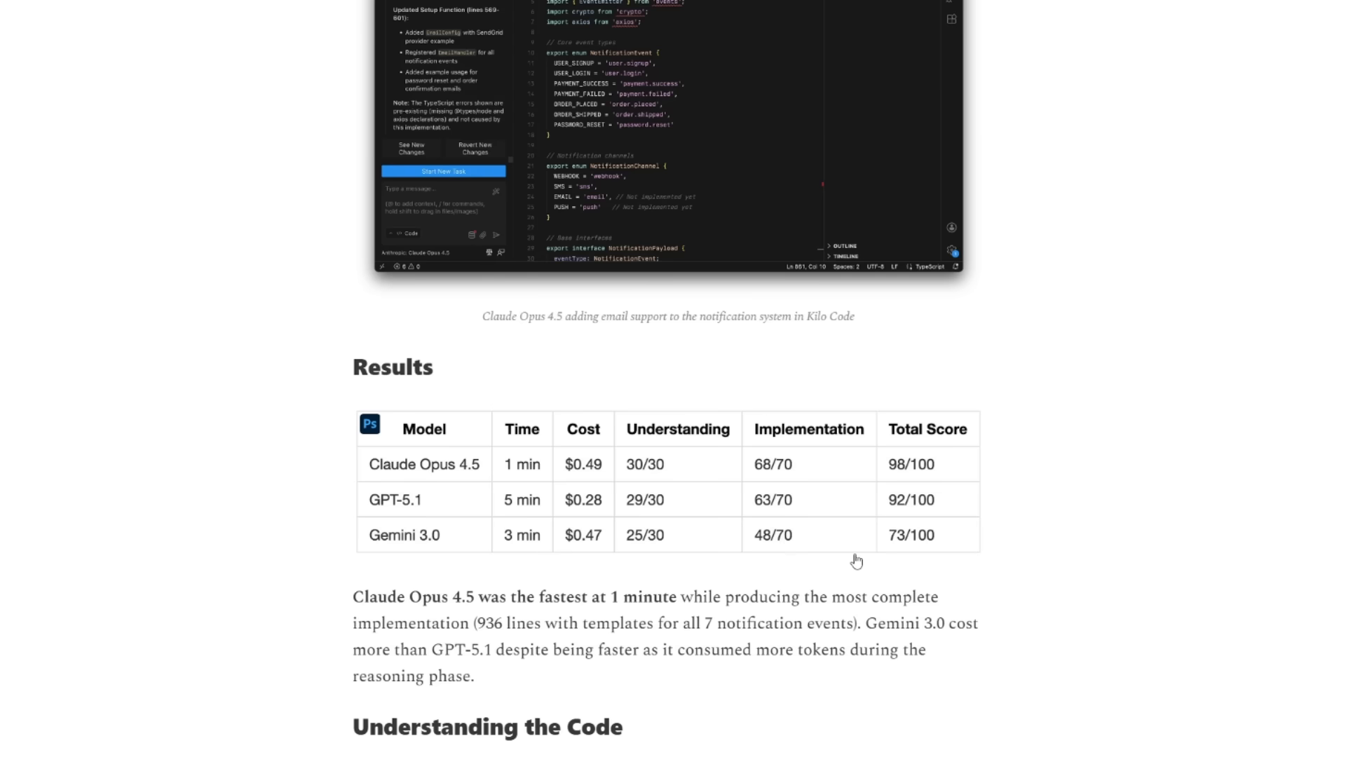
mouse_move(577, 535)
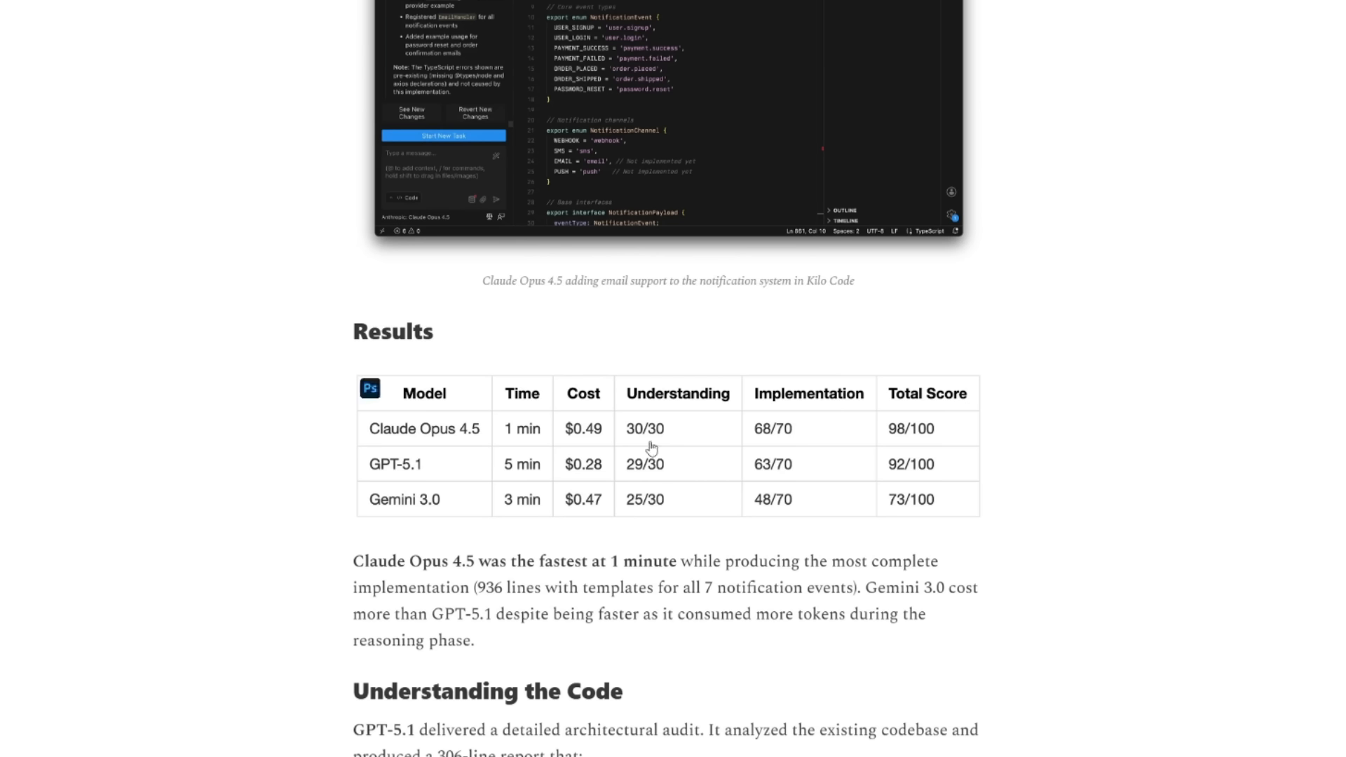
mouse_move(422, 436)
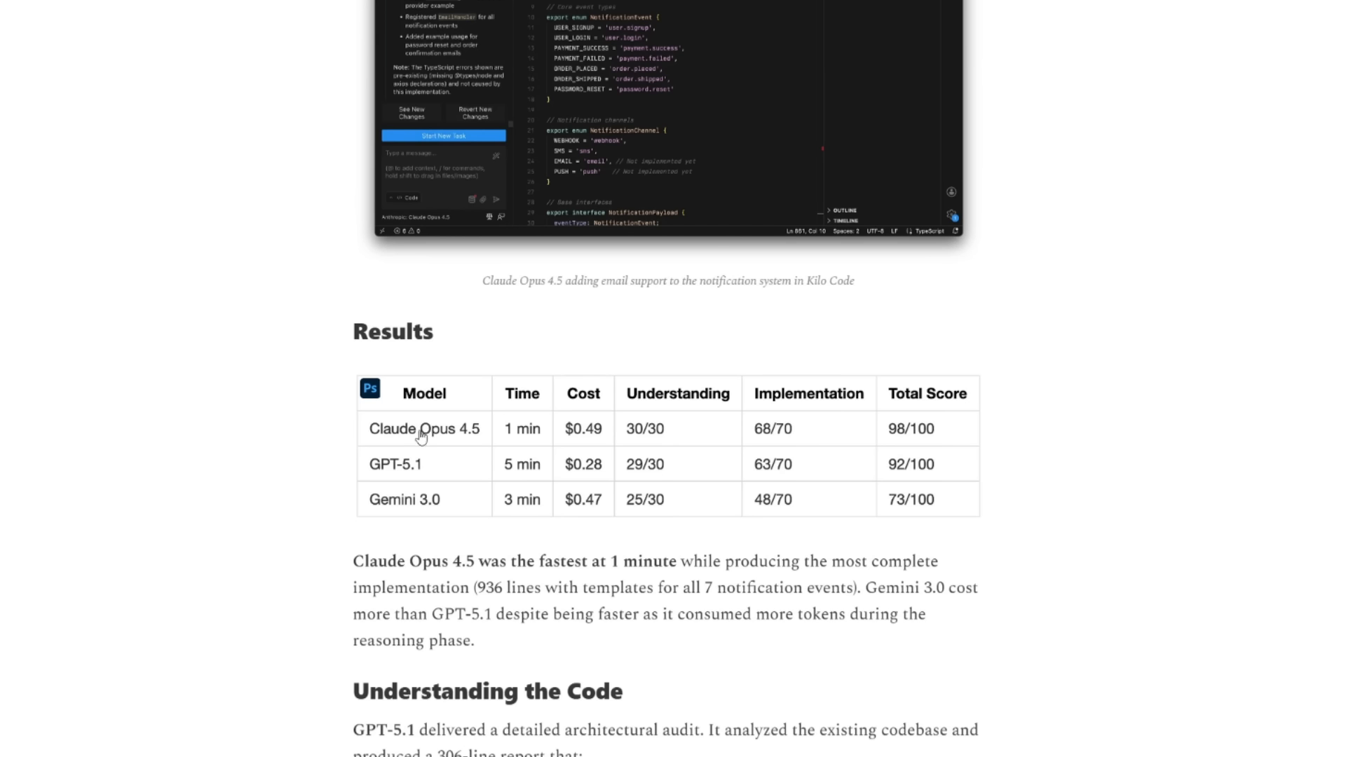
mouse_move(387, 427)
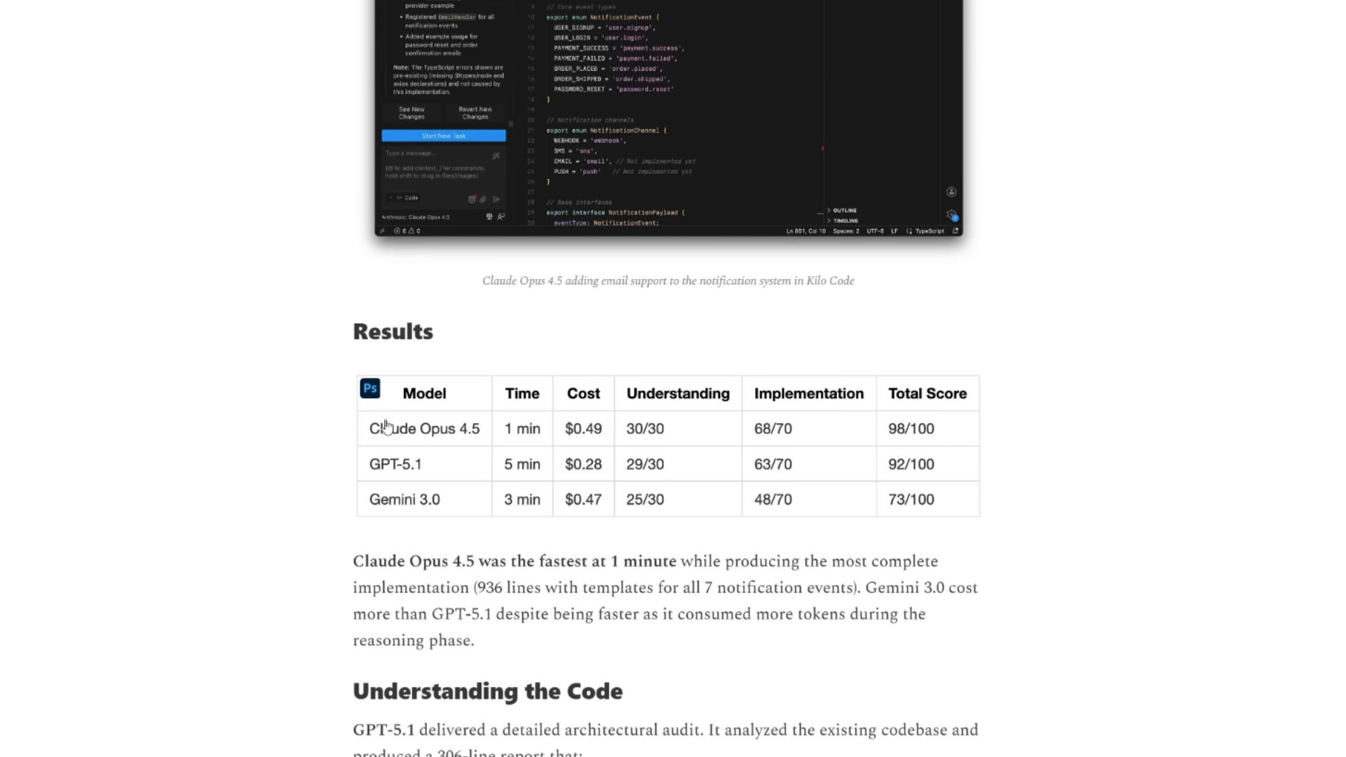
mouse_move(475, 452)
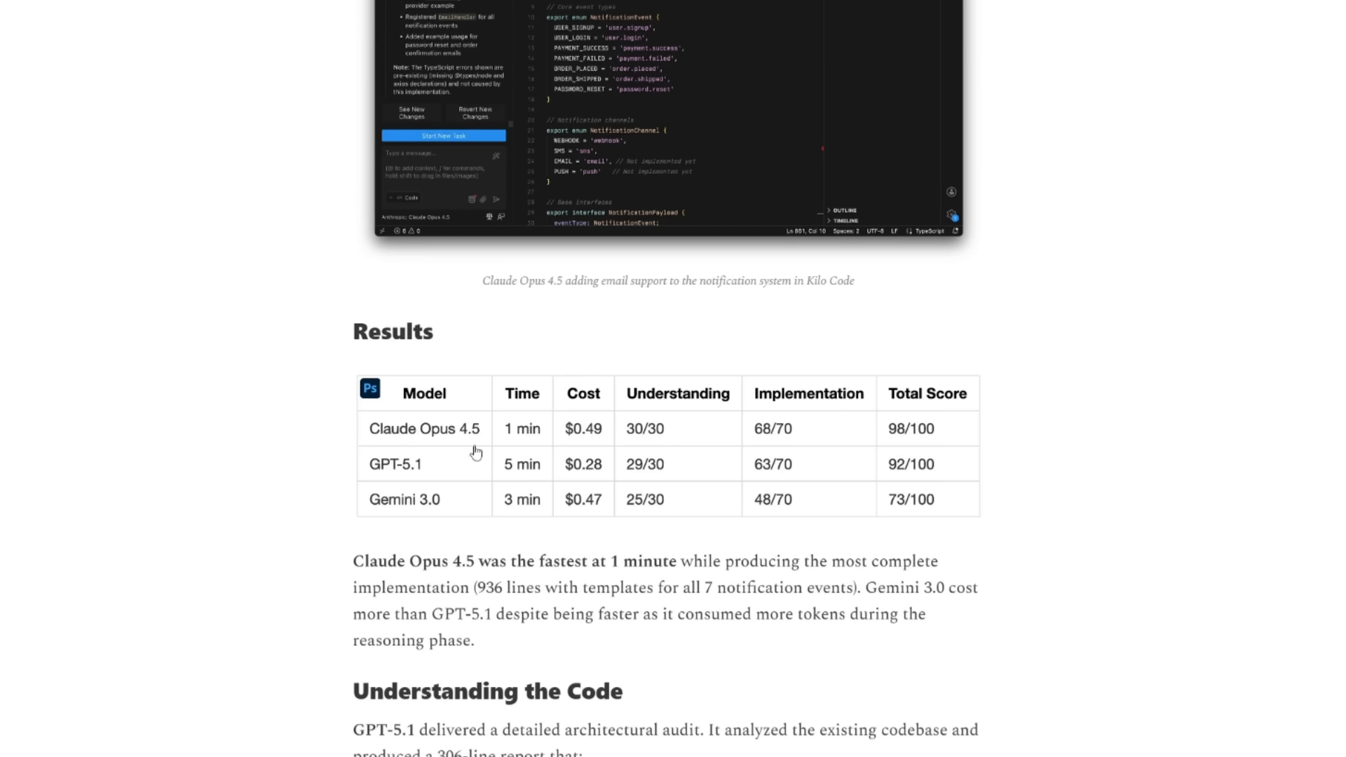
mouse_move(466, 433)
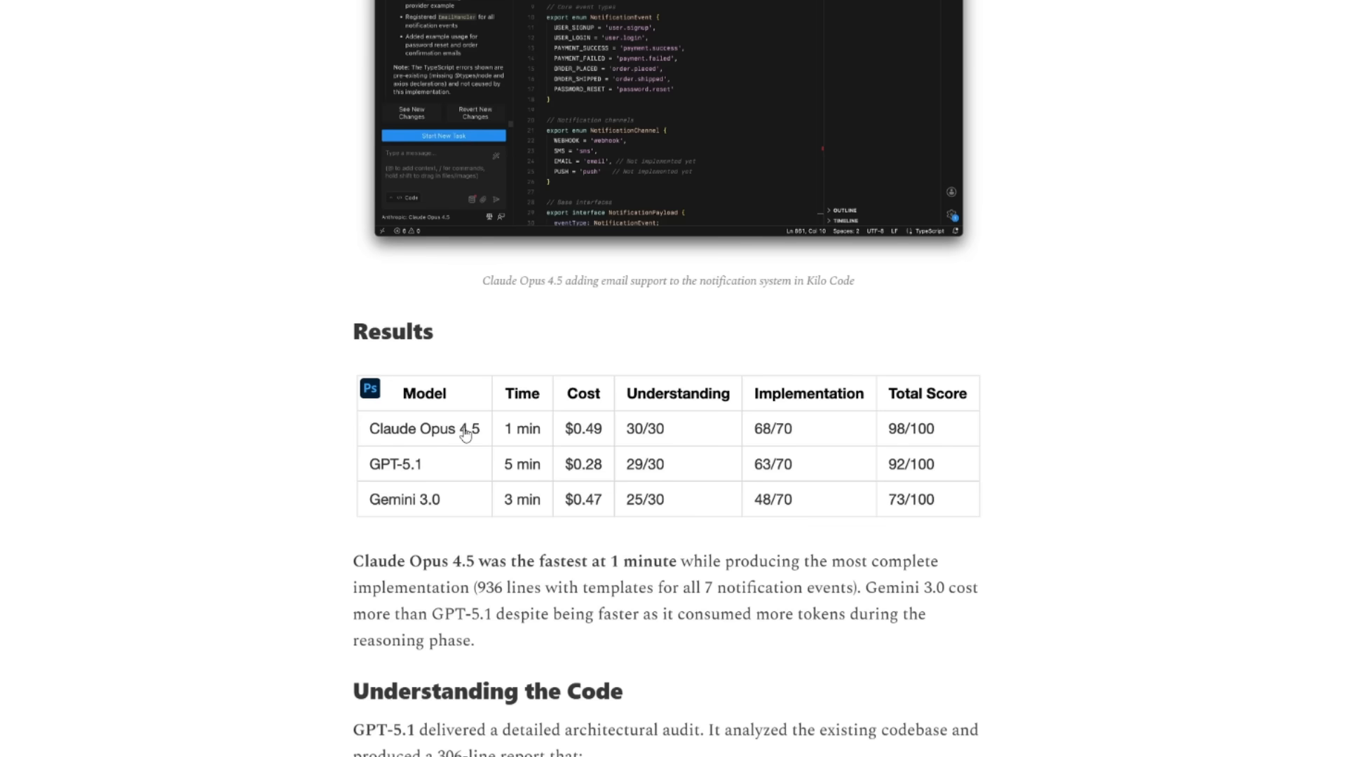
mouse_move(367, 444)
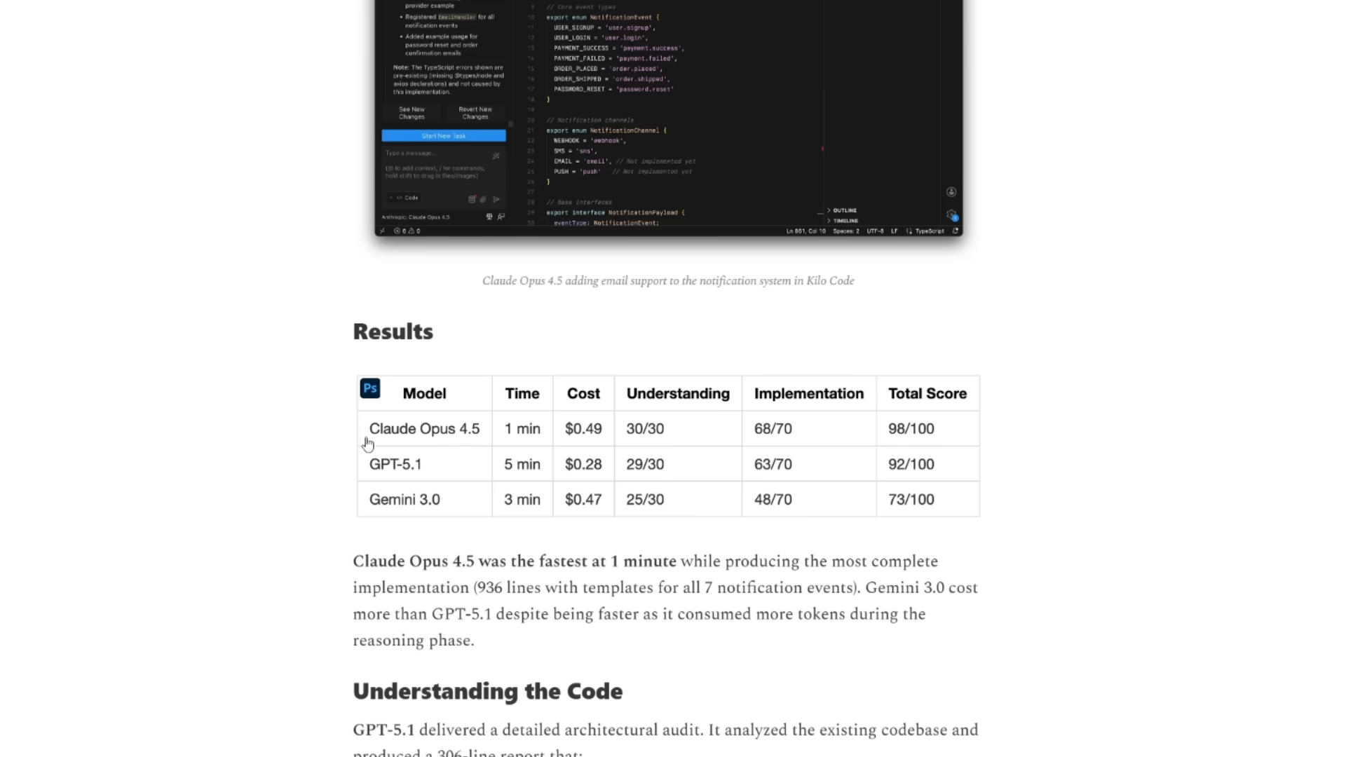
scroll("down", 3)
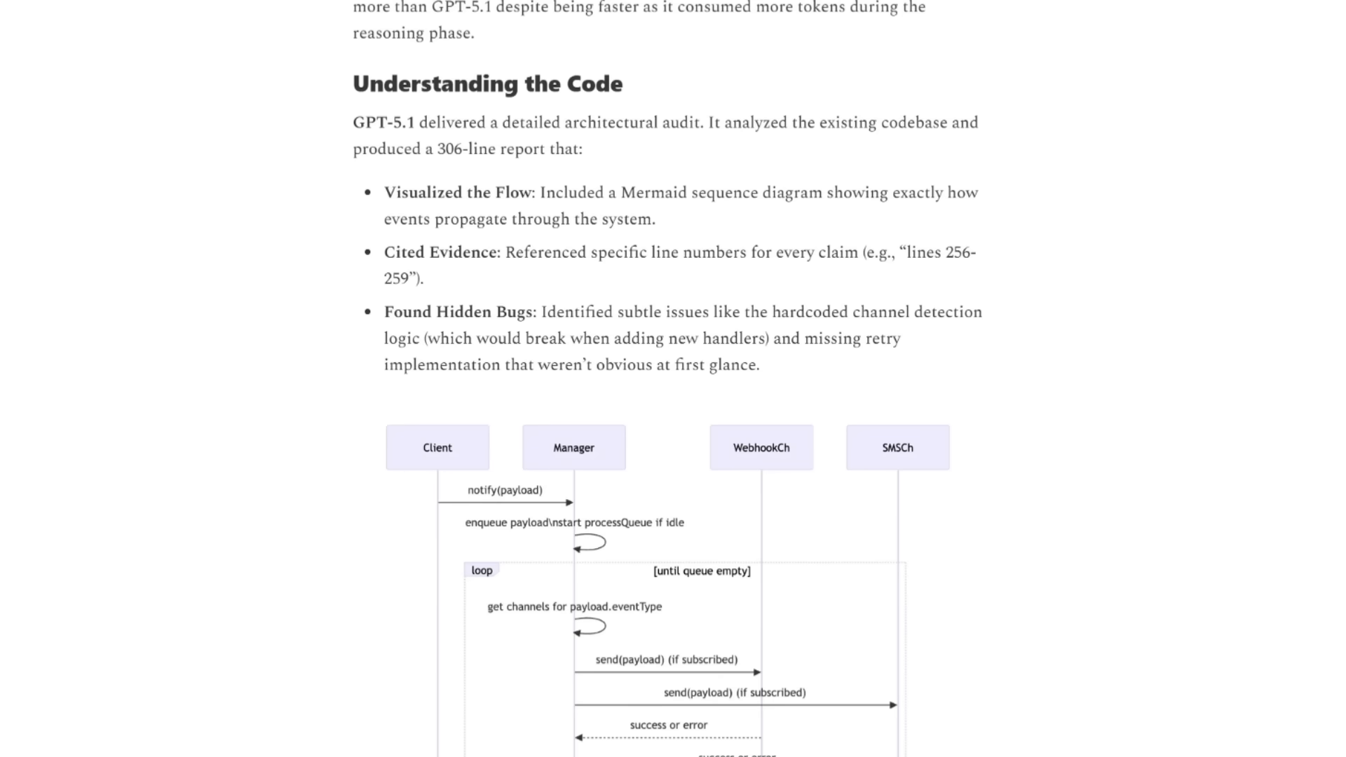
Scroll further down the Kilo Code blog article
scroll("down", 3)
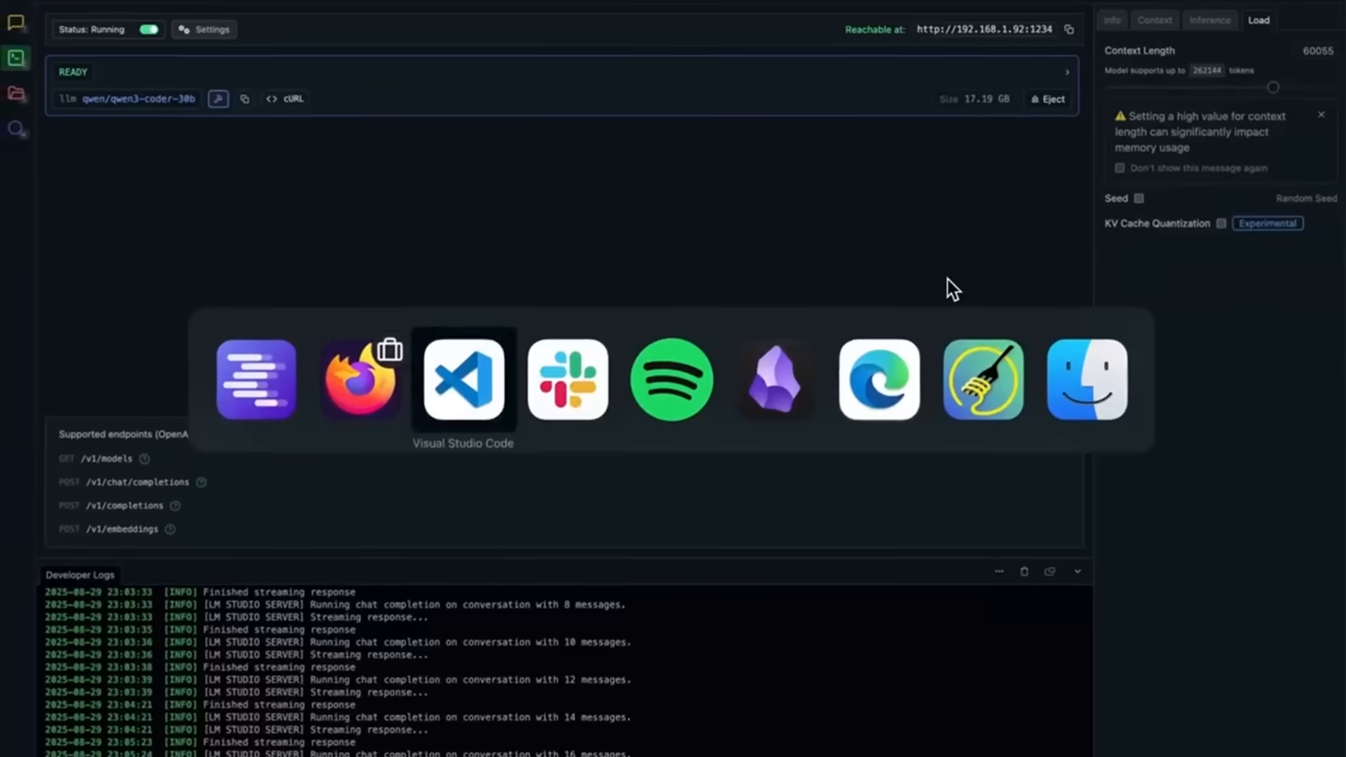
Ask Kilo Code 'what is this project about' and scroll through its answer
left_click(462, 379)
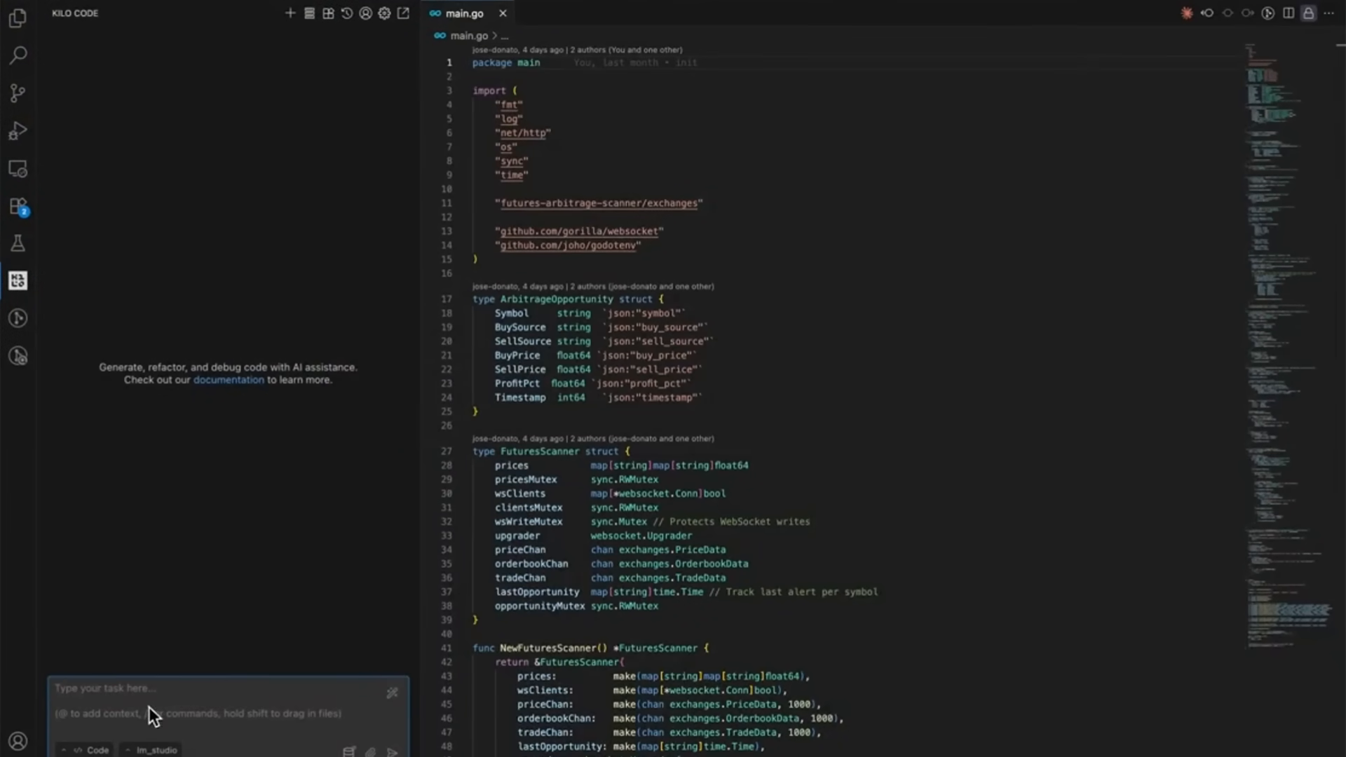
type("what is")
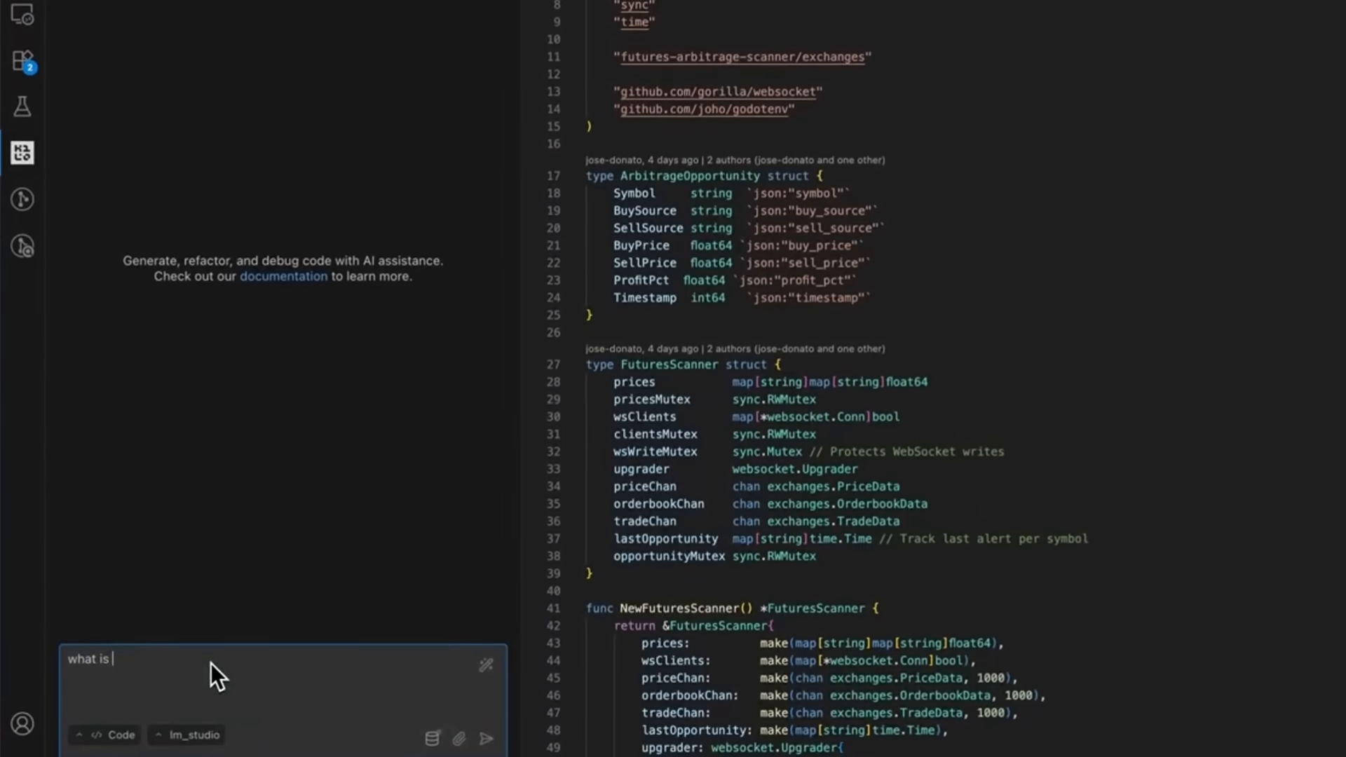
type("this project about")
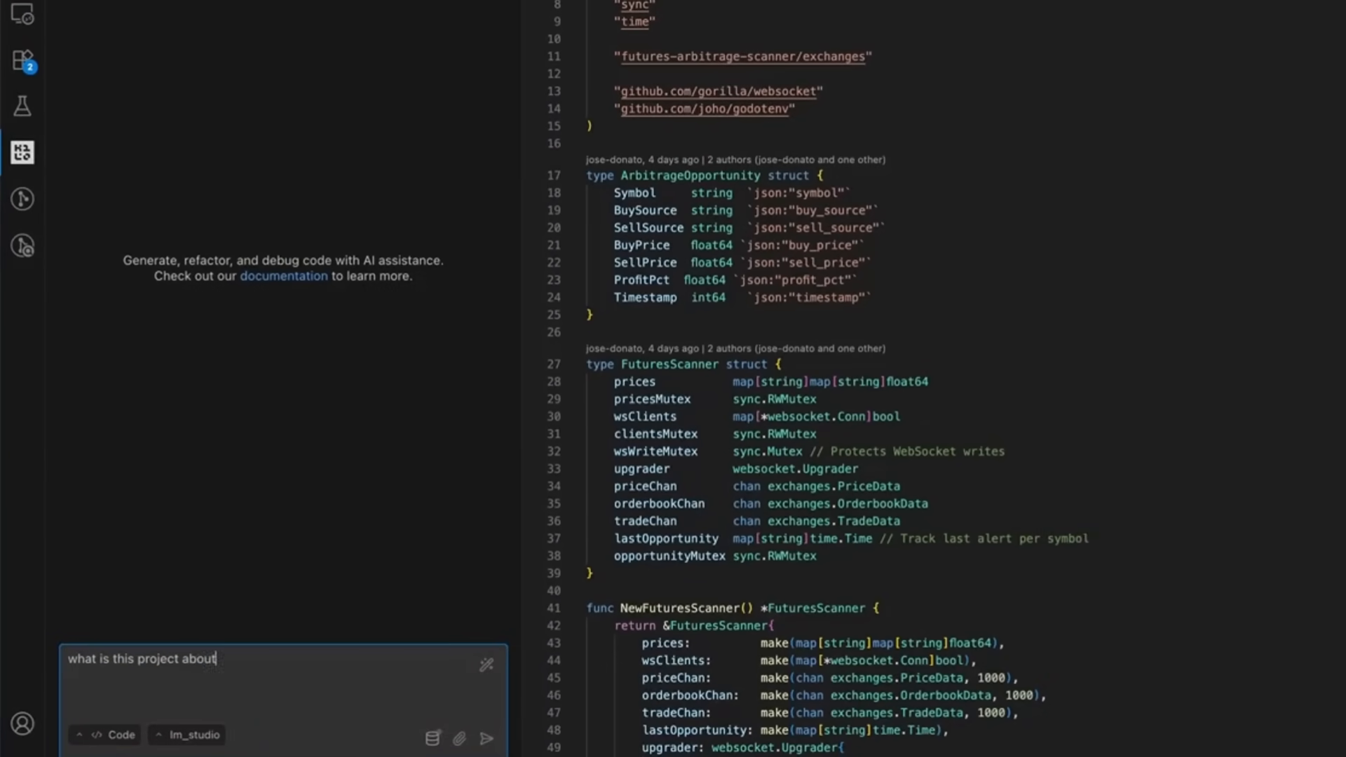
left_click(486, 740)
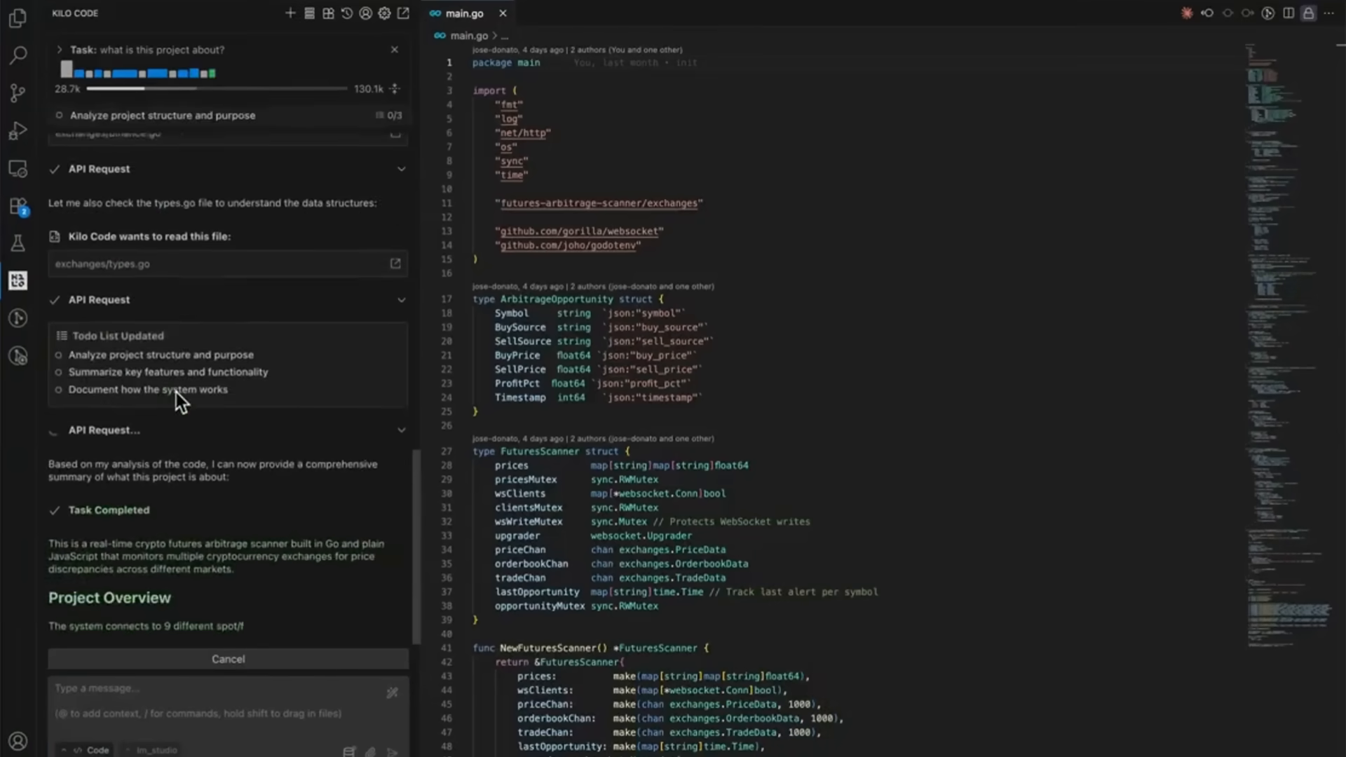
scroll("down", 3)
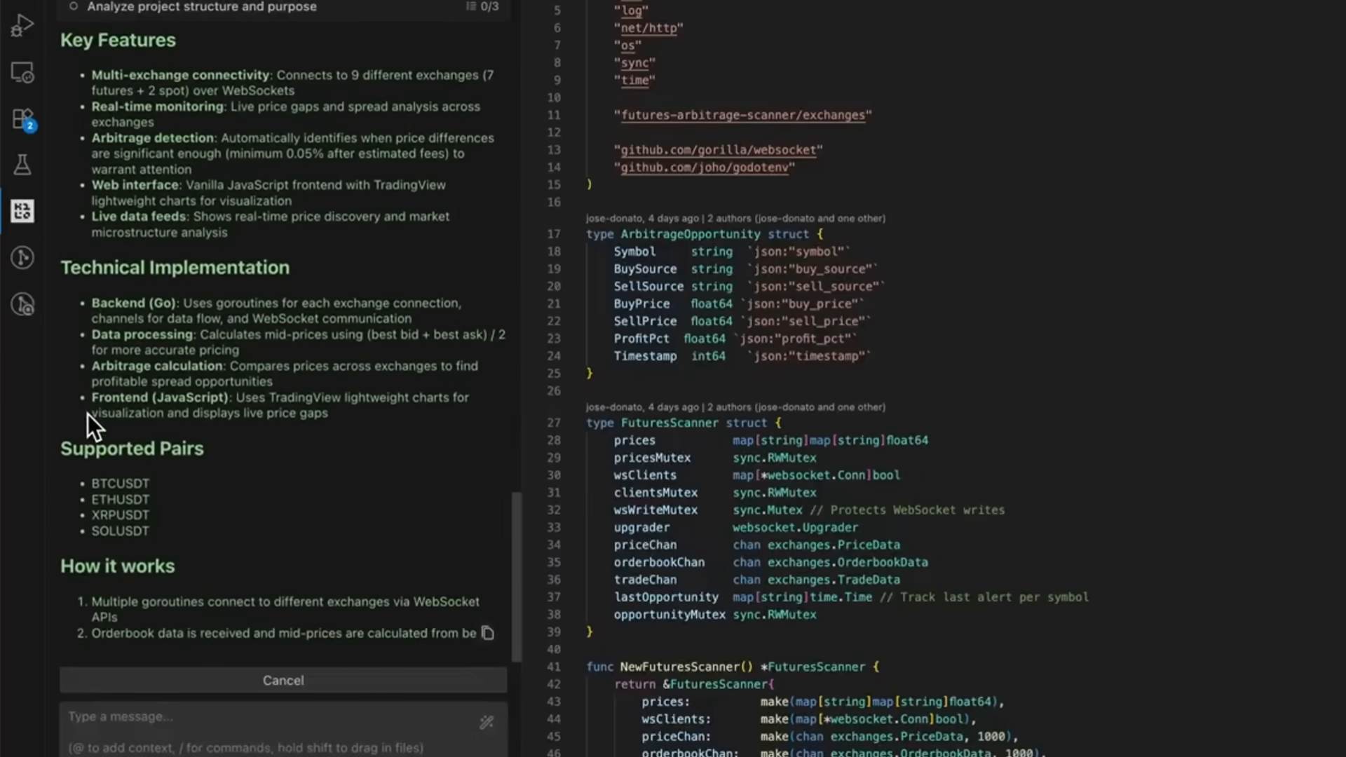
scroll("down", 3)
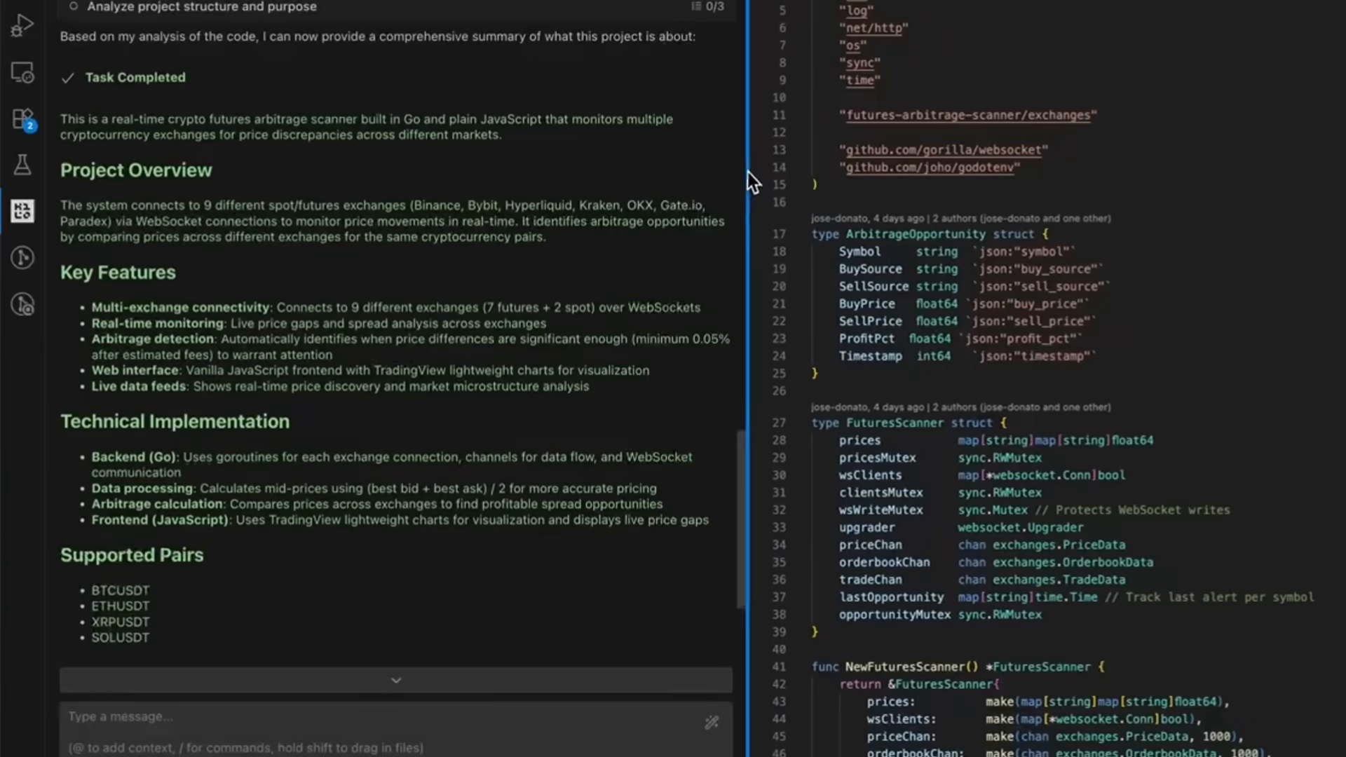
scroll("down", 3)
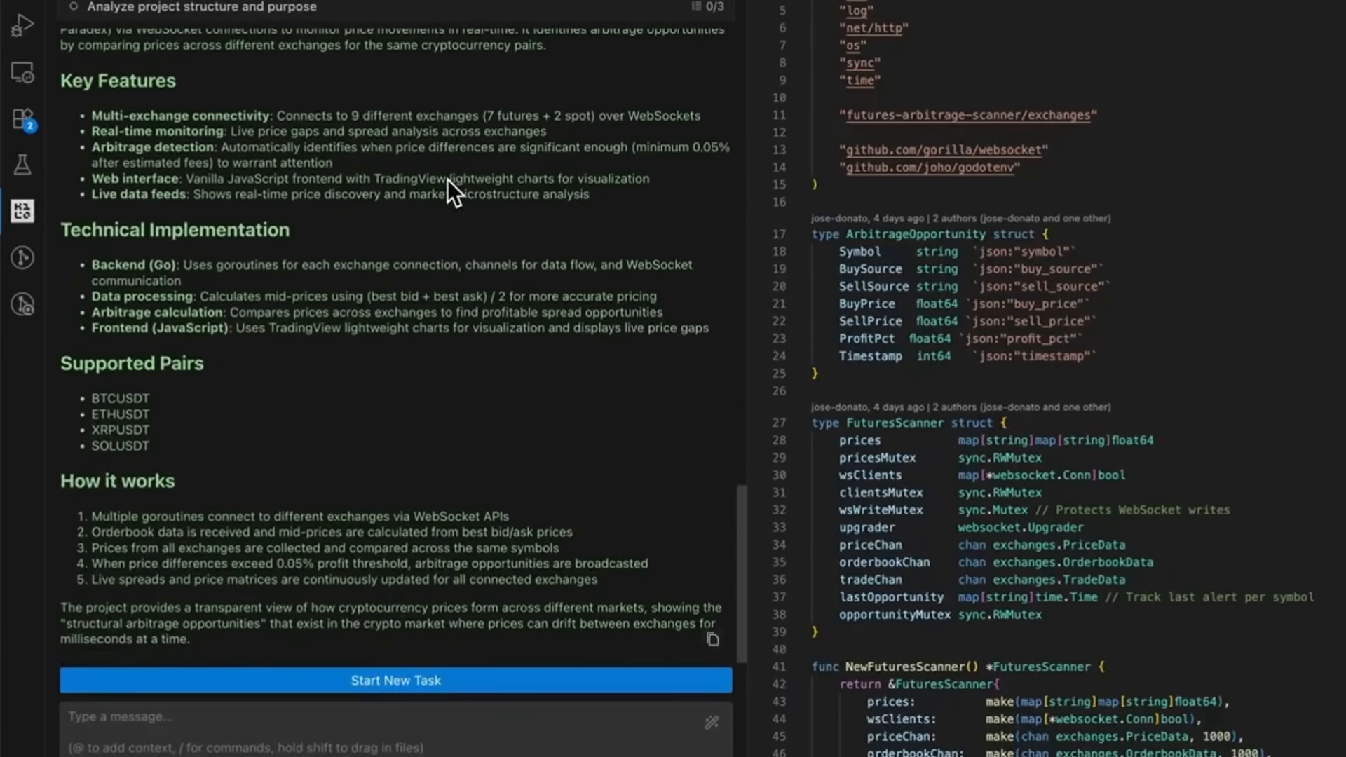
mouse_move(384, 620)
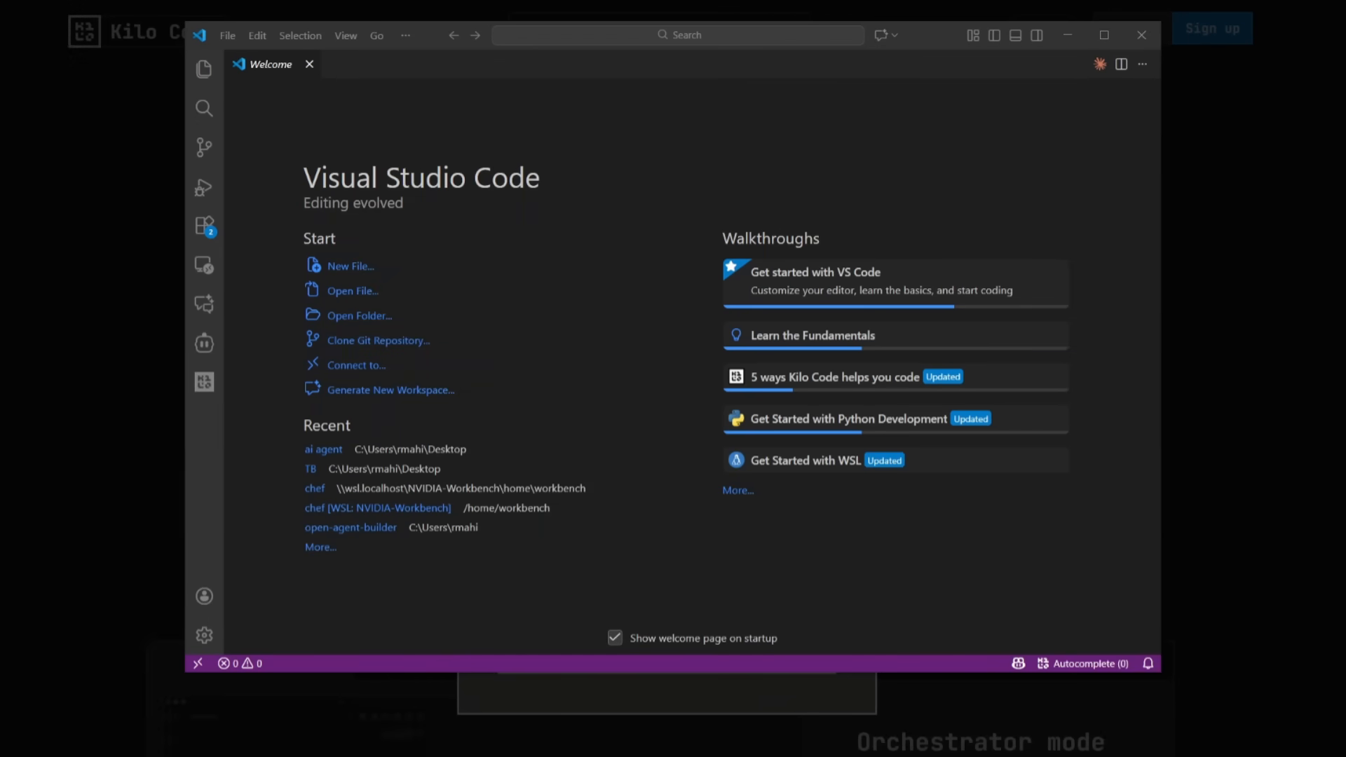
mouse_move(299, 386)
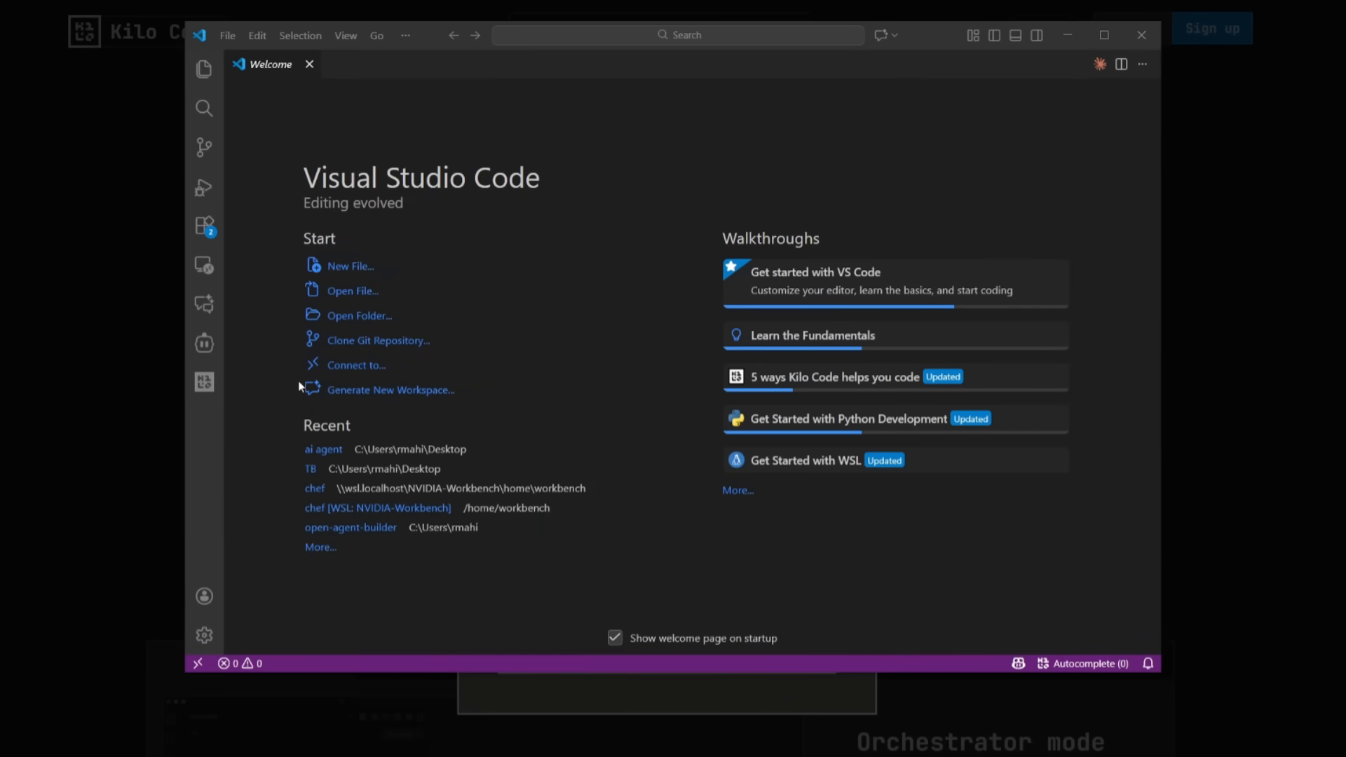
mouse_move(205, 383)
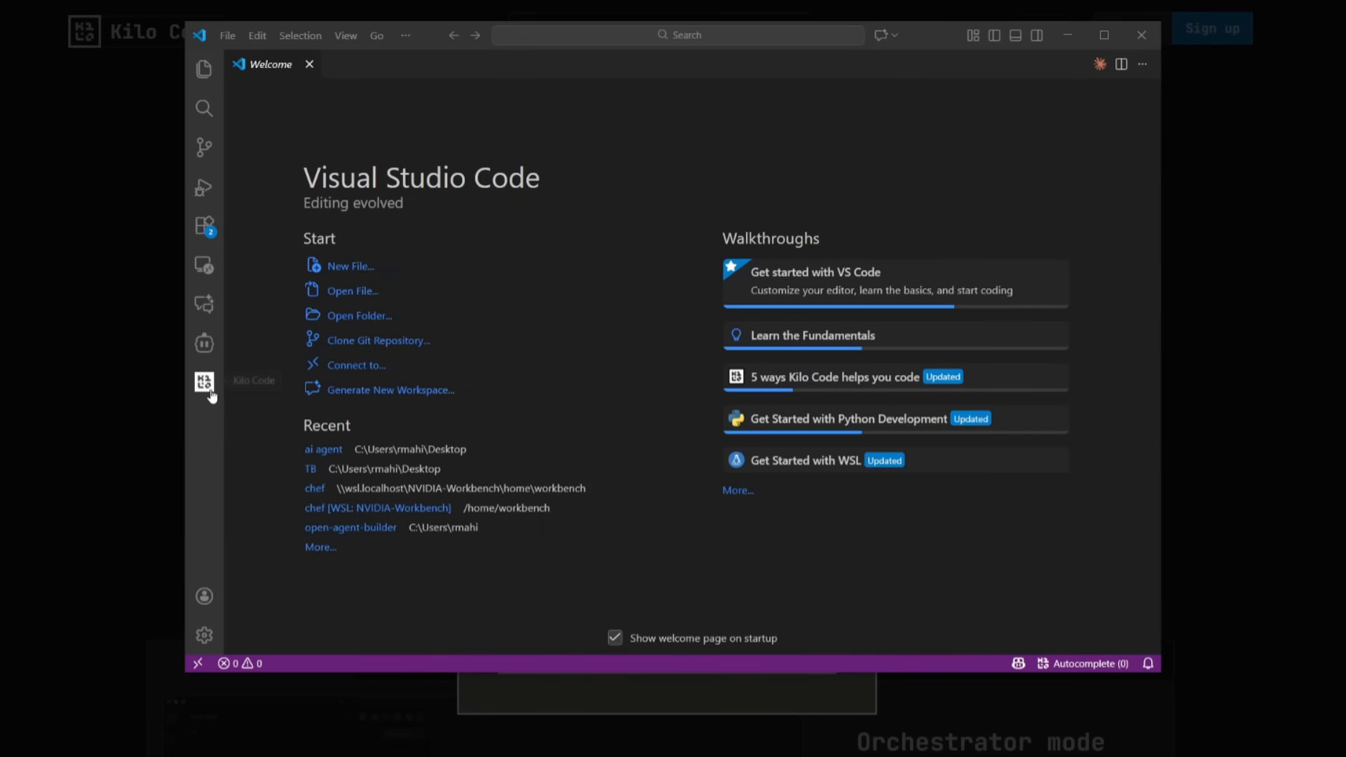
Open the Kilo Code sidebar from the Activity Bar in the fresh window
left_click(204, 383)
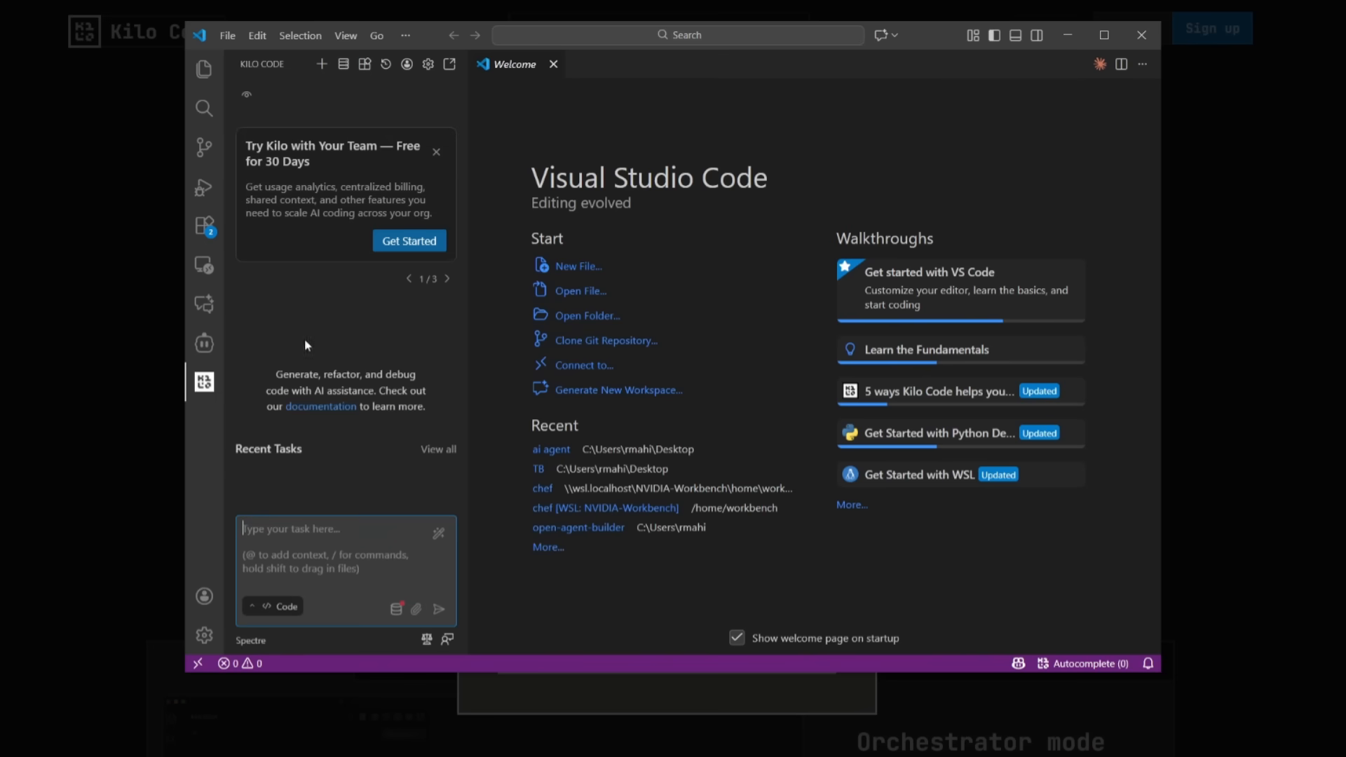
mouse_move(203, 343)
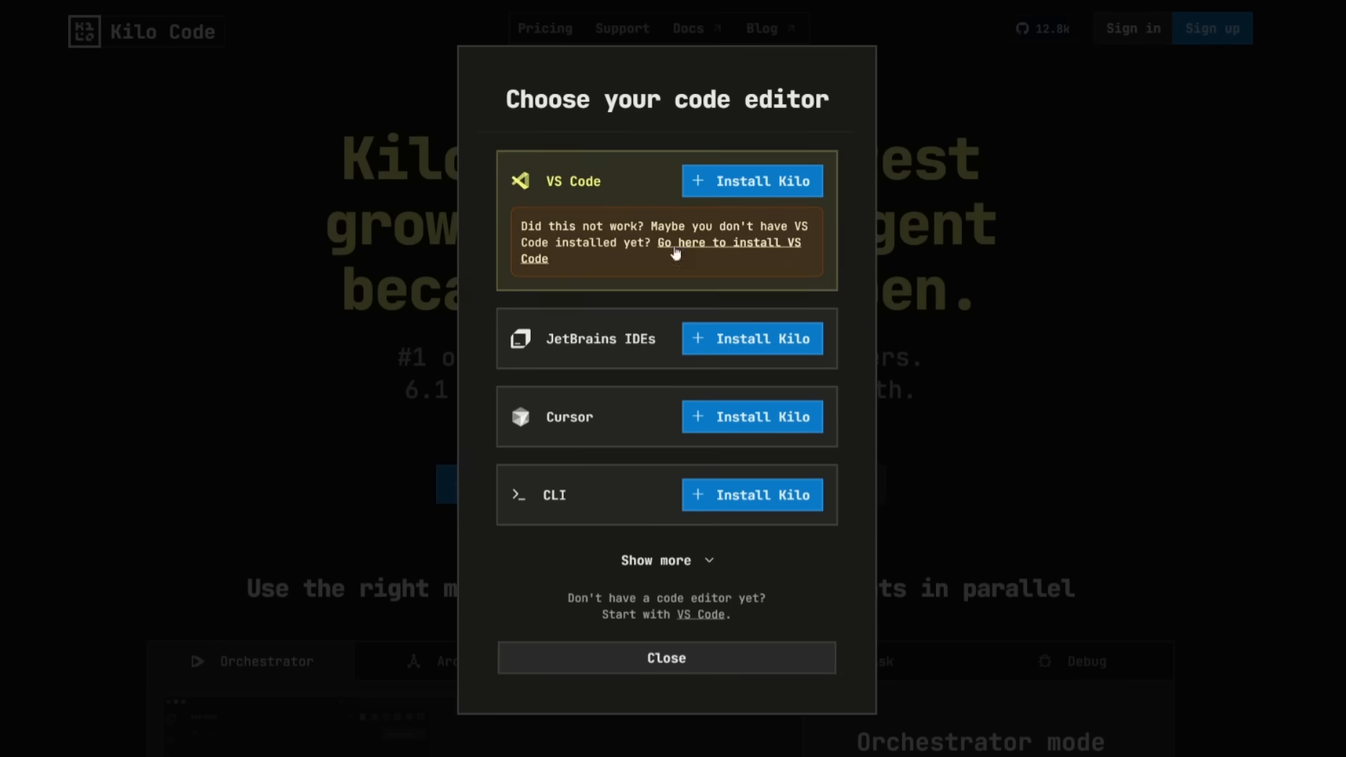
mouse_move(461, 362)
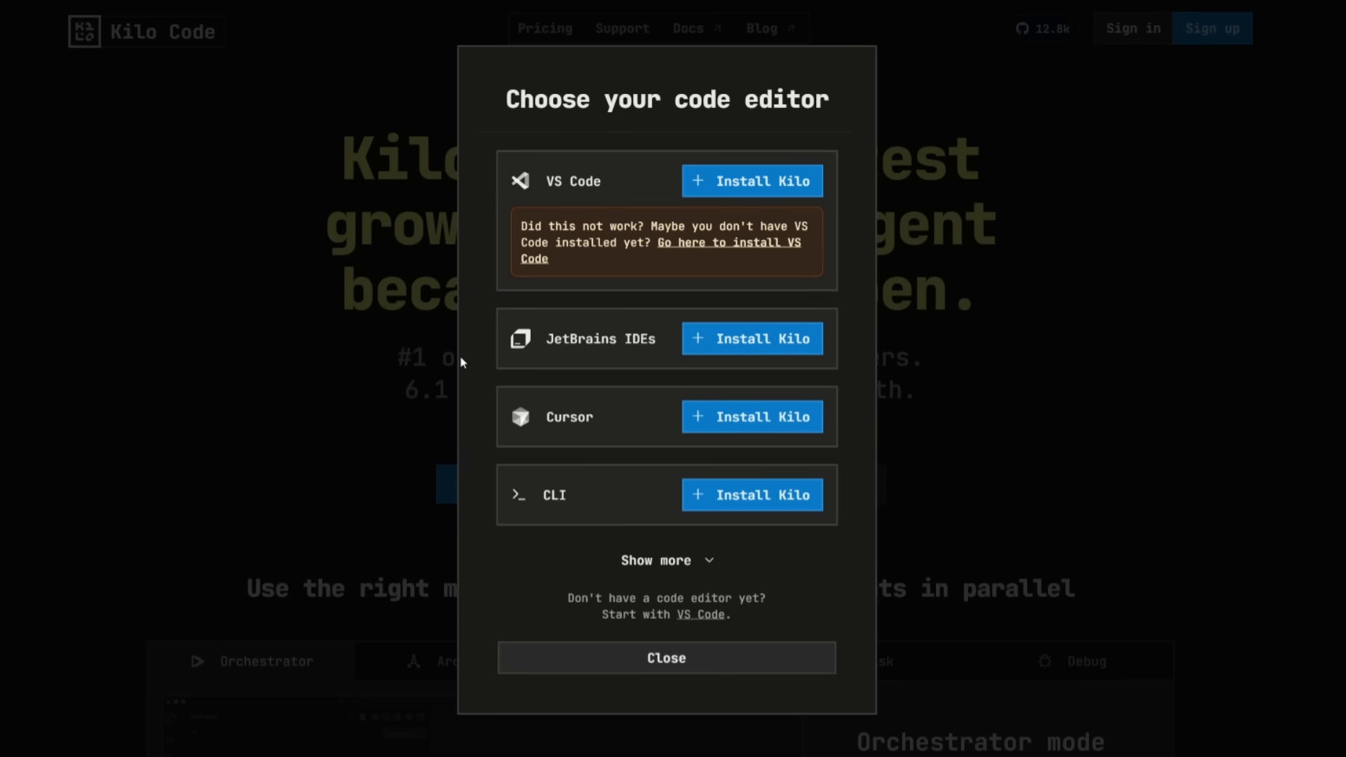
mouse_move(785, 509)
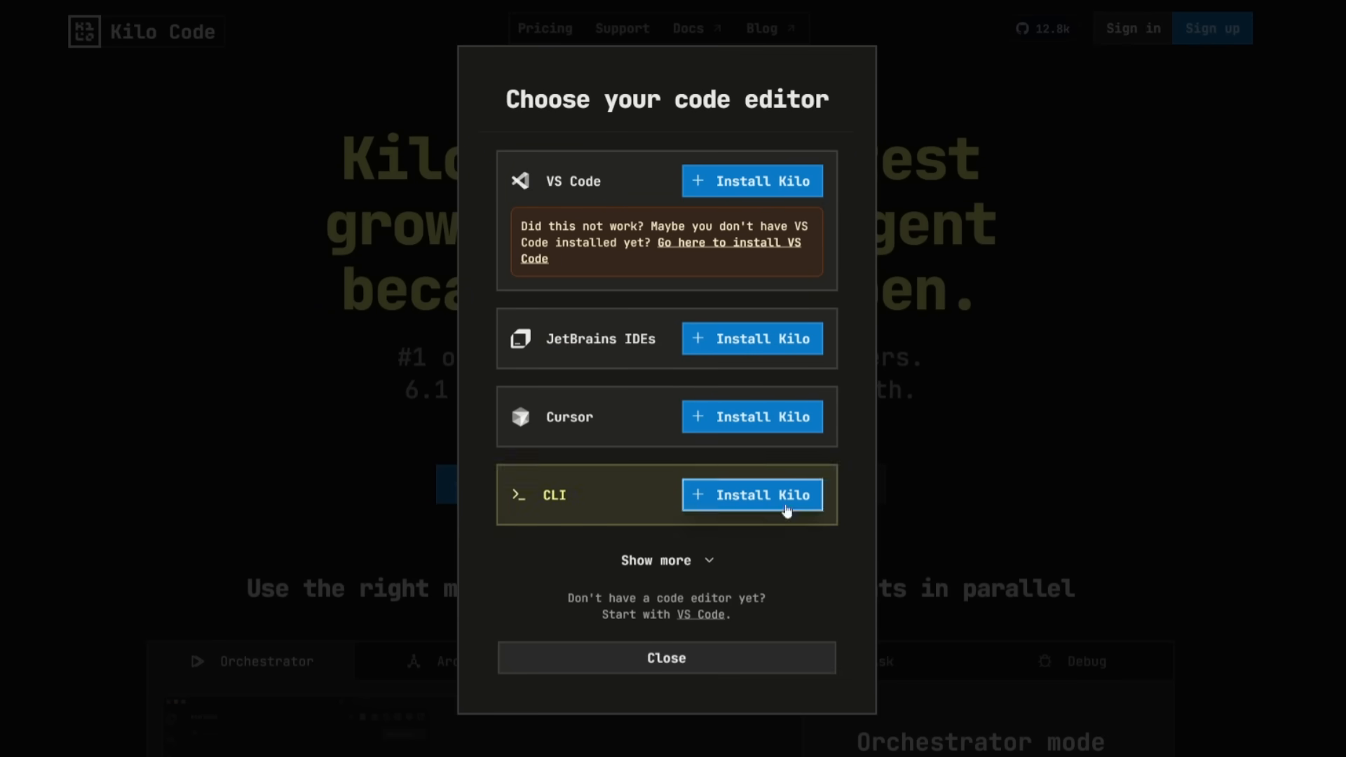
left_click(750, 180)
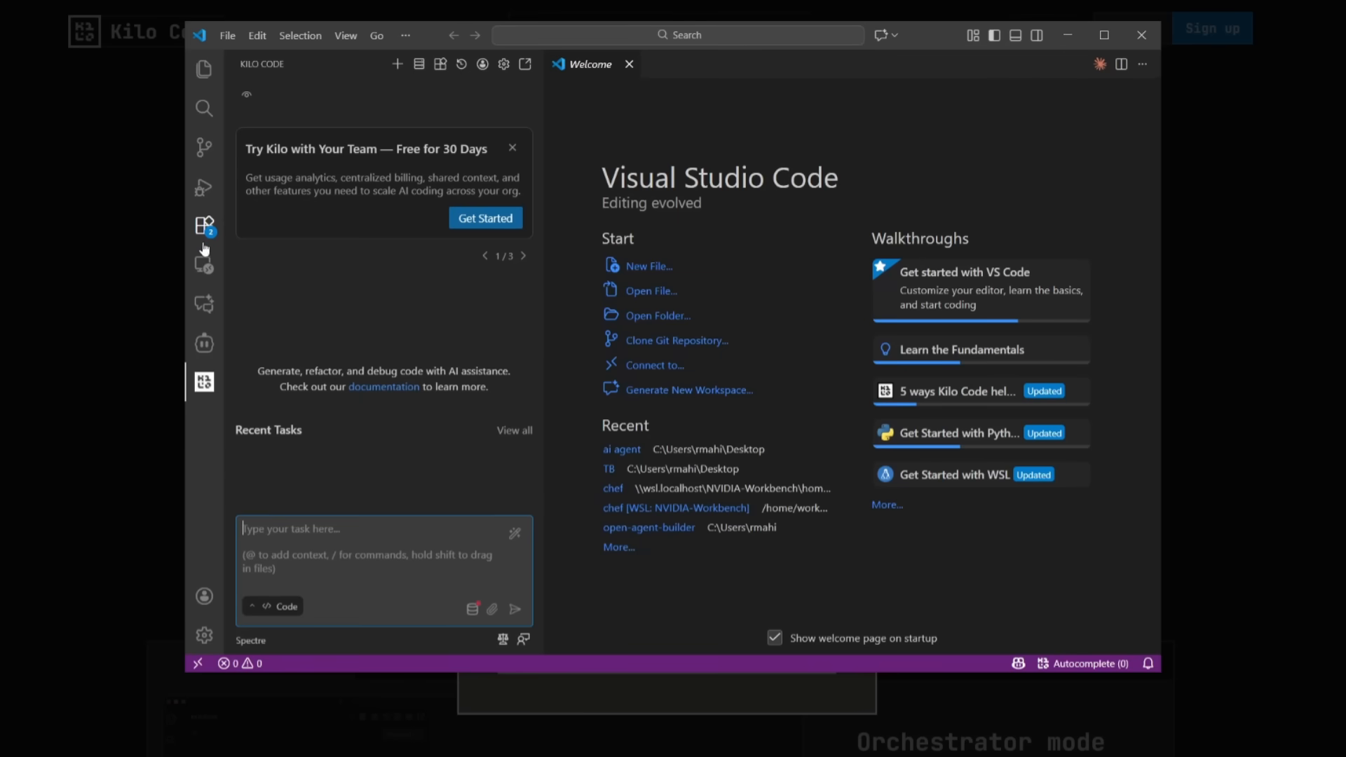
Search extensions for 'kil', then open Kilo Code's provider settings showing Kilo Gateway
left_click(204, 225)
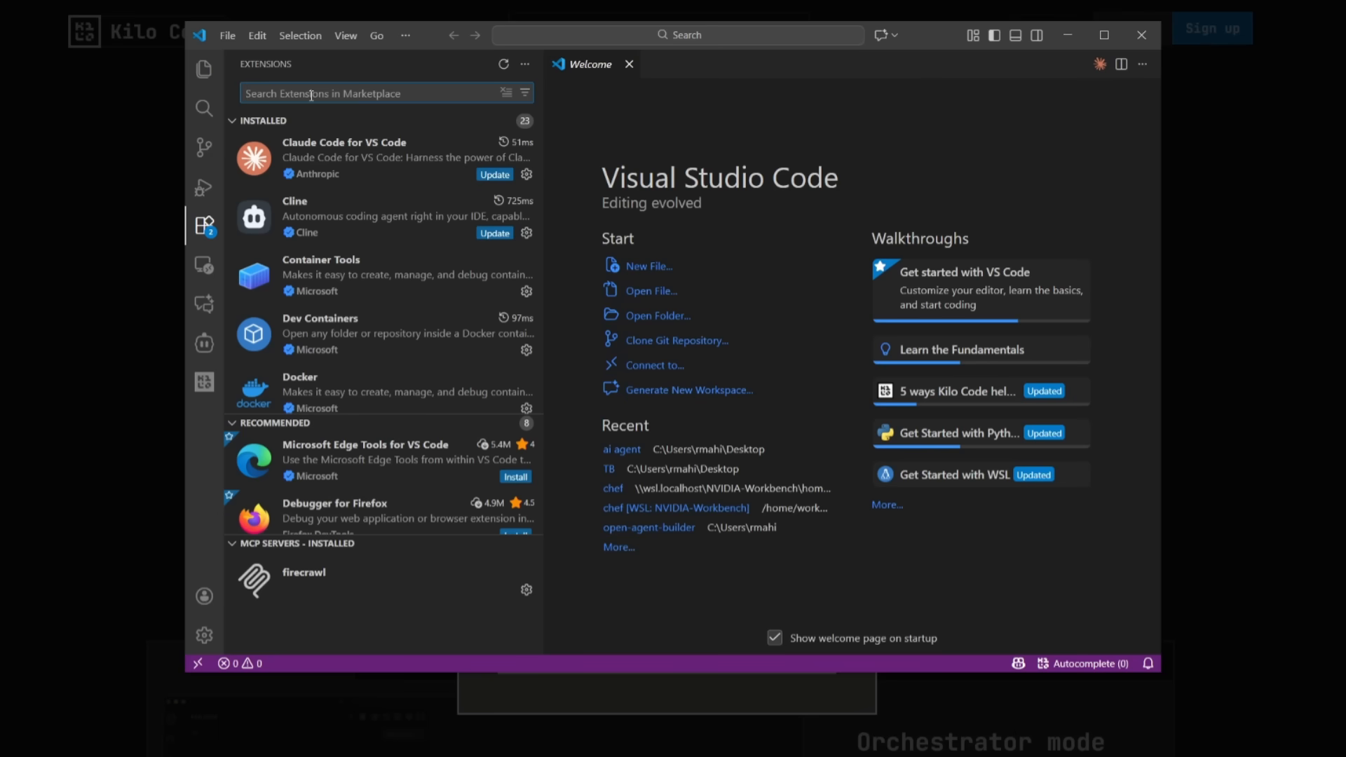
type("kilo")
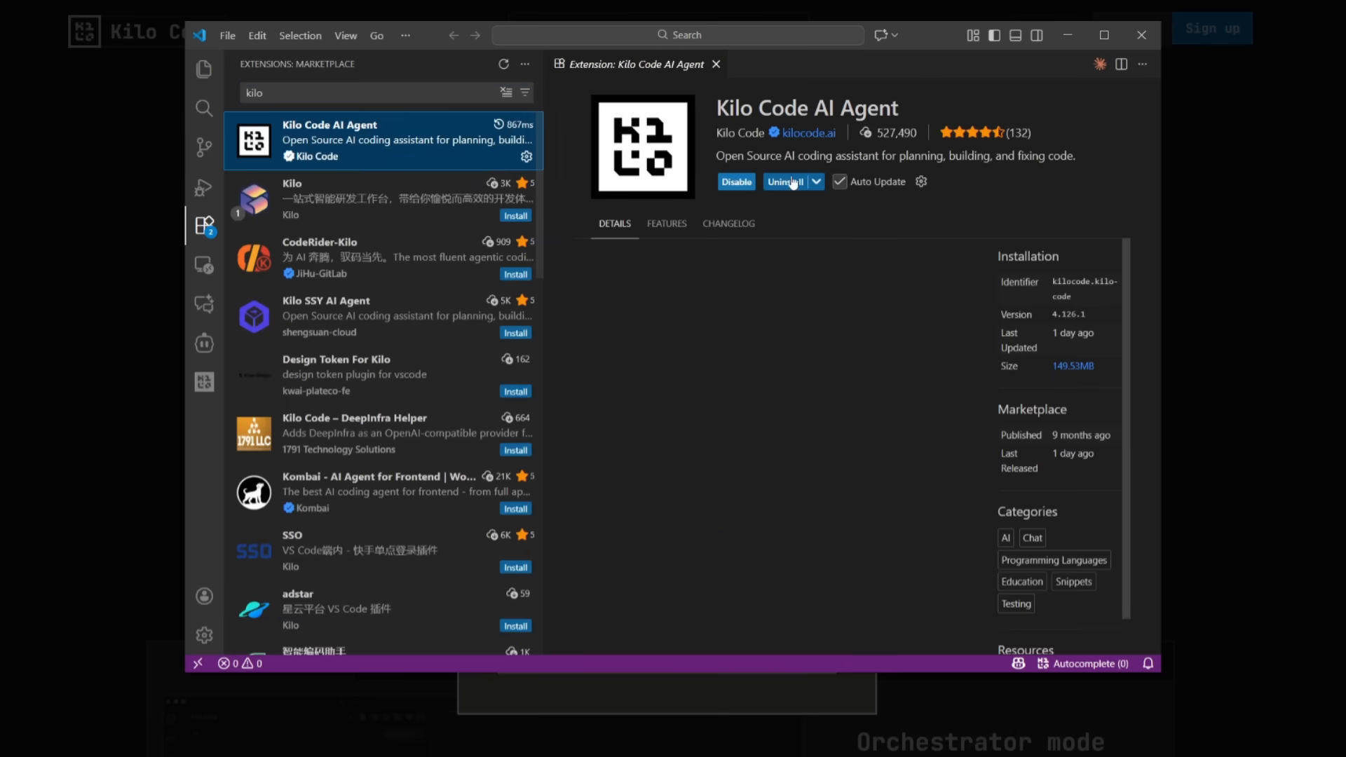
left_click(204, 381)
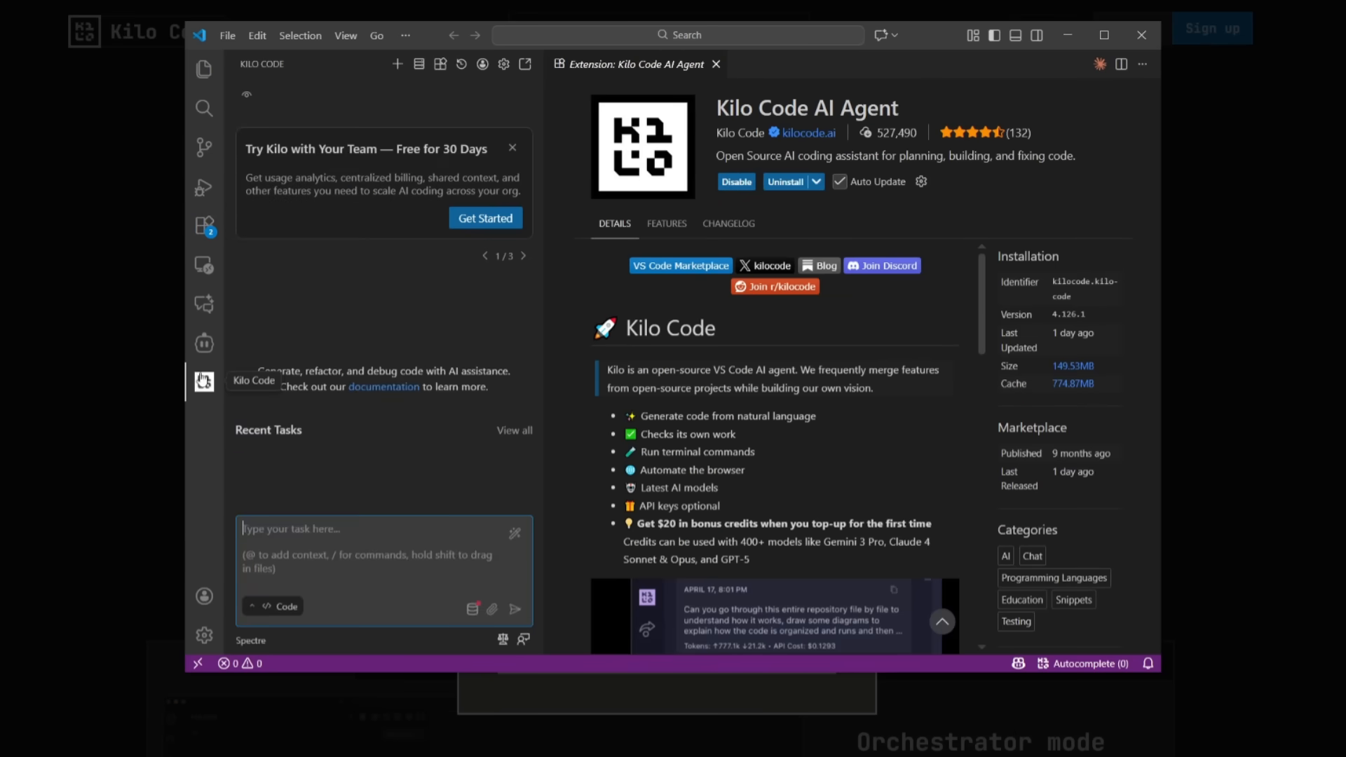
mouse_move(255, 645)
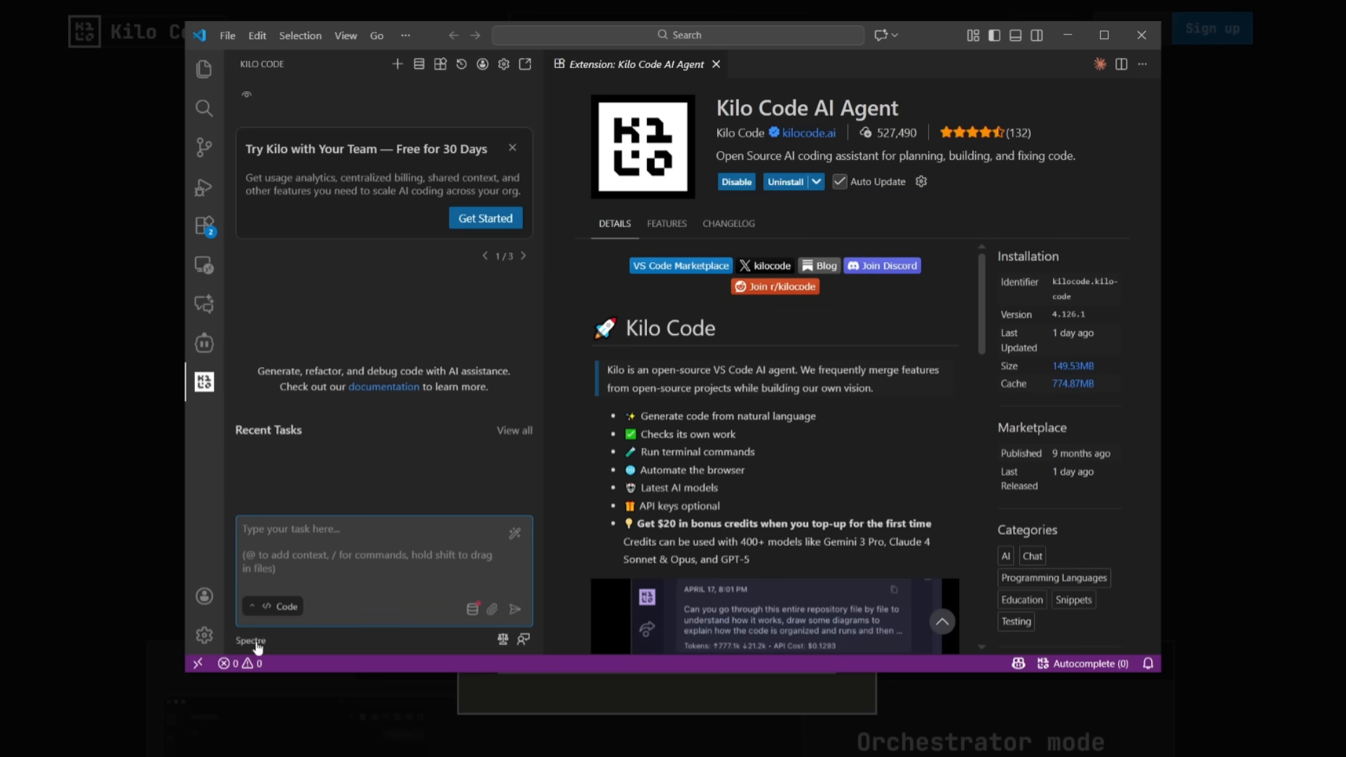
left_click(252, 640)
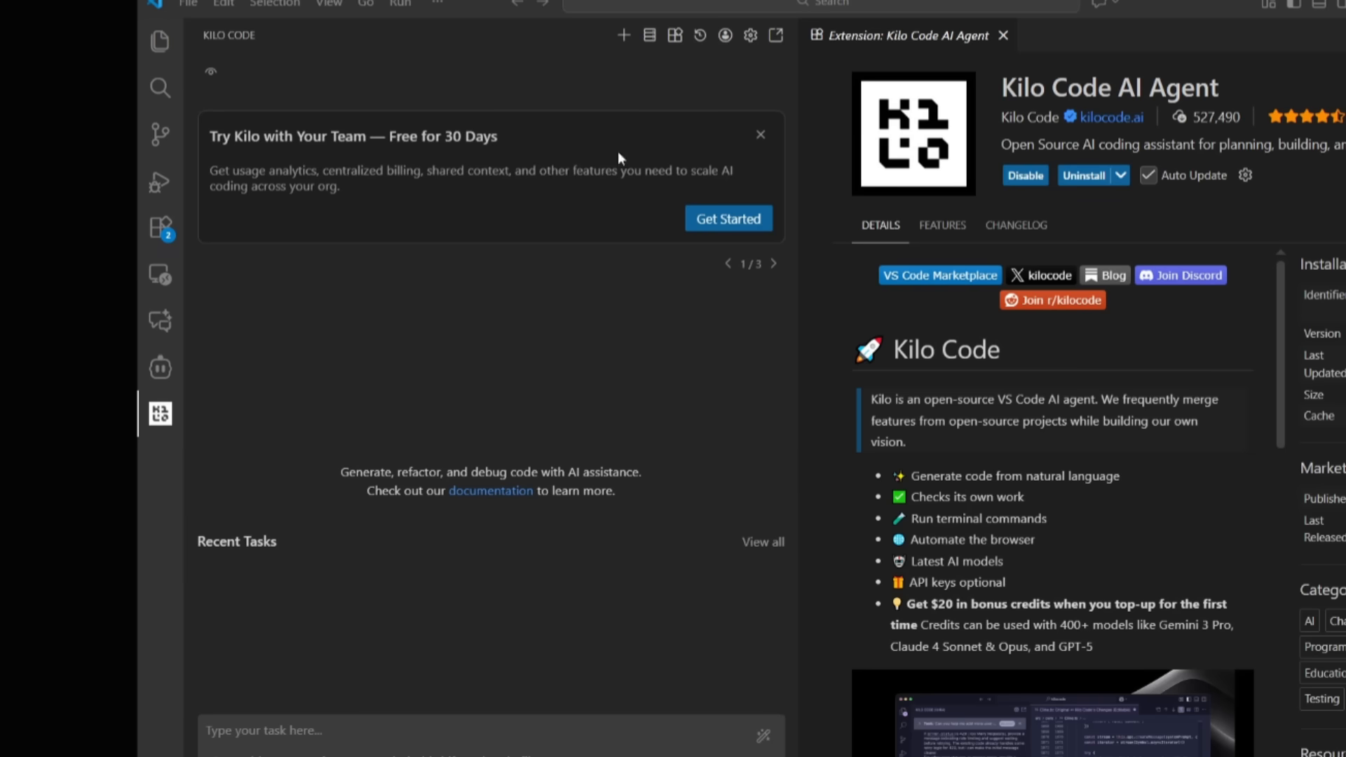
left_click(725, 35)
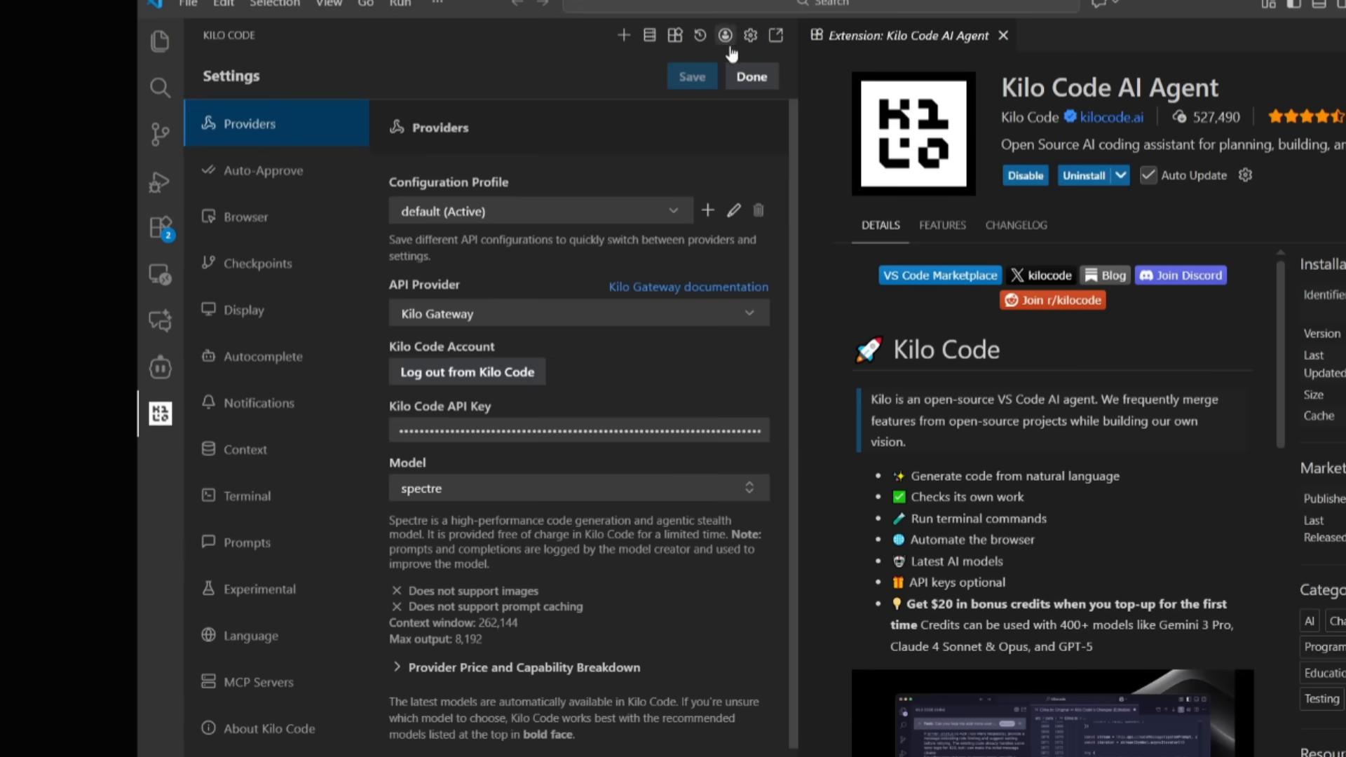
mouse_move(631, 174)
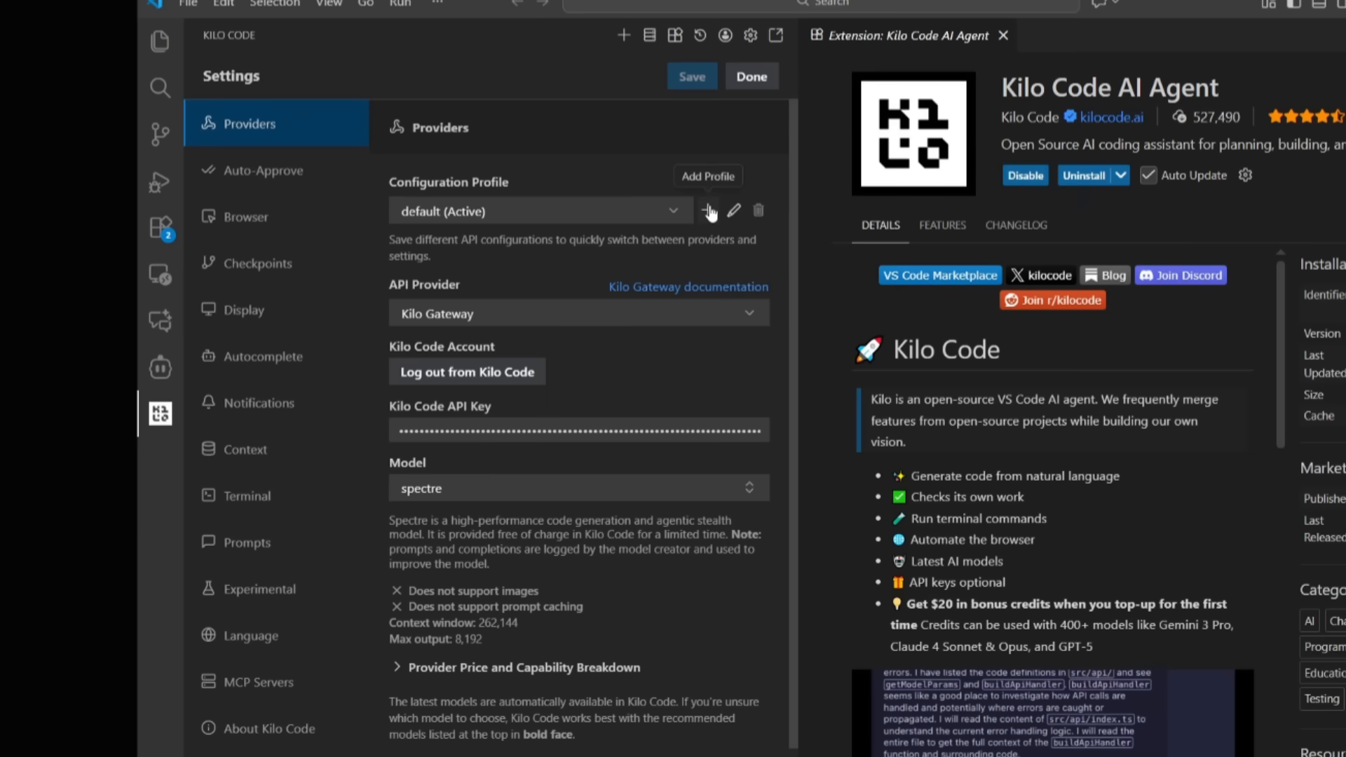
Start a new profile with the Add Profile (+) button beside Configuration Profile
left_click(707, 210)
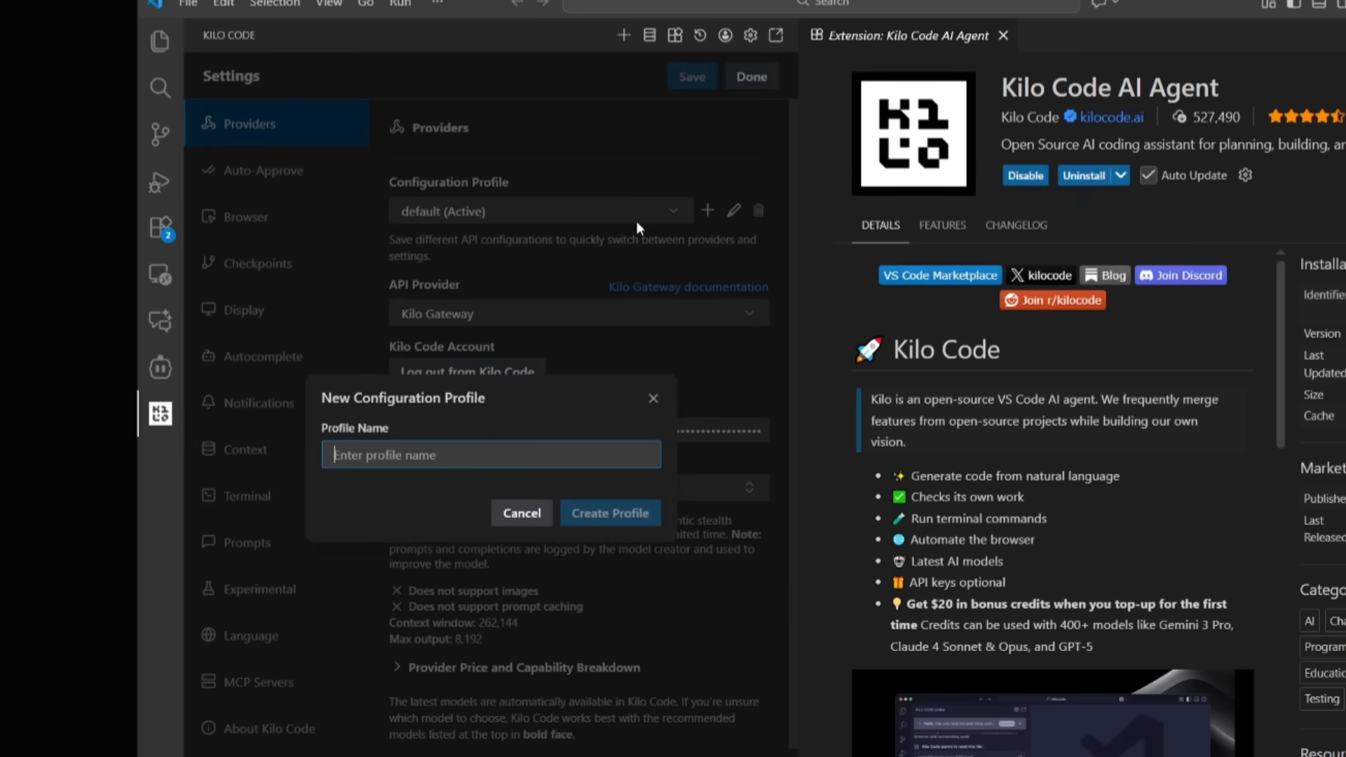
Create an 'Opus' profile on anthropic/claude-opus-4.5 with reasoning enabled, then begin another
type("Opus")
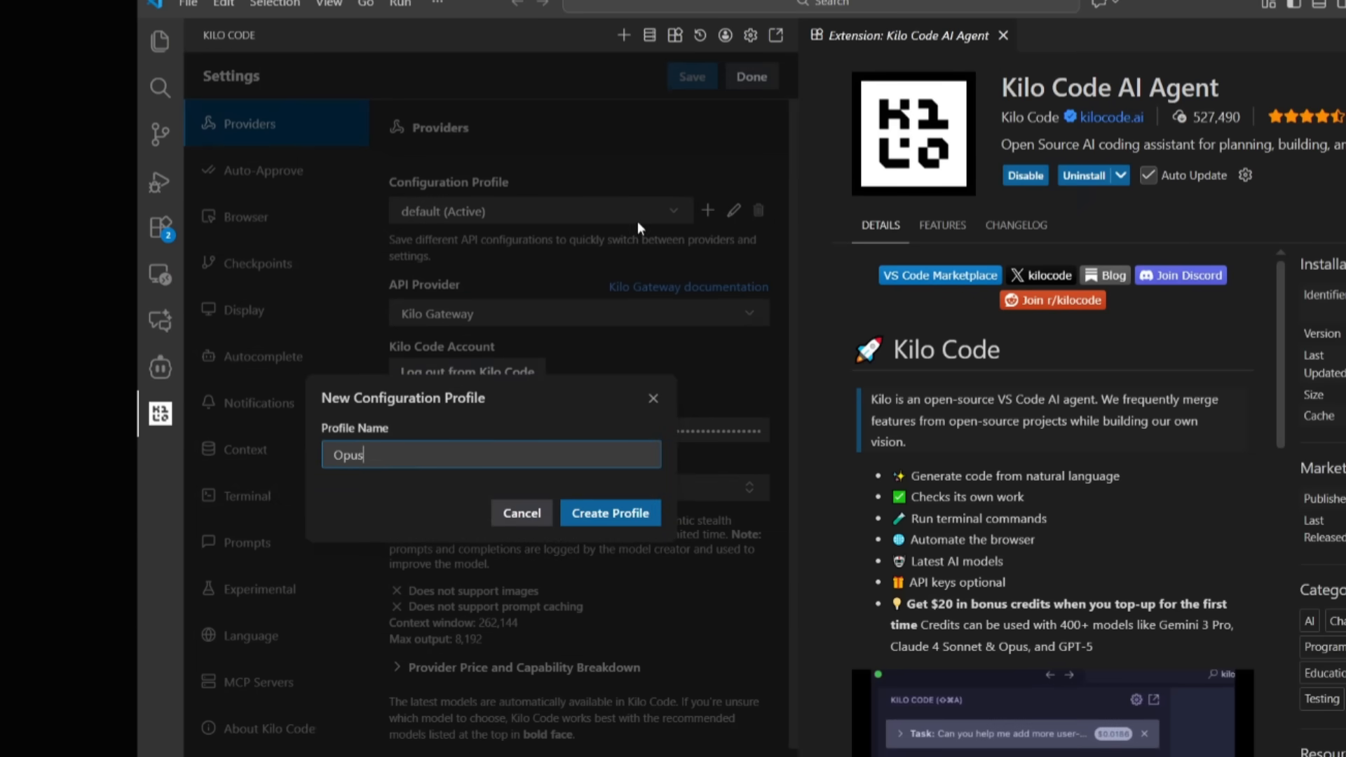
left_click(609, 512)
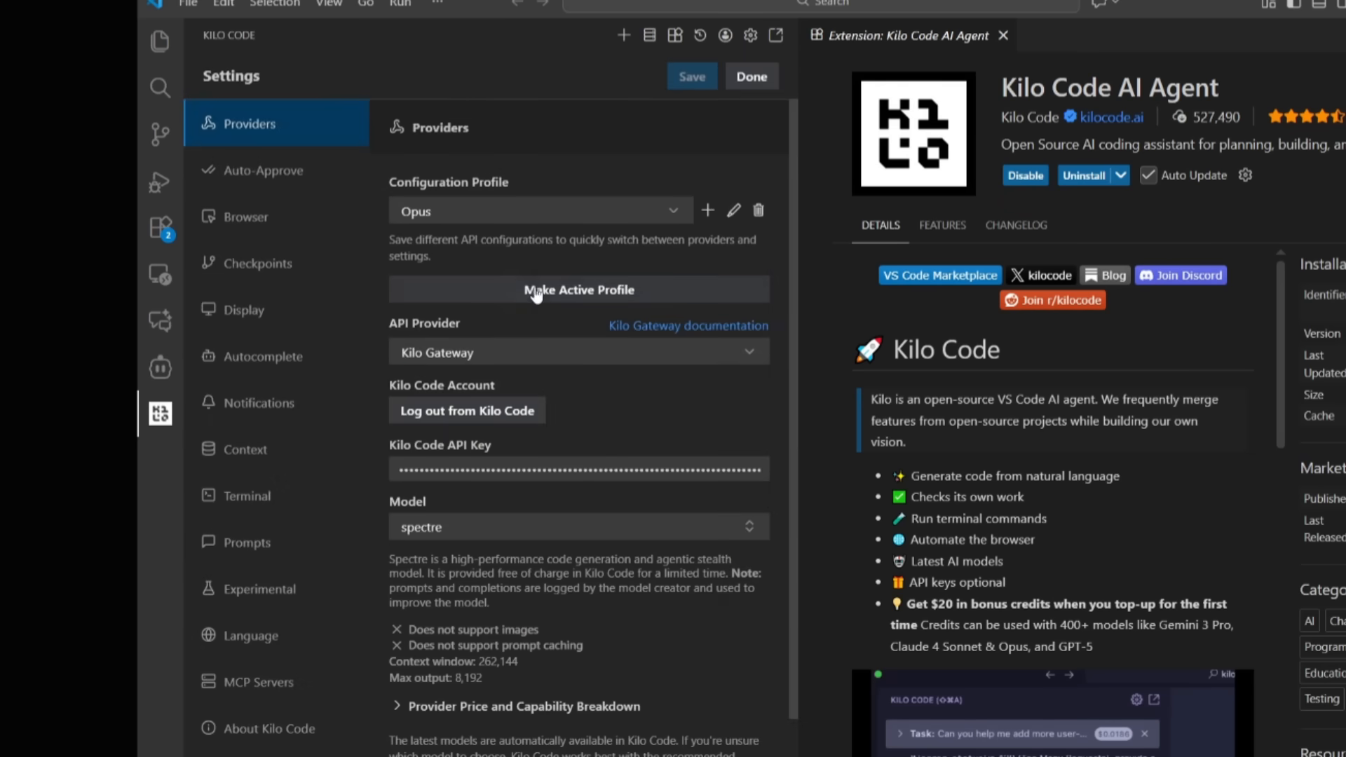
mouse_move(525, 375)
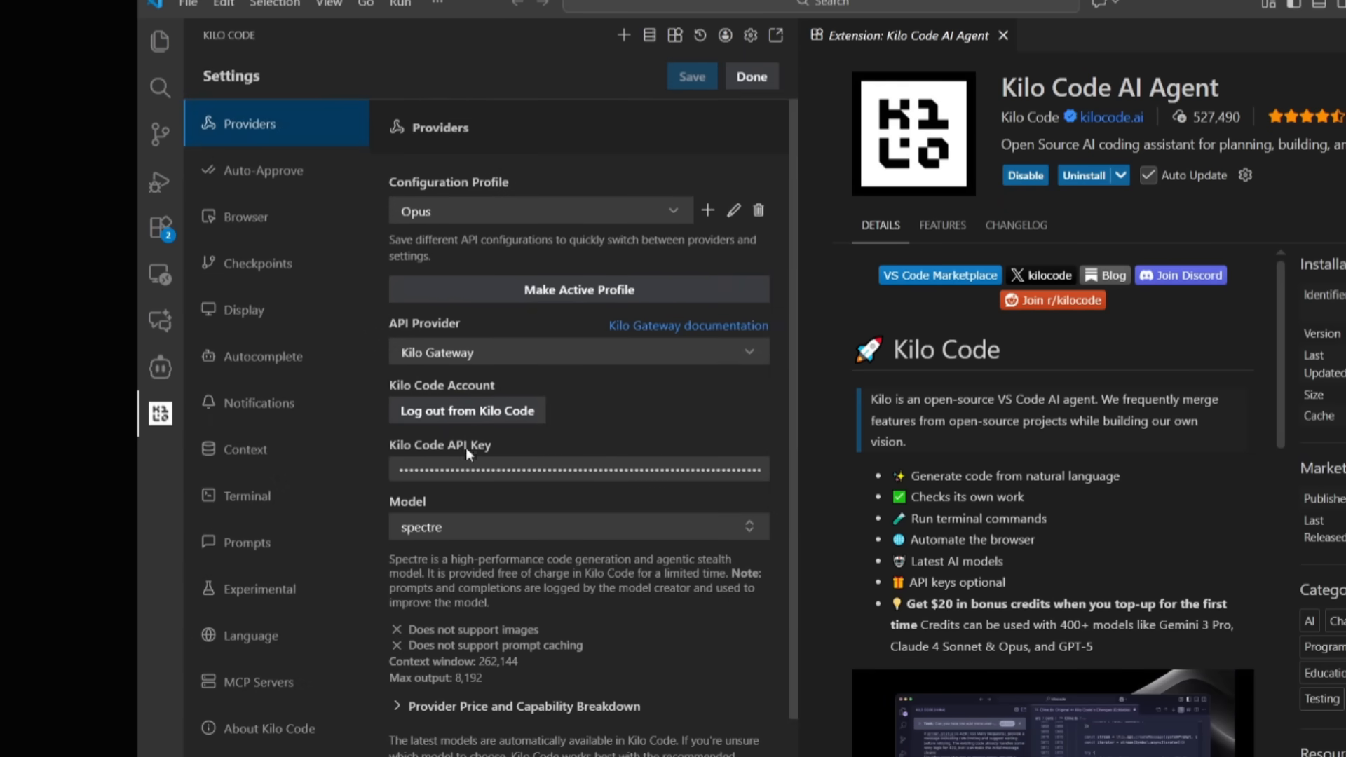
left_click(578, 526)
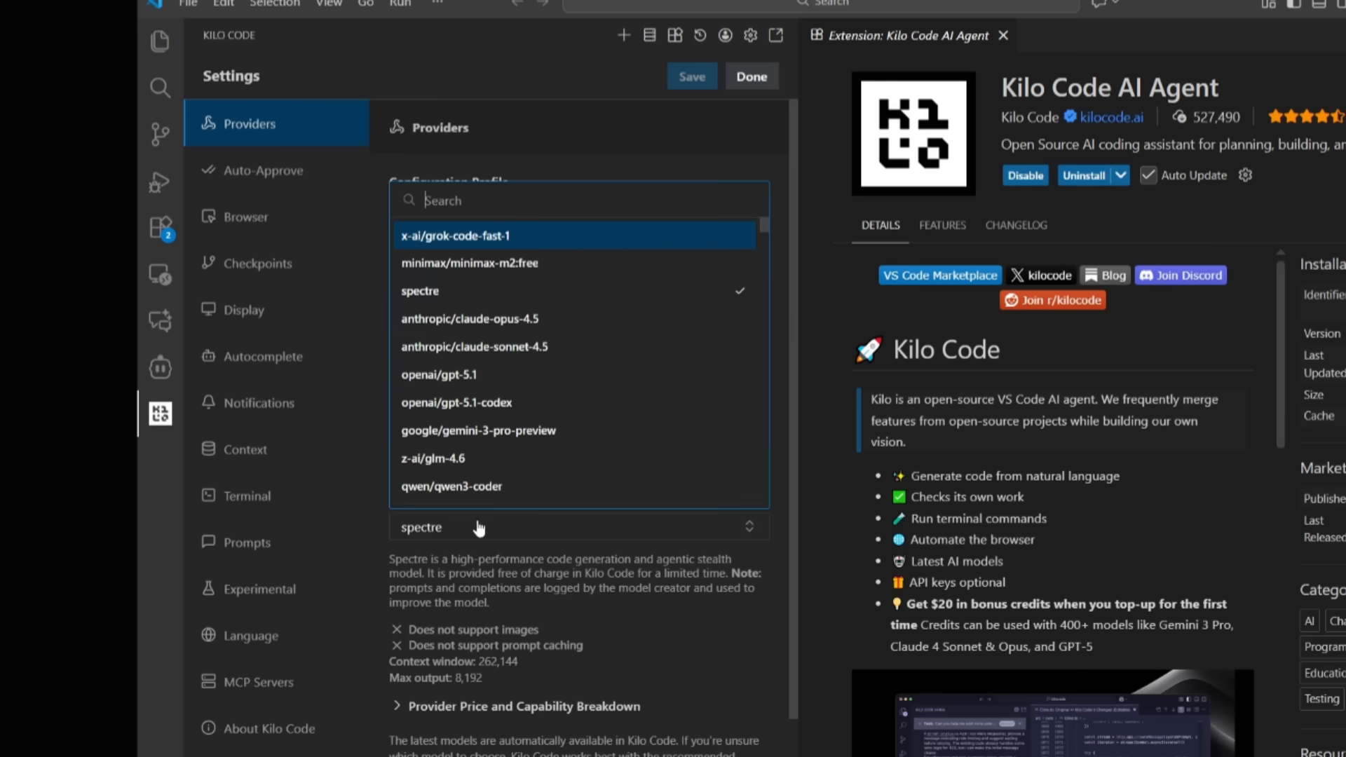
type("opus")
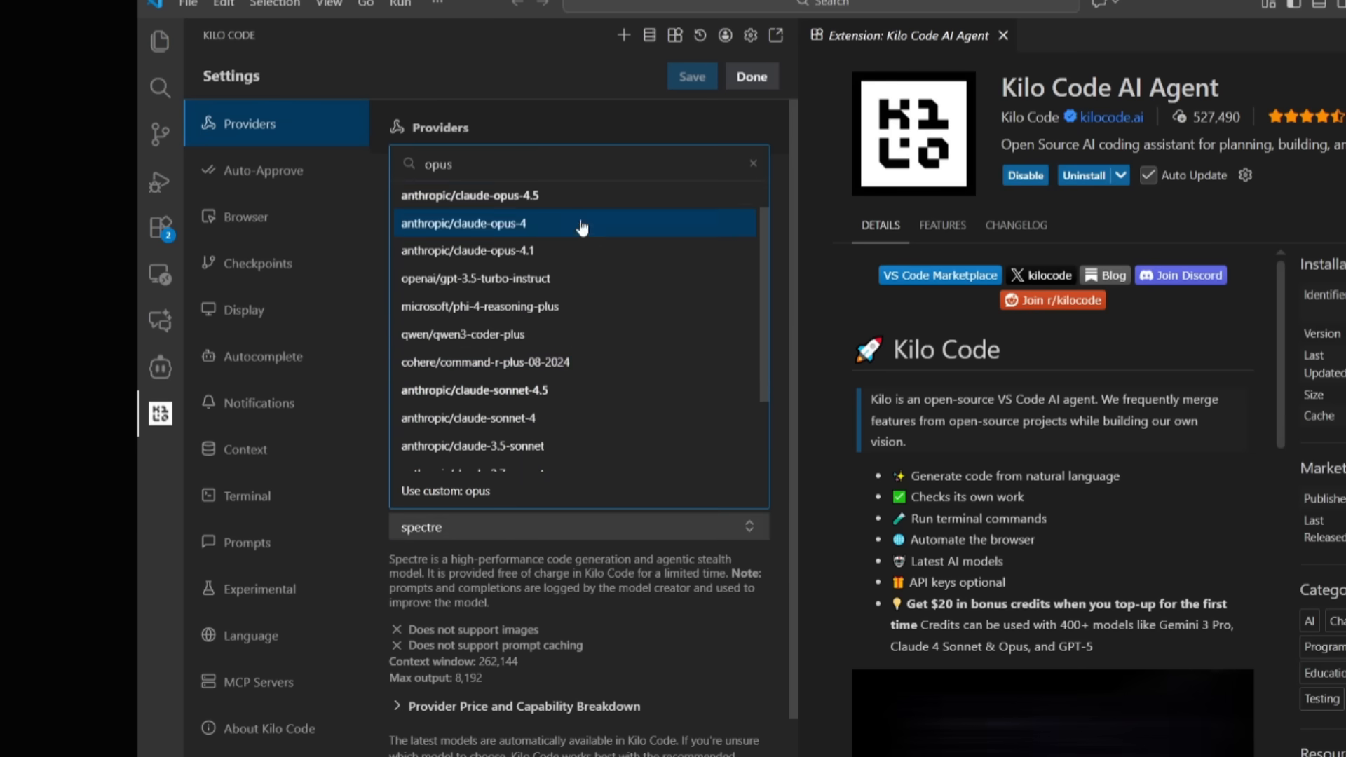
left_click(463, 195)
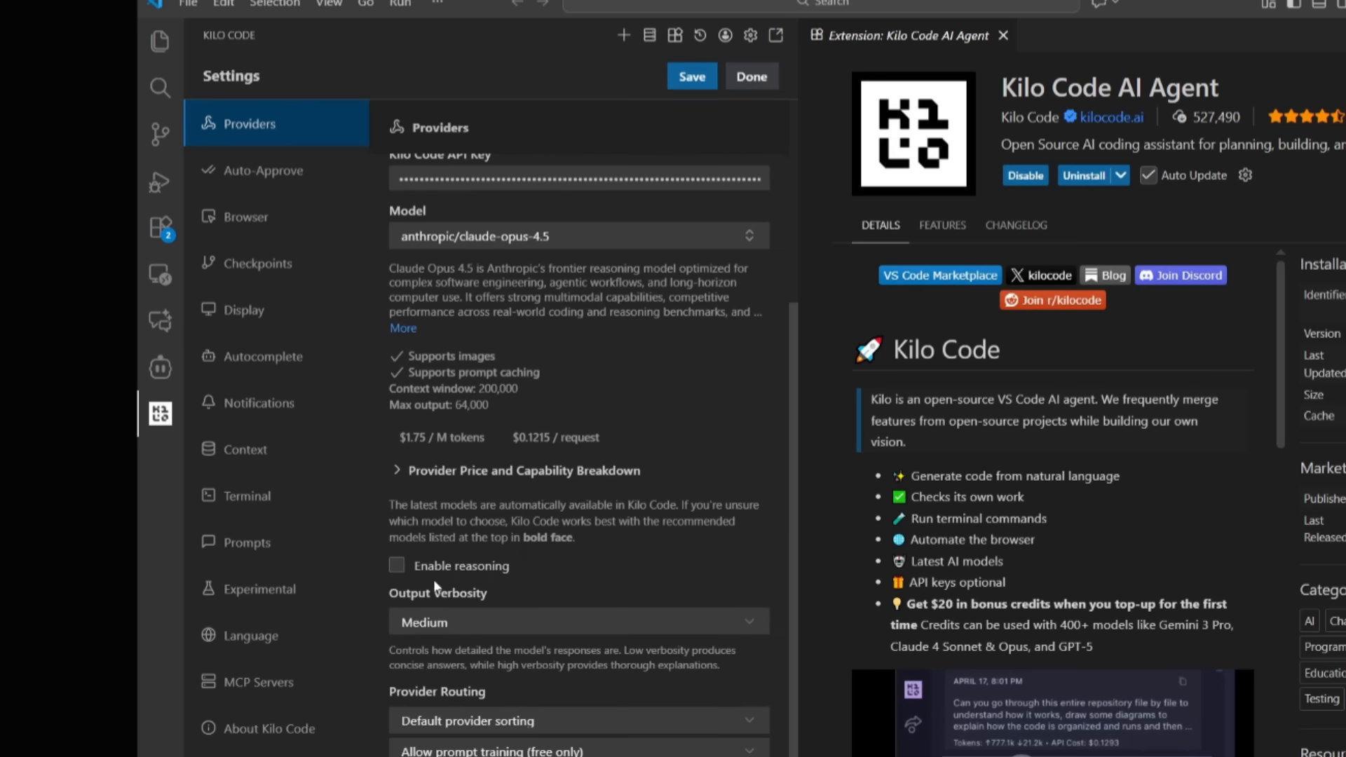
left_click(397, 565)
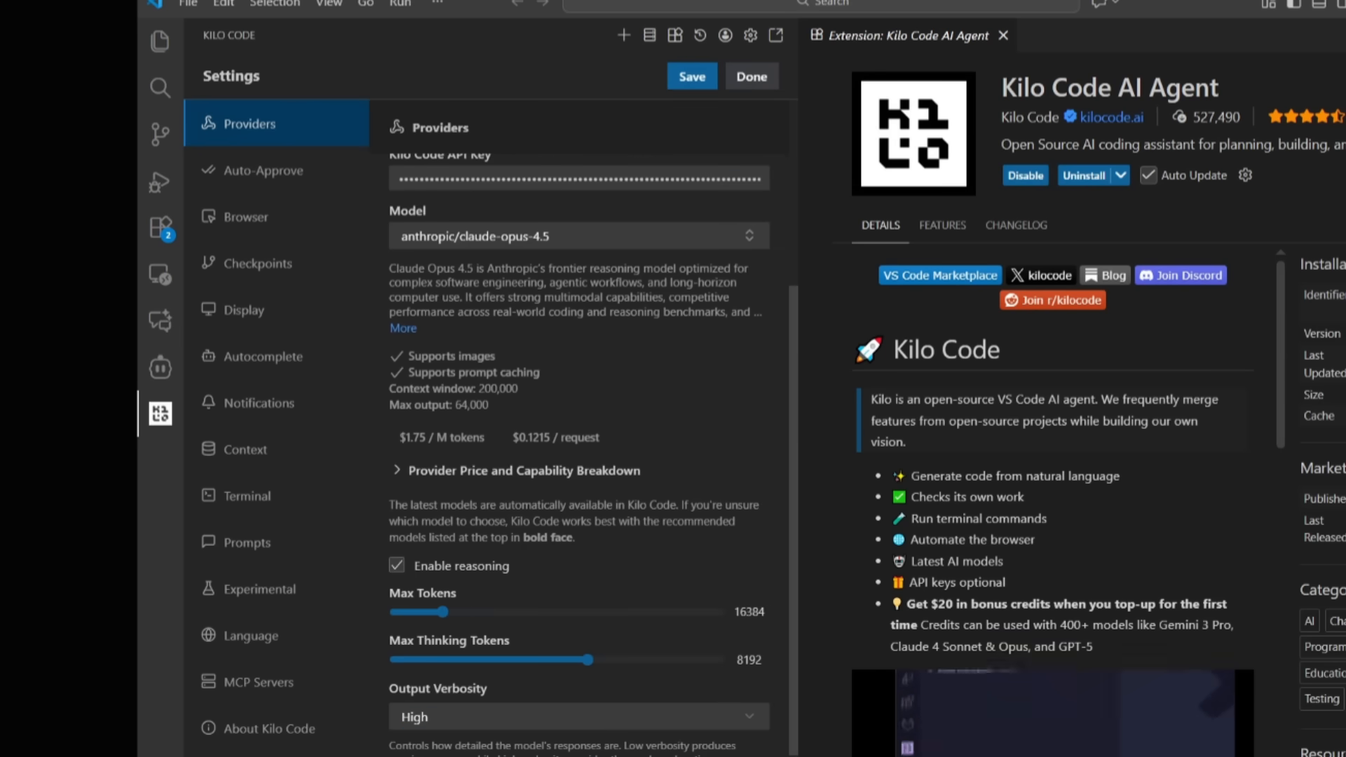
left_click(693, 195)
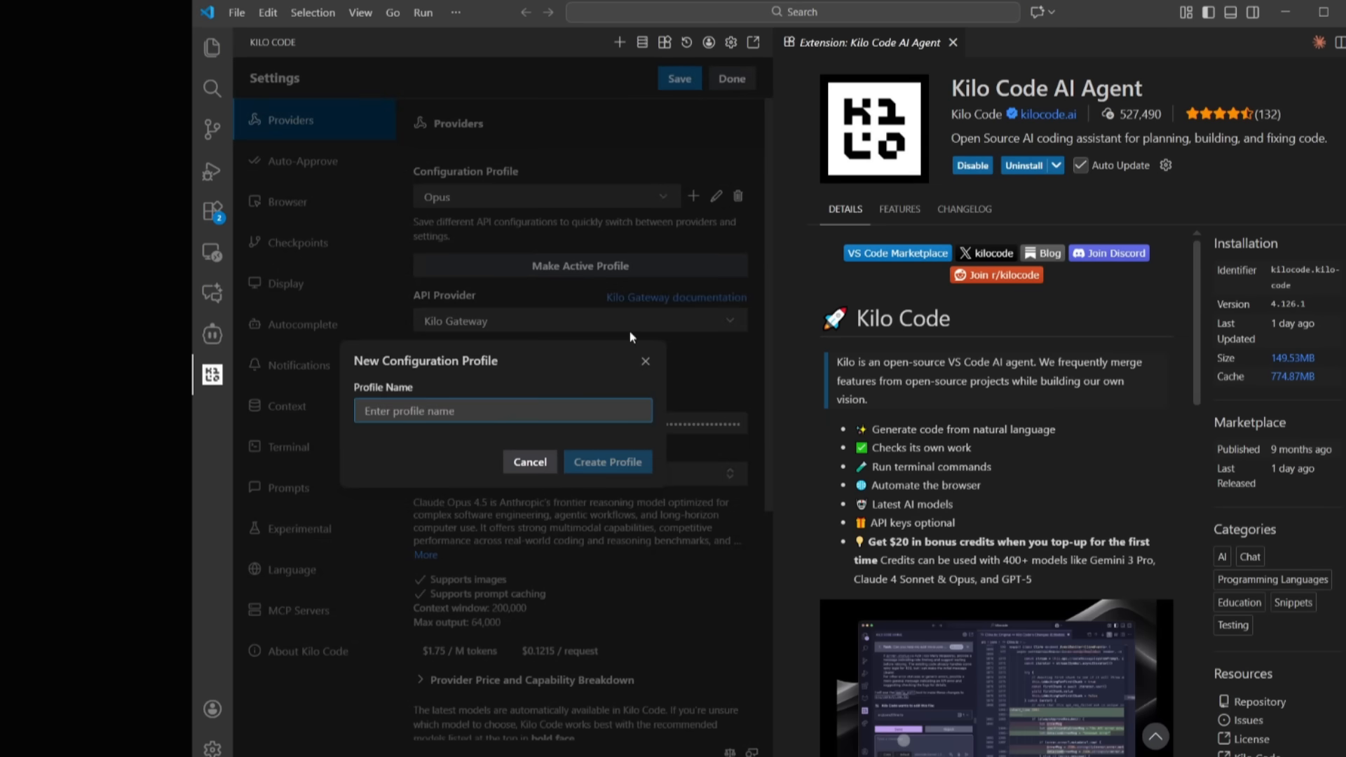
Create a 'Gemini' profile on gemini-3-pro-preview with High reasoning effort and close settings
type("Gemini")
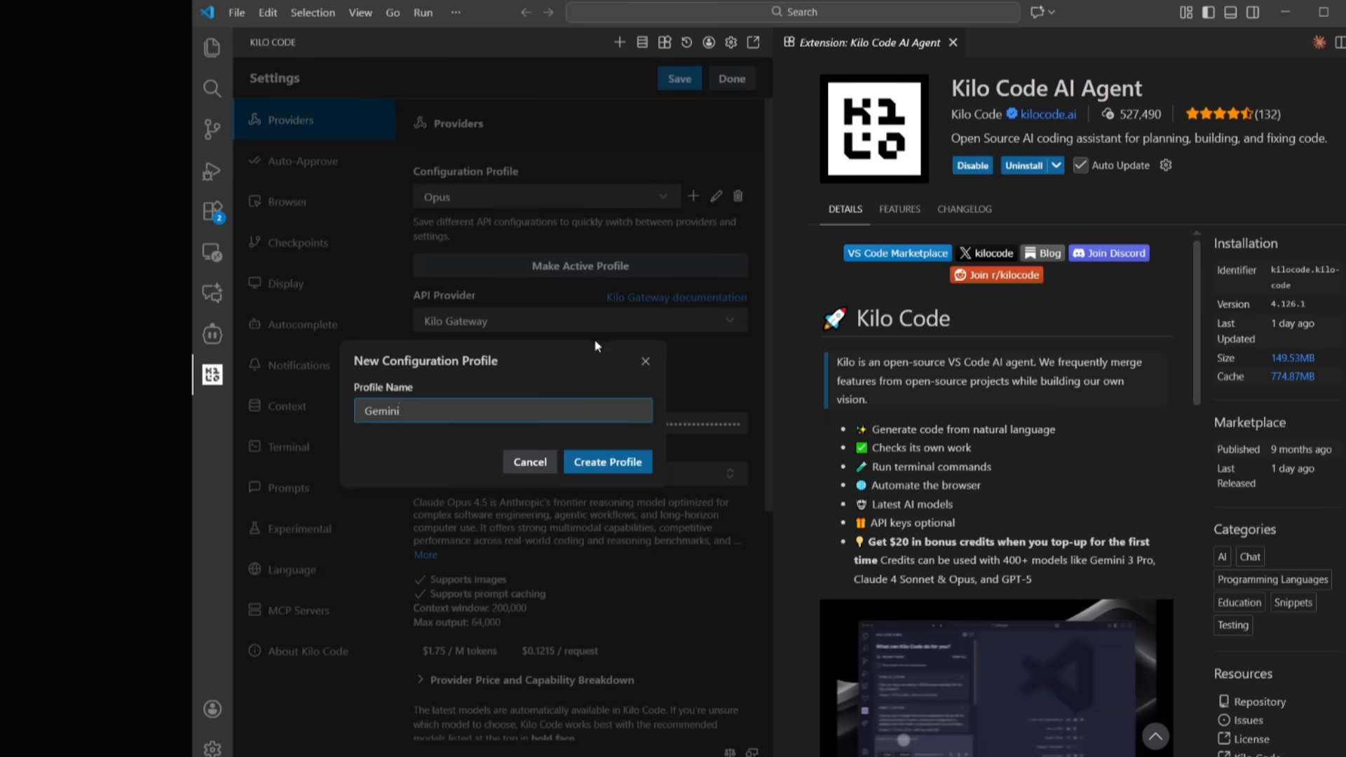
left_click(608, 462)
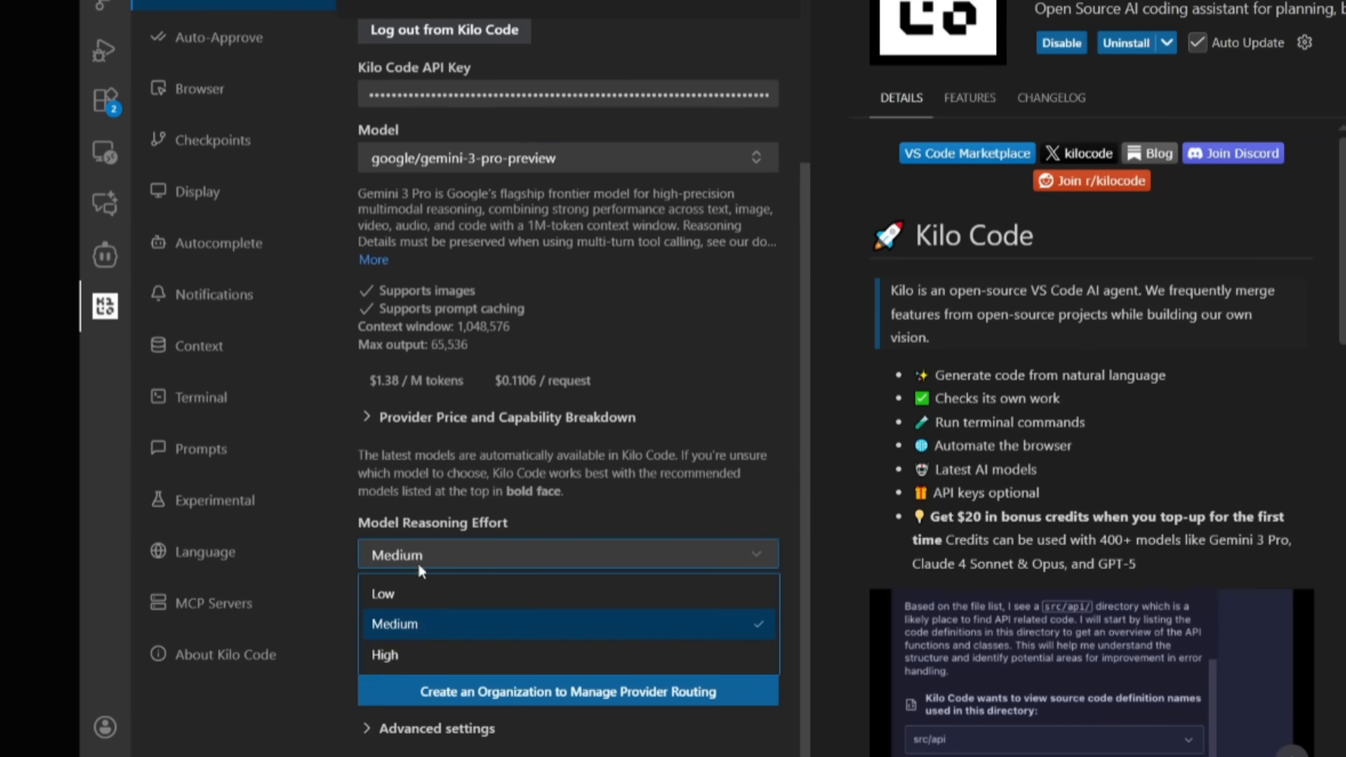
left_click(383, 654)
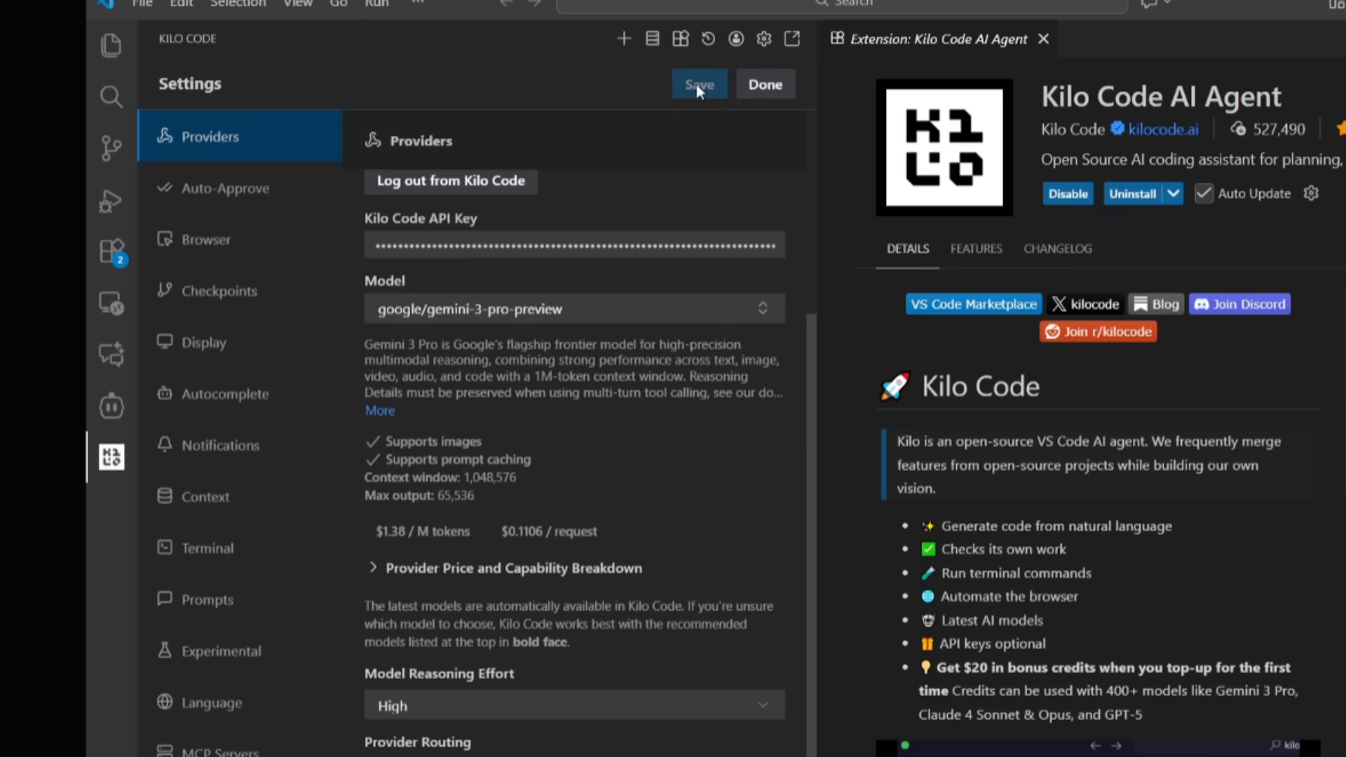
mouse_move(763, 84)
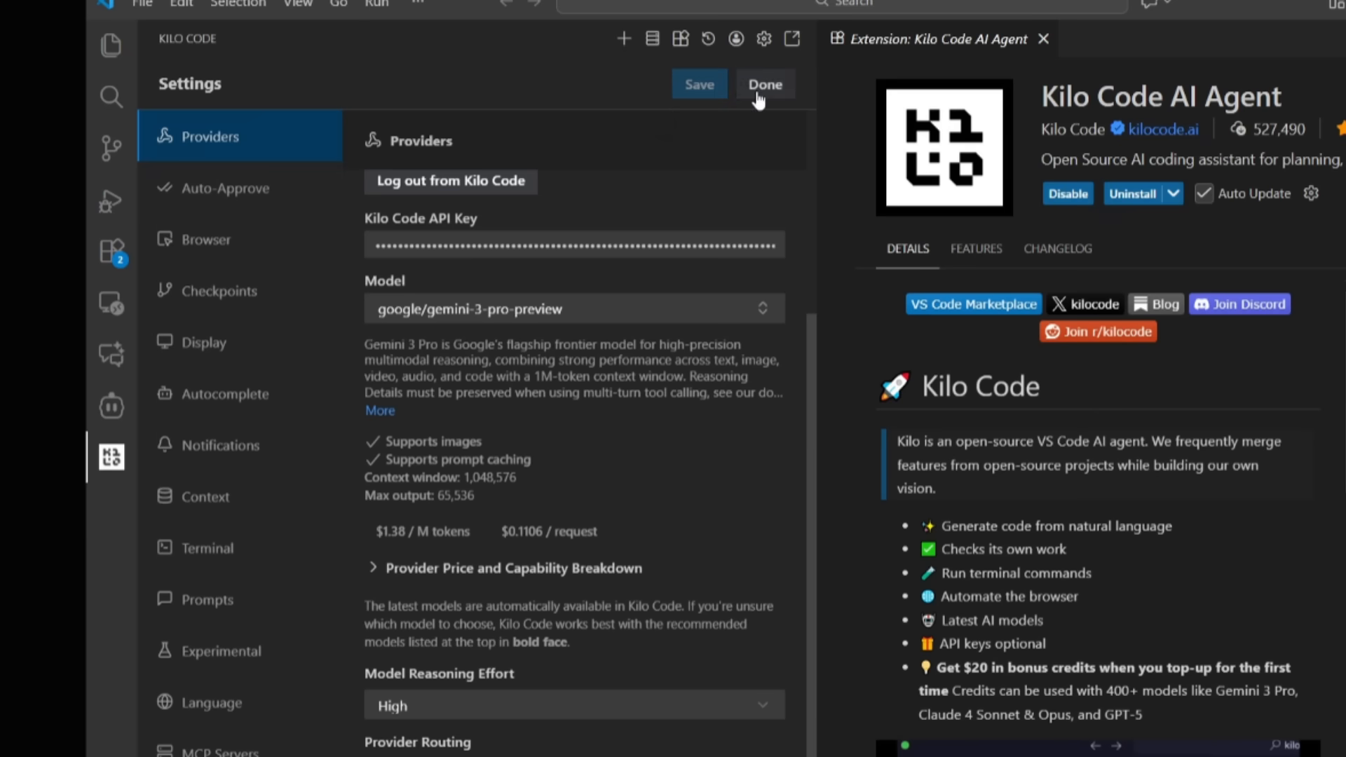
left_click(764, 84)
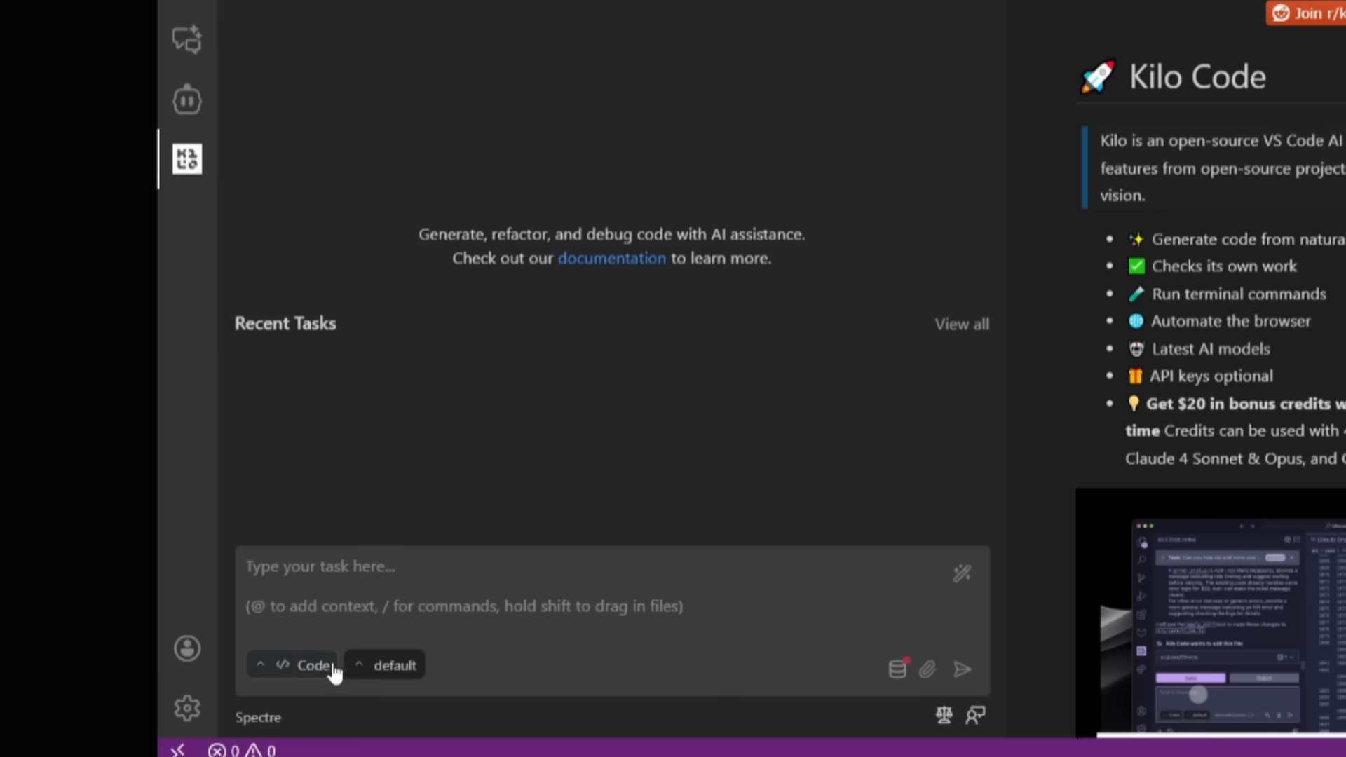
Switch Kilo Code to Architect mode and select the Opus profile
left_click(301, 665)
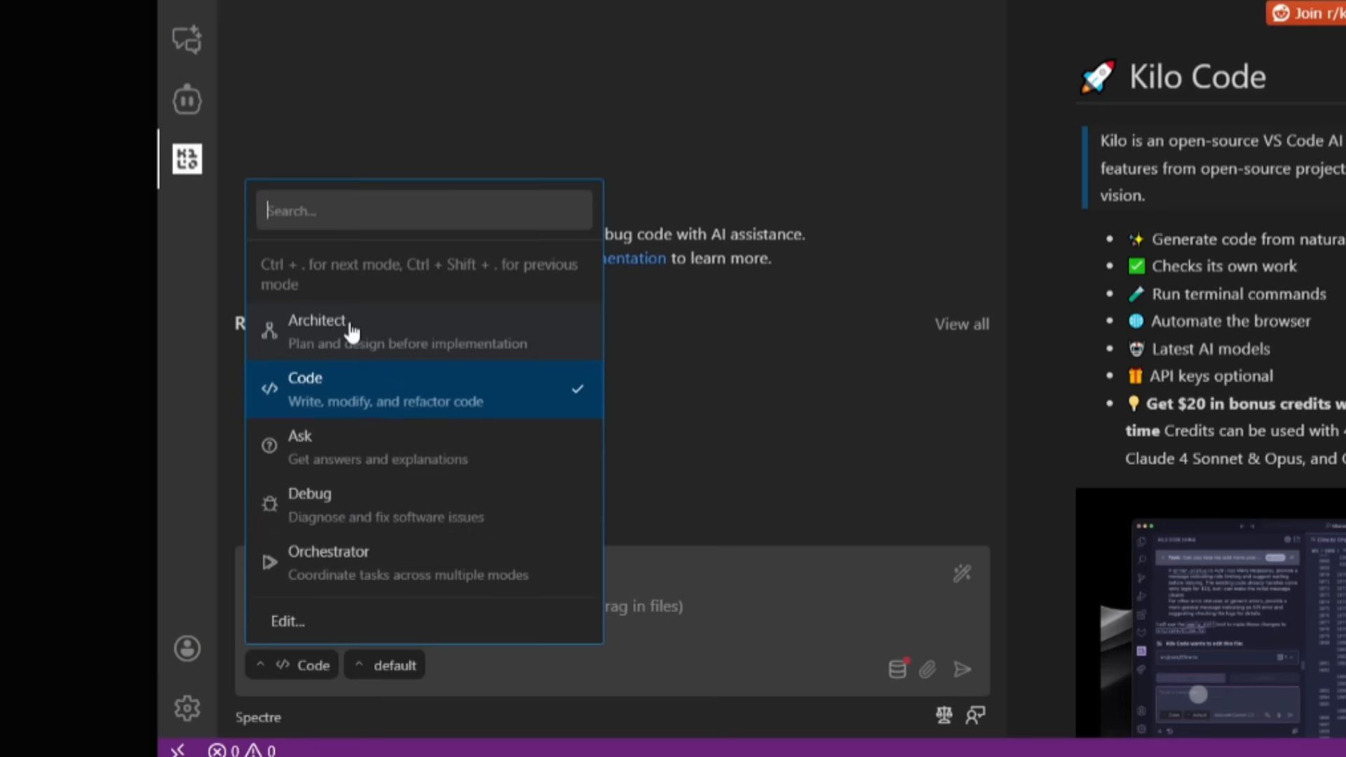
left_click(317, 330)
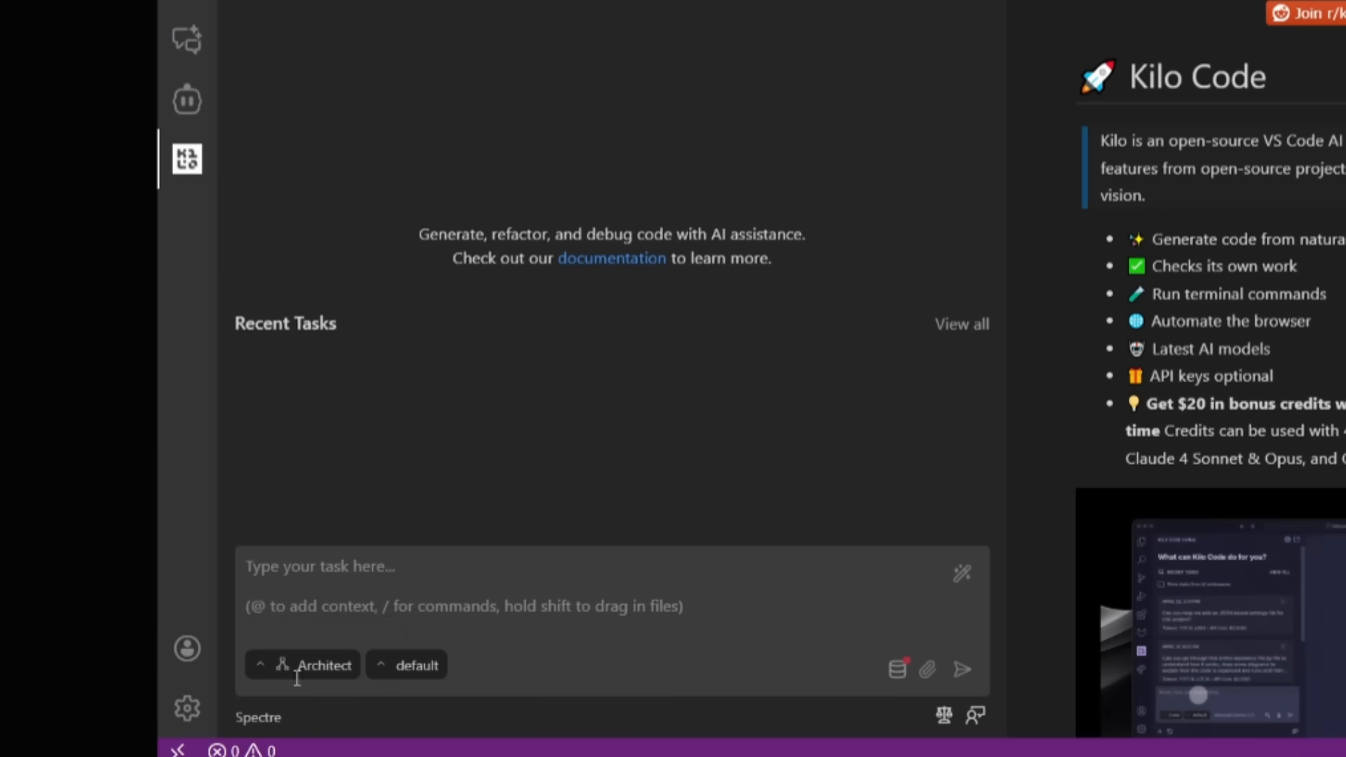
left_click(302, 665)
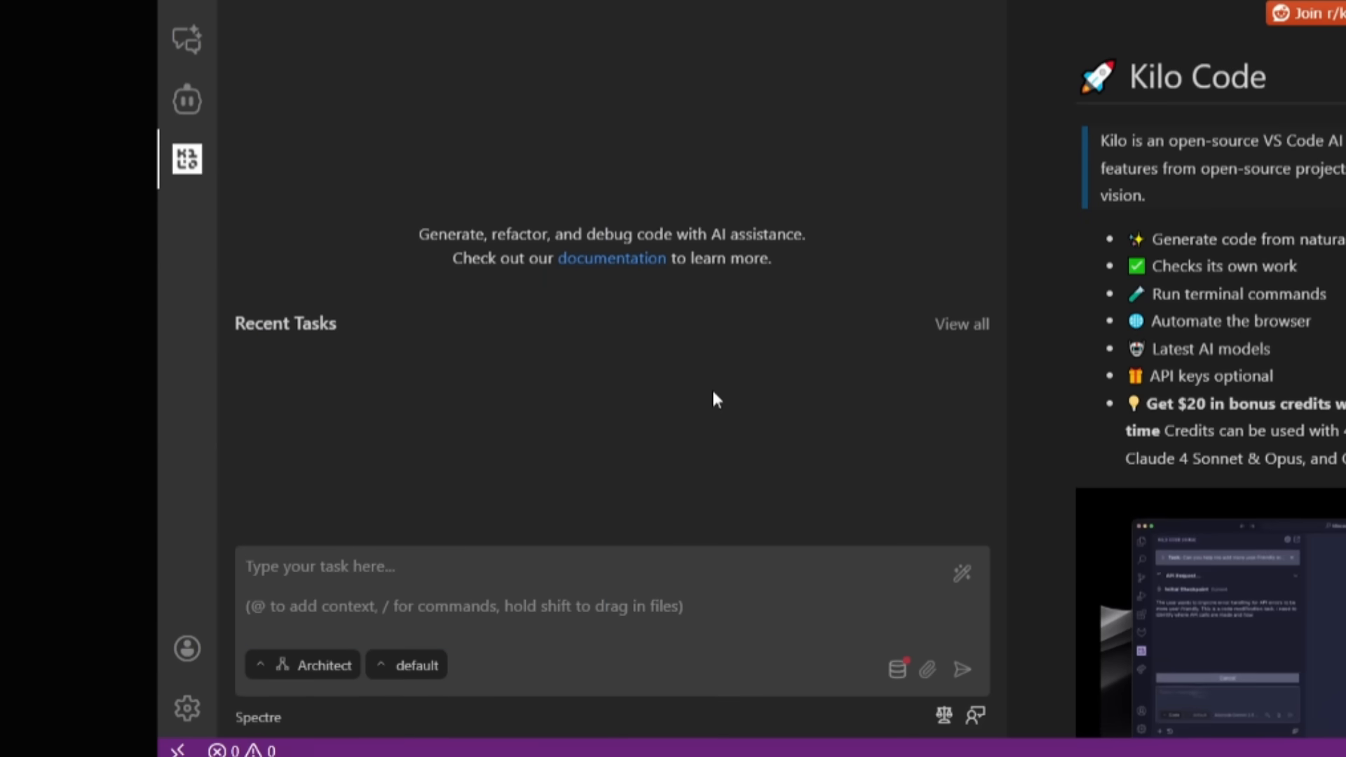
left_click(406, 665)
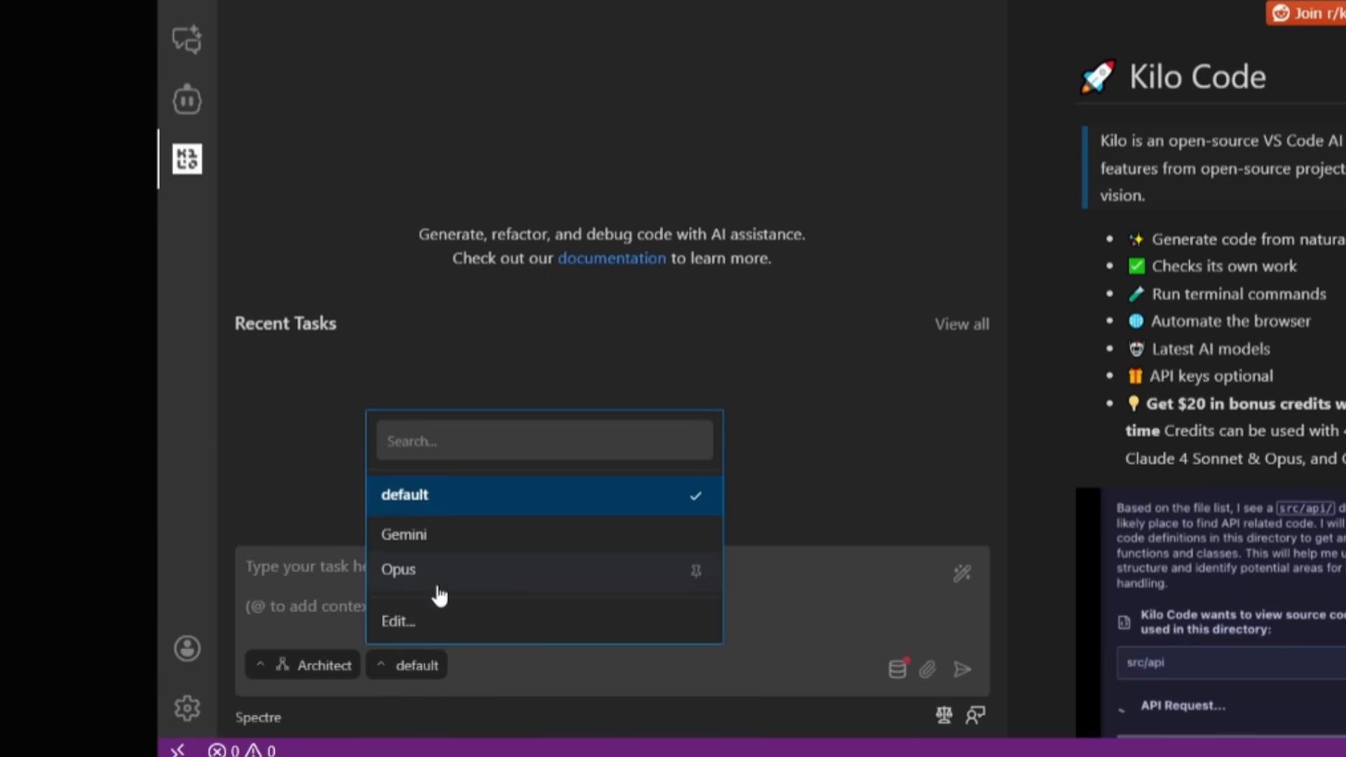
left_click(398, 569)
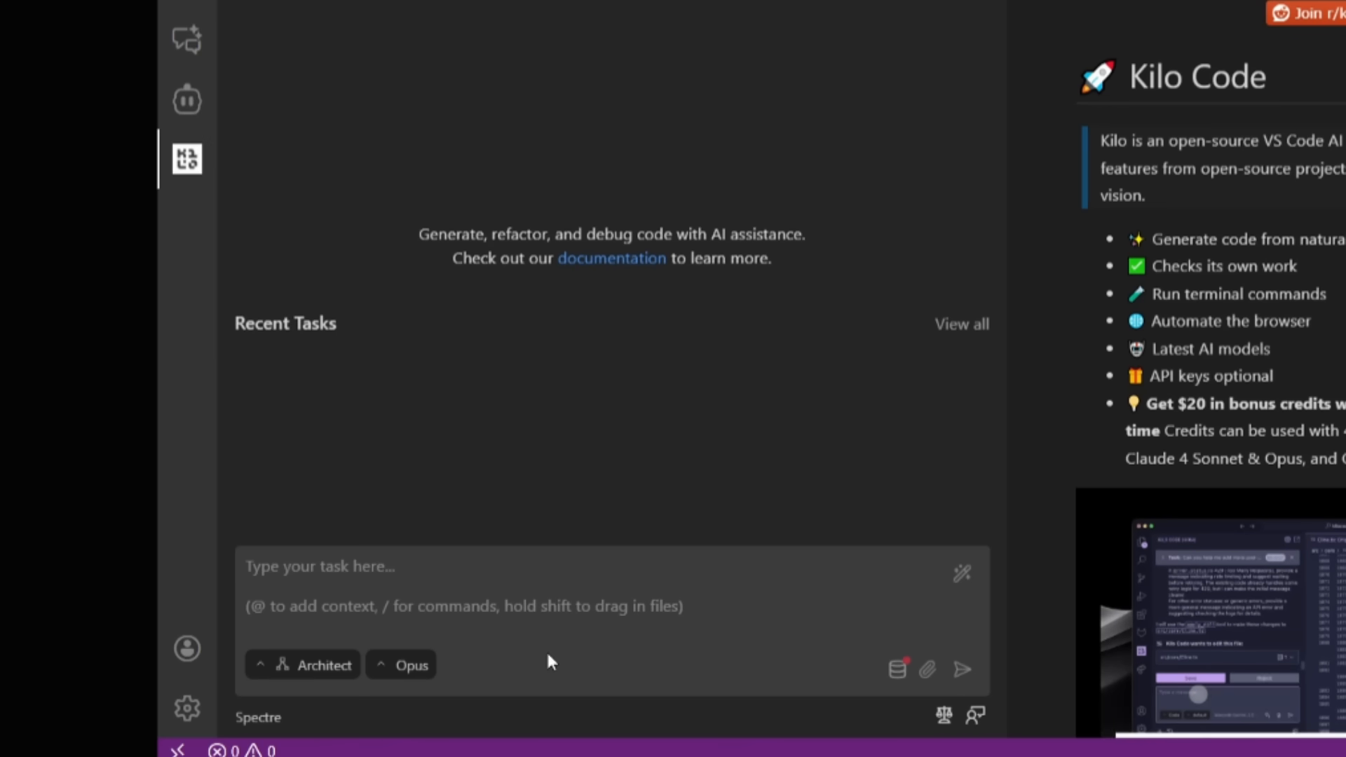
Show the mode list choosing Code, then reopen the model profile list
left_click(314, 664)
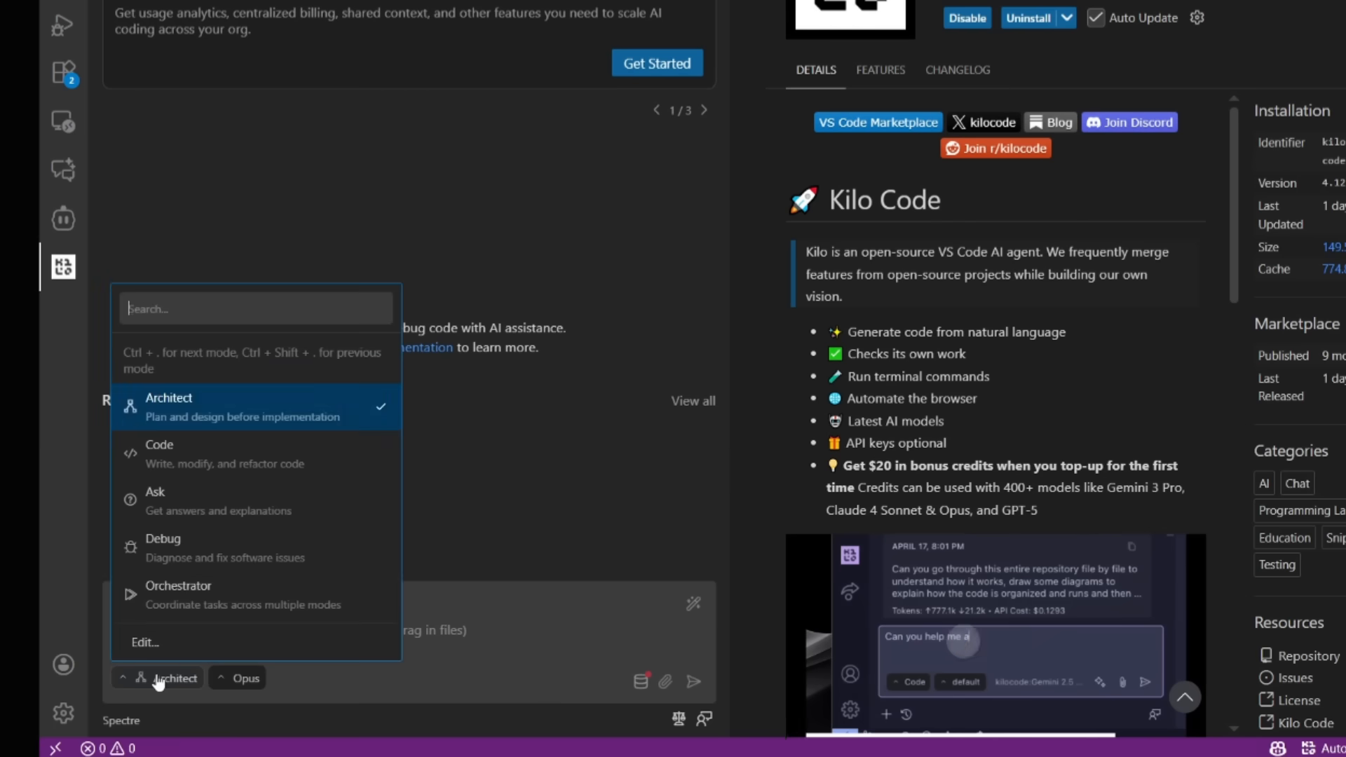
left_click(160, 454)
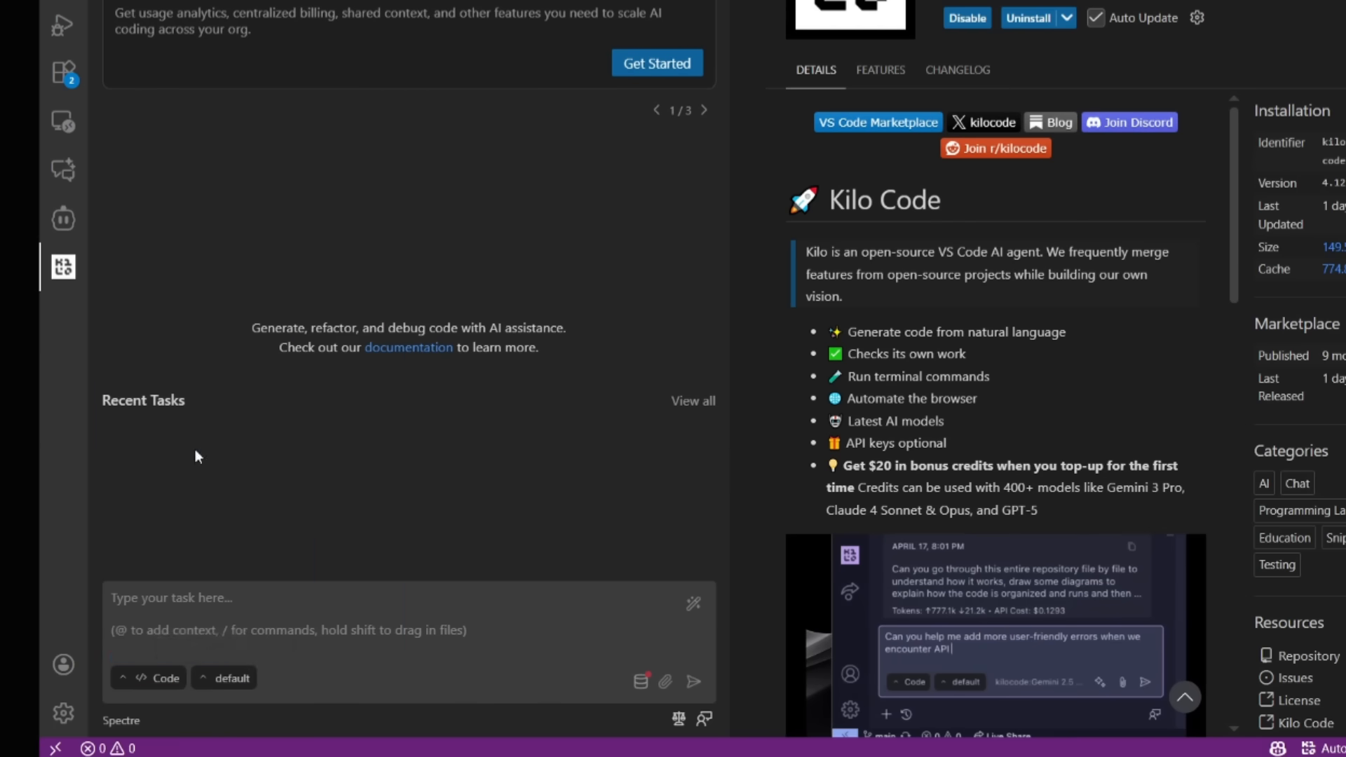
left_click(230, 677)
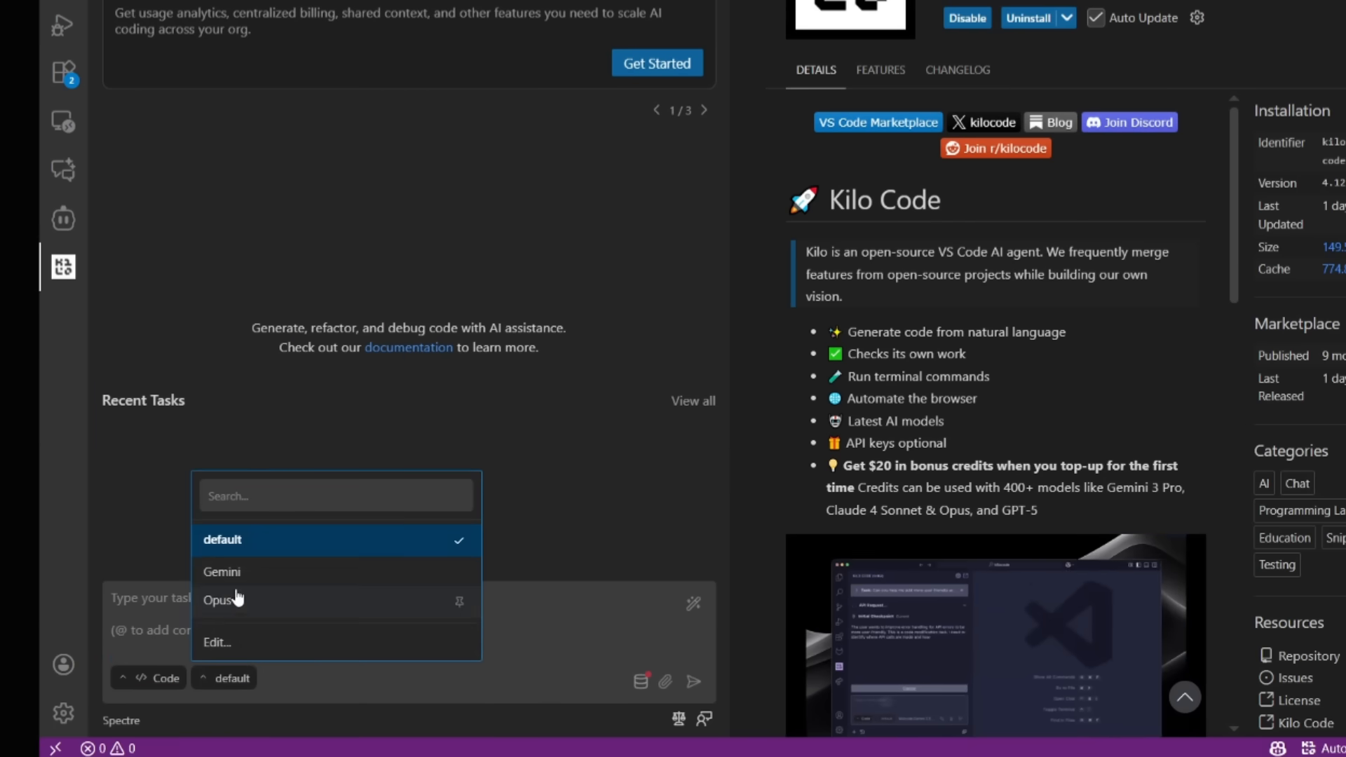
left_click(222, 570)
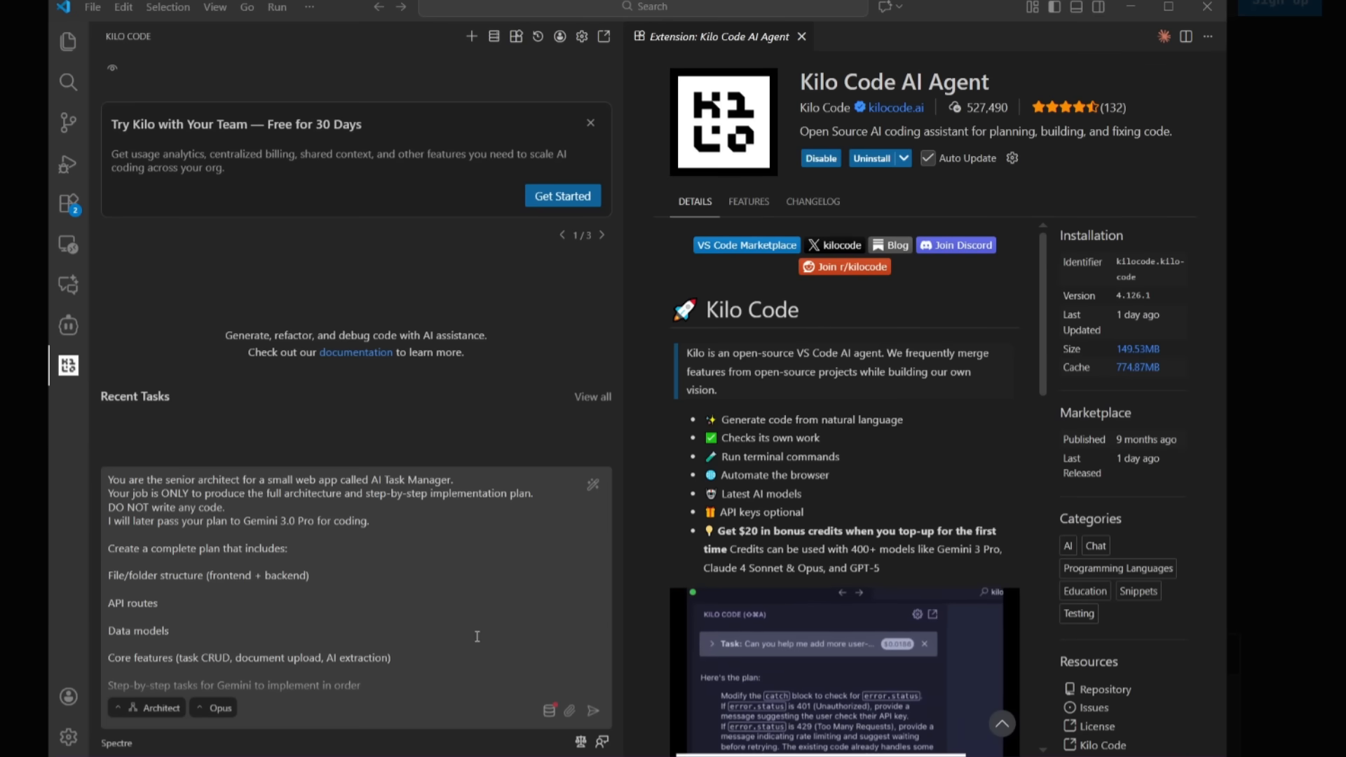
Review the AI Task Manager architect prompt and send it to Opus
scroll("down", 3)
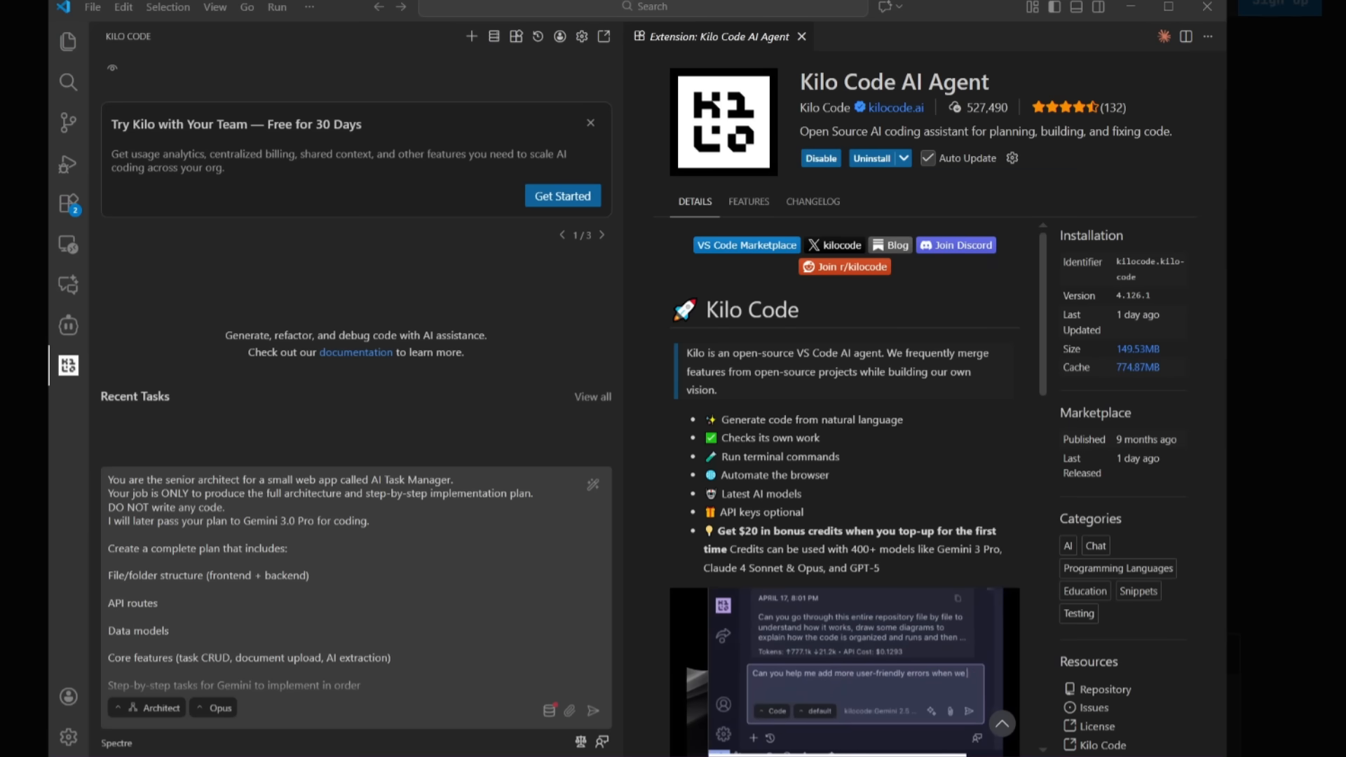
scroll("down", 3)
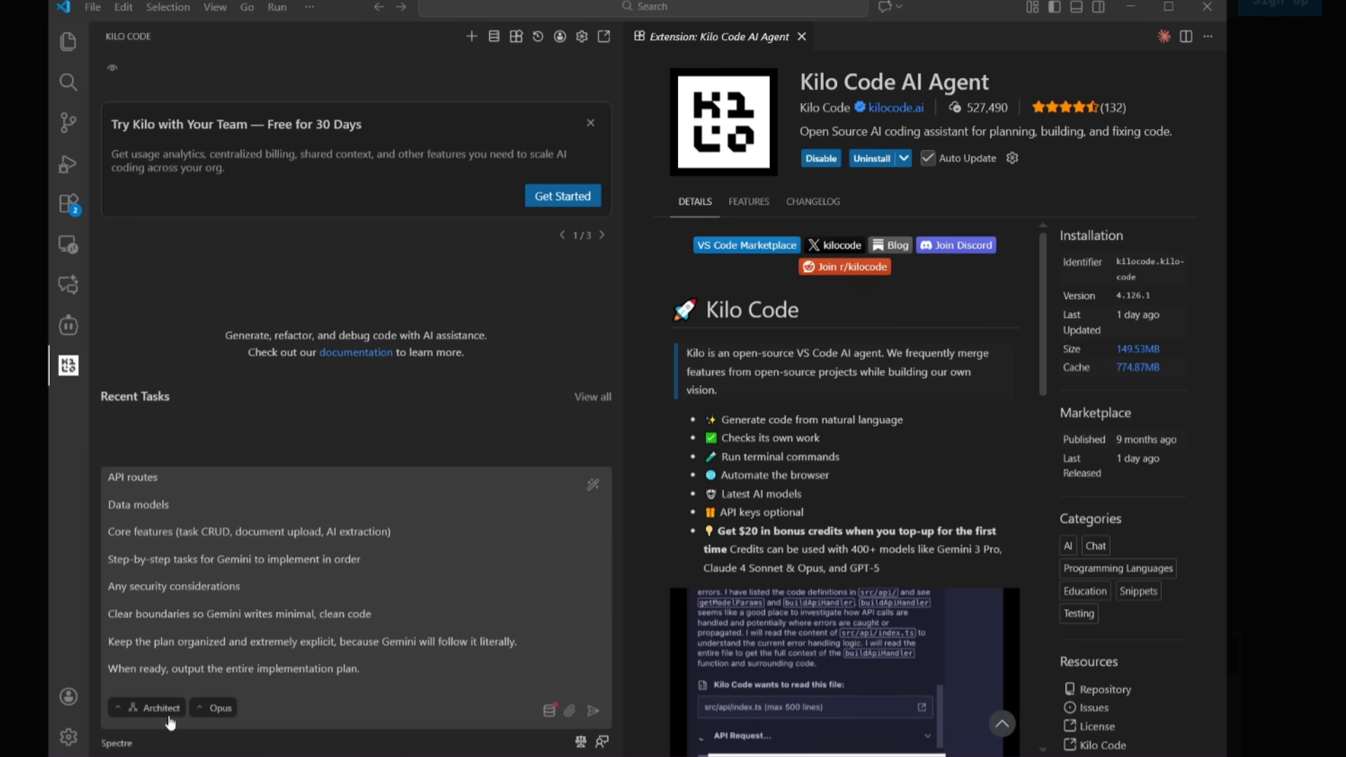
mouse_move(215, 713)
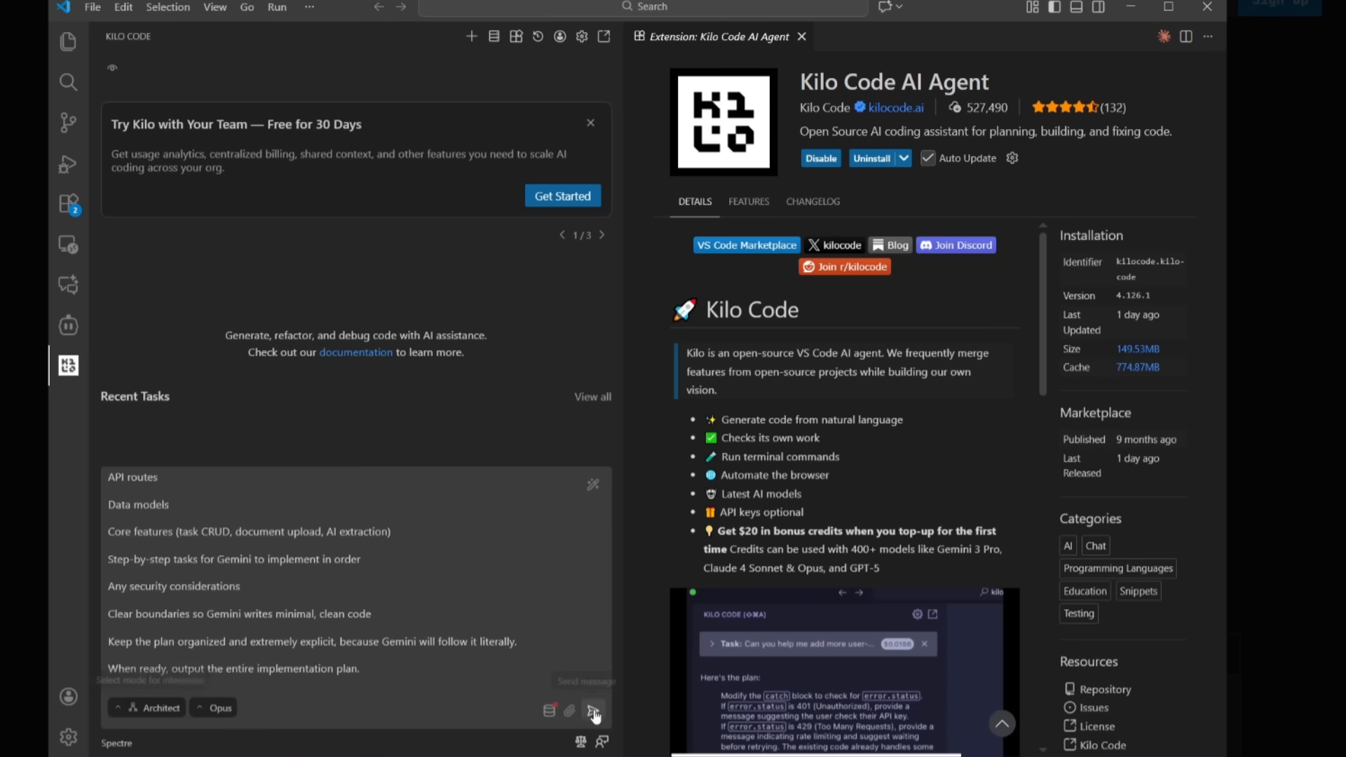
left_click(593, 710)
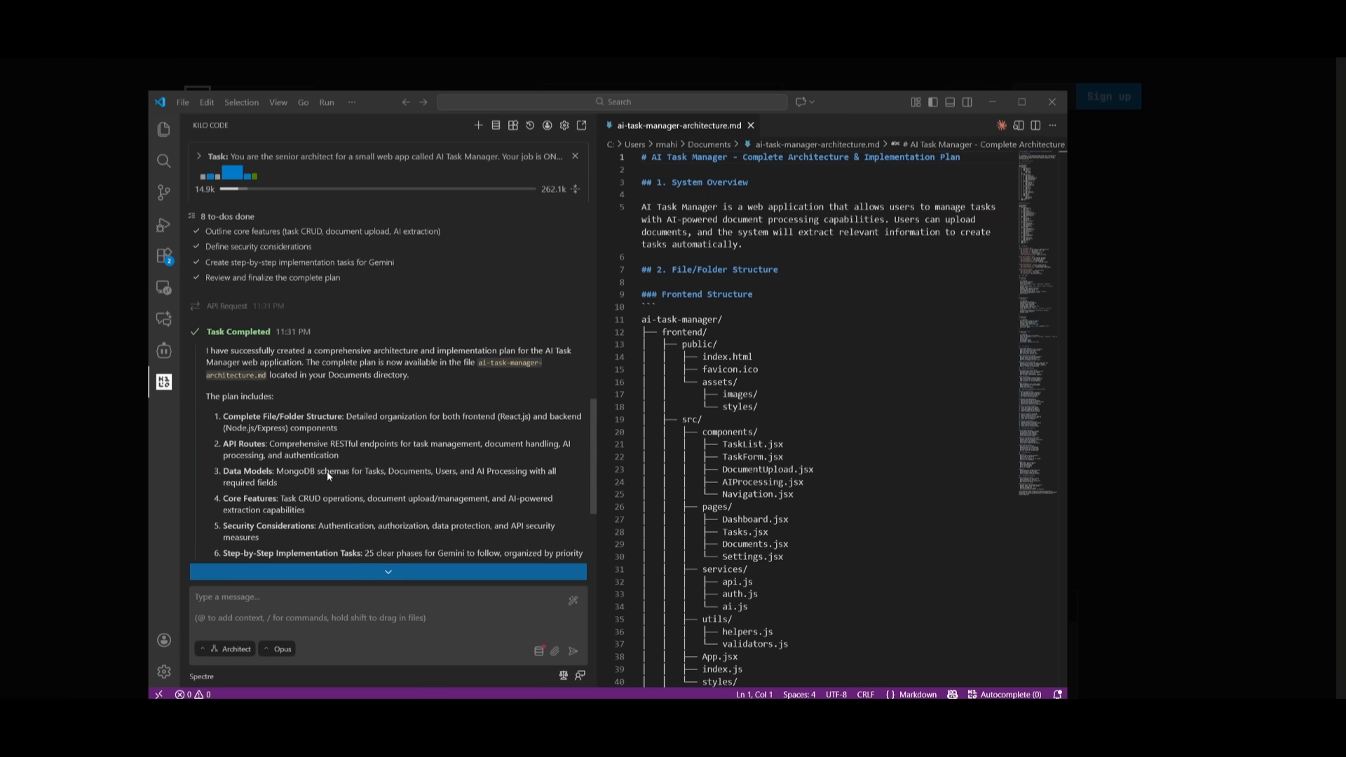
Scroll the architecture document through its API routes and Task data model
scroll("down", 3)
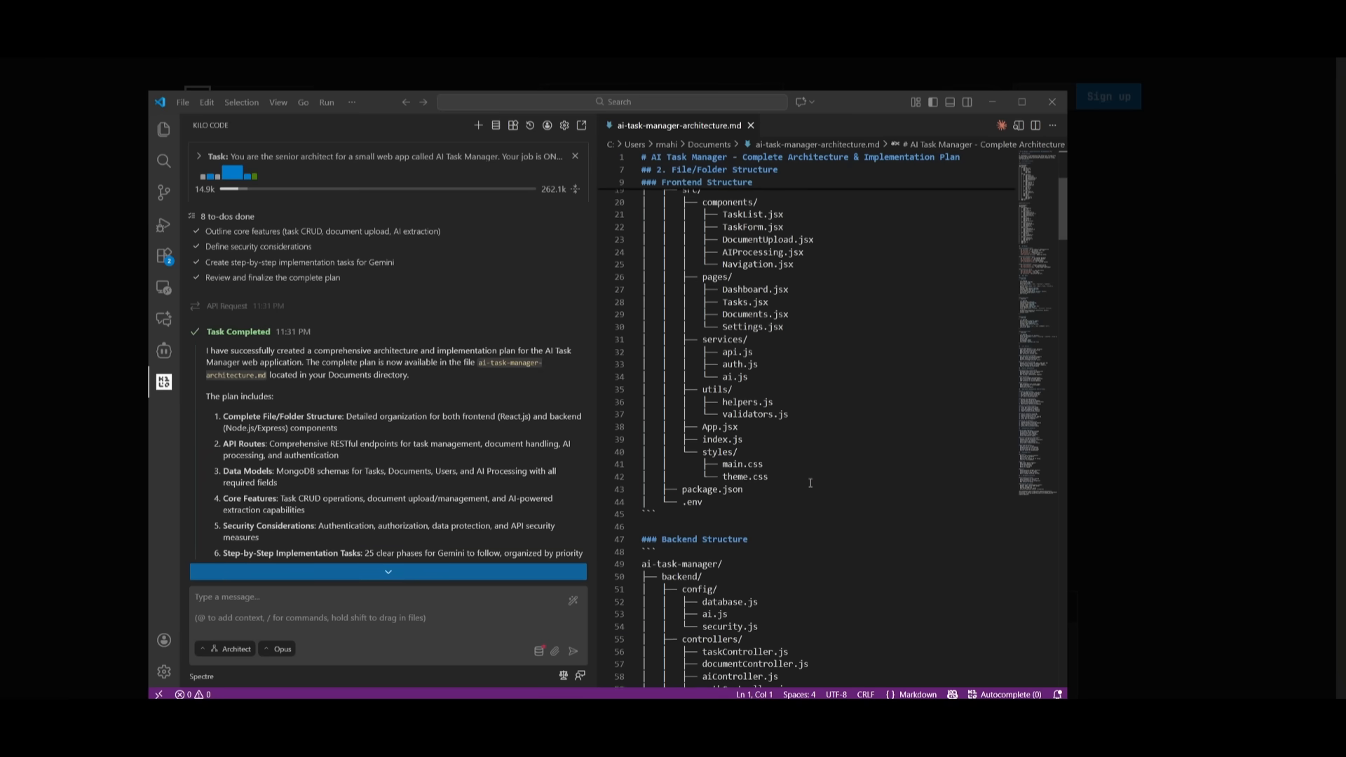
scroll("down", 3)
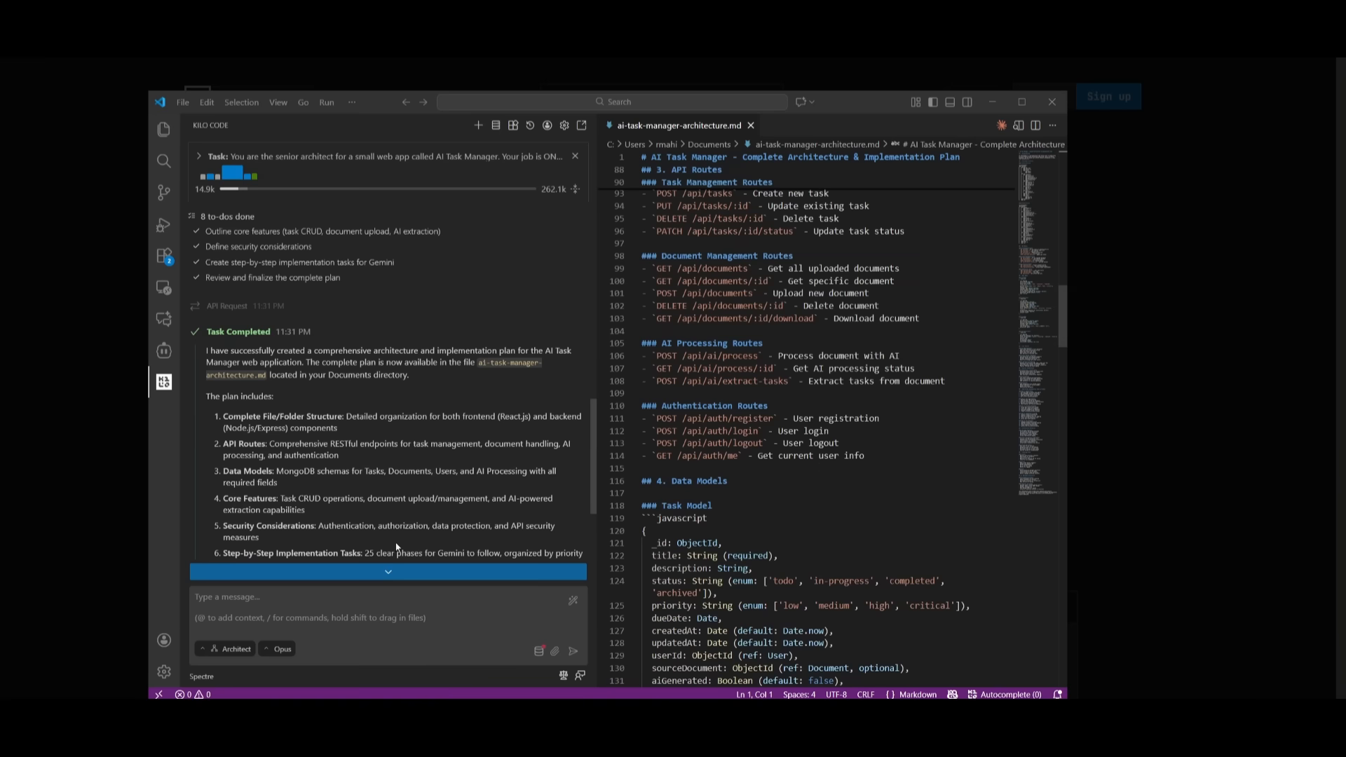
mouse_move(271, 630)
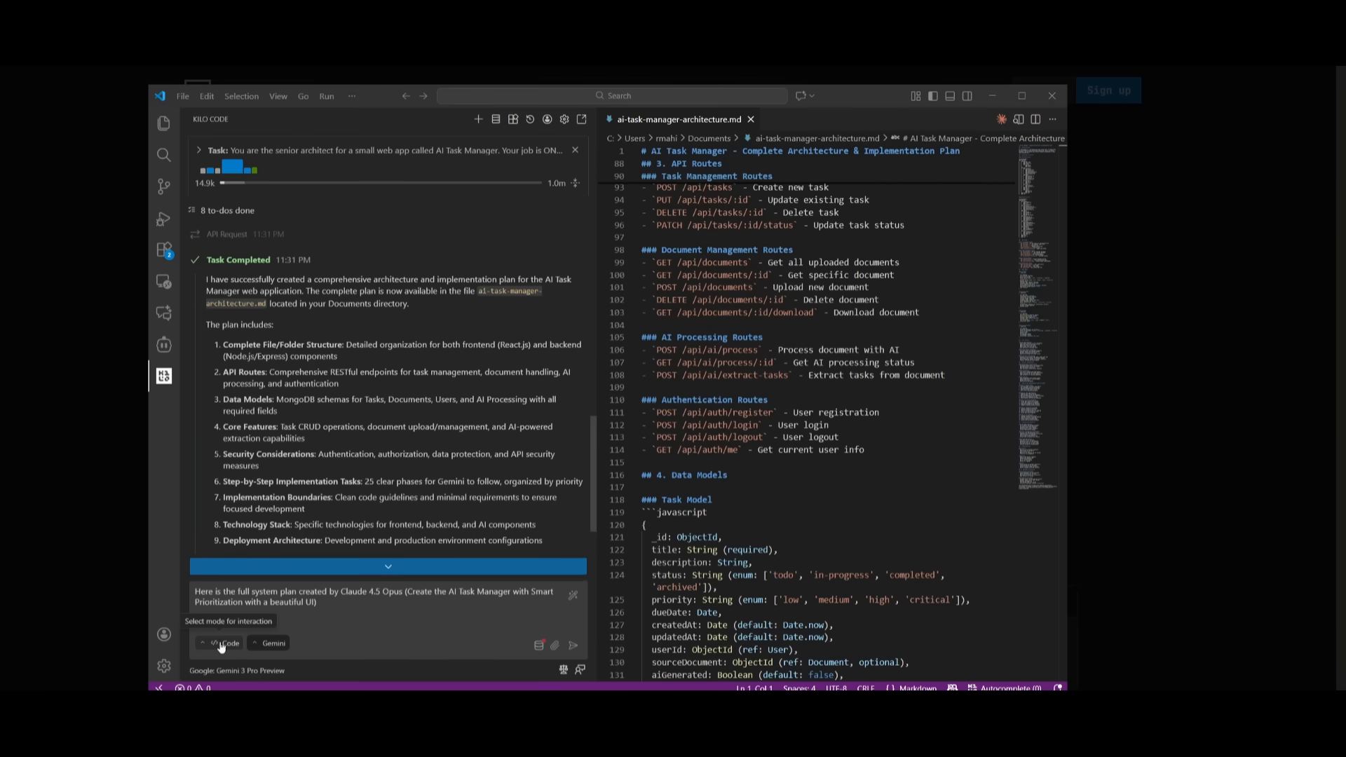
mouse_move(273, 642)
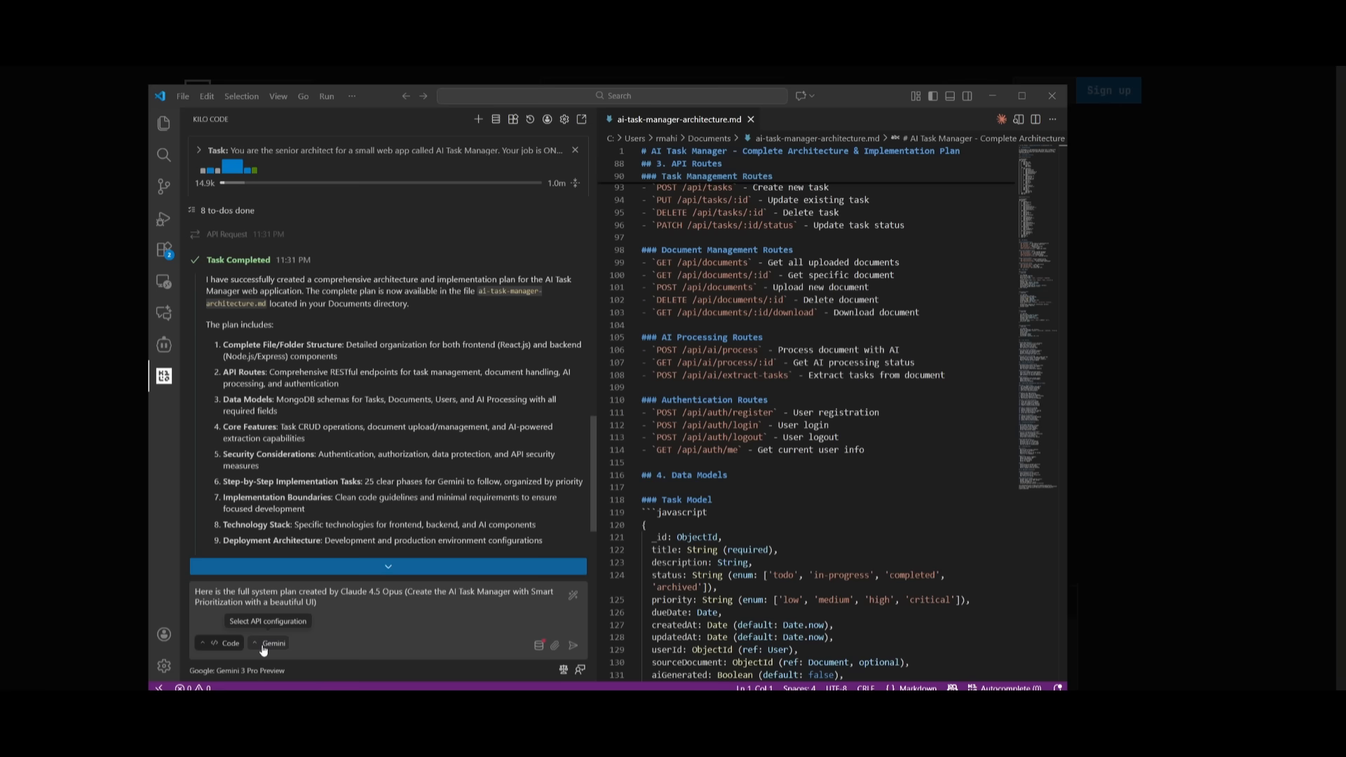
mouse_move(262, 649)
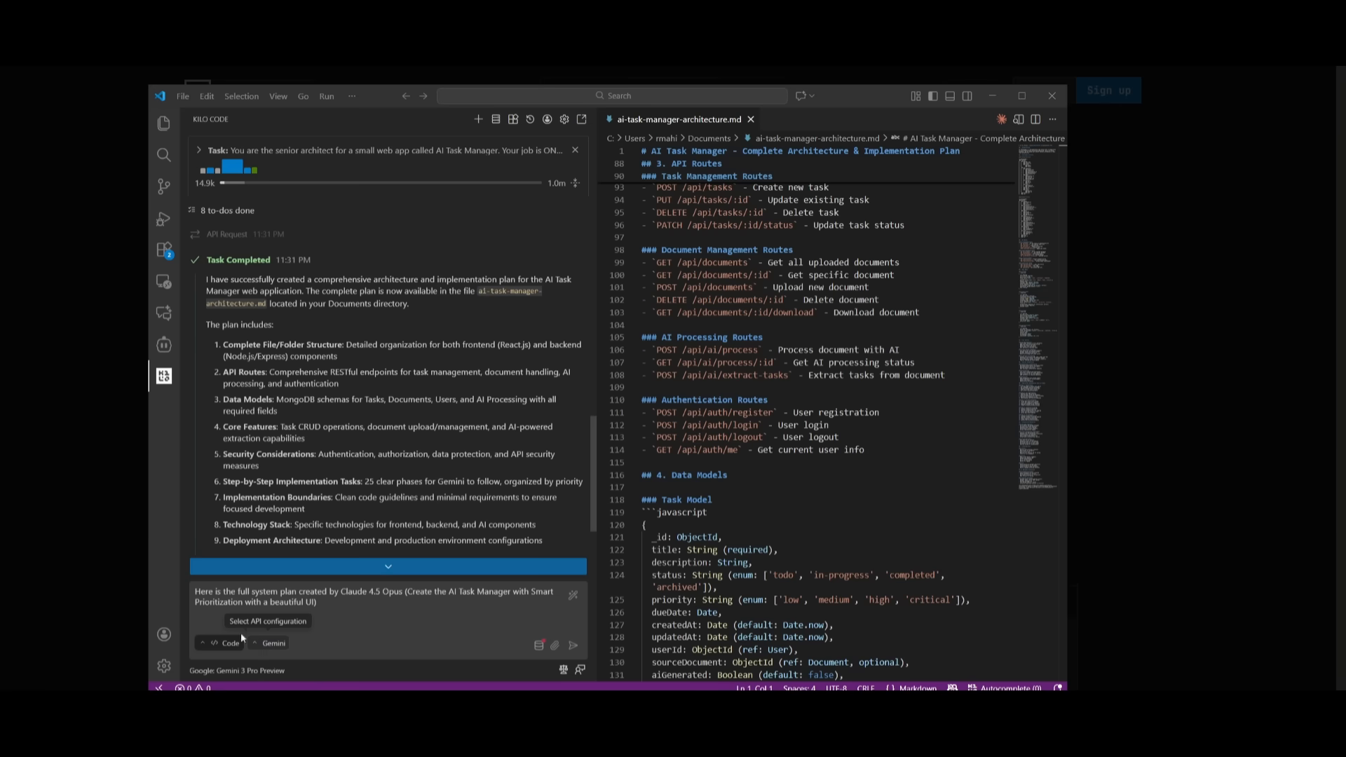
Scroll the plan to its implementation boundaries and technology stack sections
scroll("down", 3)
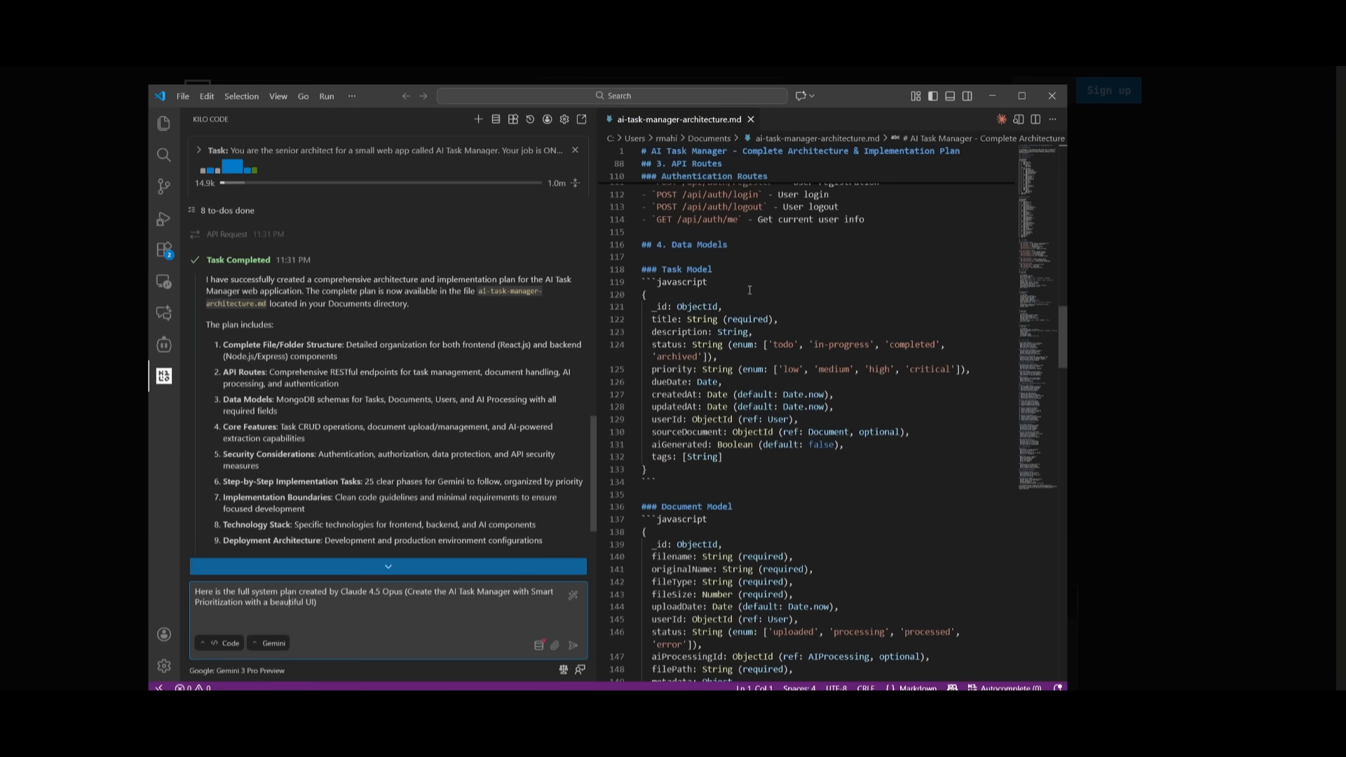
scroll("down", 3)
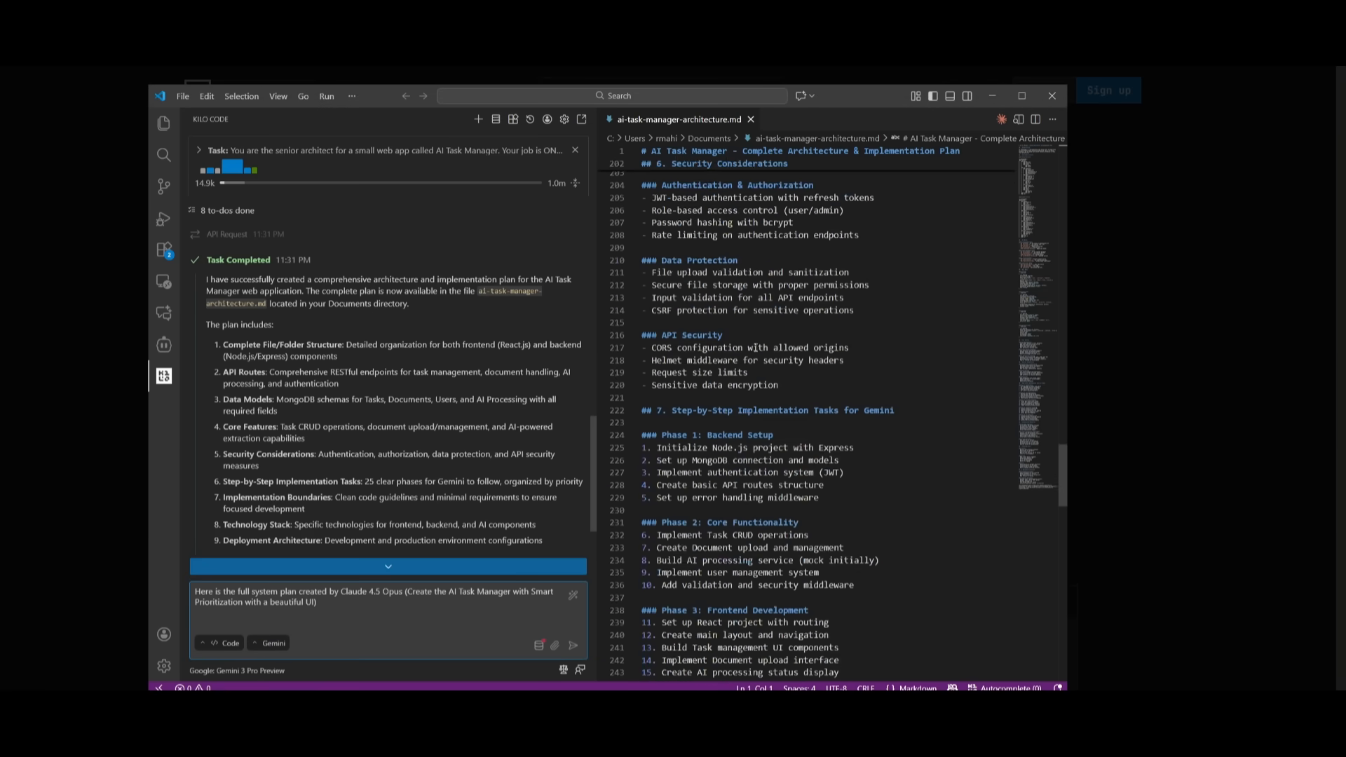
scroll("down", 3)
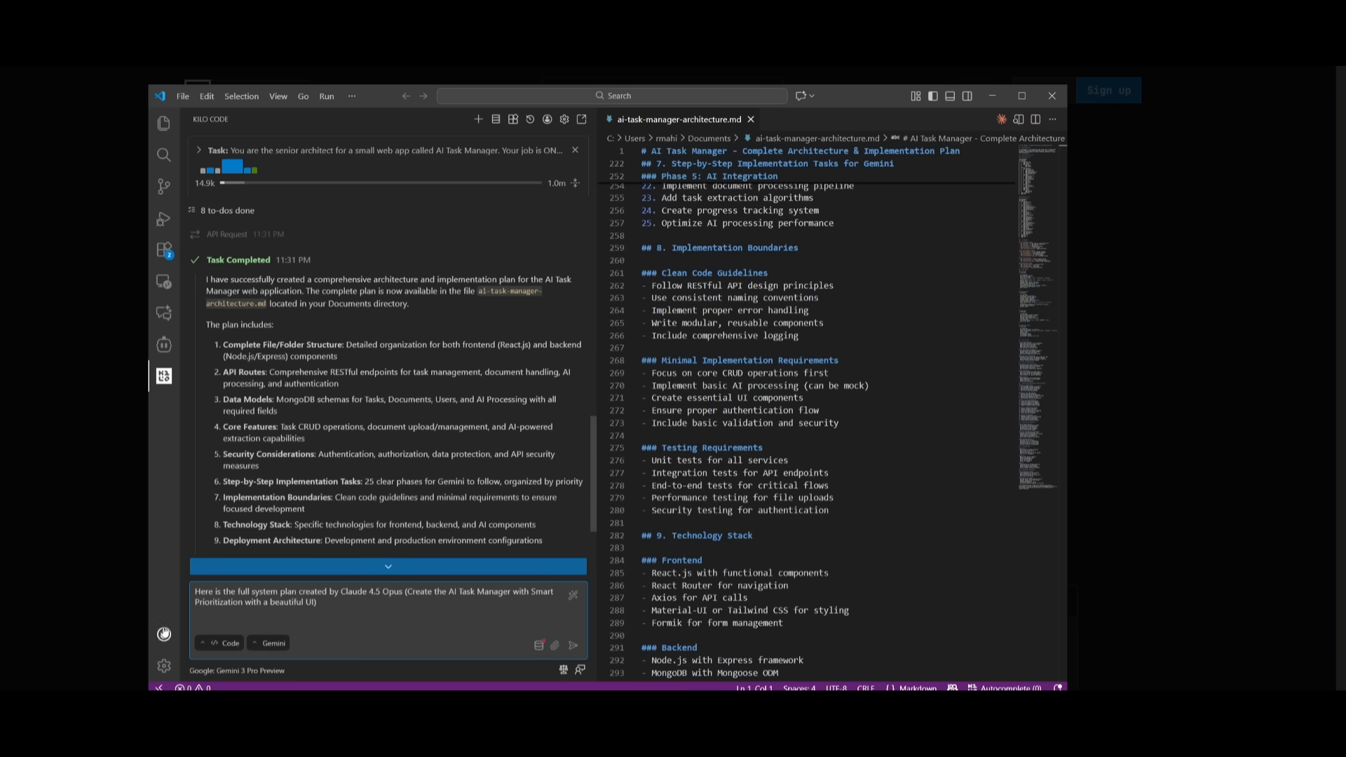
mouse_move(567, 646)
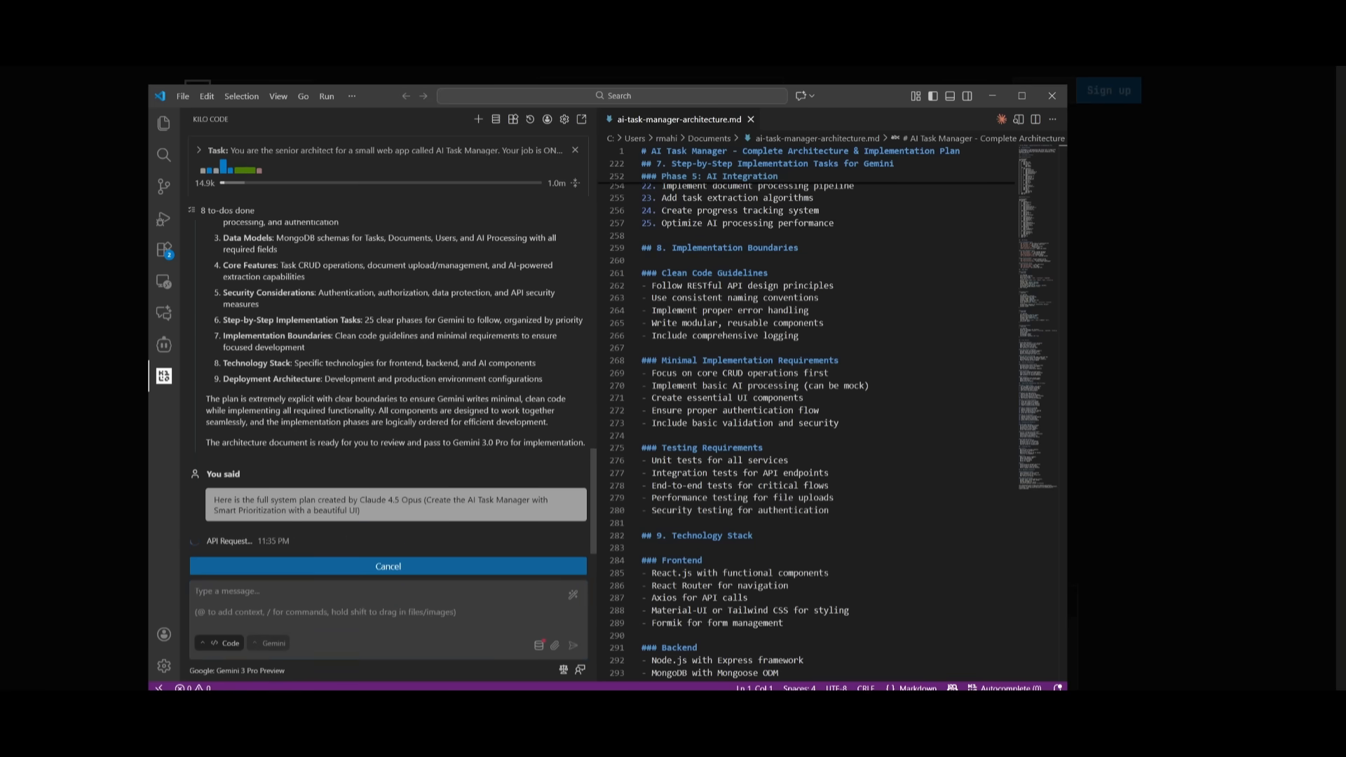
mouse_move(427, 532)
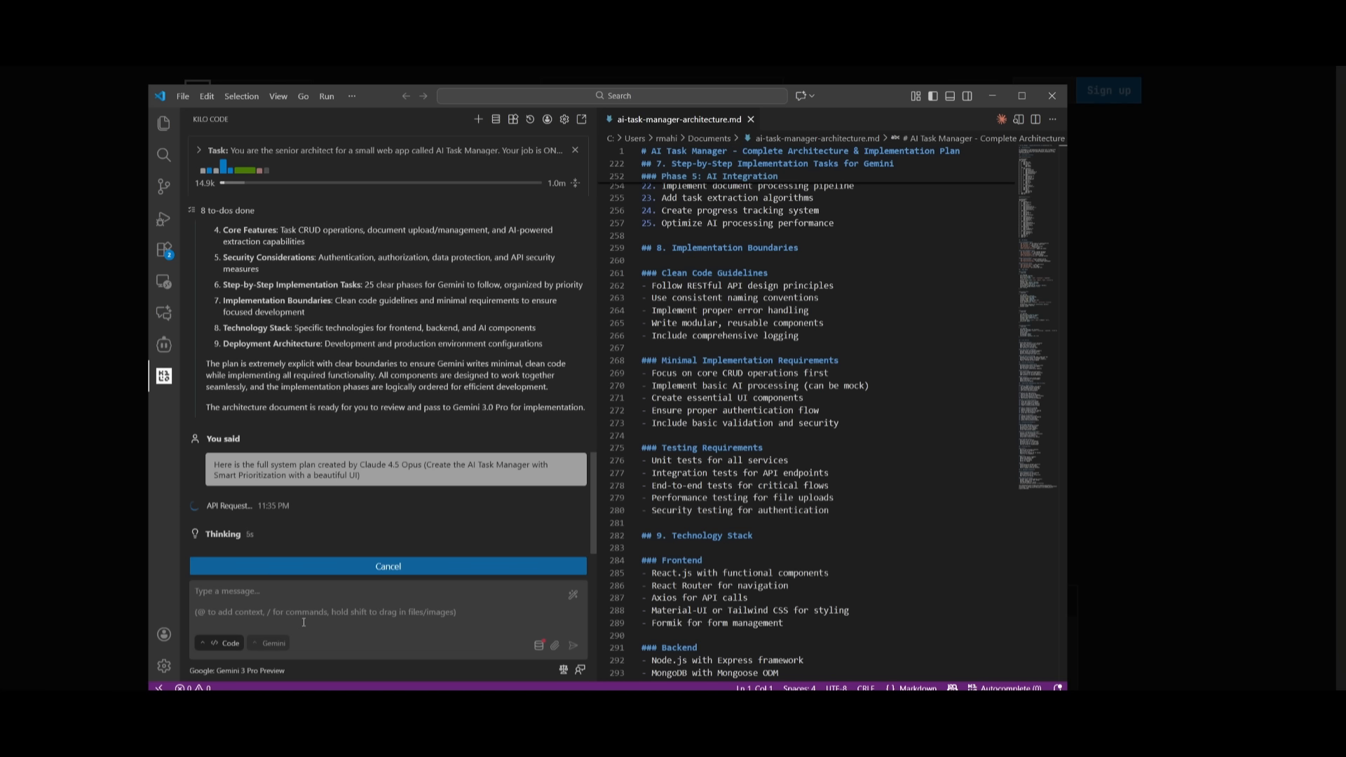
mouse_move(505, 597)
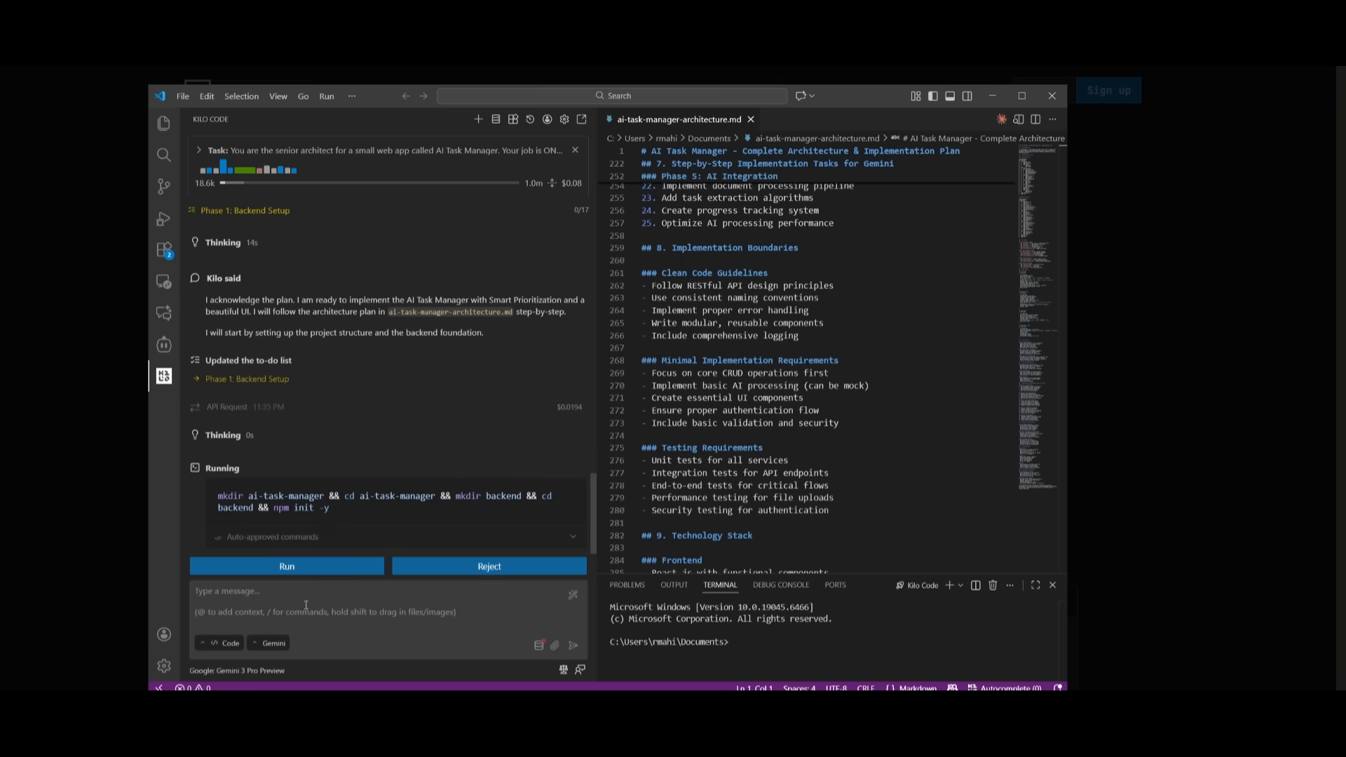
Approve the mkdir/npm init setup command so Gemini builds the AI Task Manager
left_click(286, 566)
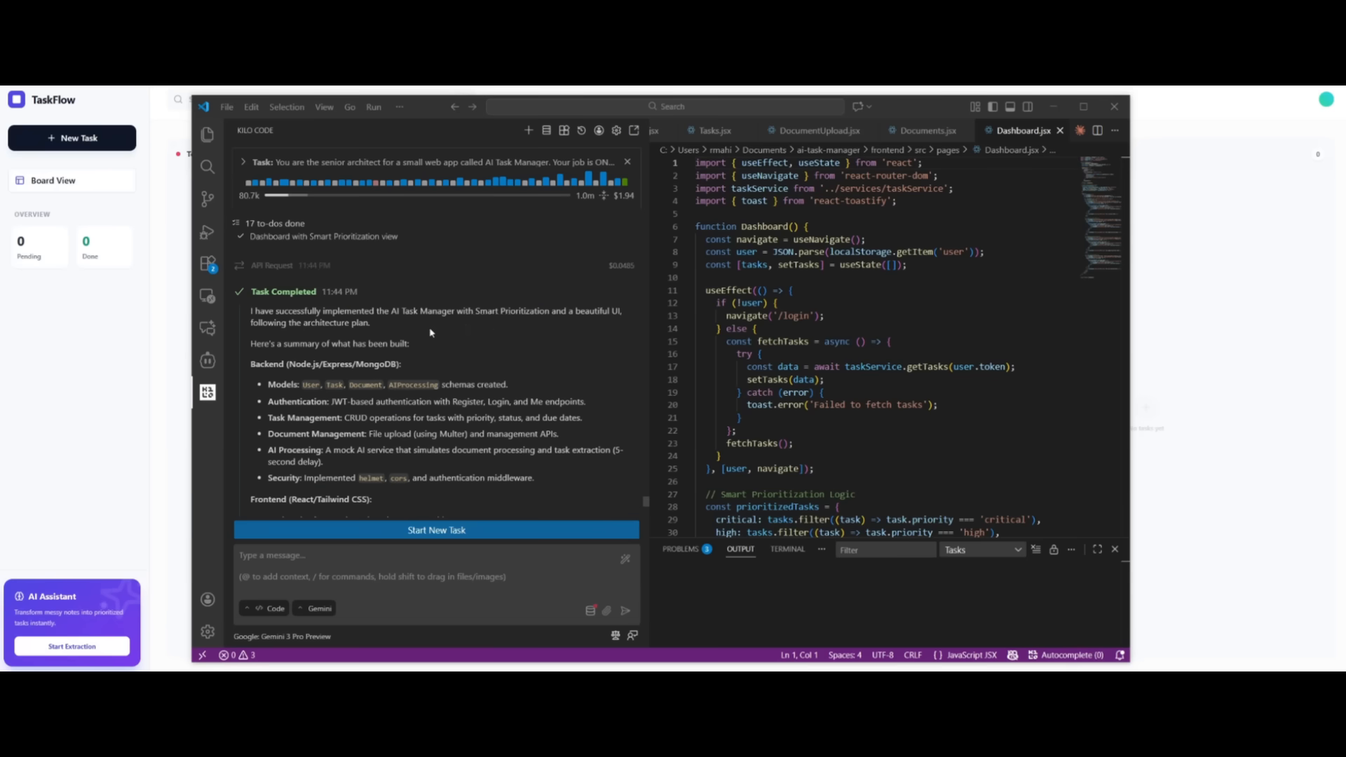
mouse_move(314, 615)
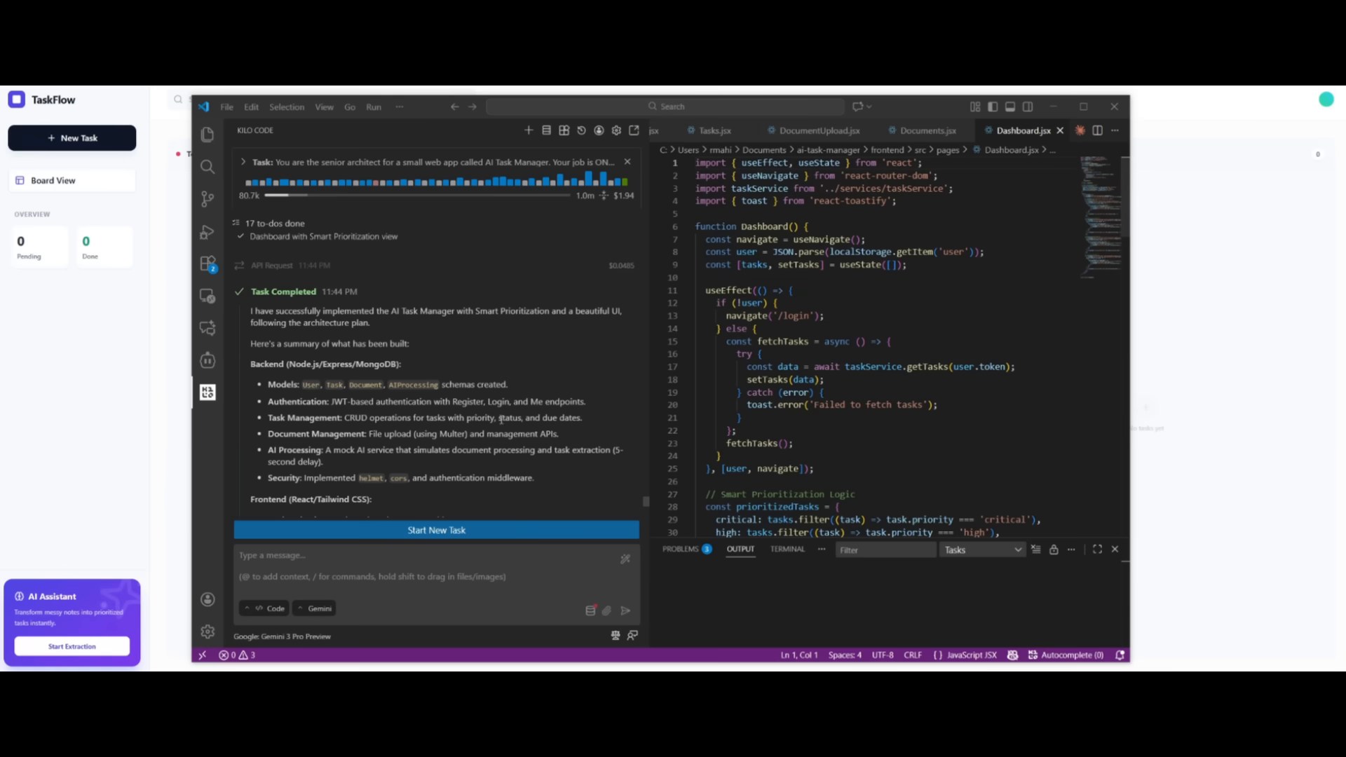
Review the generated Dashboard.jsx, then DocumentUpload.jsx and Tasks.jsx page files
scroll("down", 3)
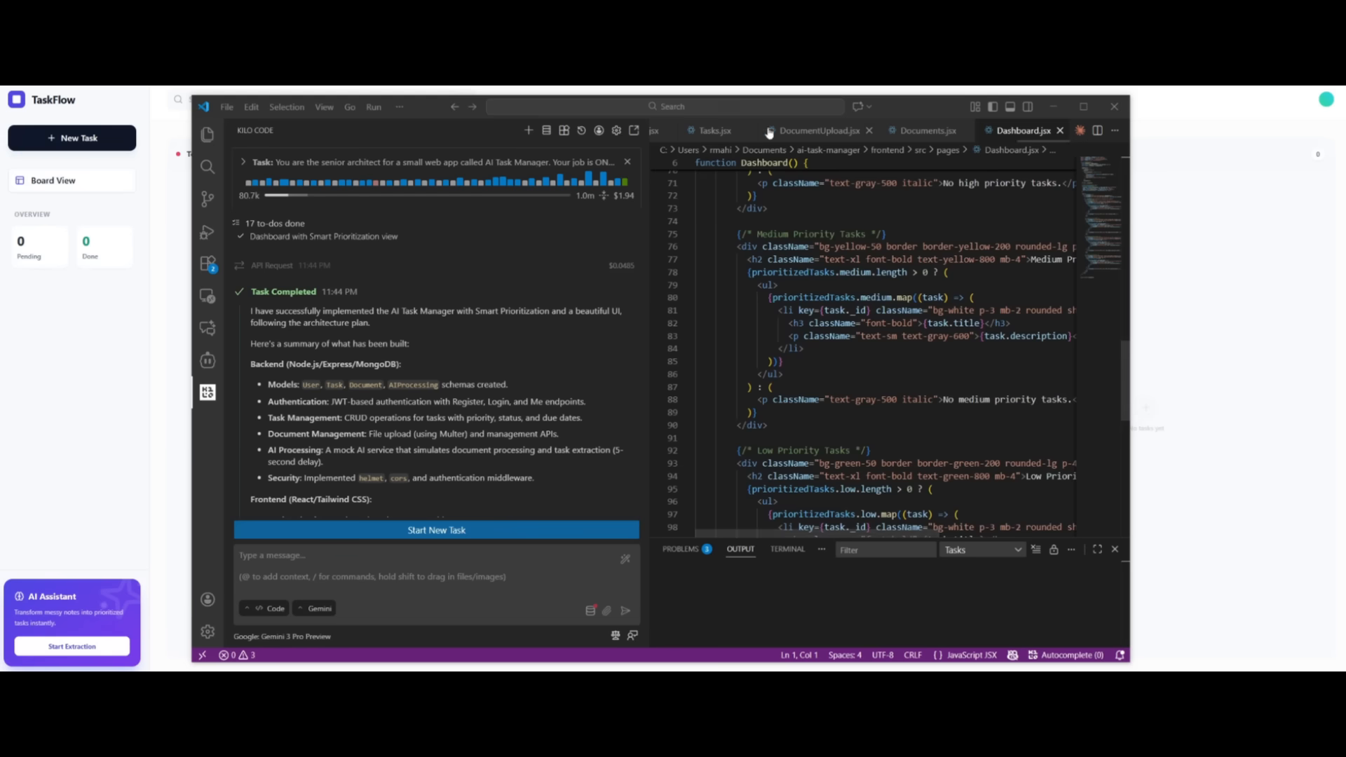
left_click(816, 131)
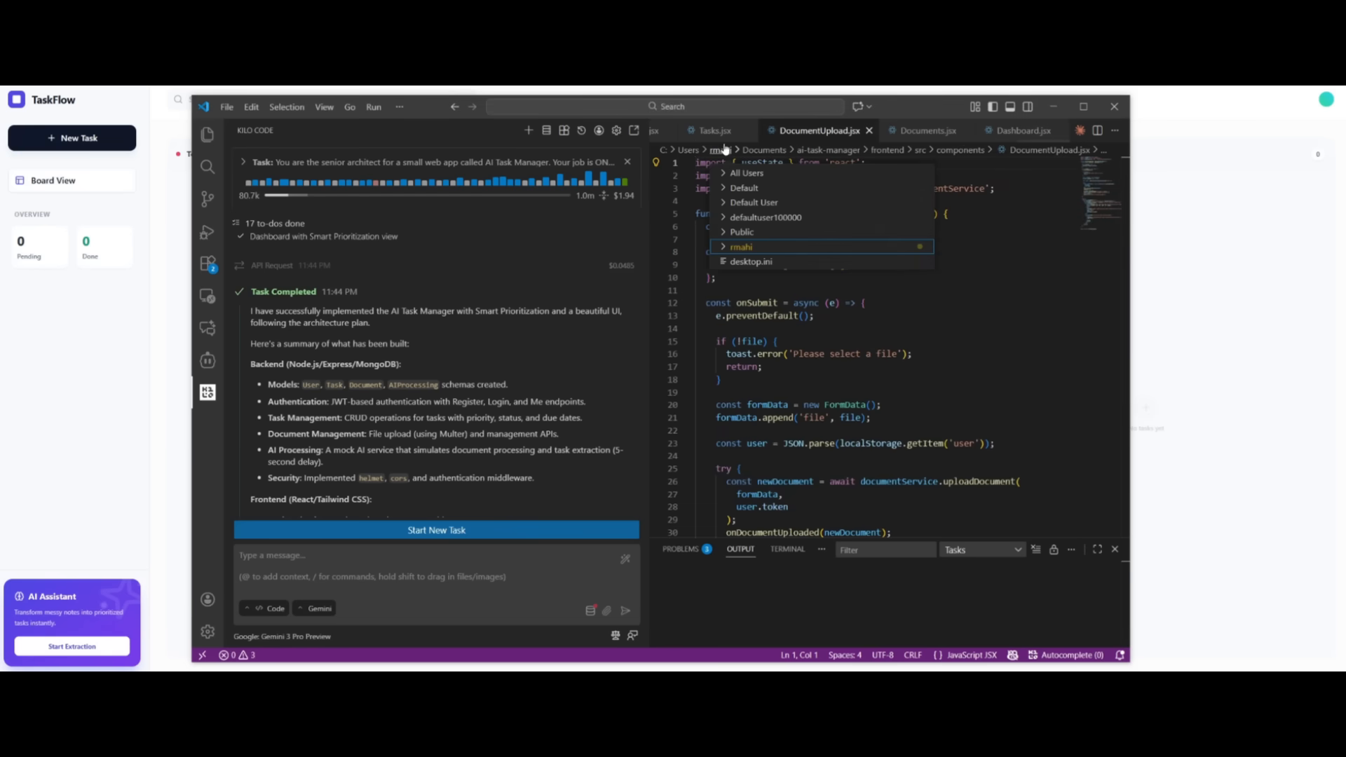
left_click(714, 130)
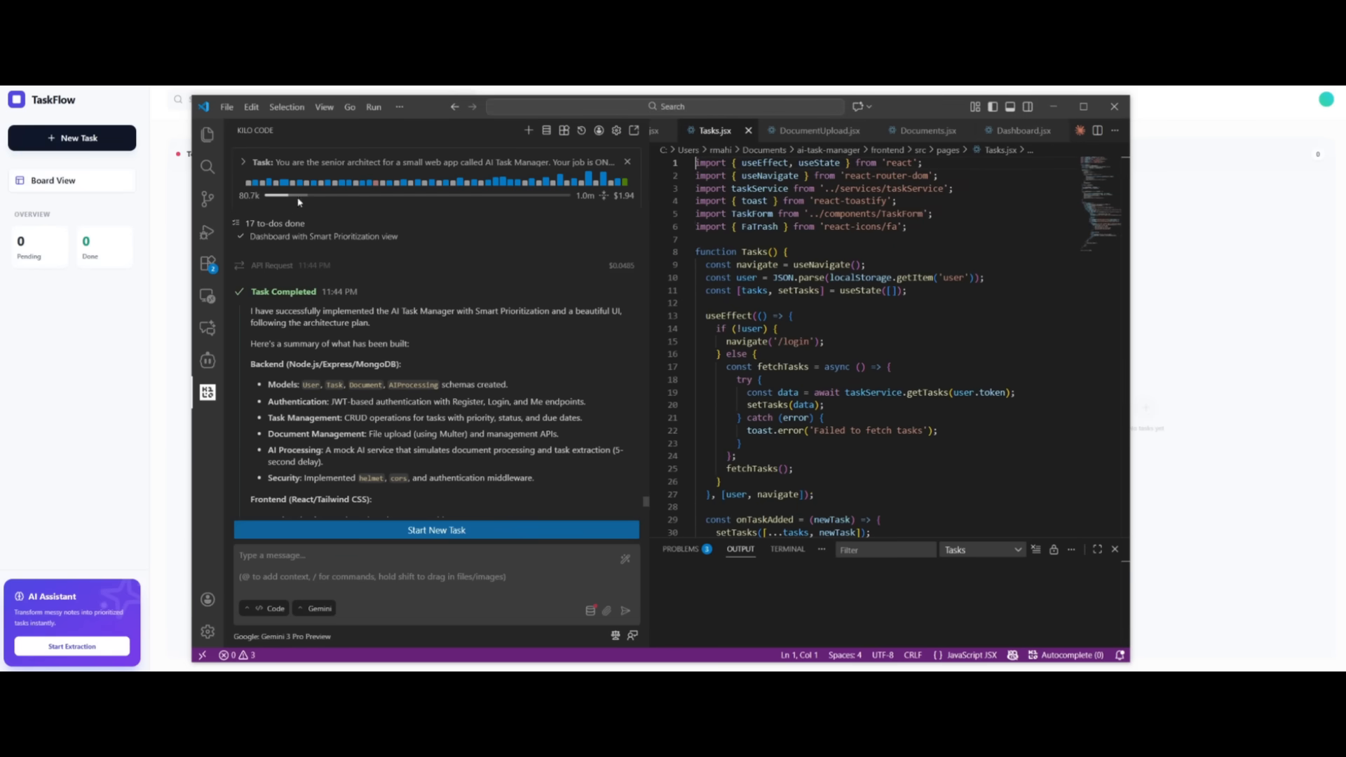
mouse_move(596, 217)
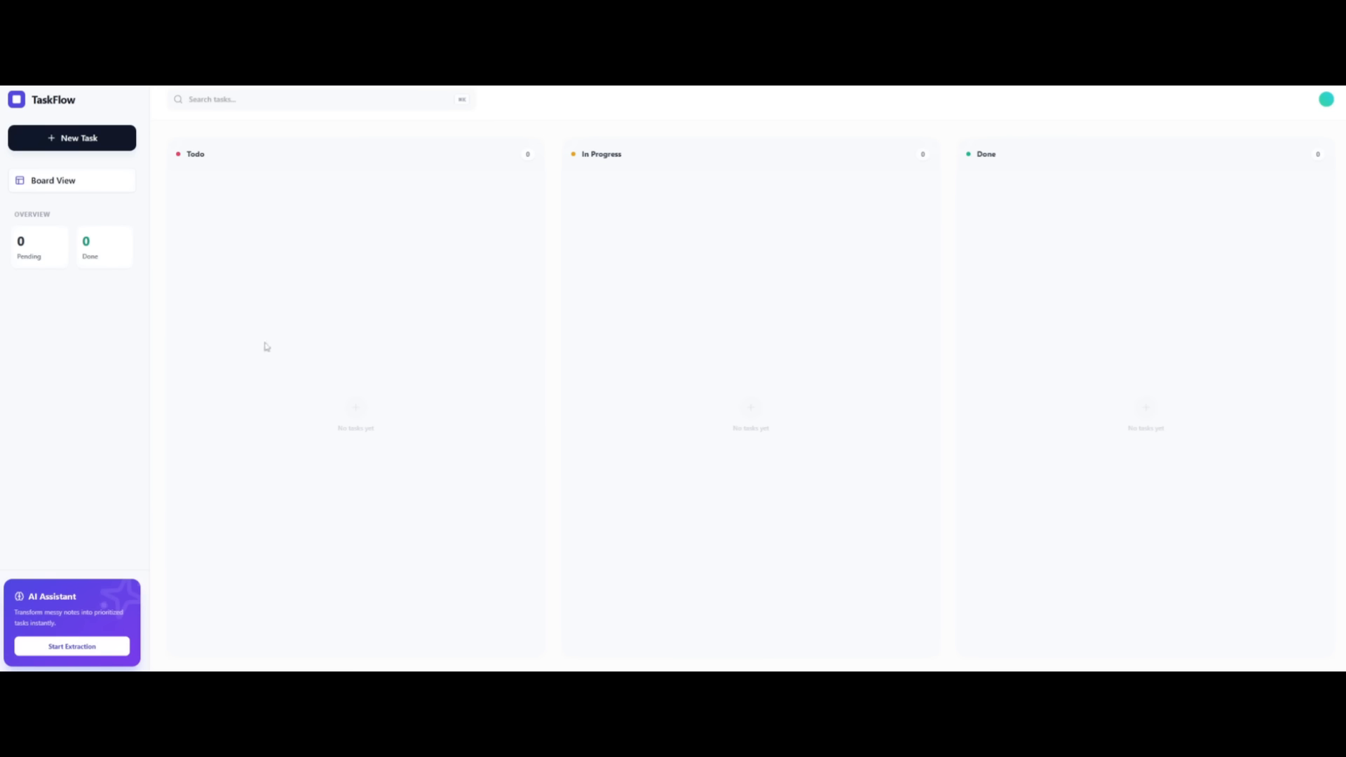
mouse_move(835, 577)
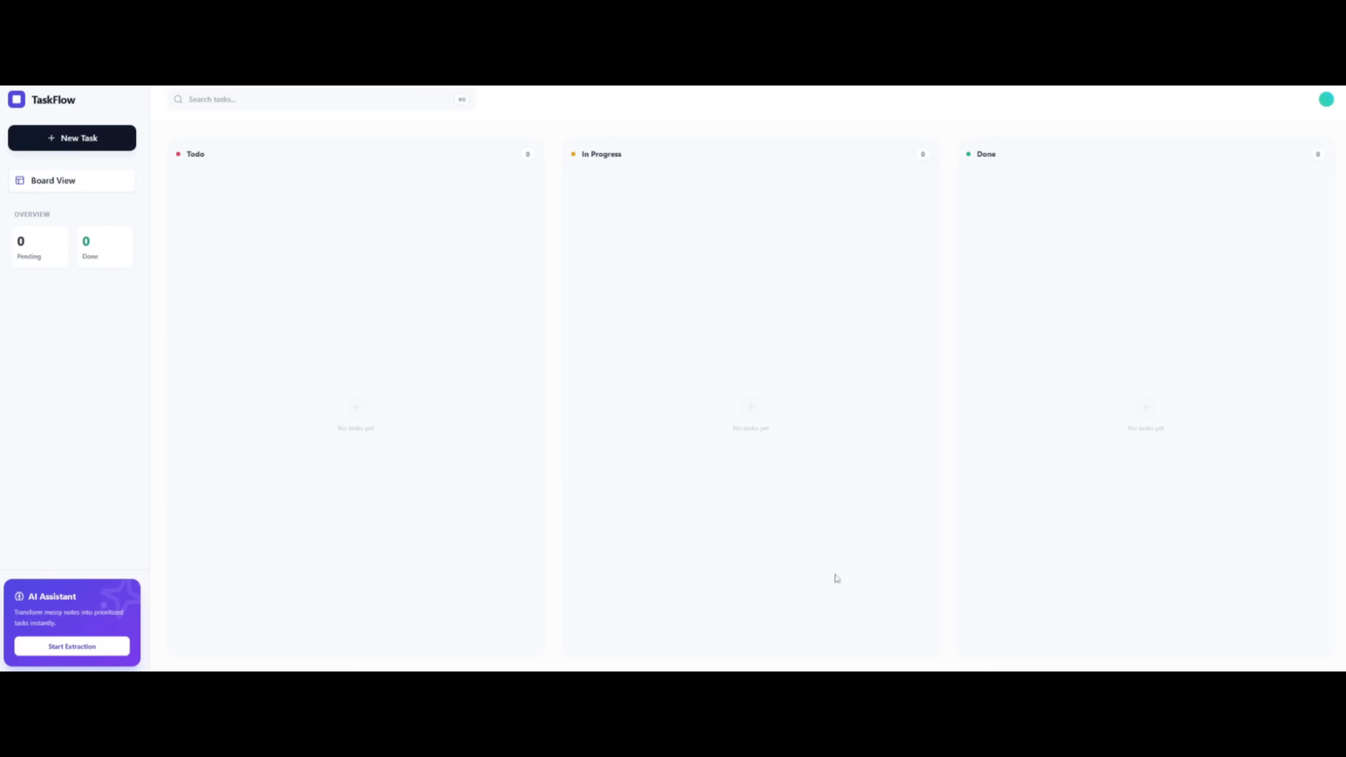
mouse_move(732, 561)
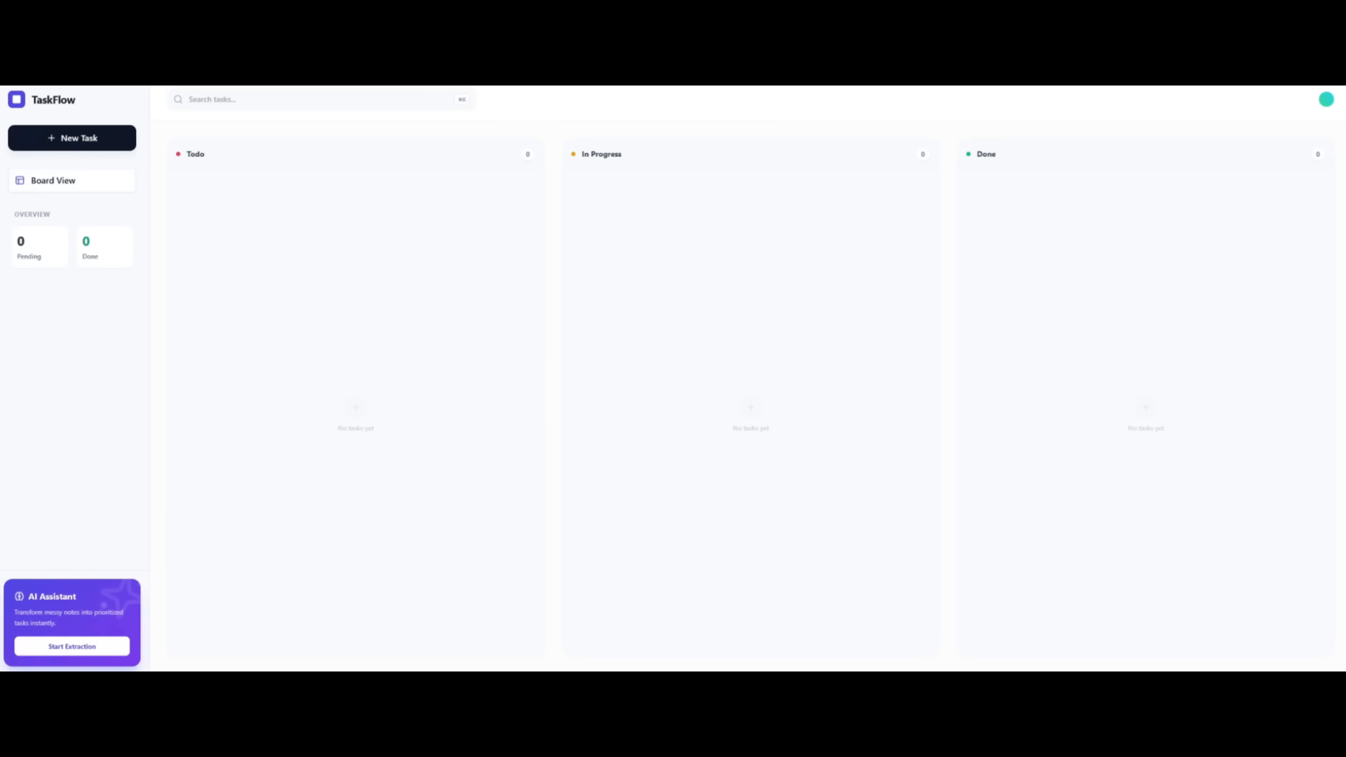
Create a Todo task titled 'Adding a homepage' with the tag 'coding'
left_click(72, 138)
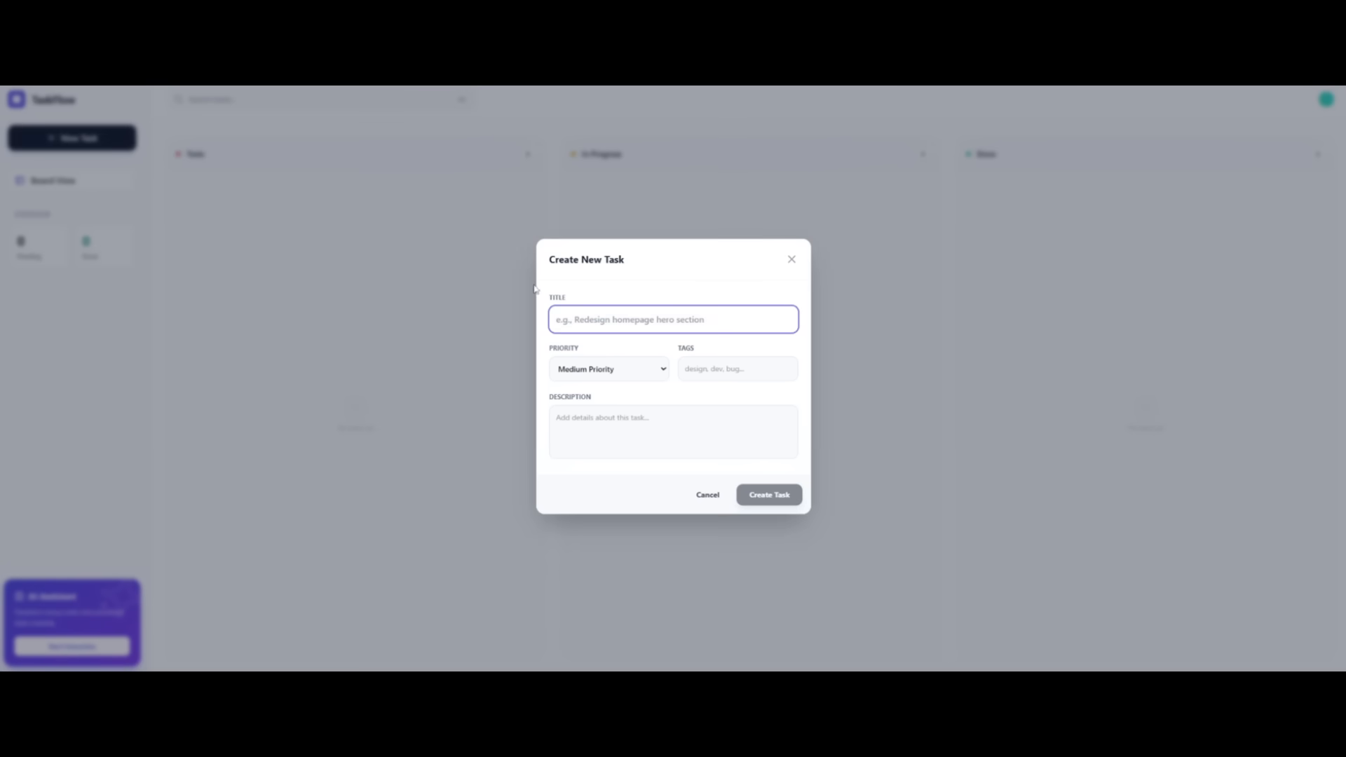
mouse_move(620, 359)
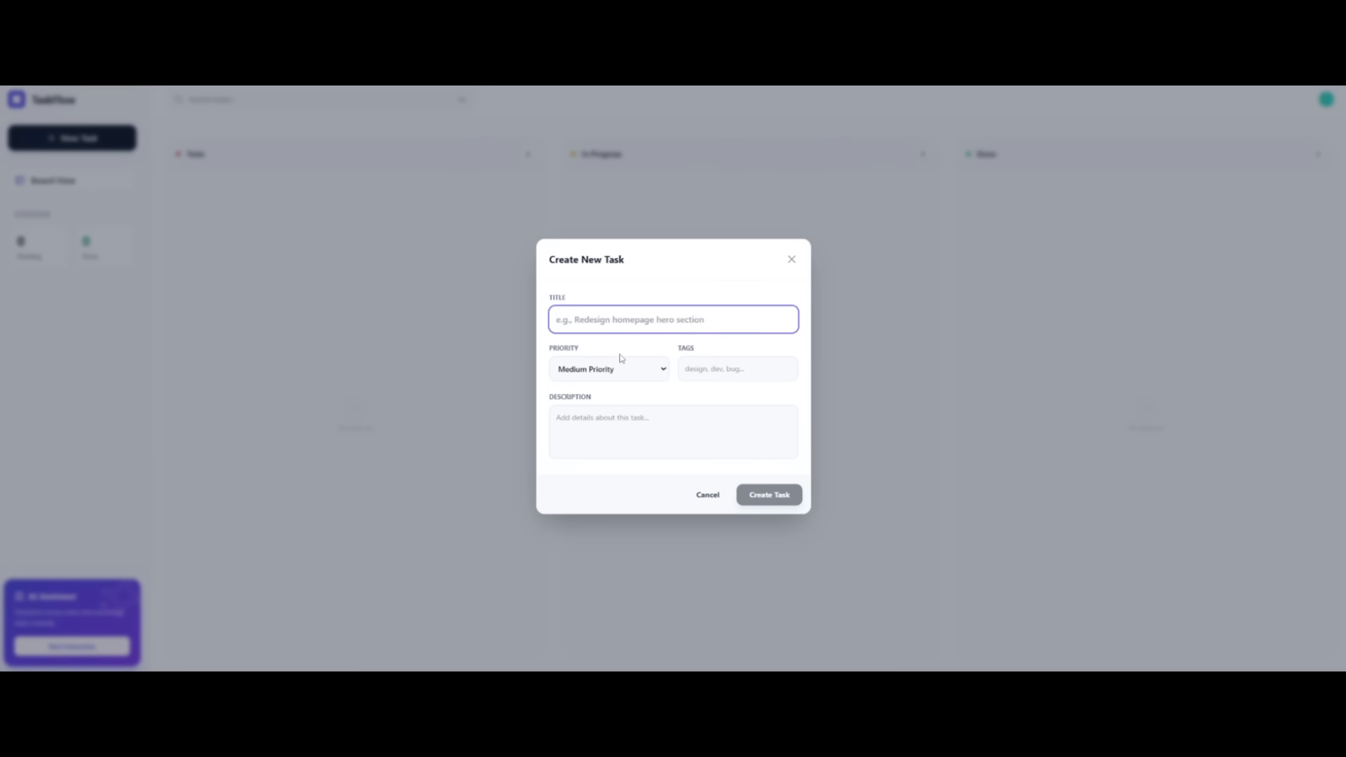
type("Adding a home")
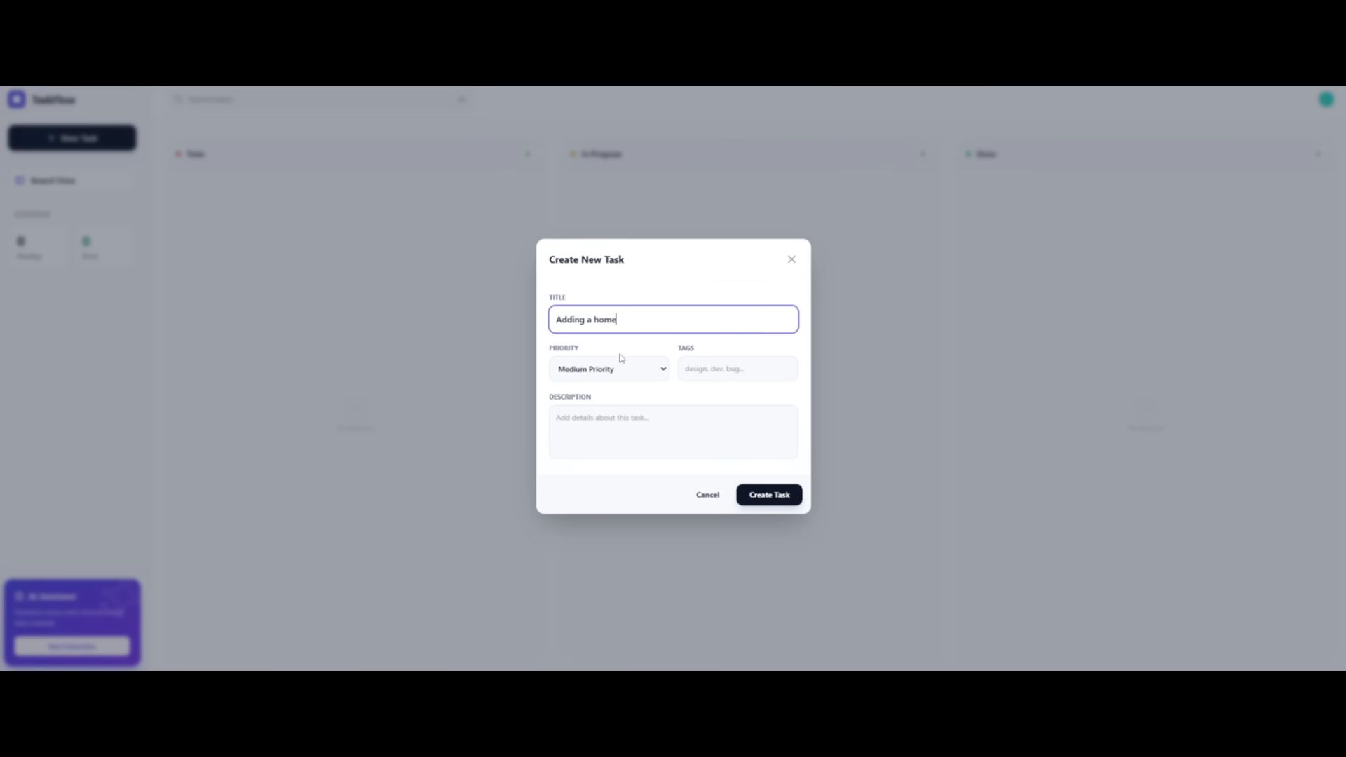
type("page")
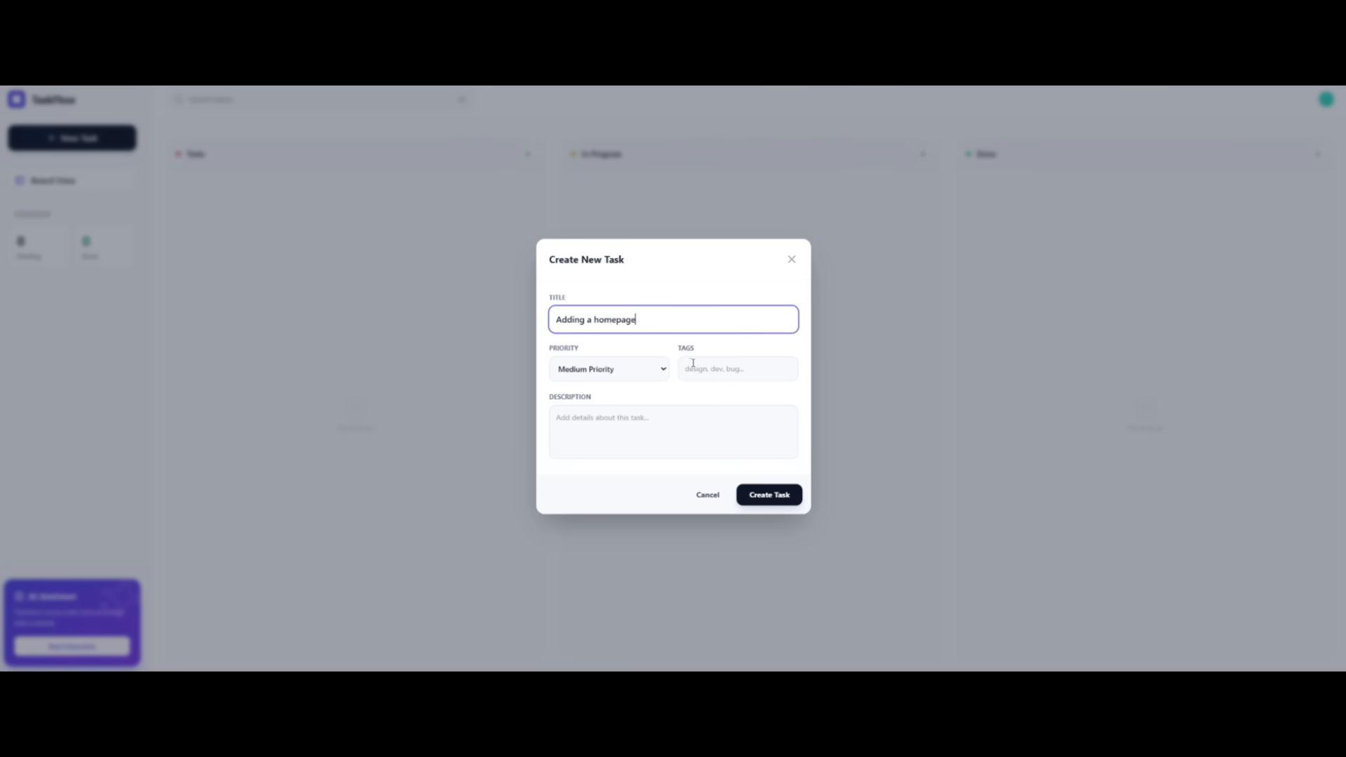
left_click(737, 368)
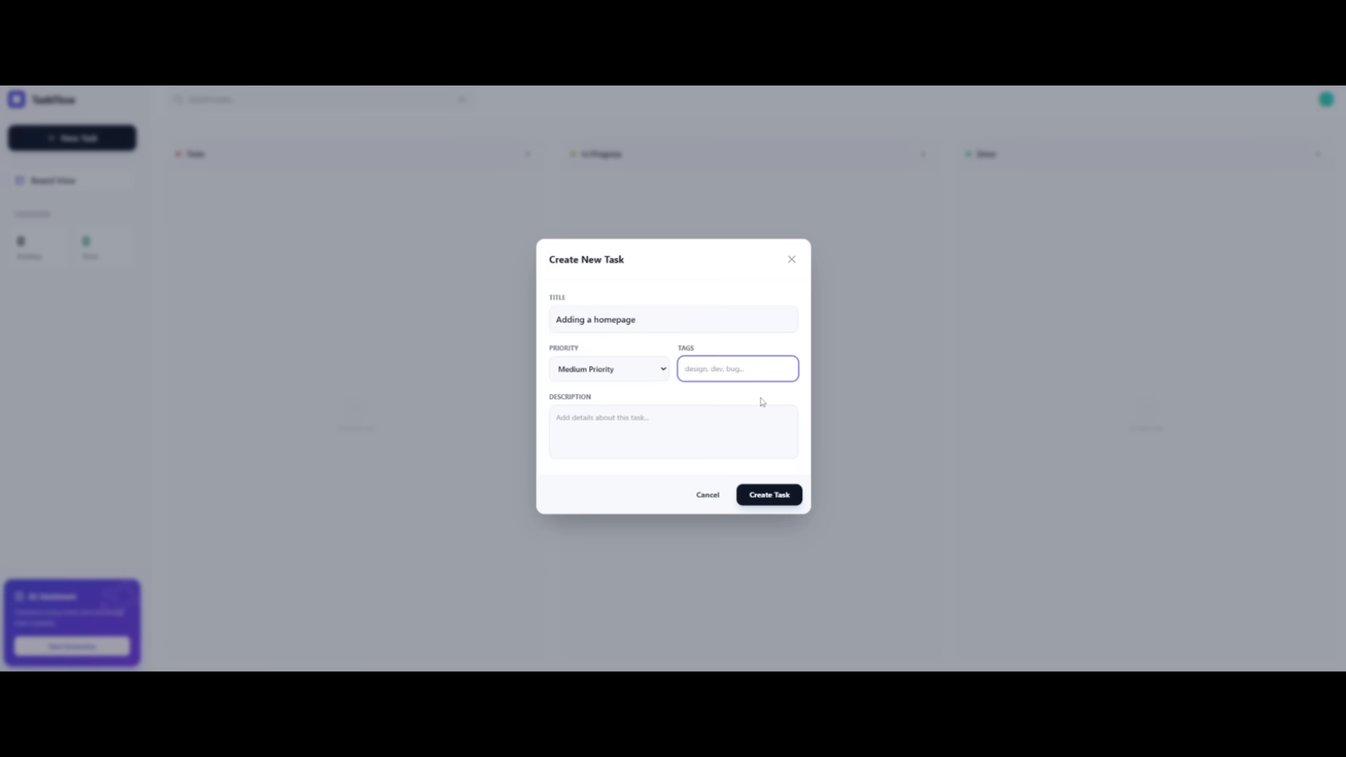
type("coding")
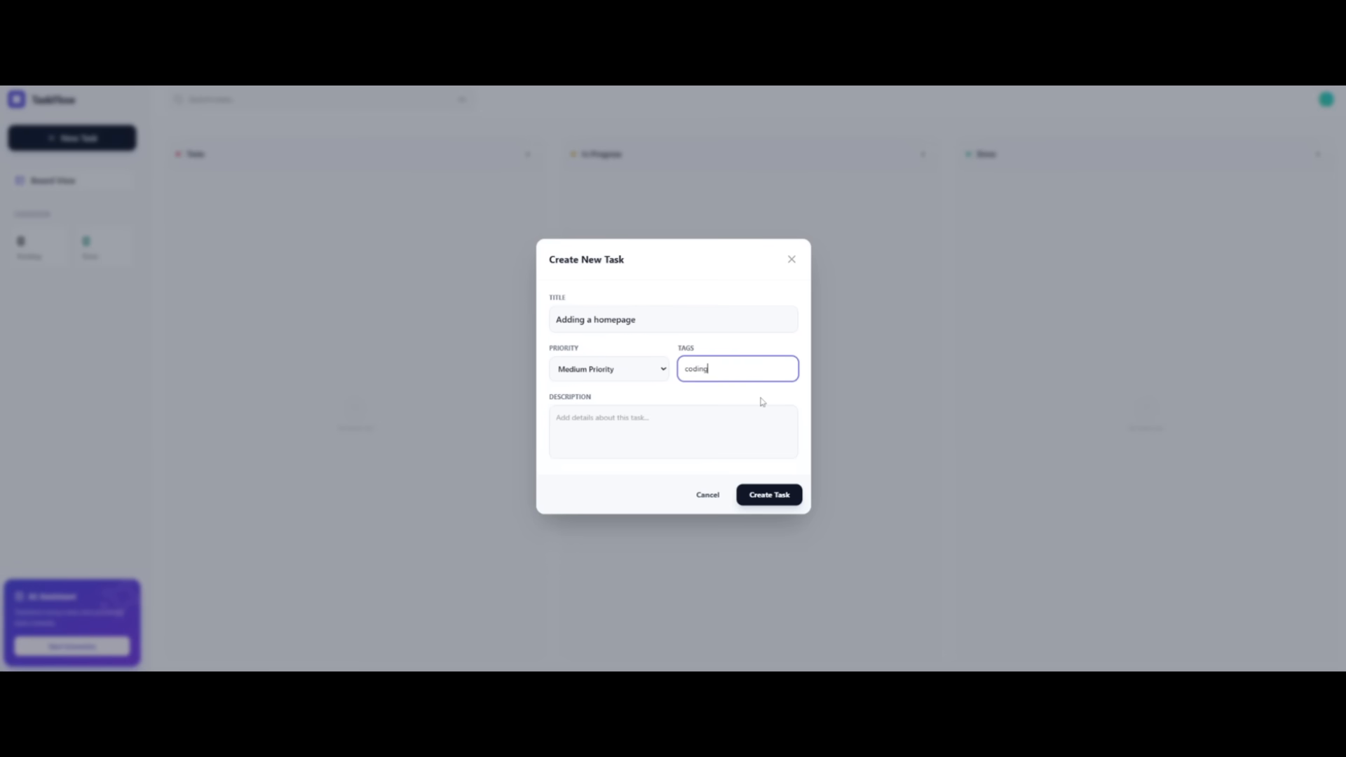
left_click(768, 494)
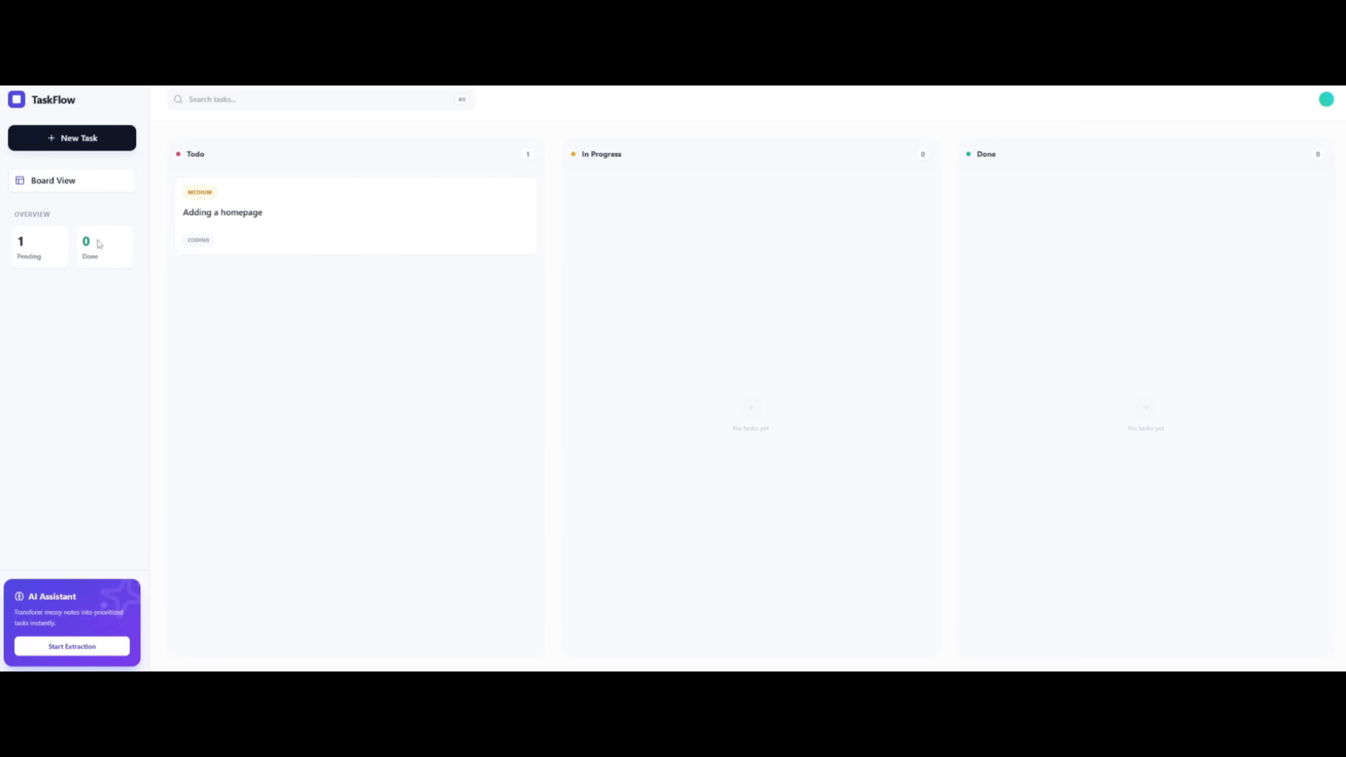
mouse_move(93, 190)
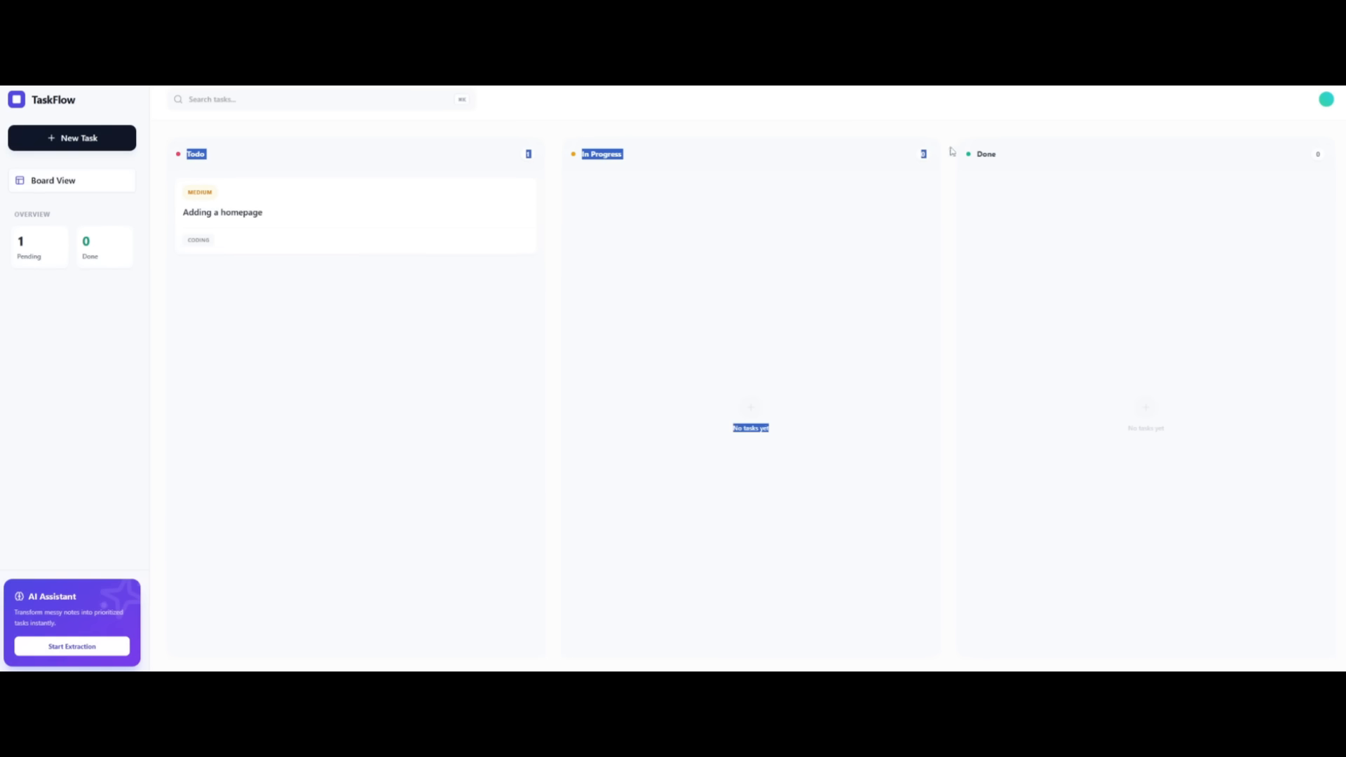
mouse_move(72, 647)
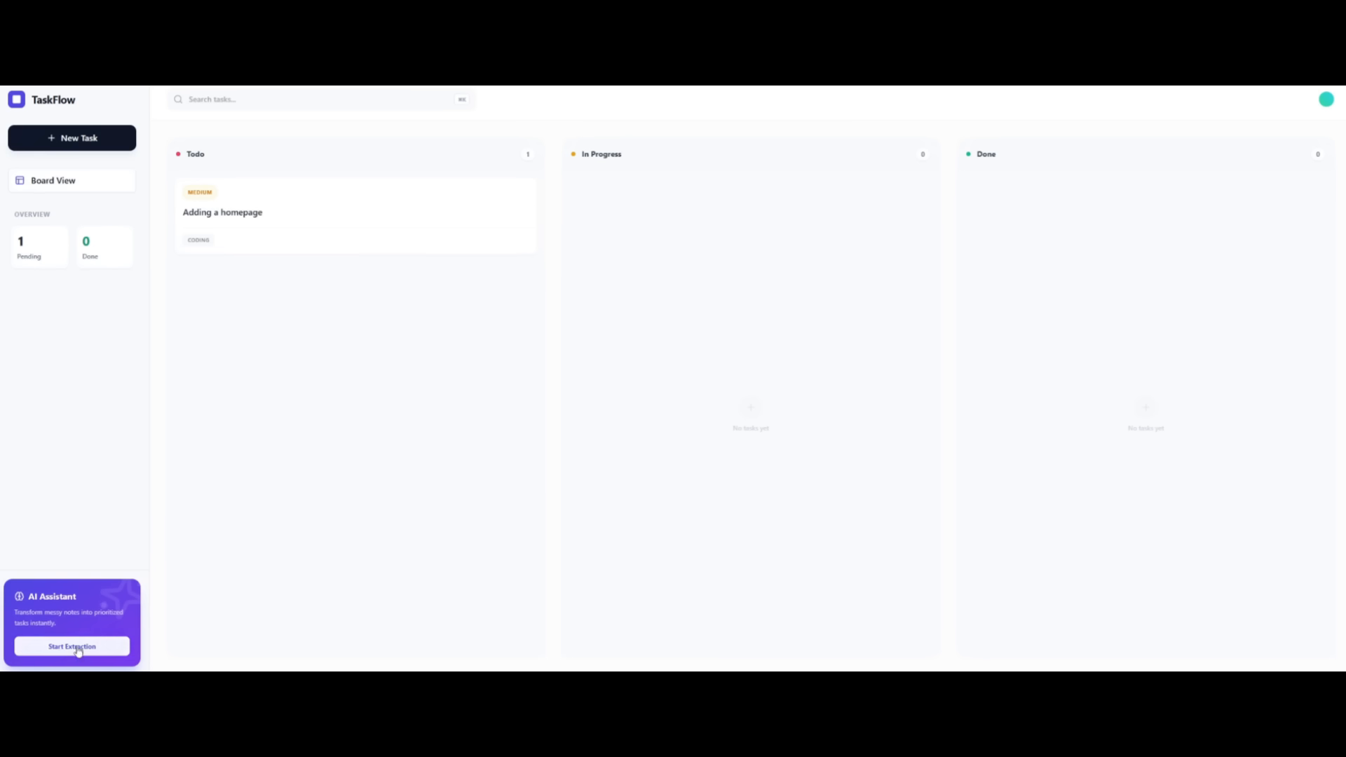
mouse_move(96, 653)
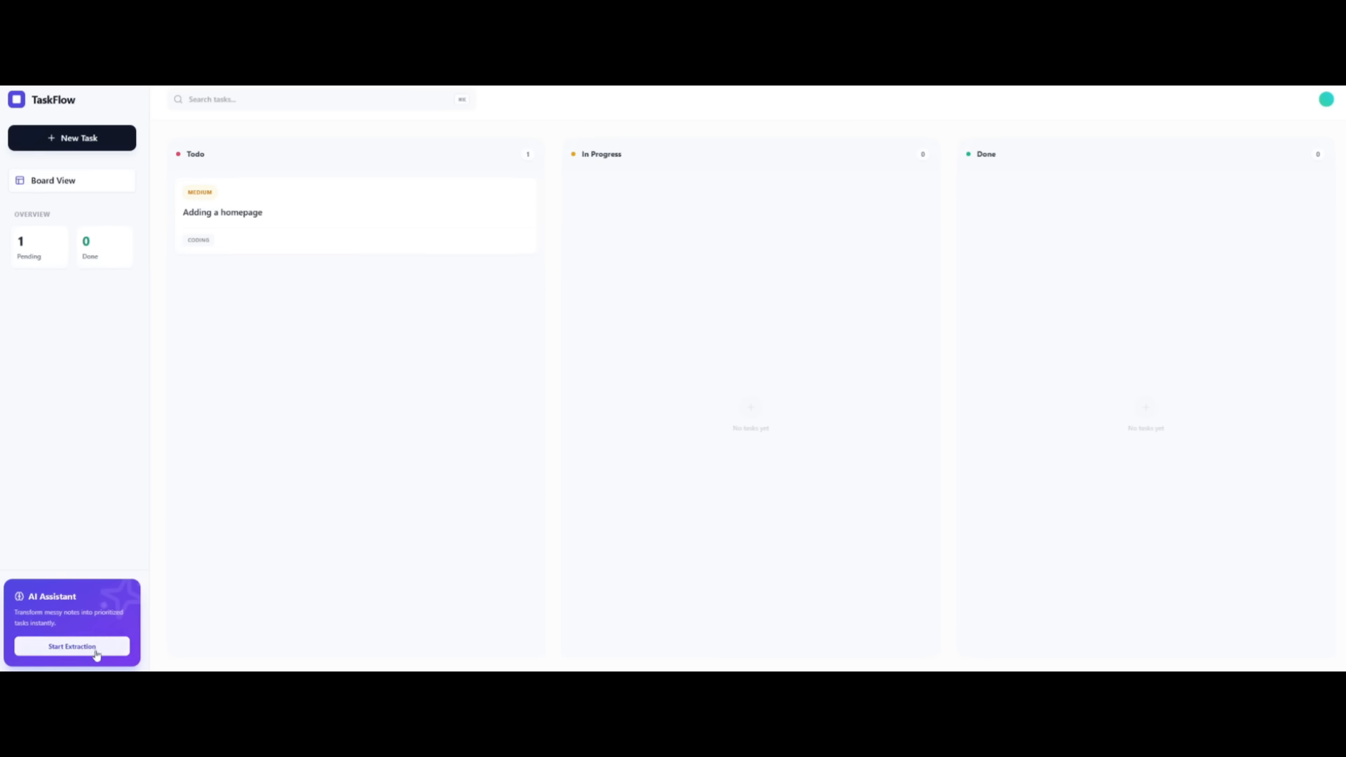
Run the Smart Extractor on the pasted JSON workflow log to generate three tasks
left_click(72, 647)
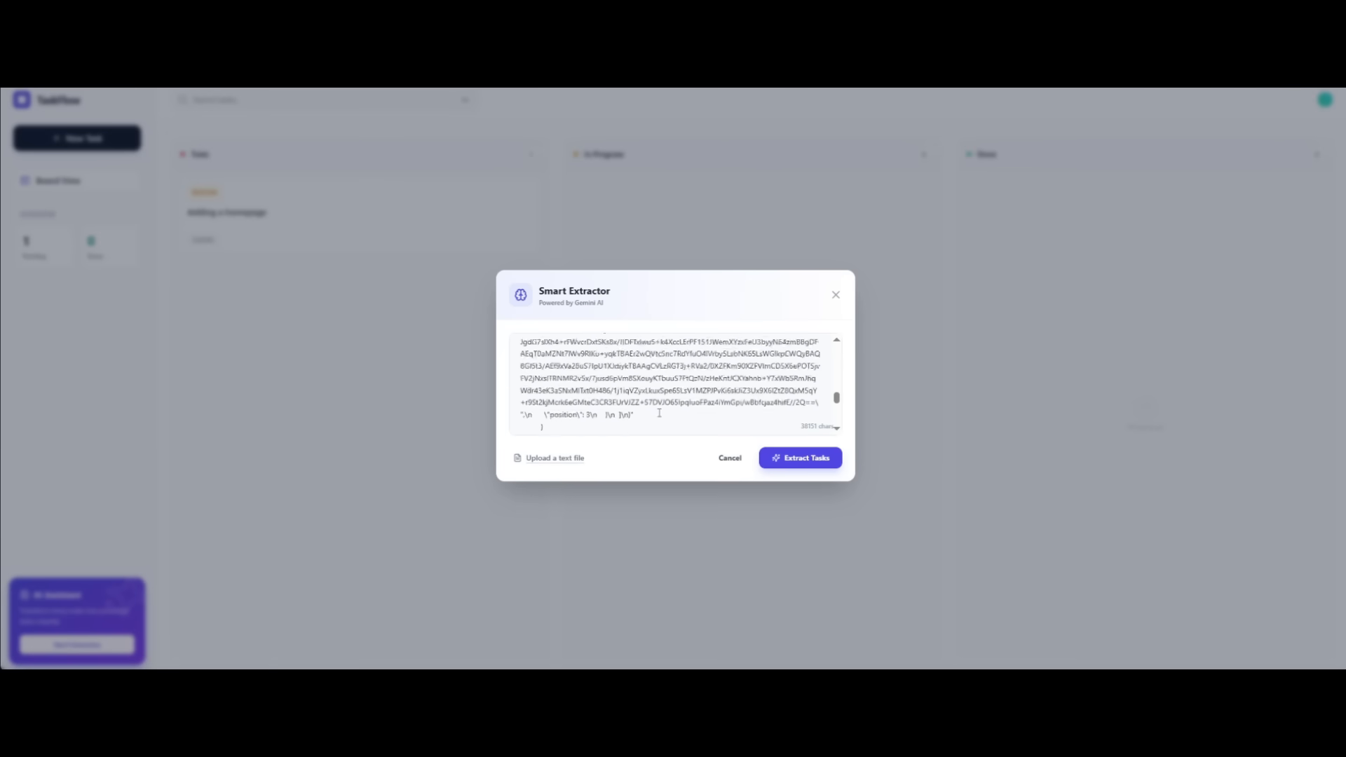
scroll("down", 3)
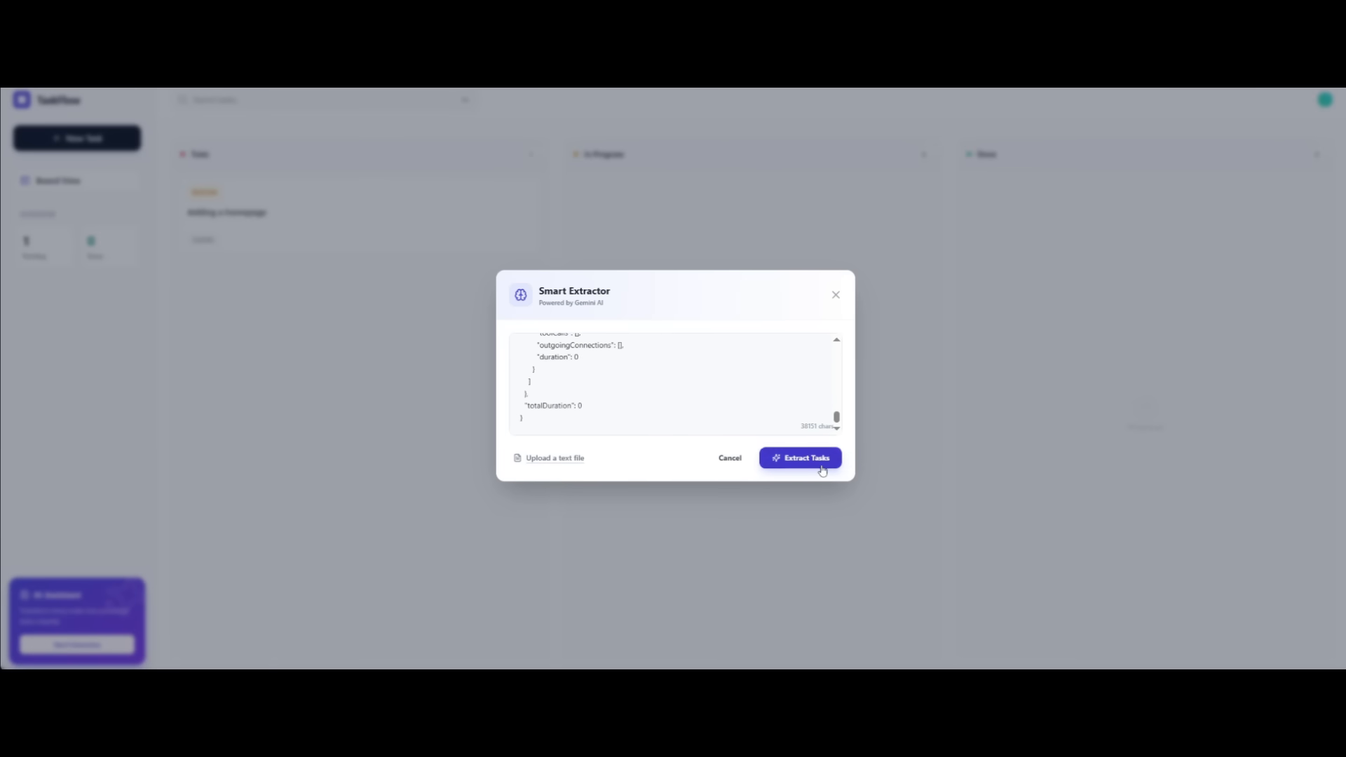
left_click(798, 458)
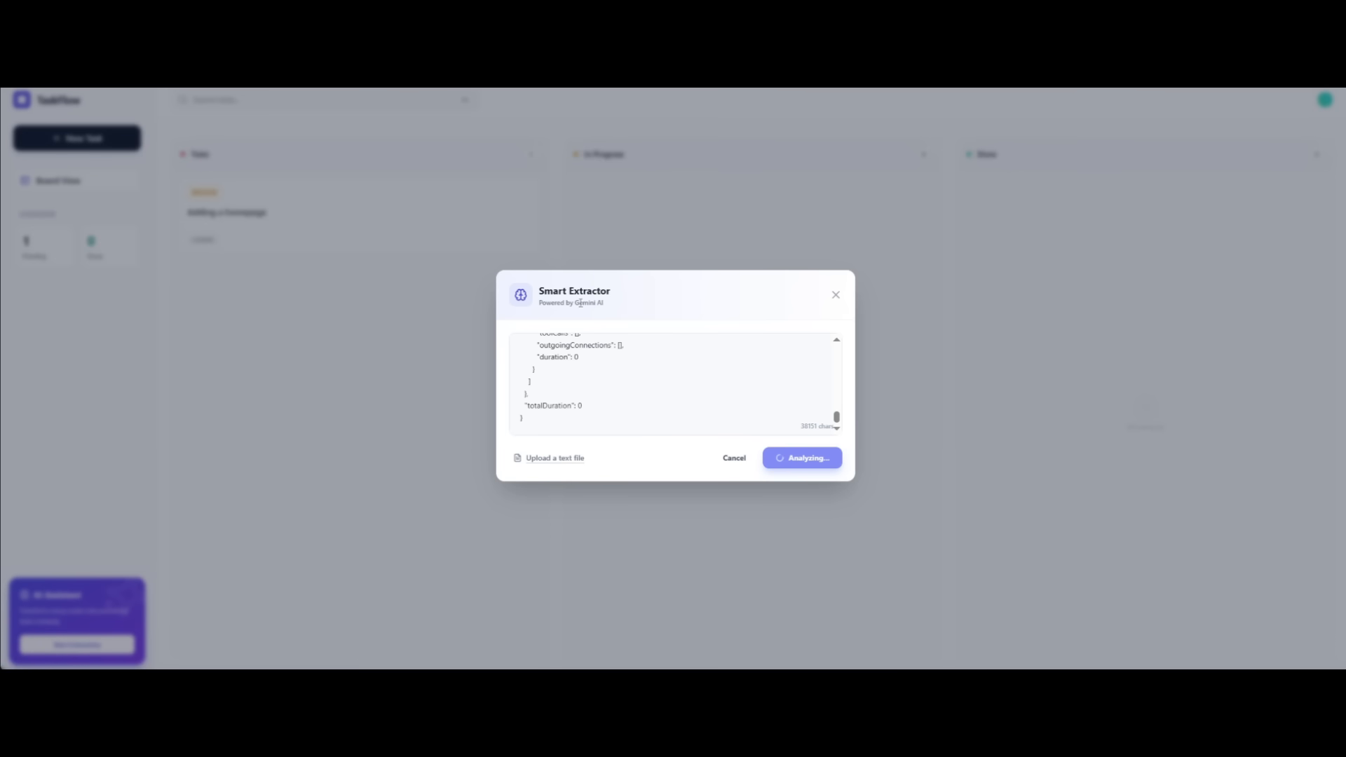
mouse_move(624, 317)
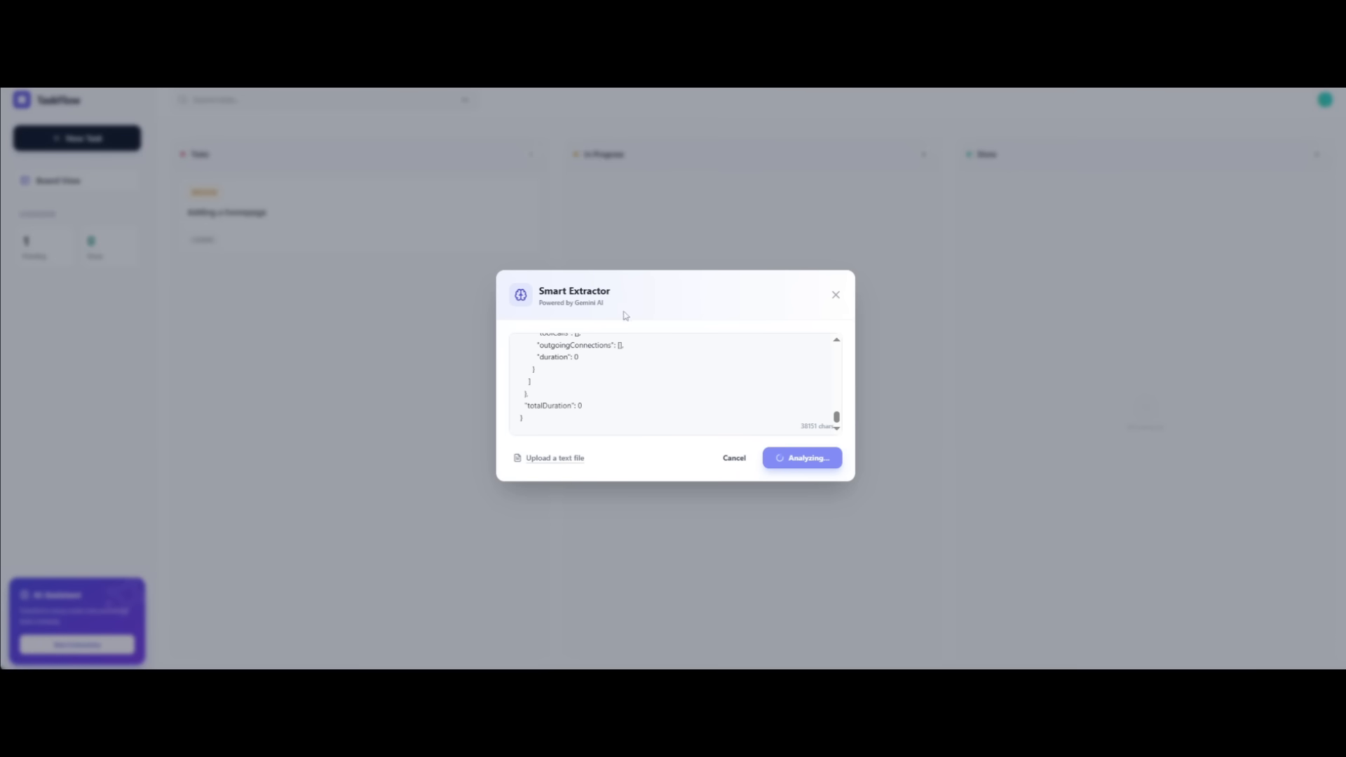
left_click(800, 457)
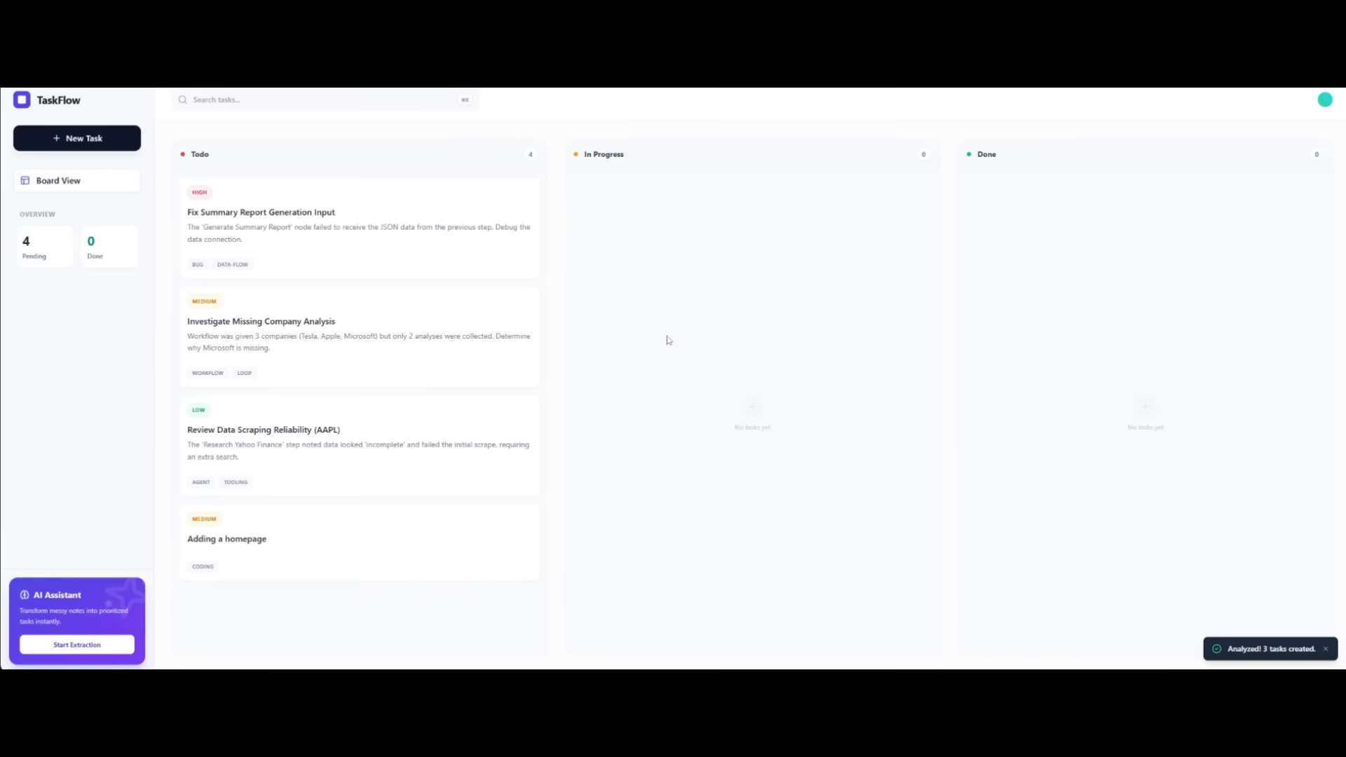
mouse_move(392, 431)
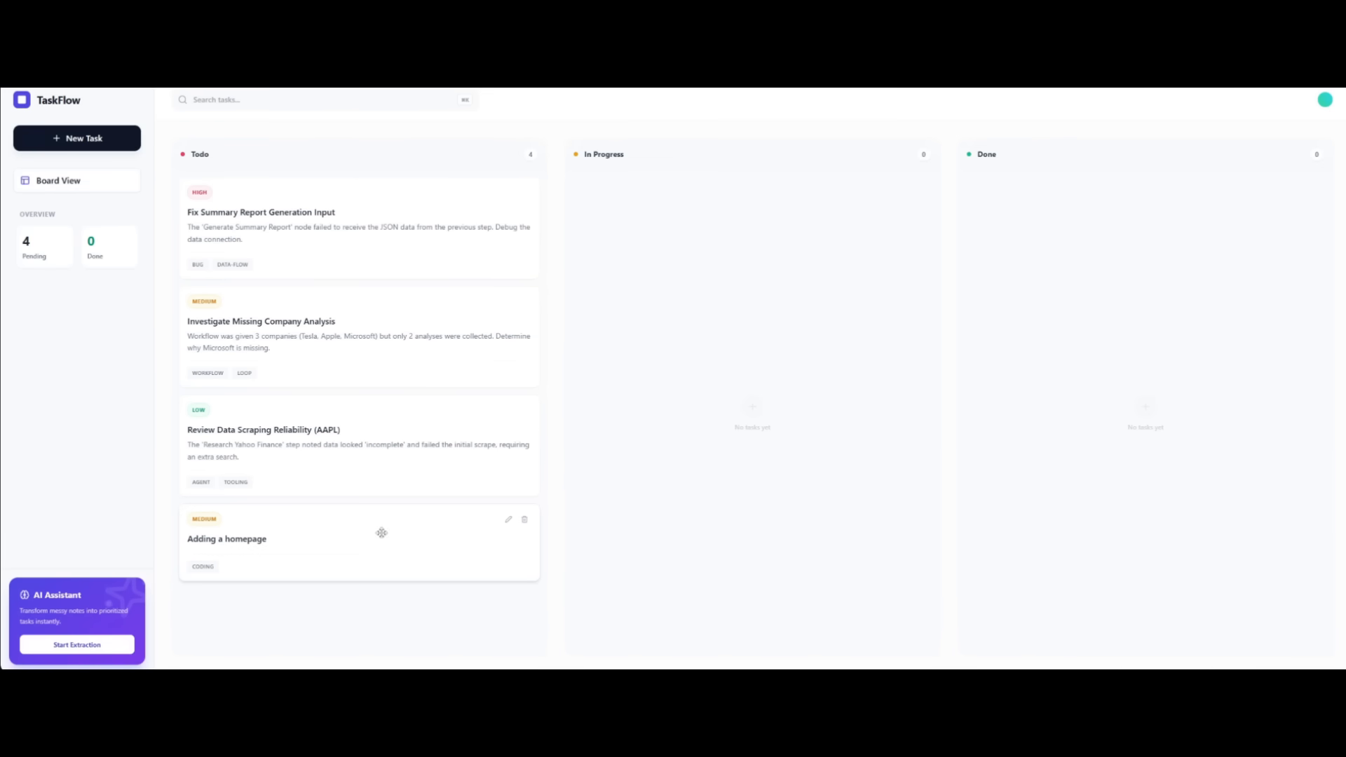
mouse_move(252, 455)
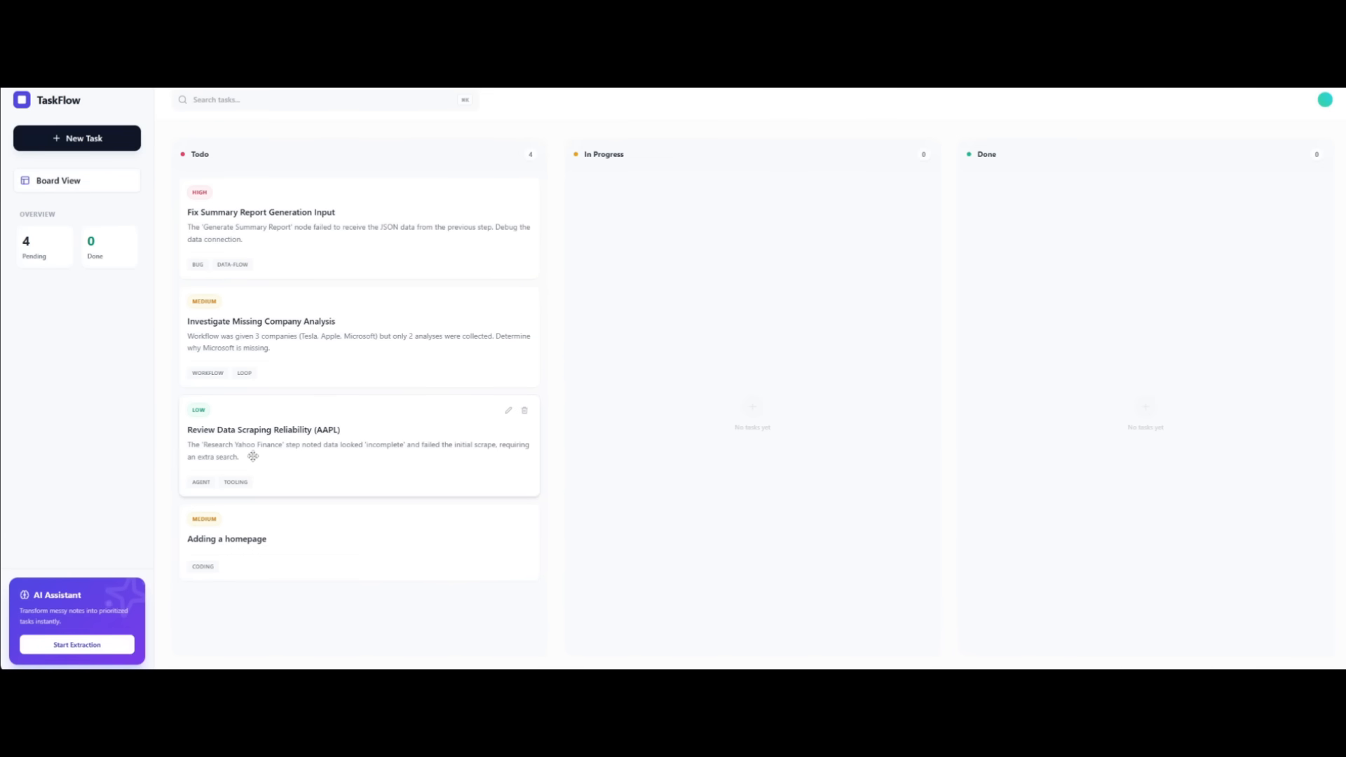
mouse_move(302, 433)
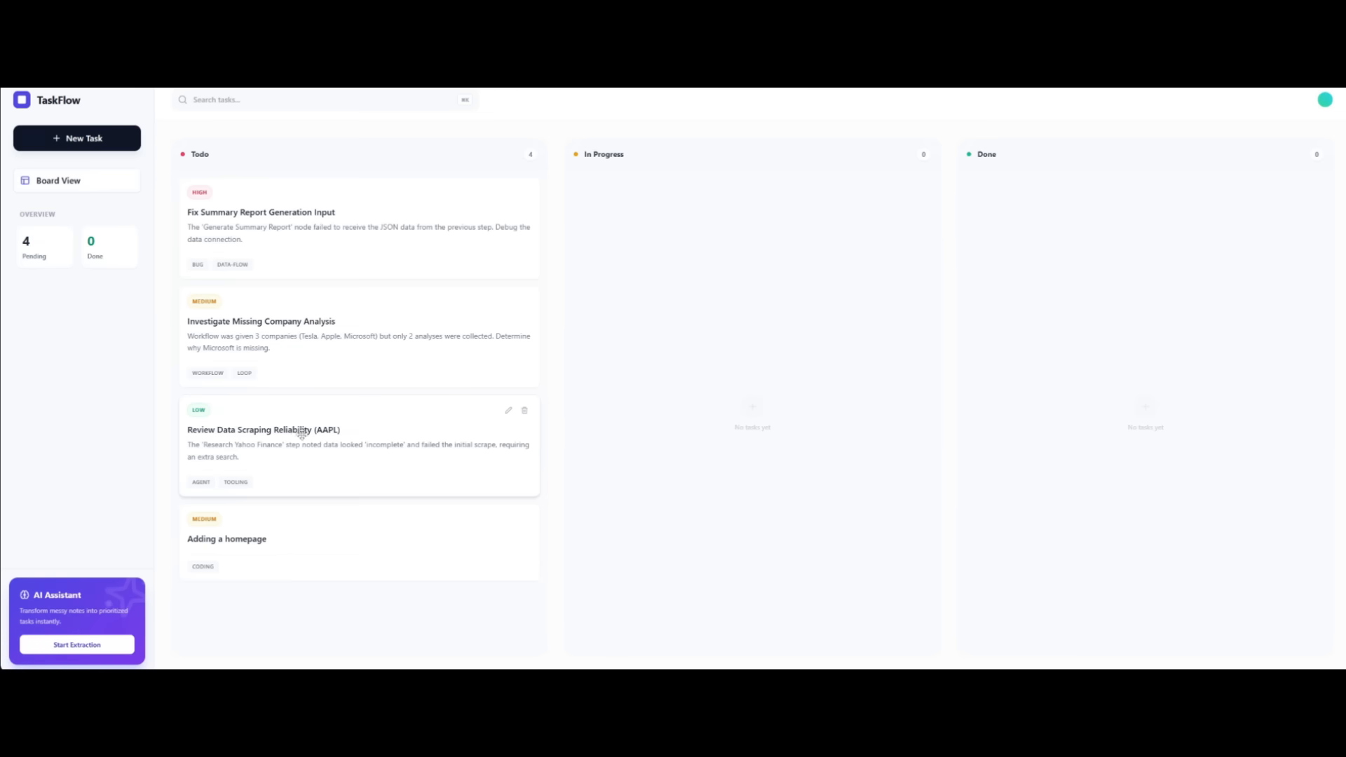
mouse_move(251, 351)
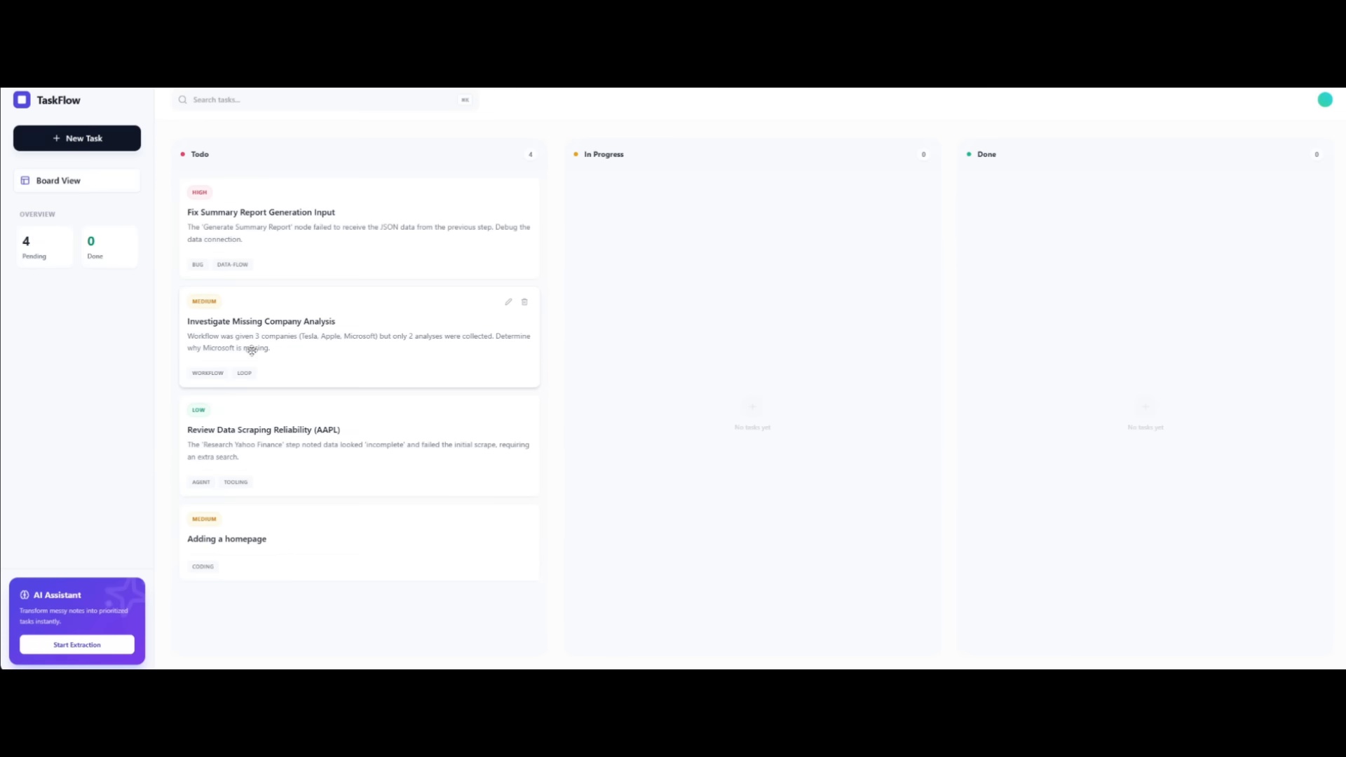
mouse_move(181, 185)
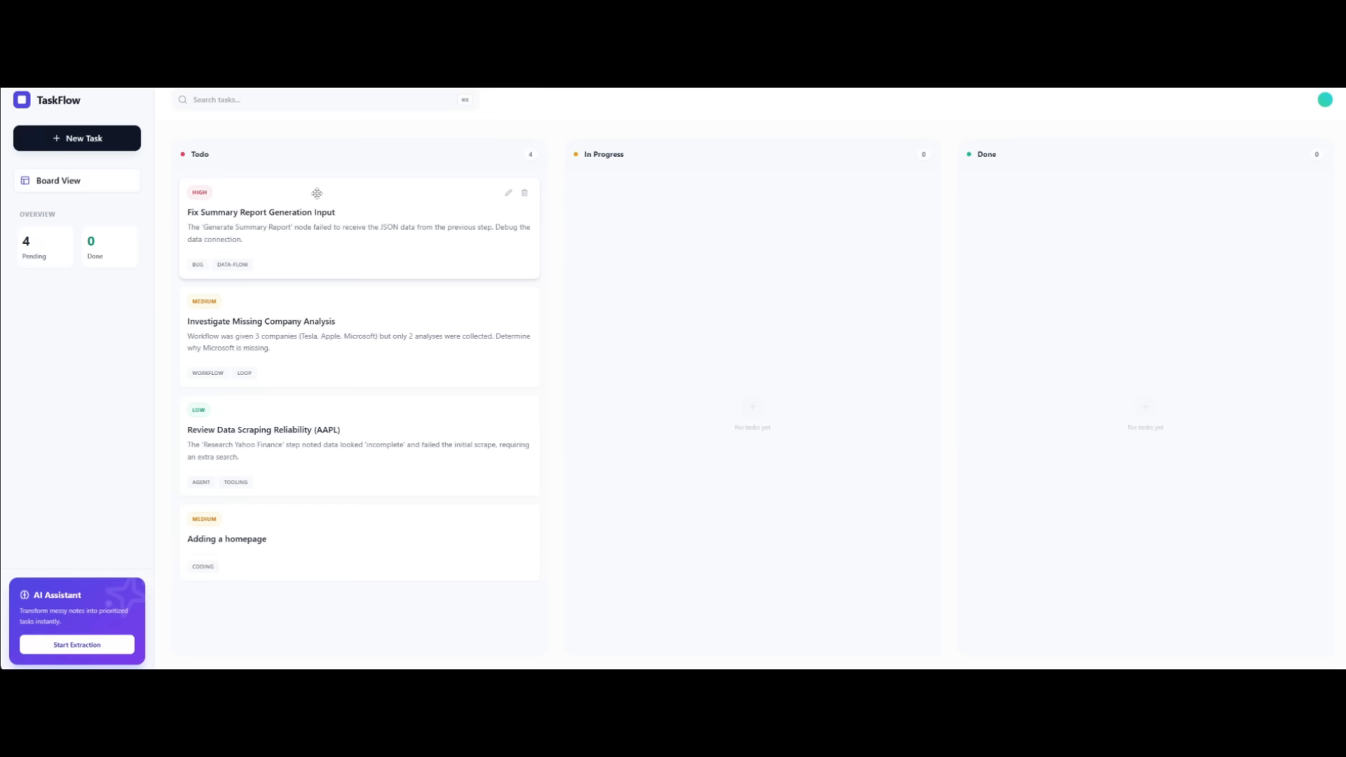
mouse_move(213, 264)
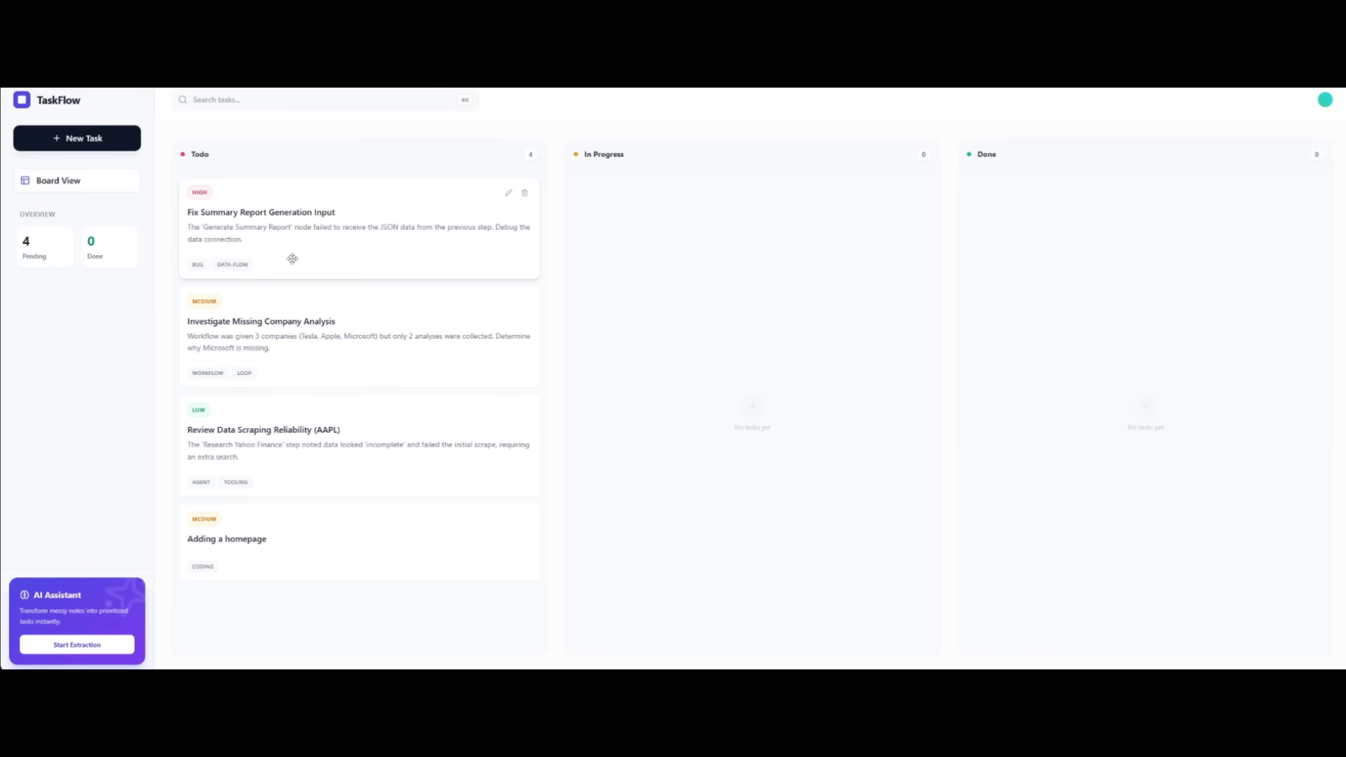
mouse_move(310, 299)
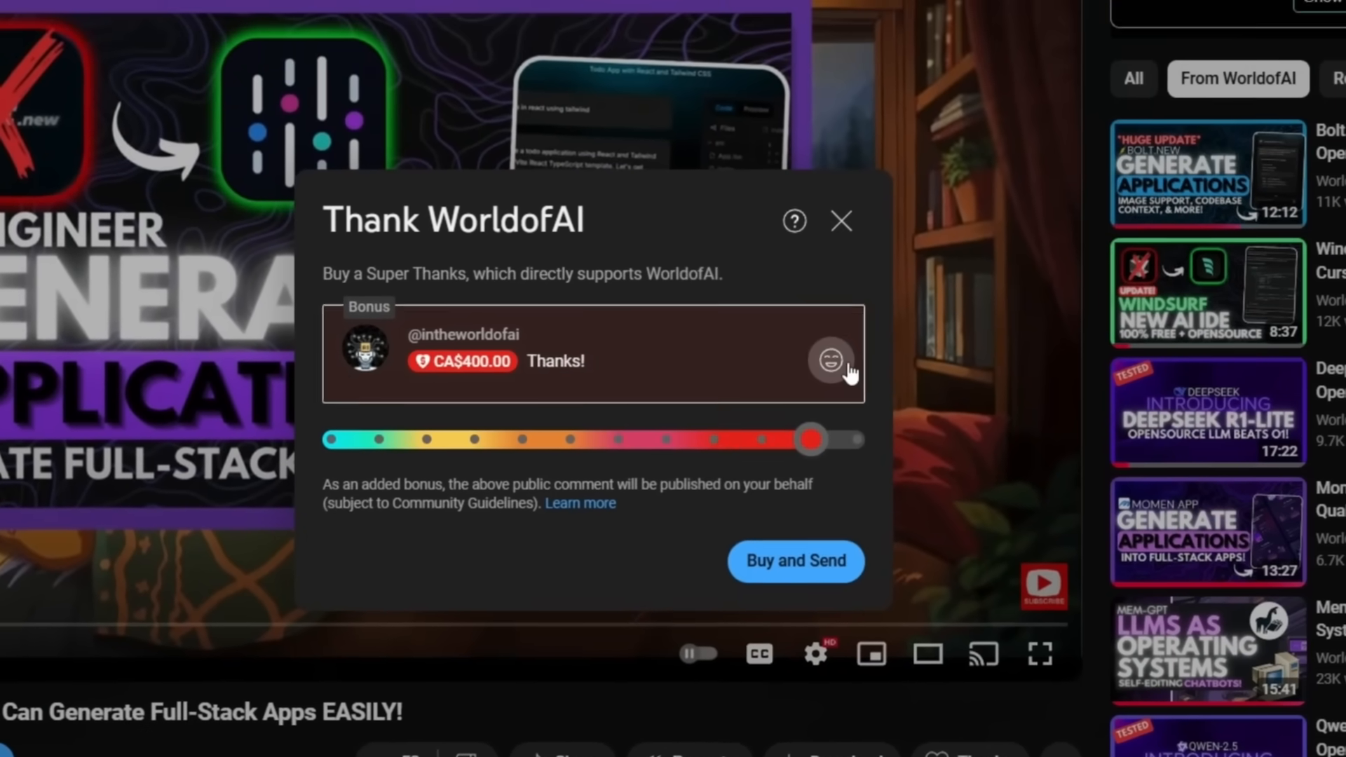
Close the Super Thanks dialog and open the WorldofAI channel's Join membership dialog
left_click(840, 221)
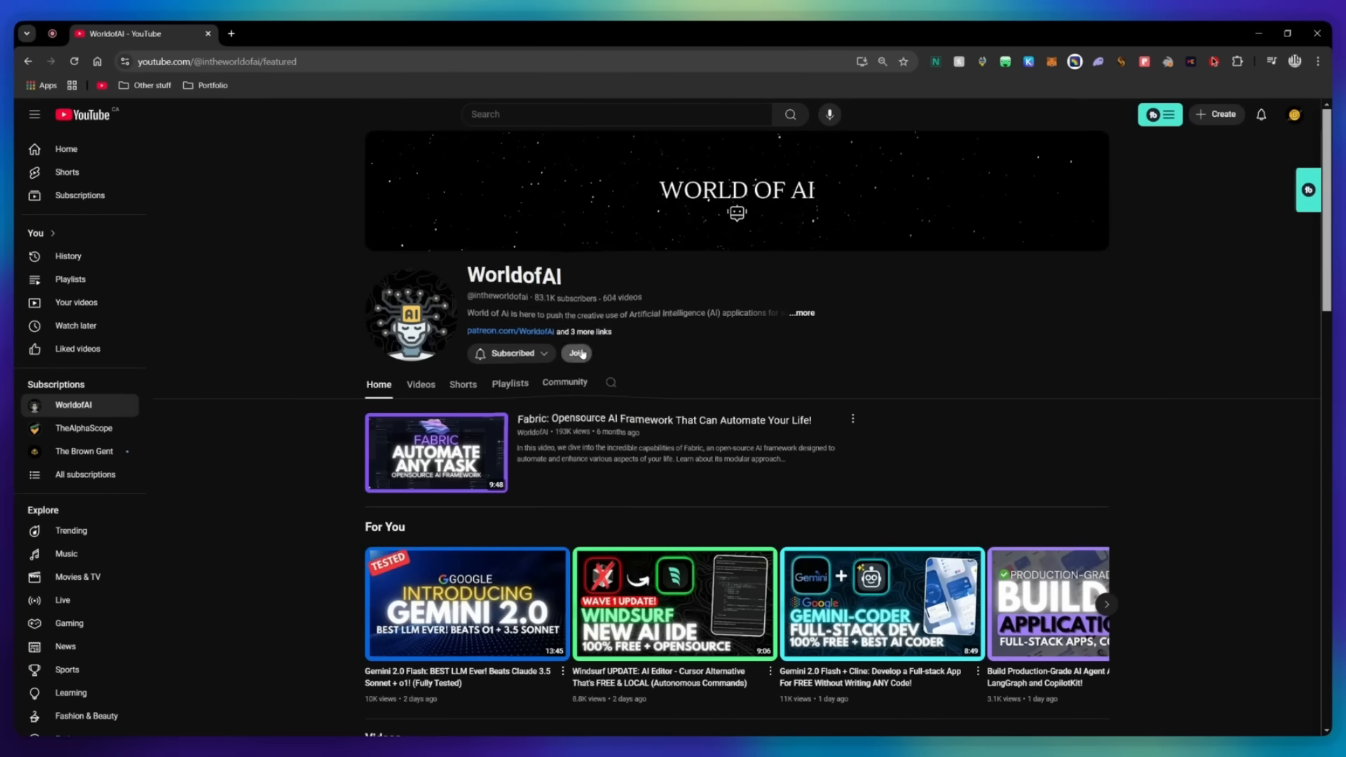
left_click(576, 353)
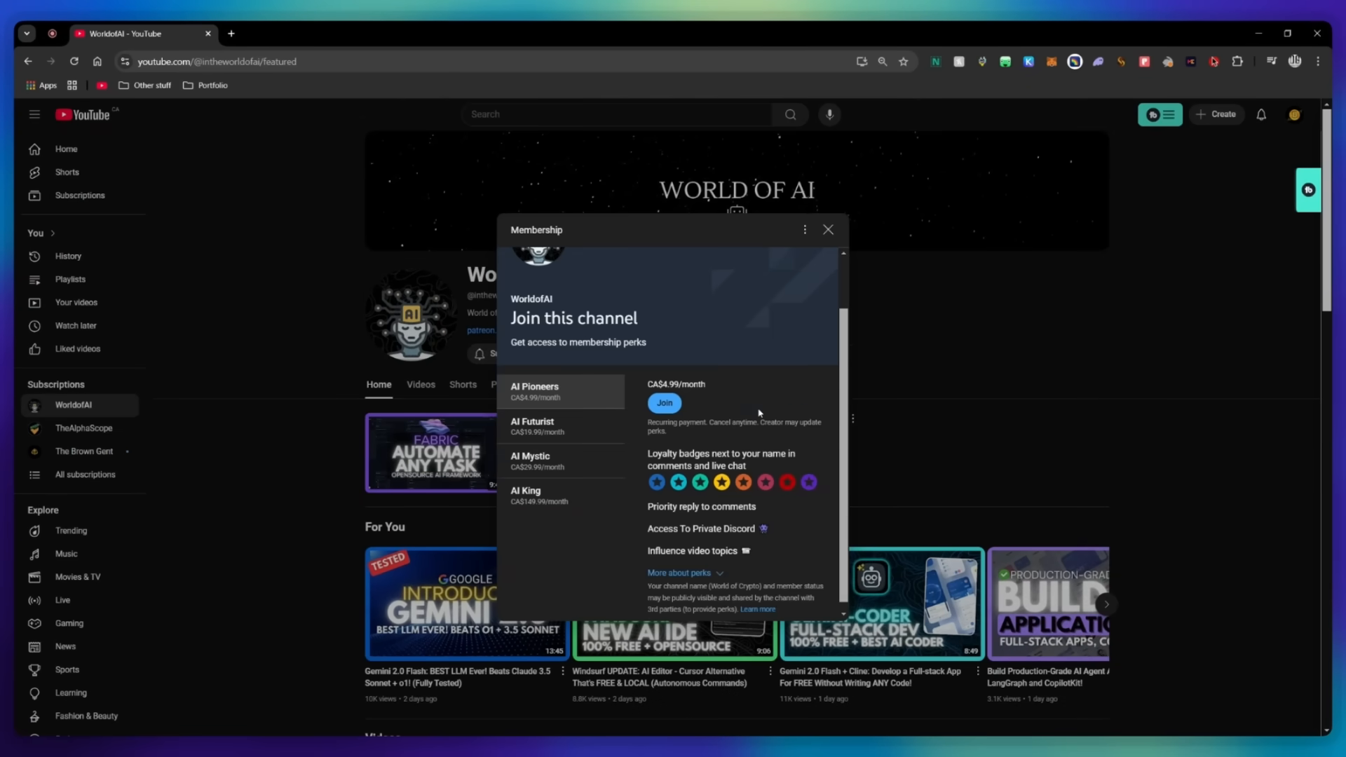
left_click(531, 425)
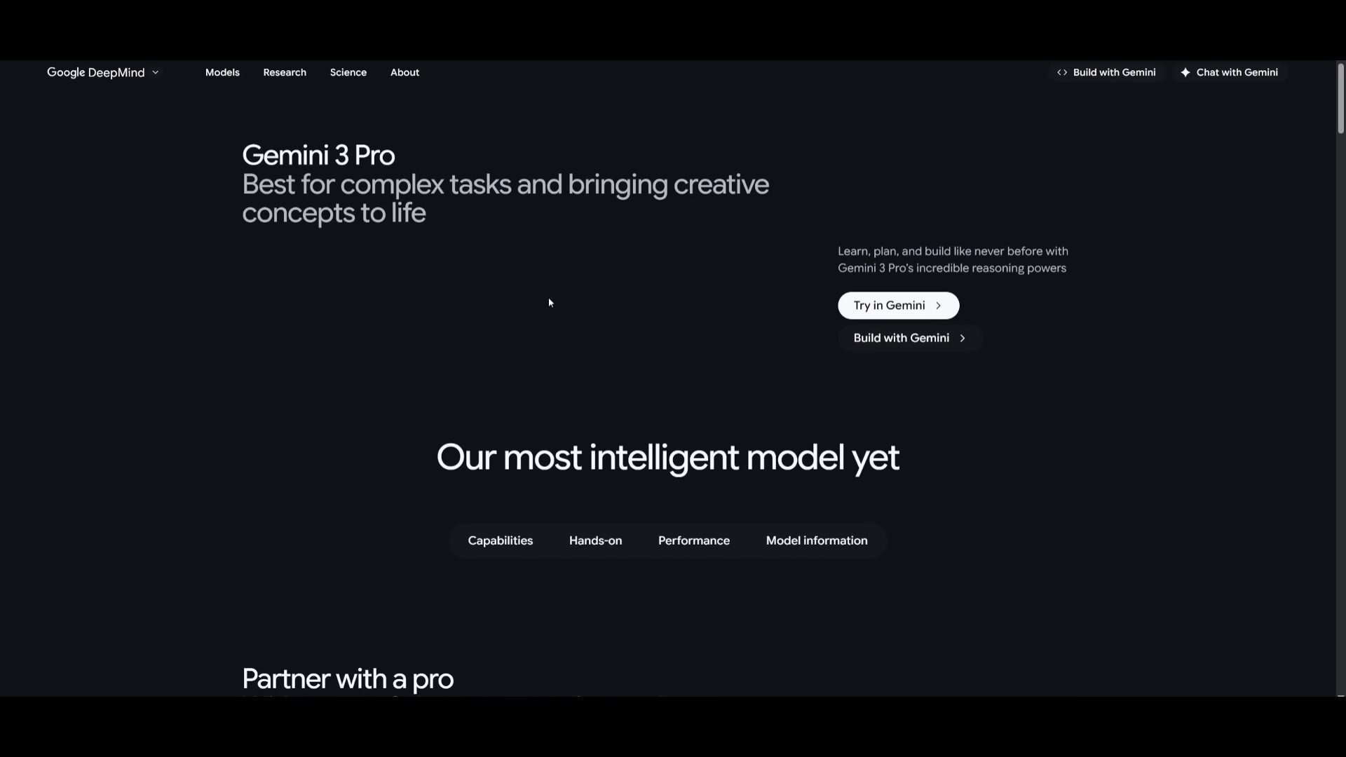
mouse_move(217, 217)
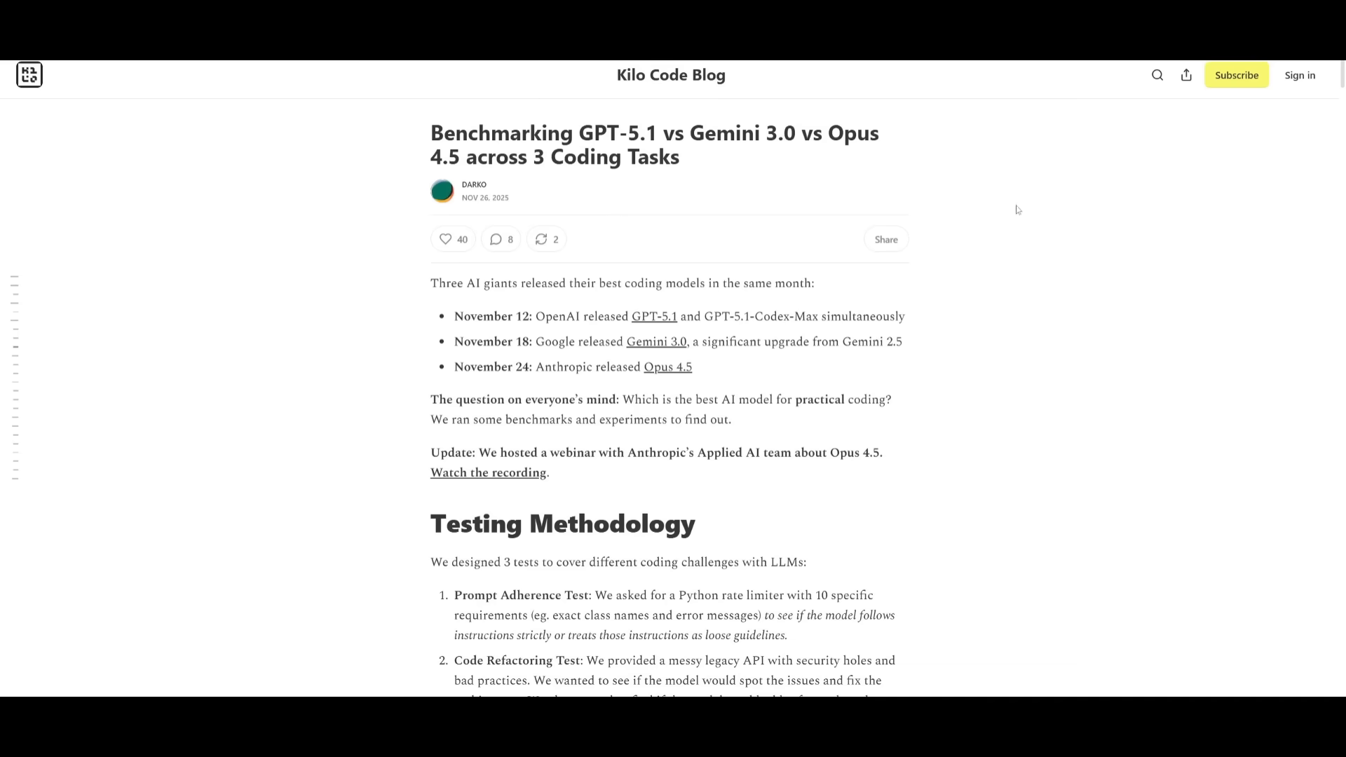
mouse_move(785, 345)
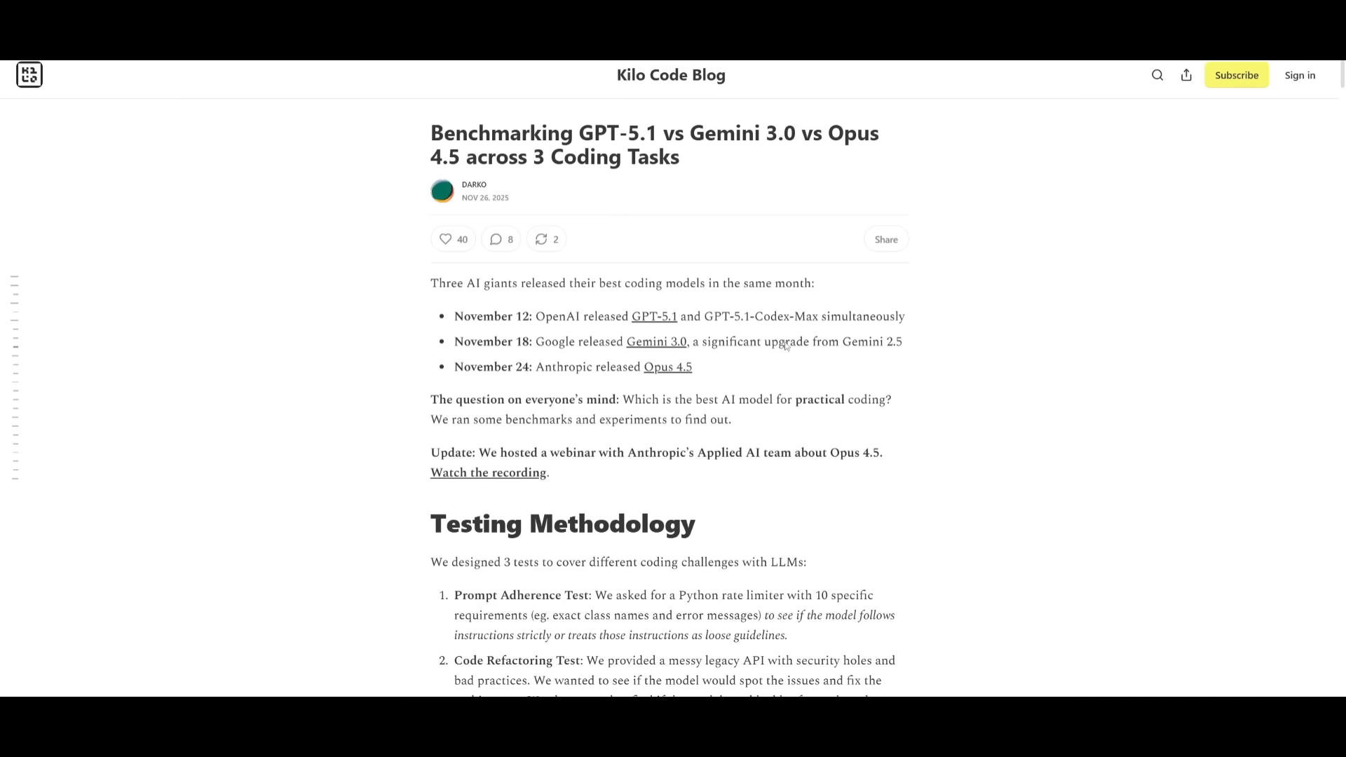
Scroll down the Gemini 3 Pro page on the Google DeepMind site
scroll("down", 3)
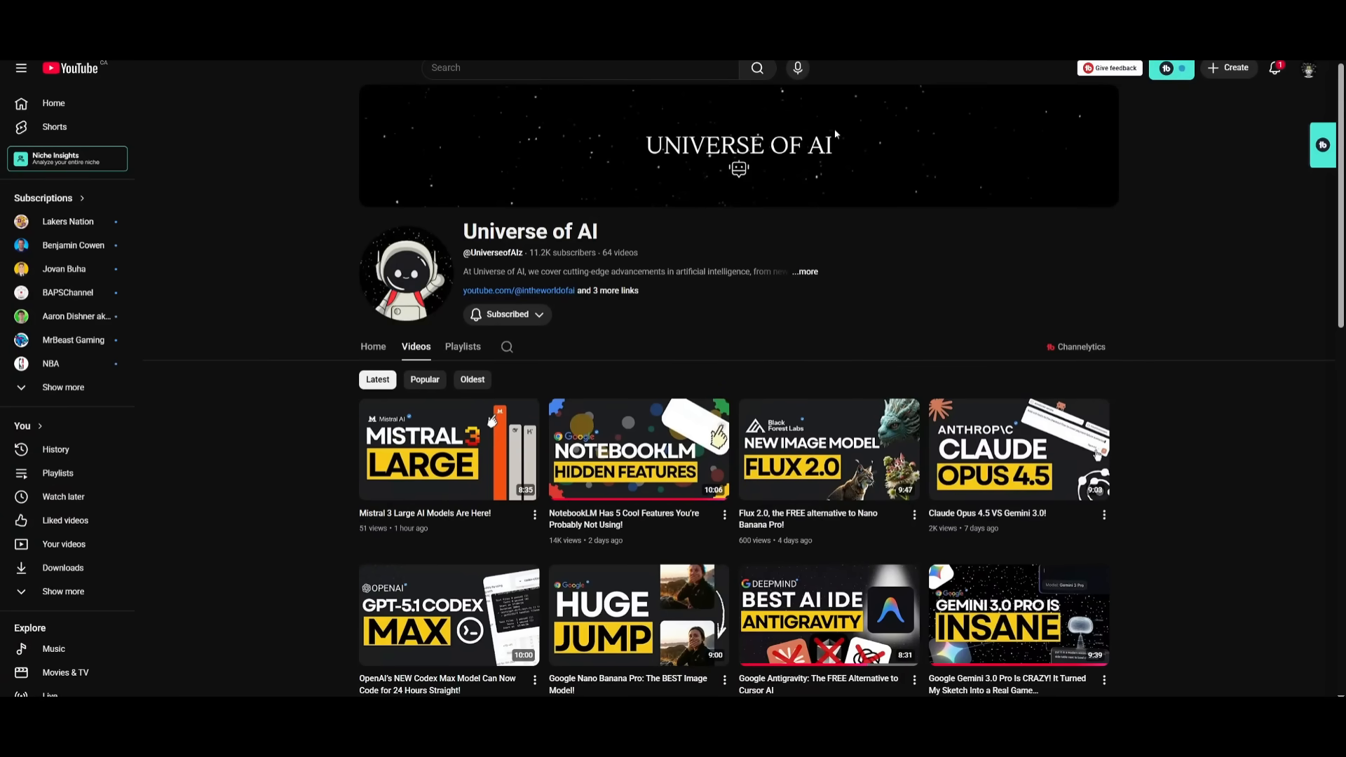
Go to the World of AI channel's Videos tab and scroll through its latest uploads
left_click(518, 290)
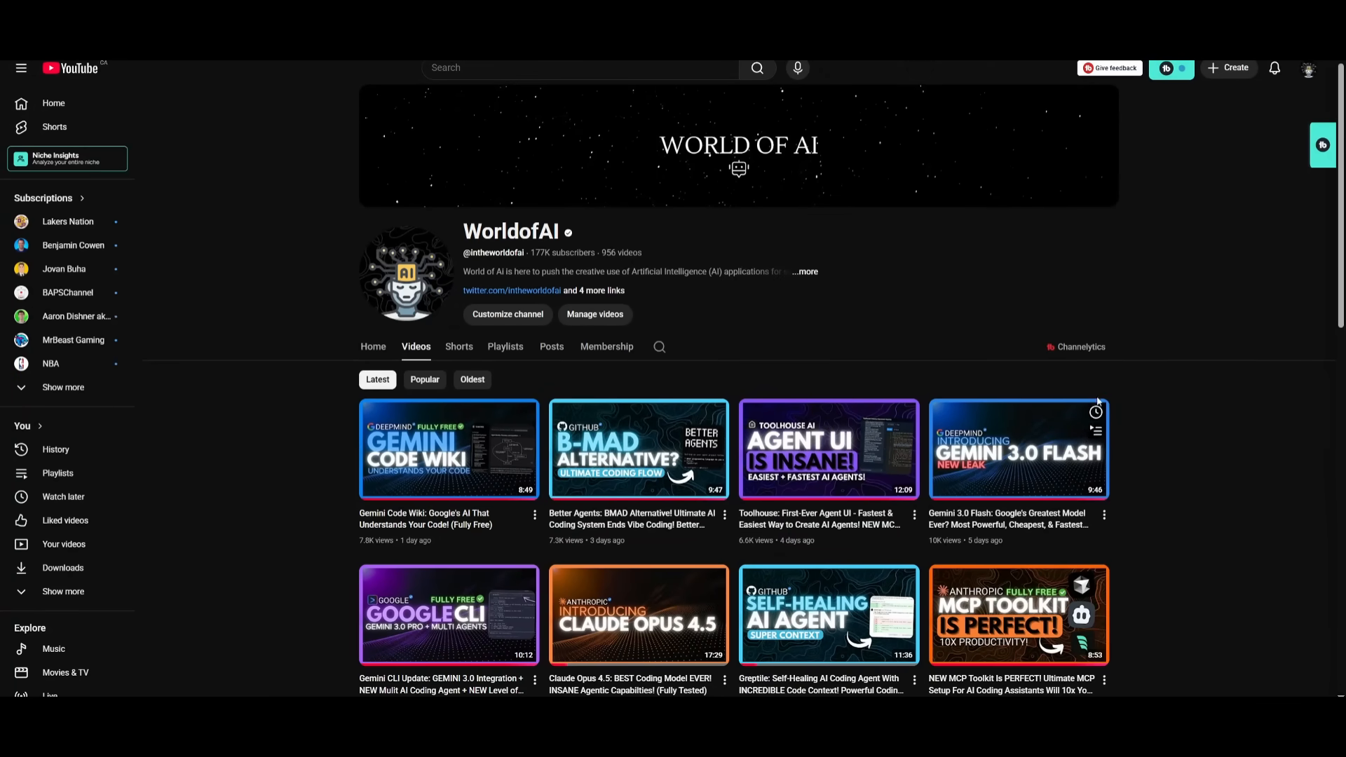
scroll("down", 3)
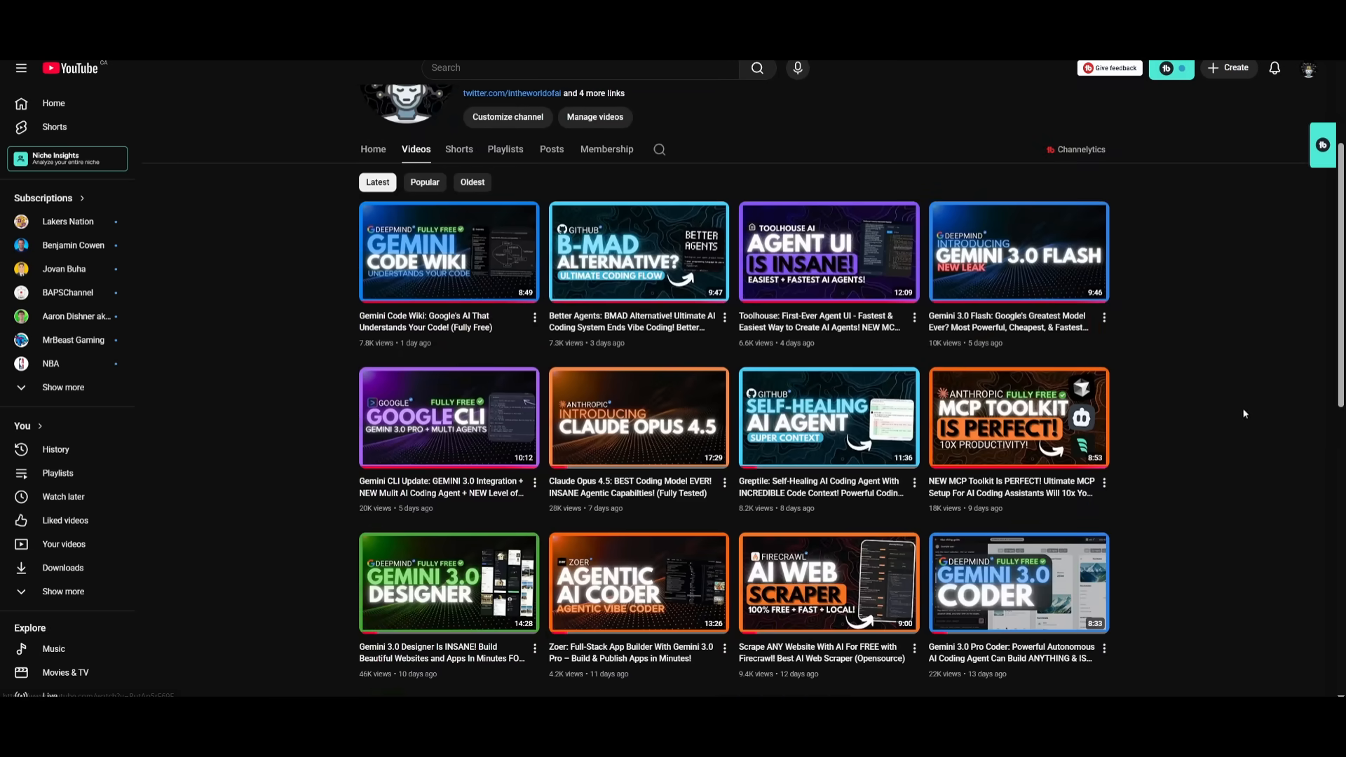
scroll("down", 3)
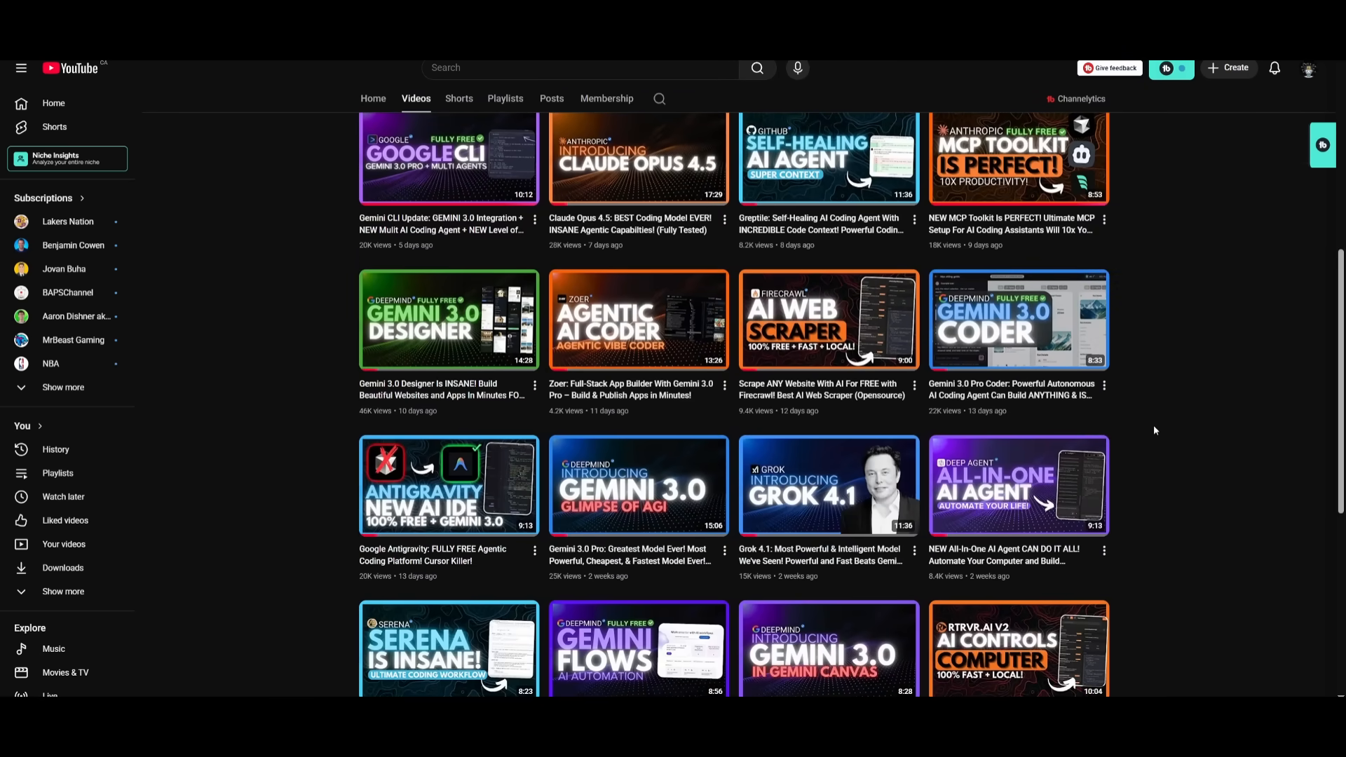
scroll("down", 3)
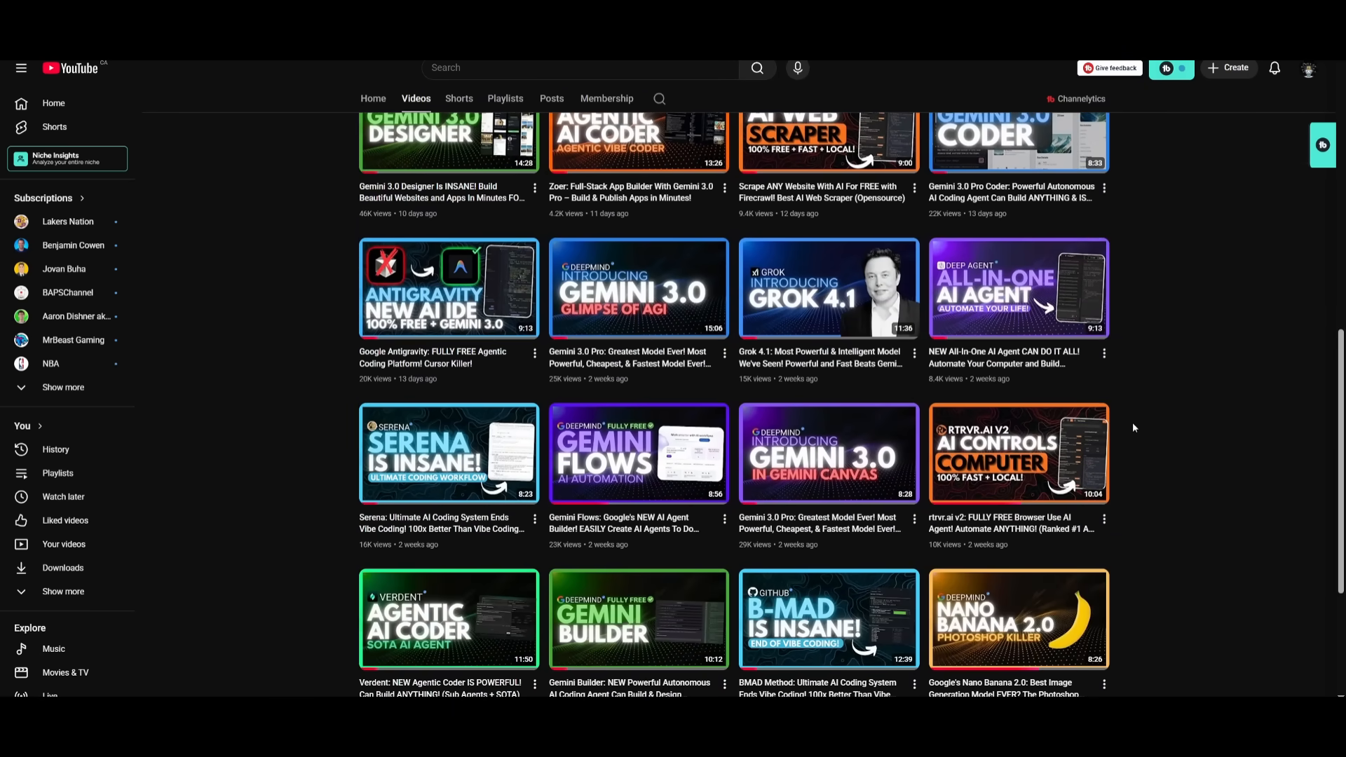
scroll("down", 3)
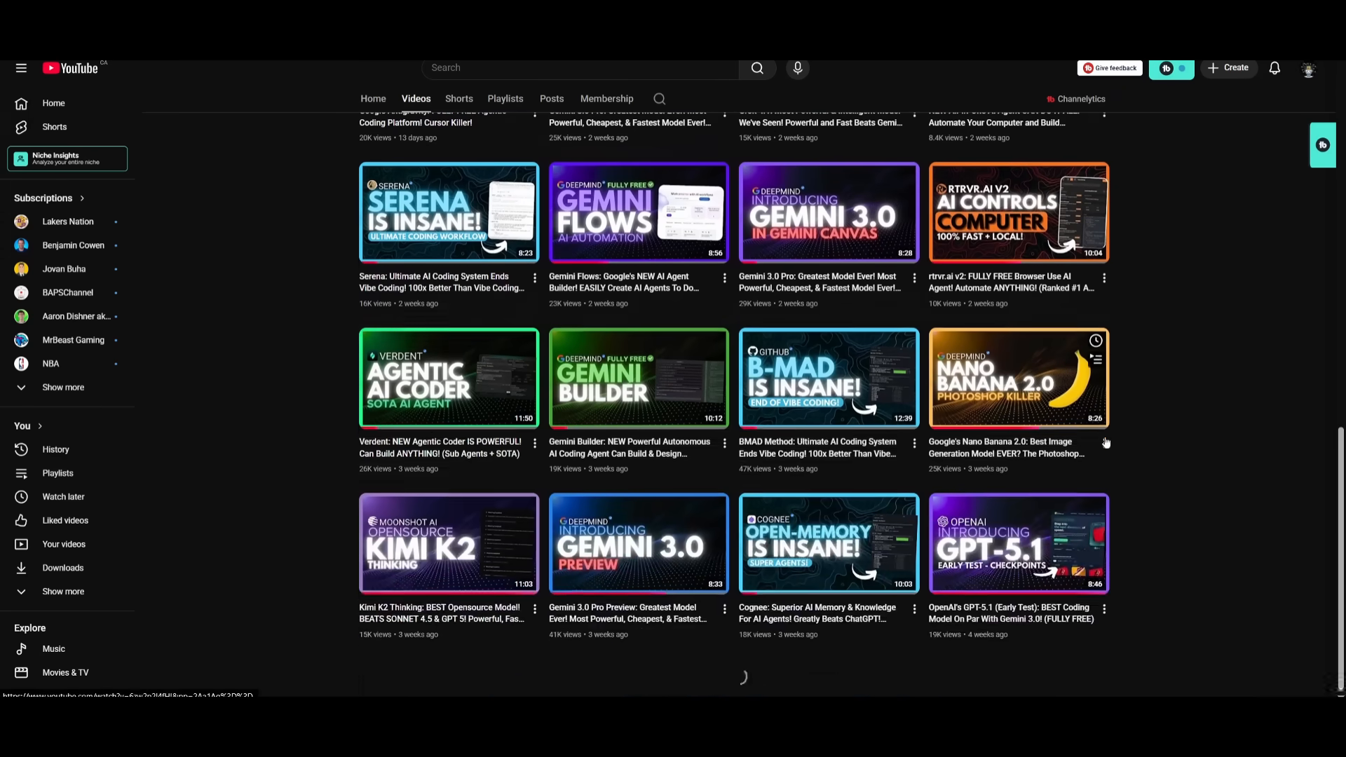
scroll("down", 3)
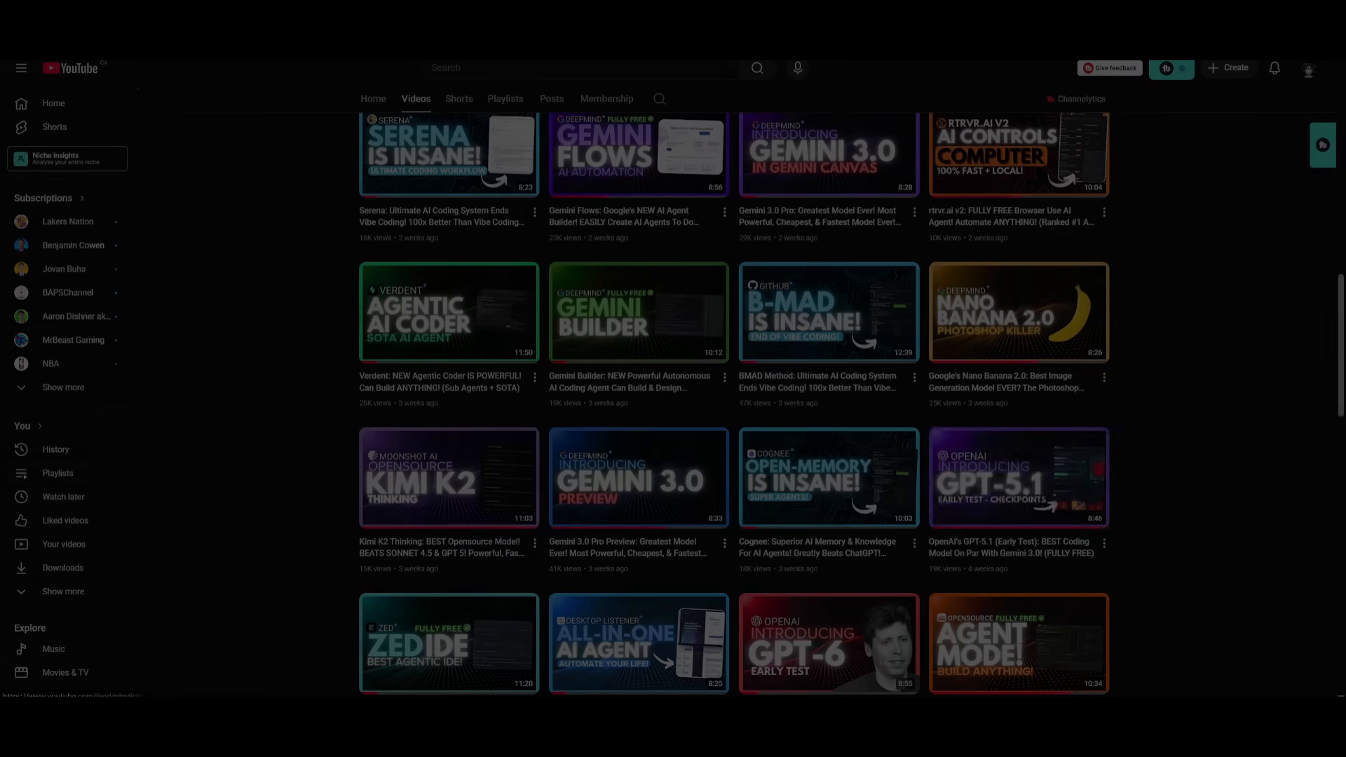